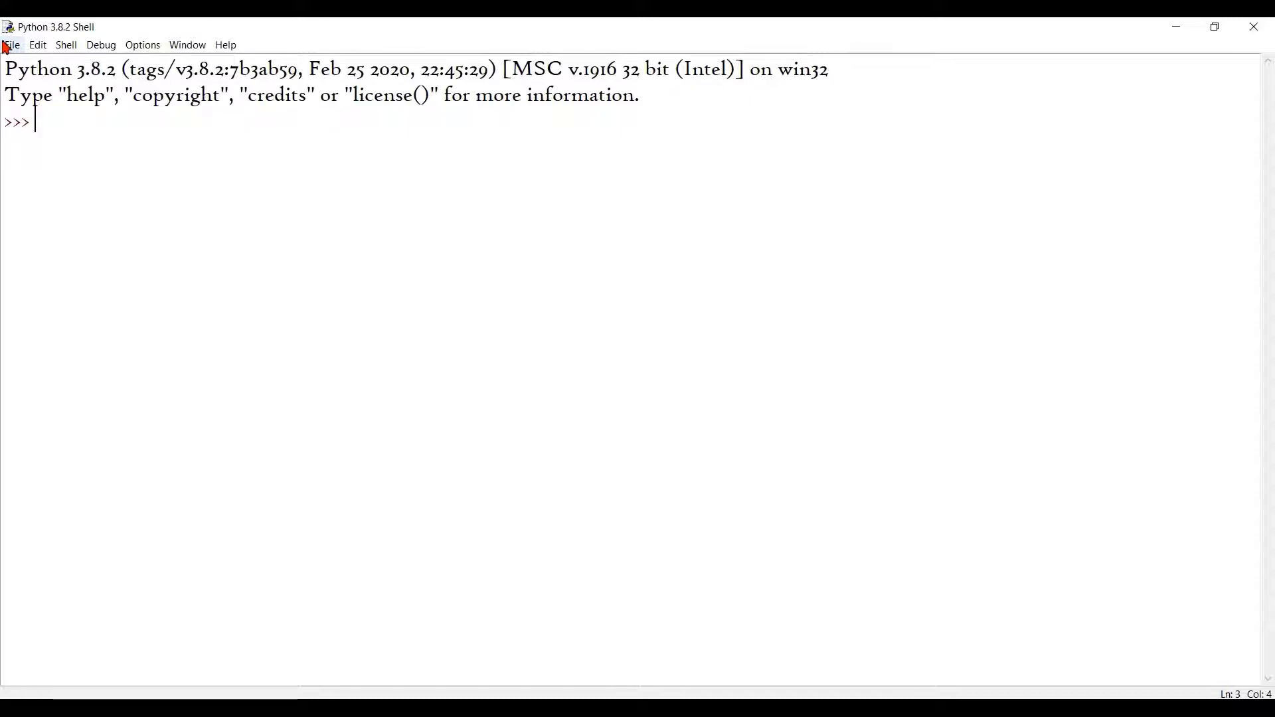
# Create a new blank untitled script from the File menu.
pyautogui.click(11, 44)
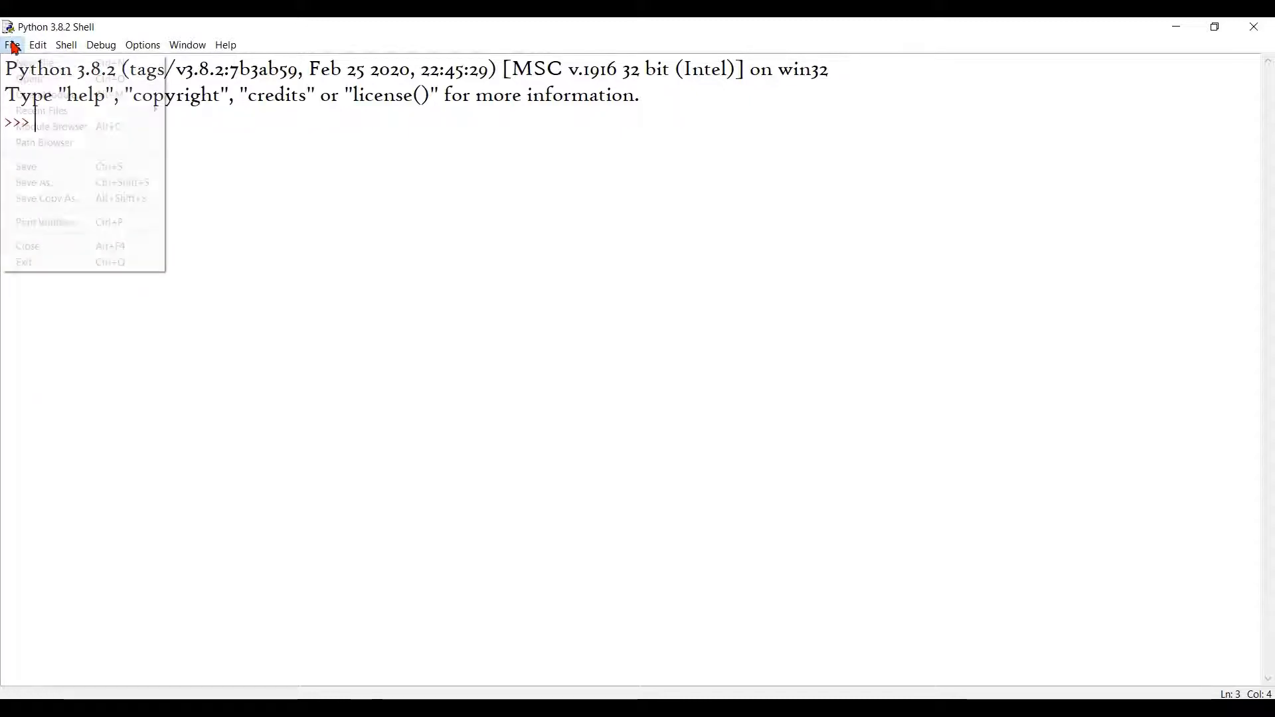
pyautogui.click(32, 61)
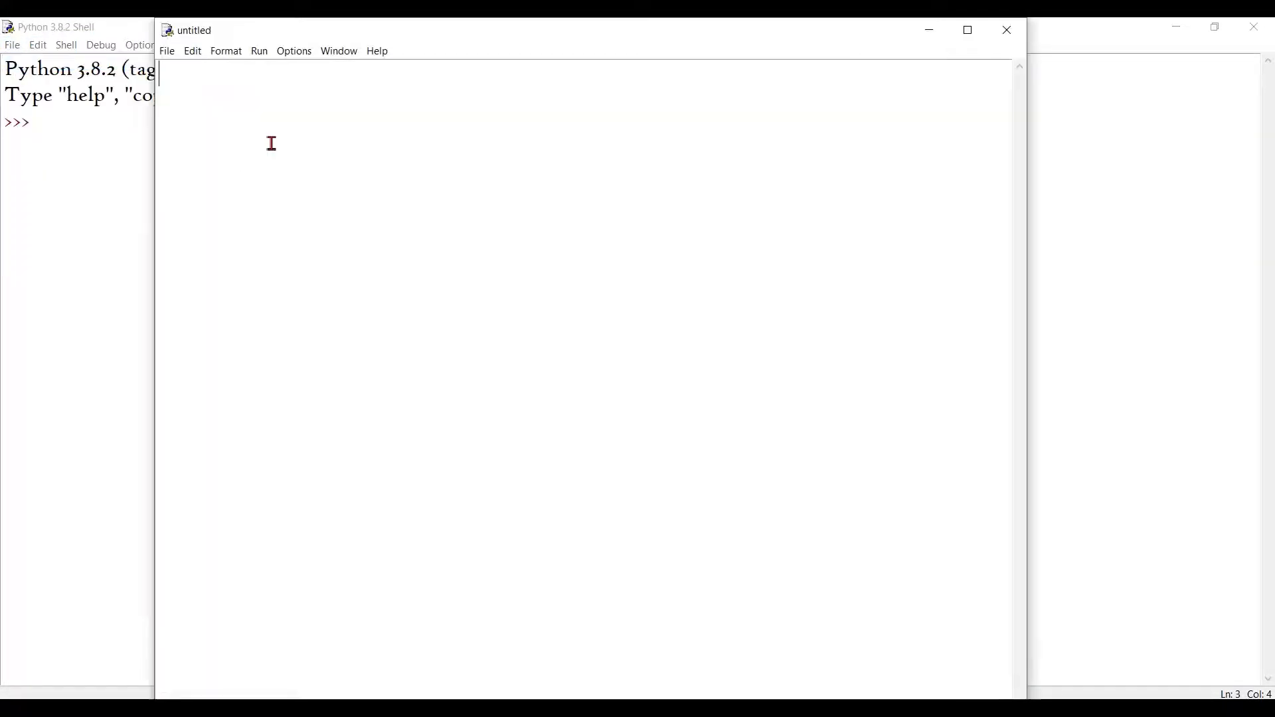
# Maximize the editor and write the '# Area Calculator' comment and print("HI!") line.
pyautogui.click(967, 30)
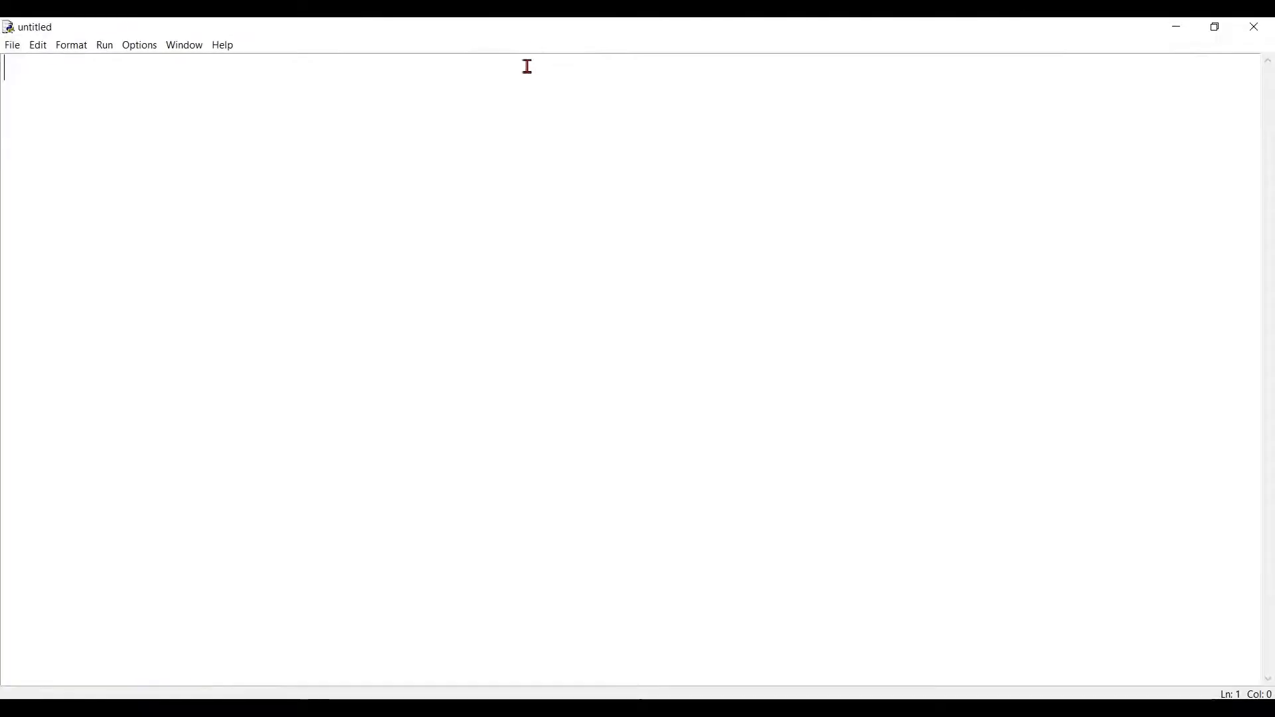
pyautogui.write('#A')
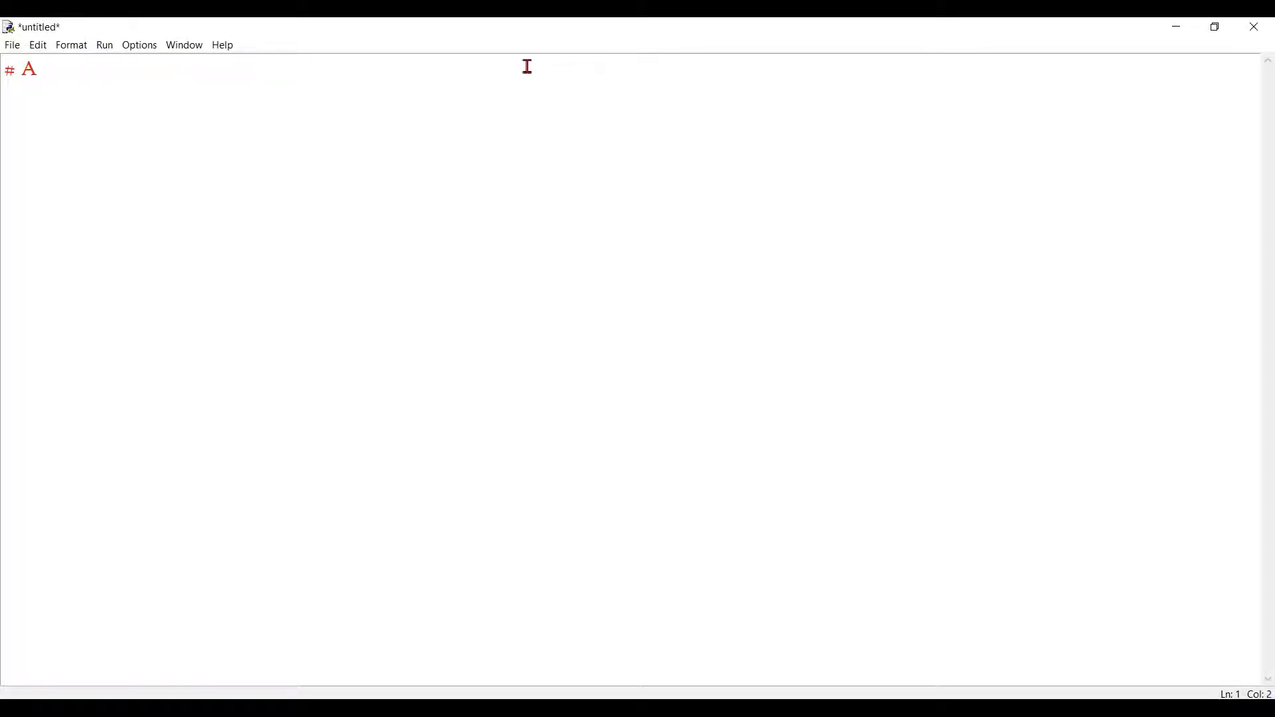
pyautogui.write('rea Calcu')
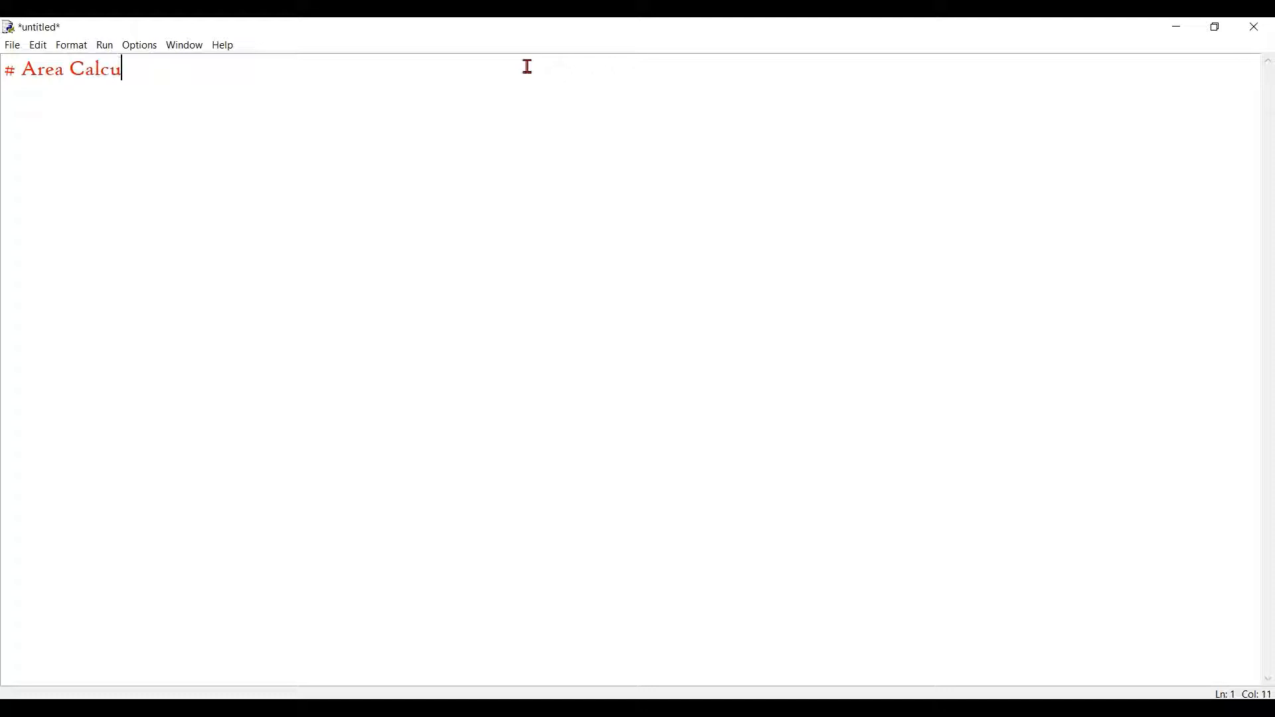
pyautogui.write('lato')
pyautogui.write('p')
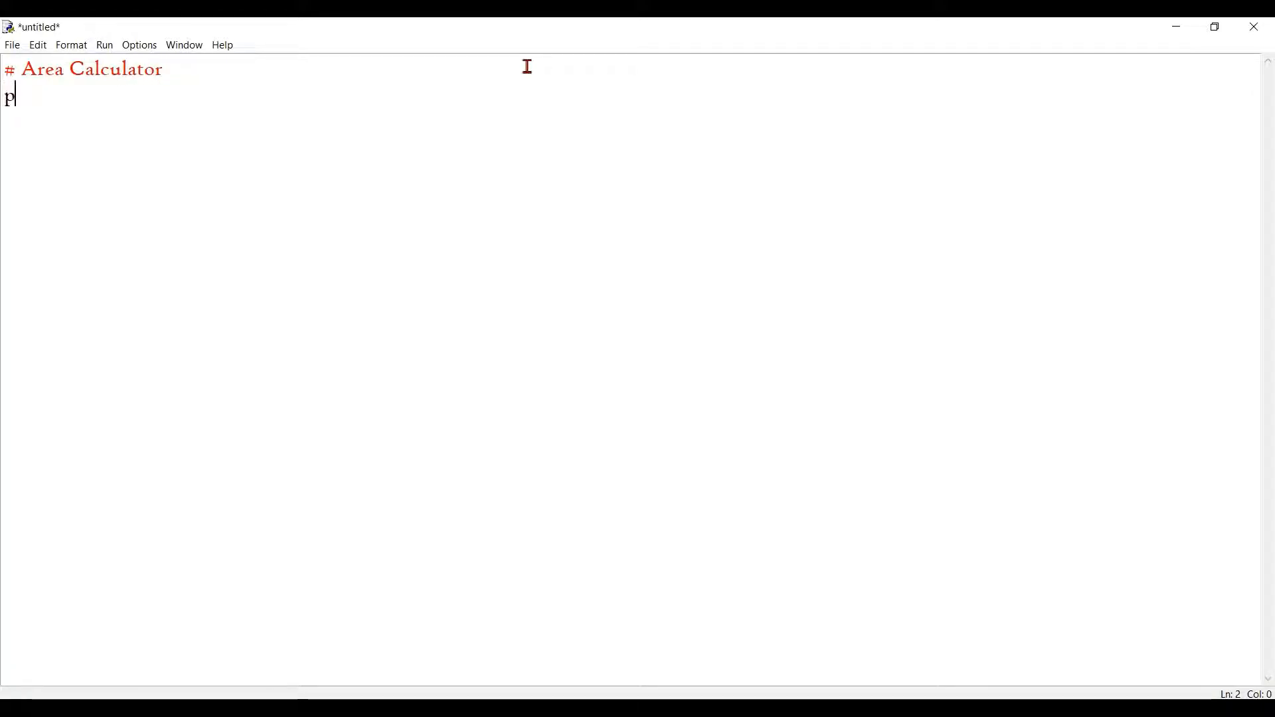
pyautogui.write('rint(')
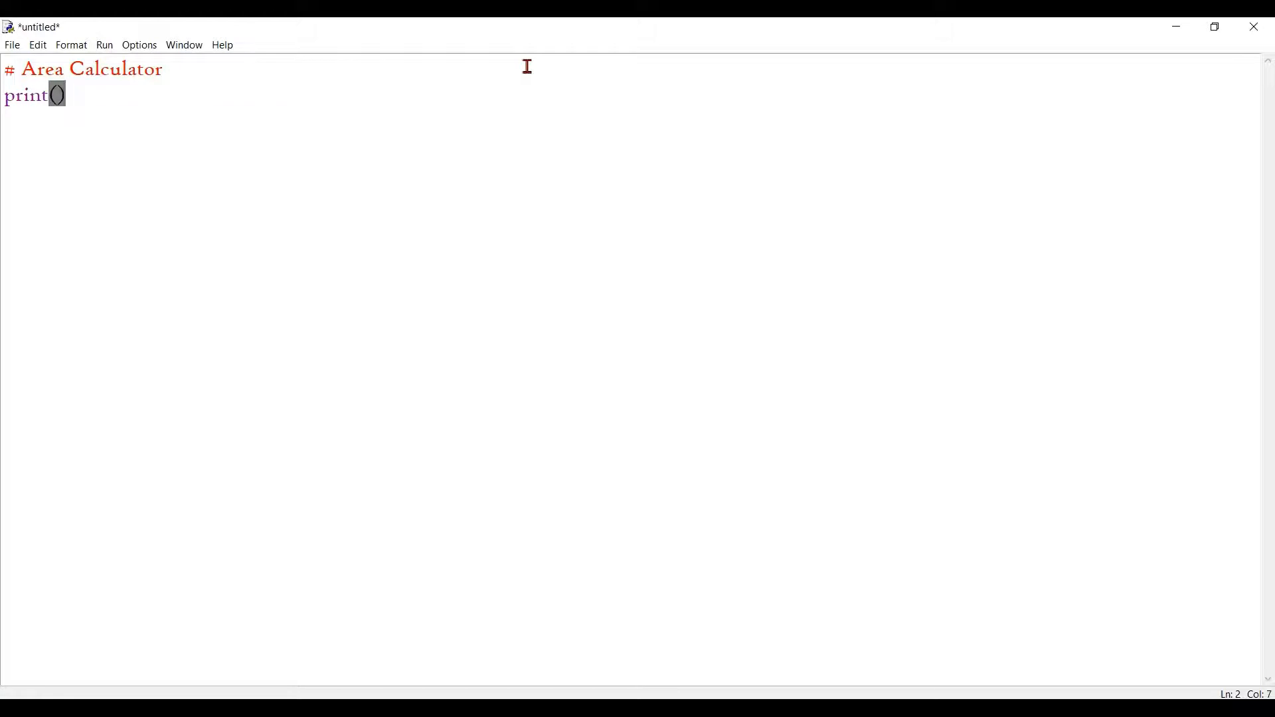
pyautogui.write('"H"')
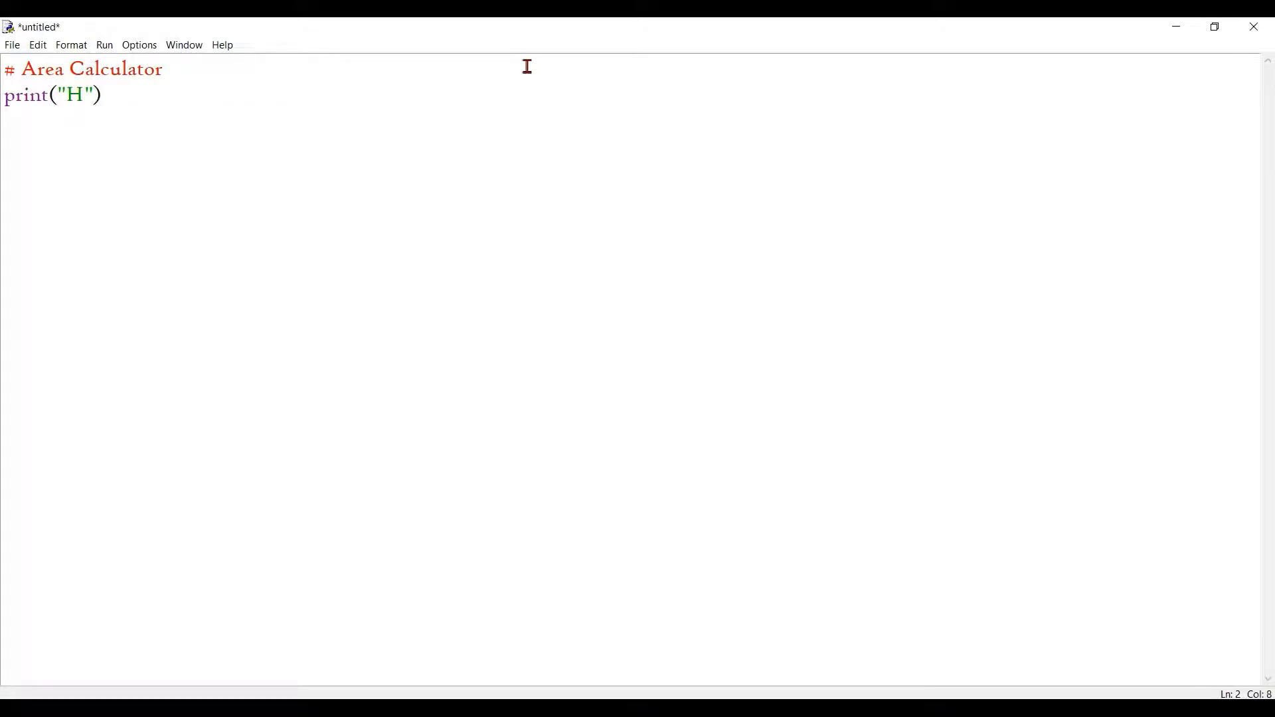
pyautogui.write('I!')
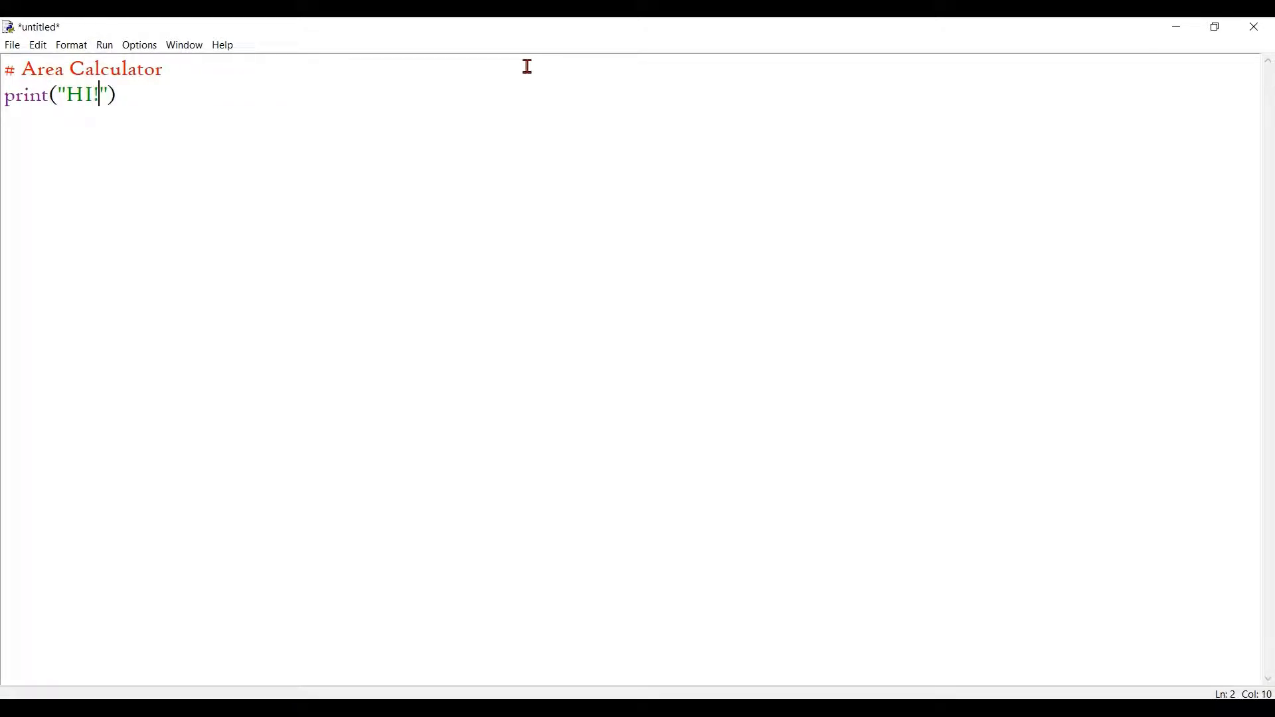
pyautogui.write('!')
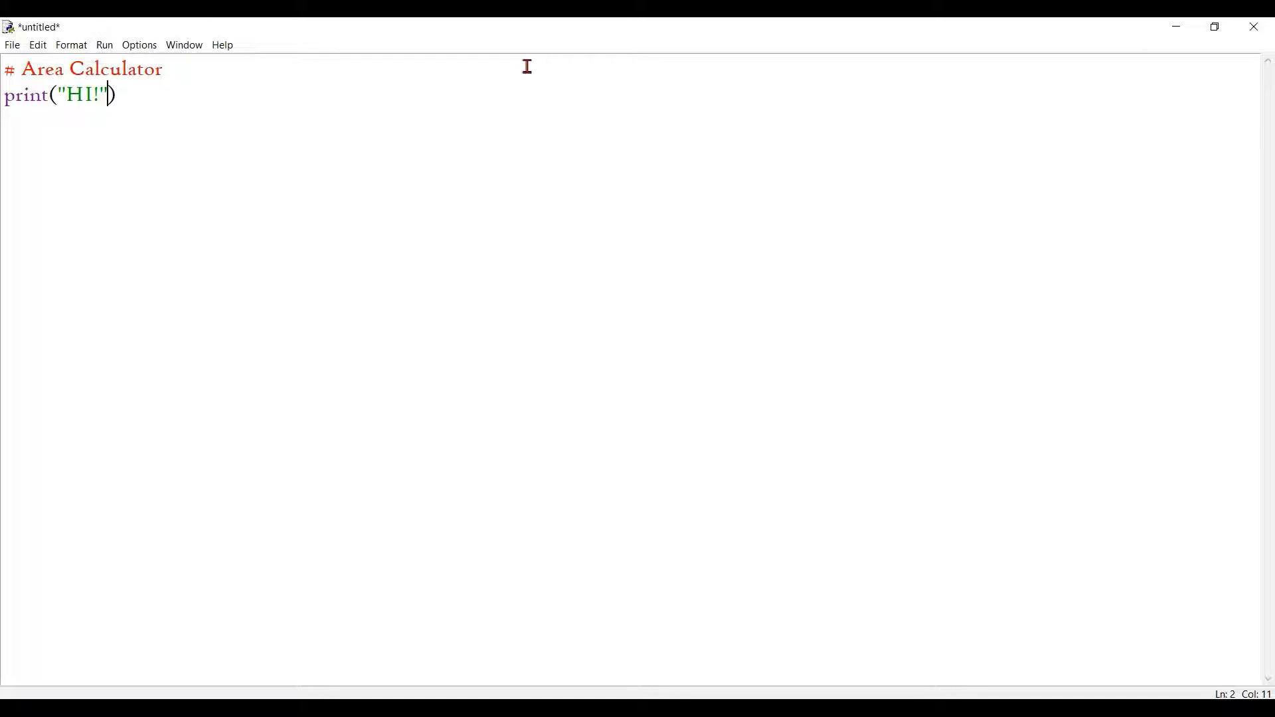
pyautogui.press('enter')
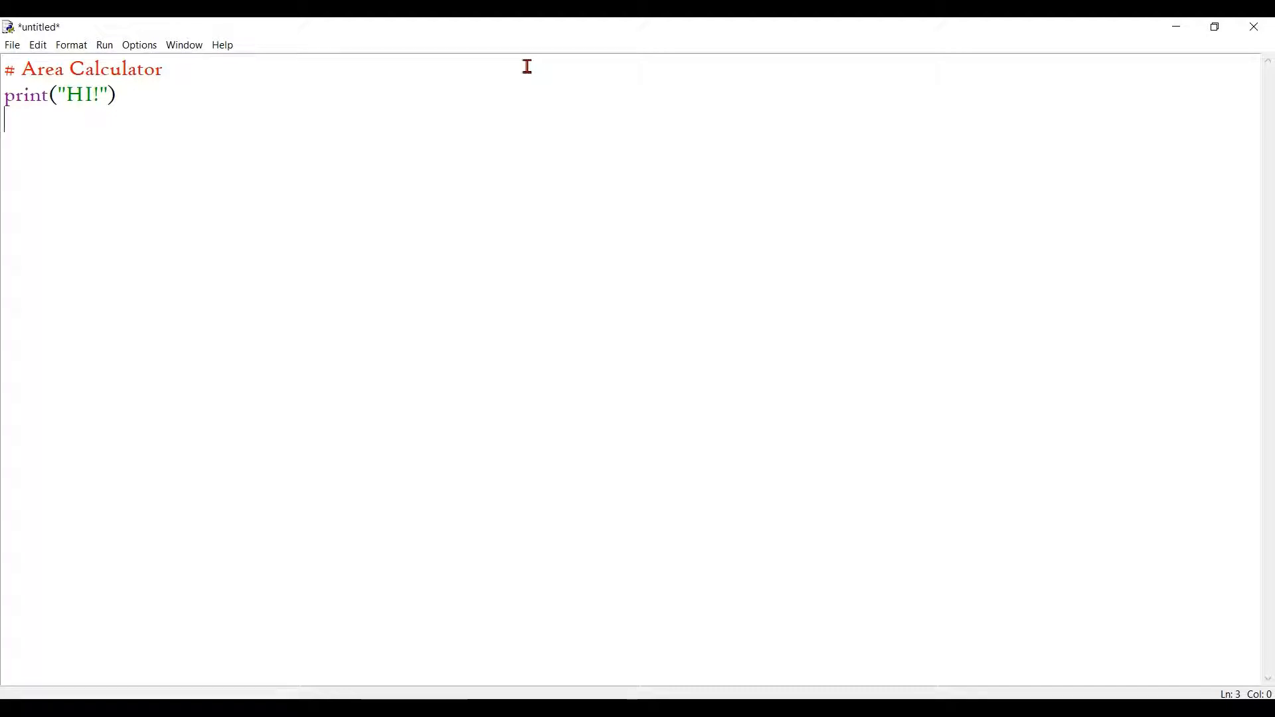
# Add the template comments '# def (func_name)():' and '# (Code)'.
pyautogui.write('W')
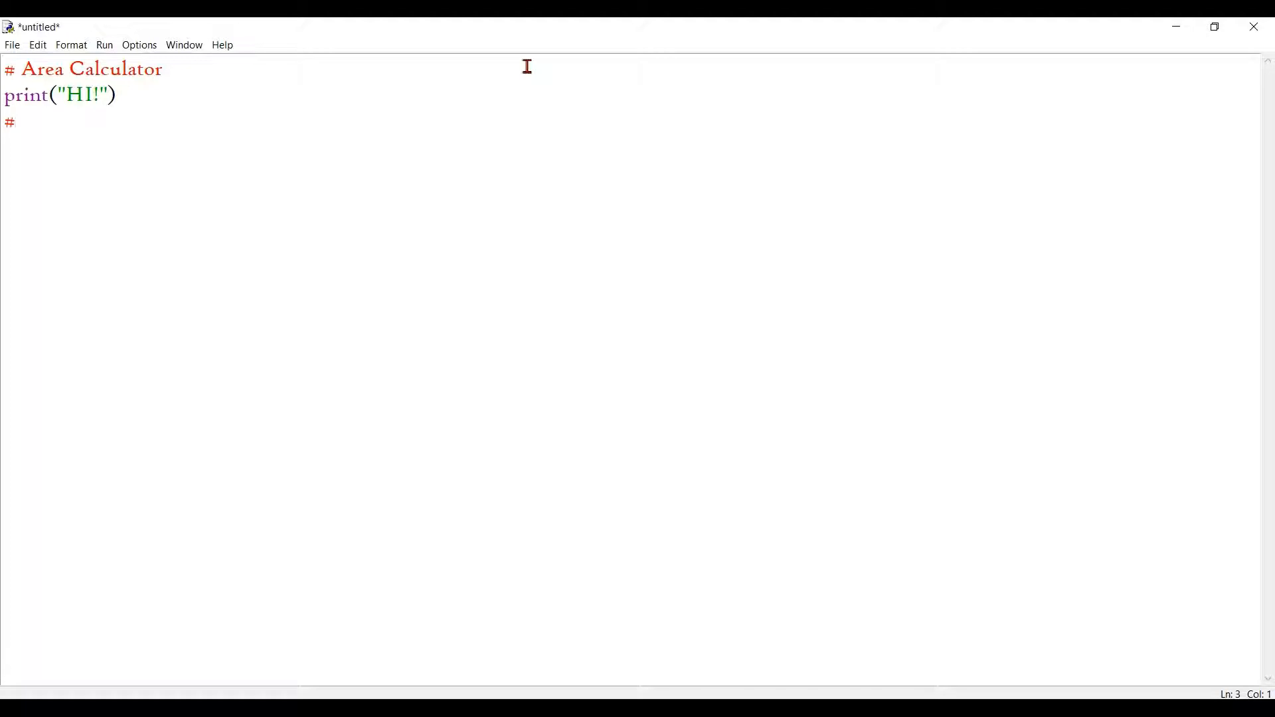
pyautogui.write('d')
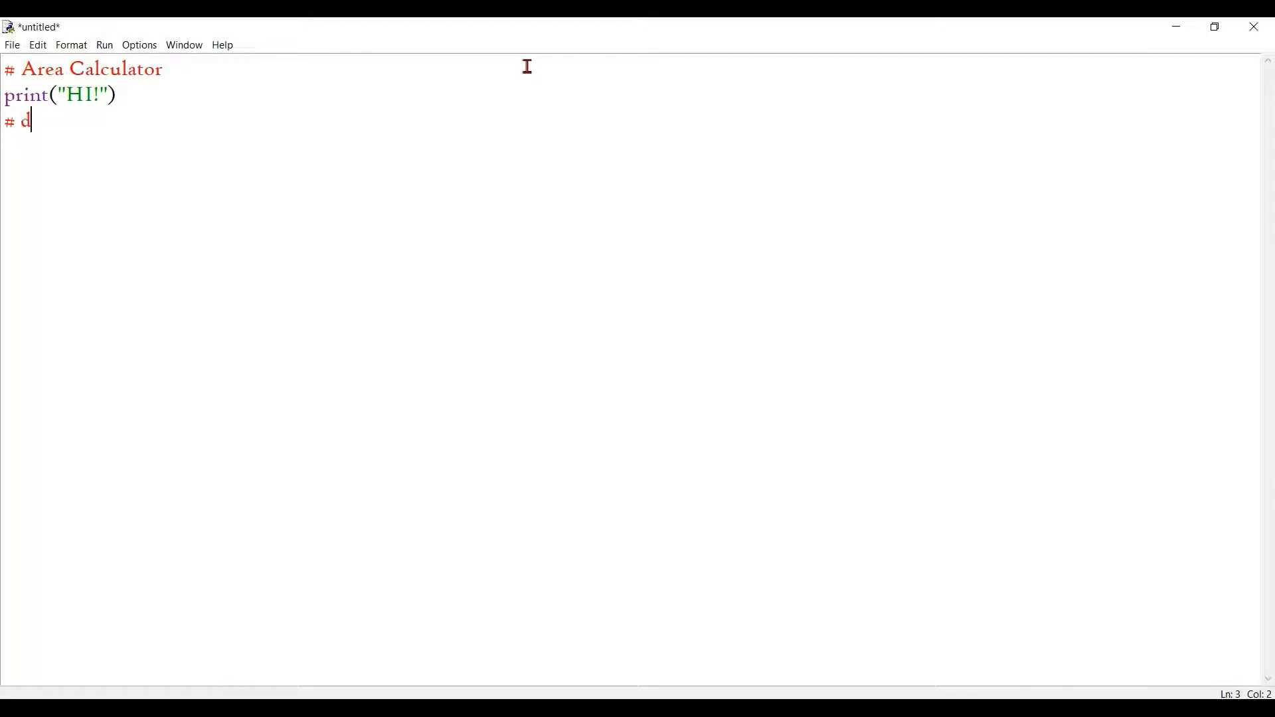
pyautogui.write('ef (')
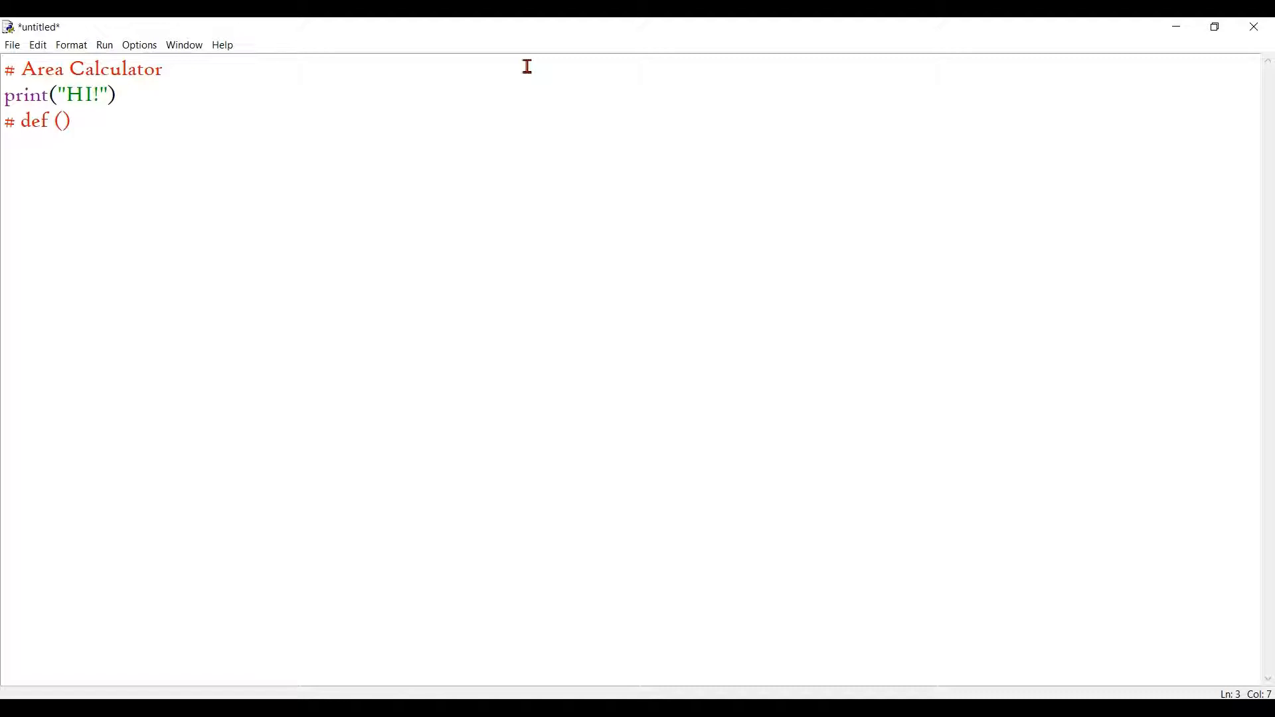
pyautogui.write('func_nam')
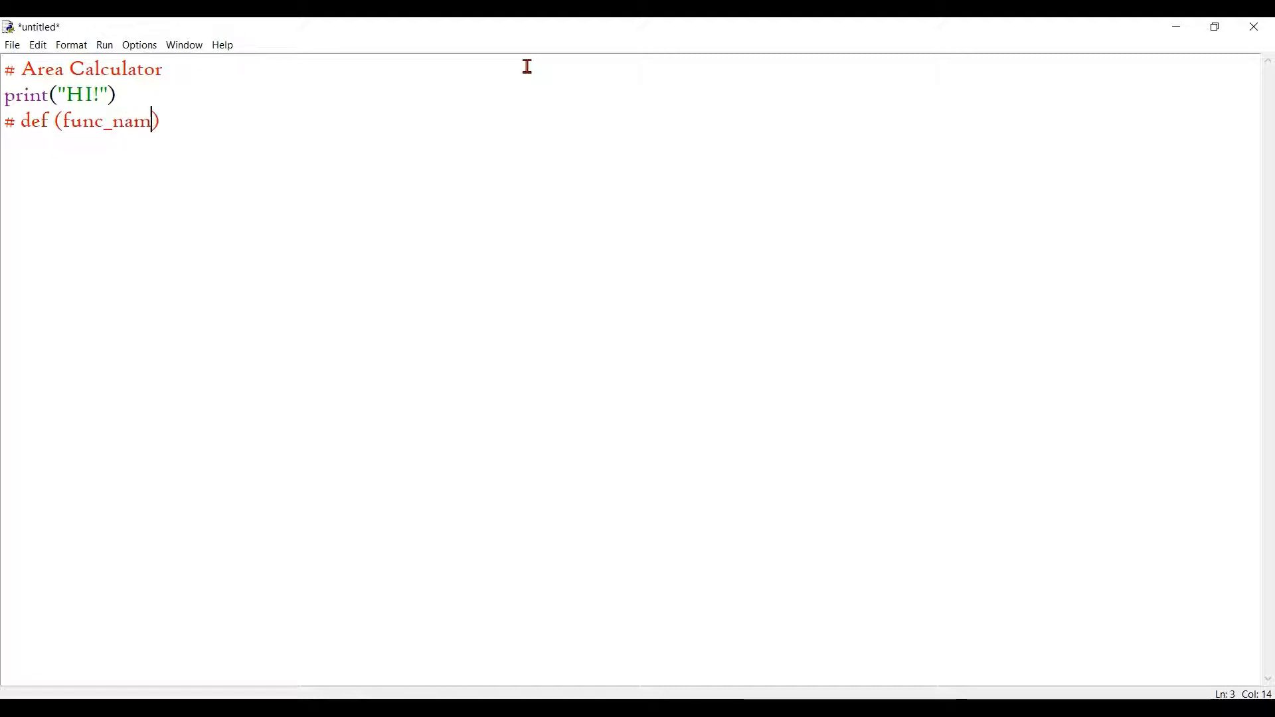
pyautogui.write('e)')
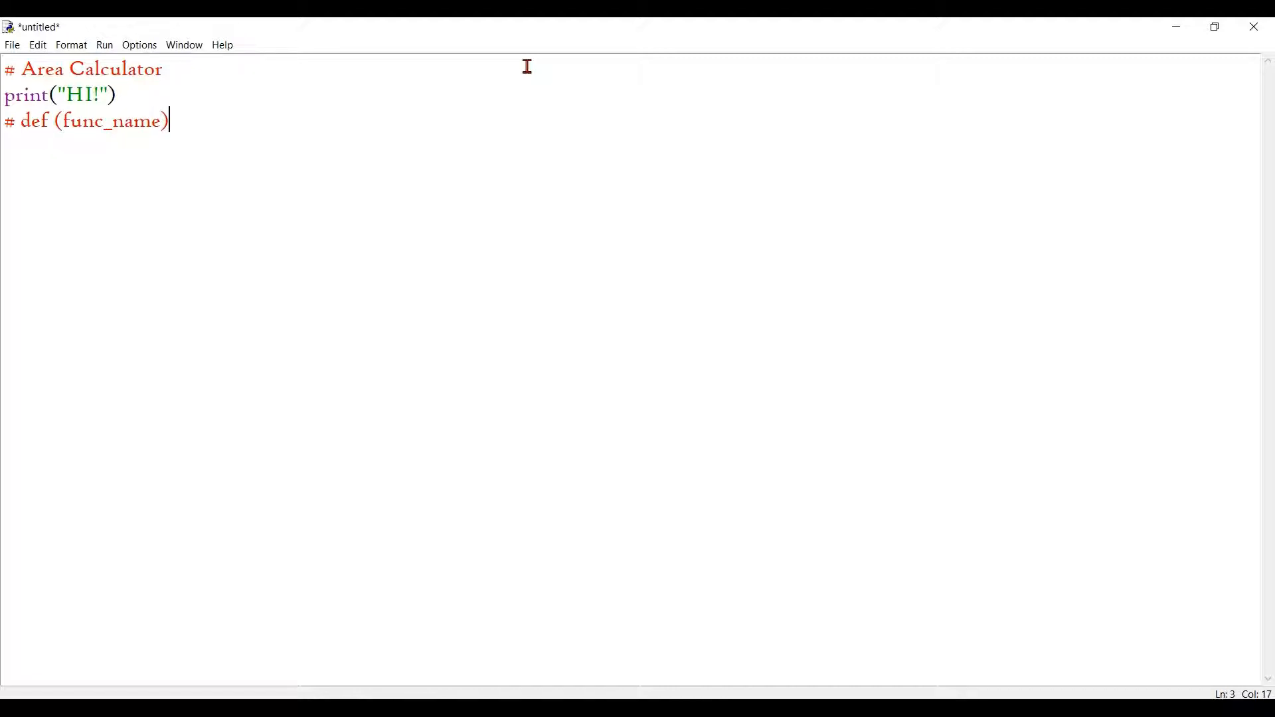
pyautogui.write('()')
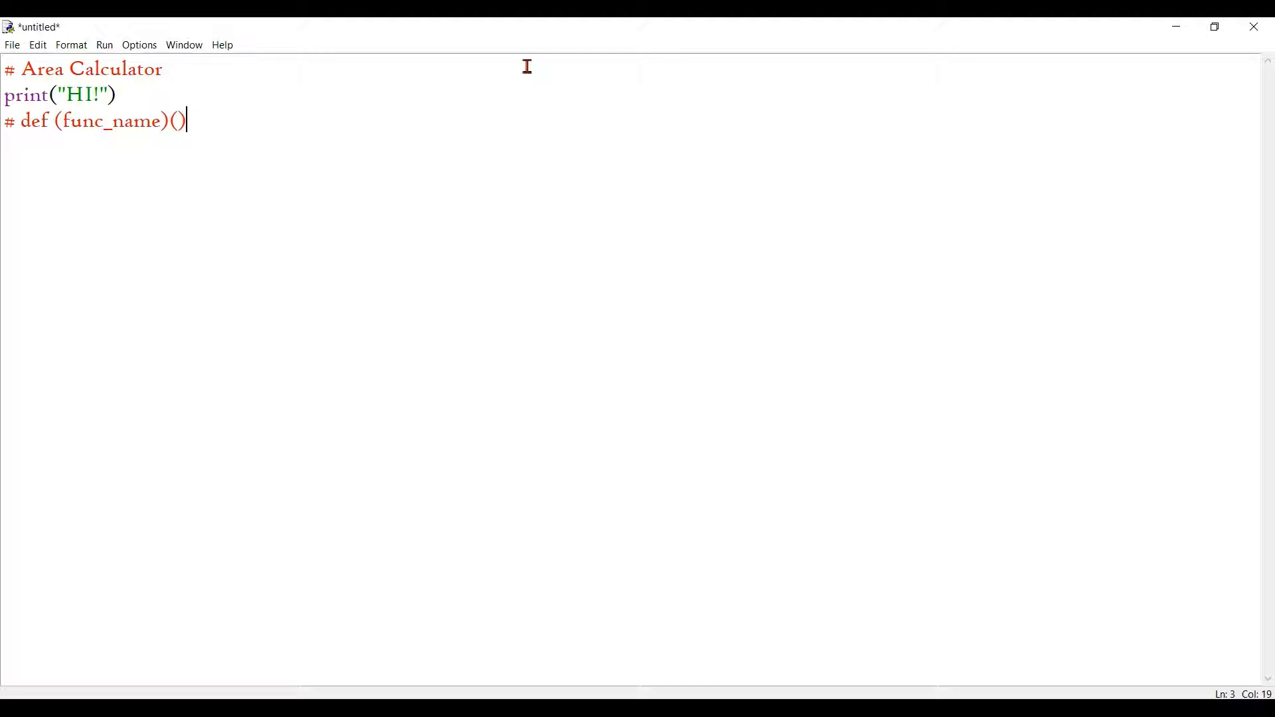
pyautogui.write(':')
pyautogui.write('#')
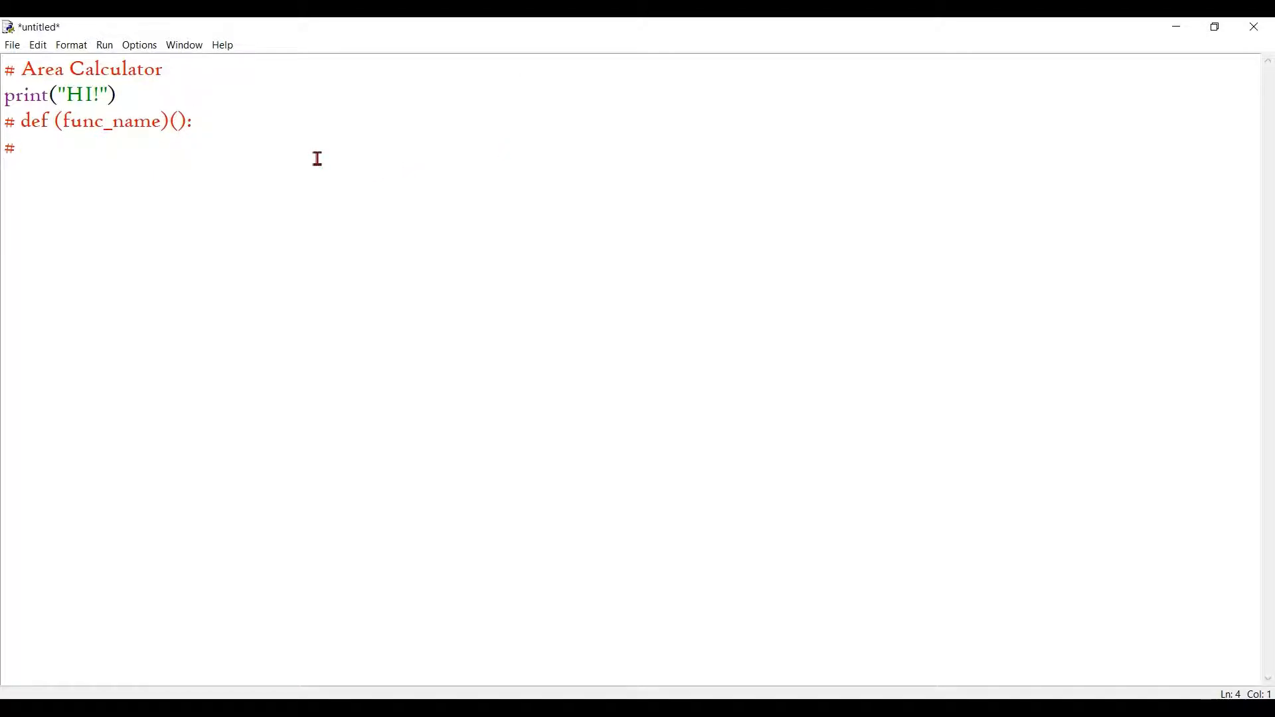
pyautogui.write('"  "')
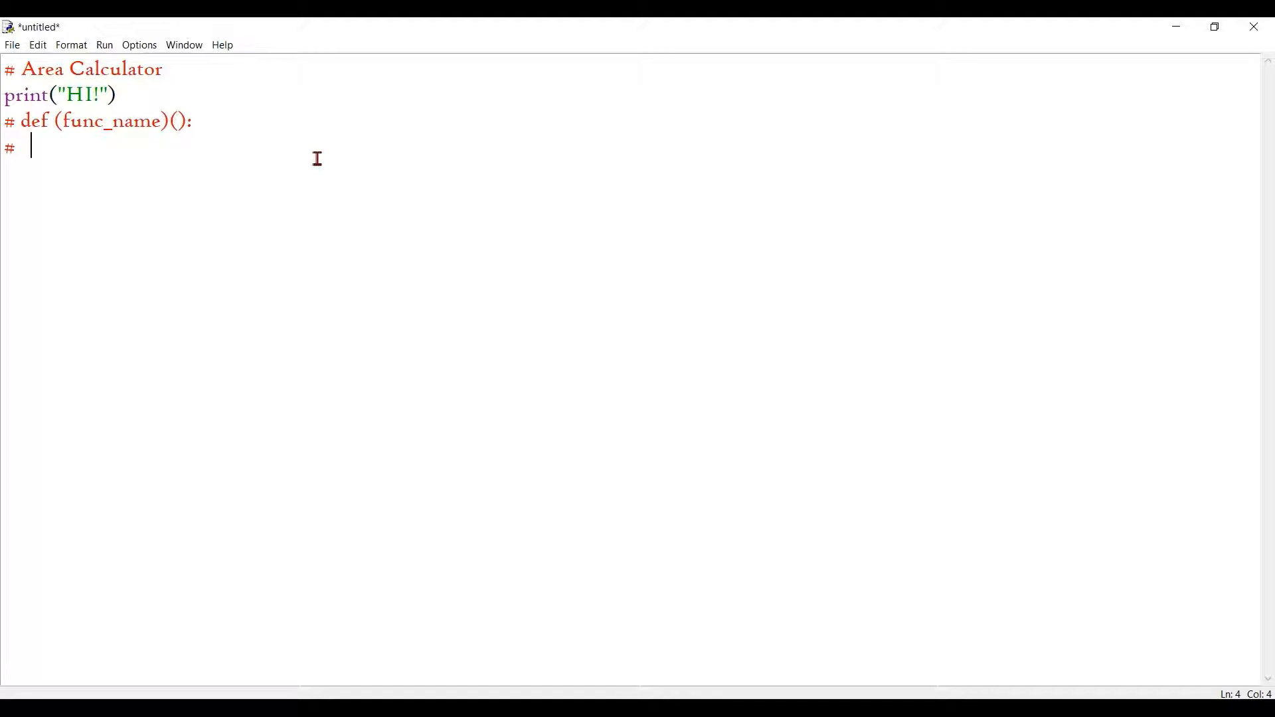
pyautogui.write('(C)')
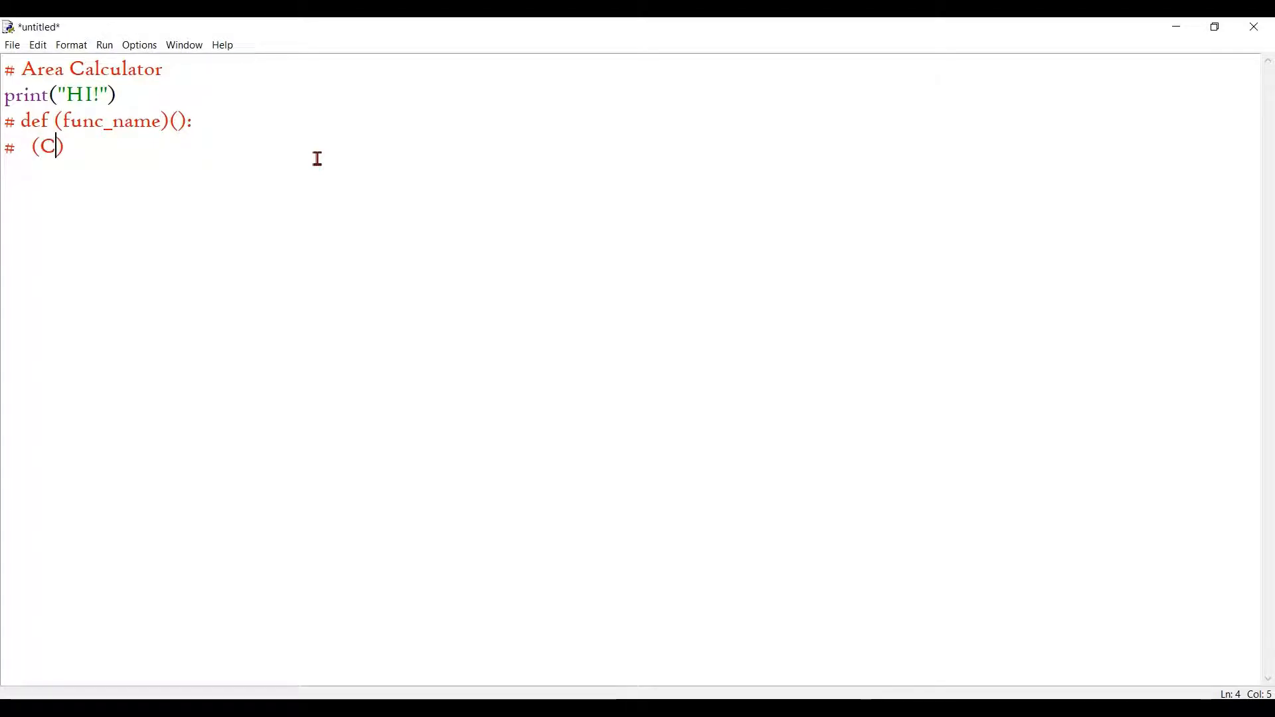
pyautogui.write('ode')
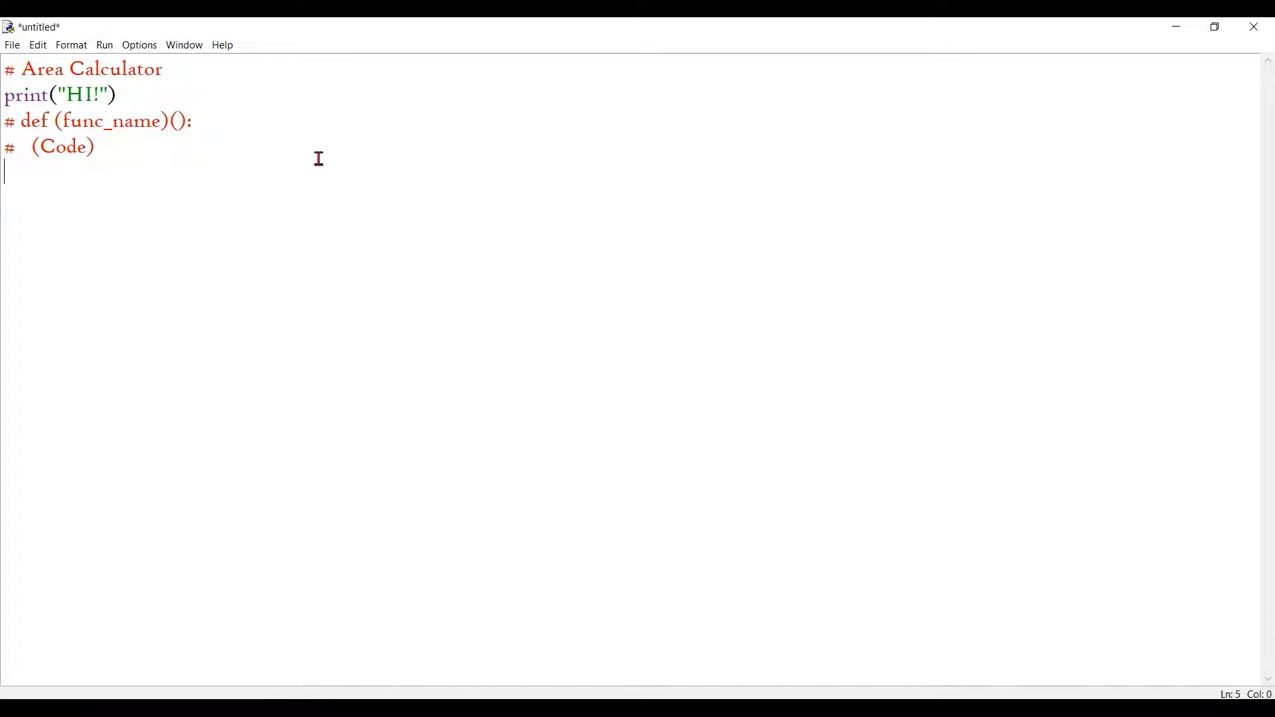
# Define the square() function and begin its indented body.
pyautogui.write('def')
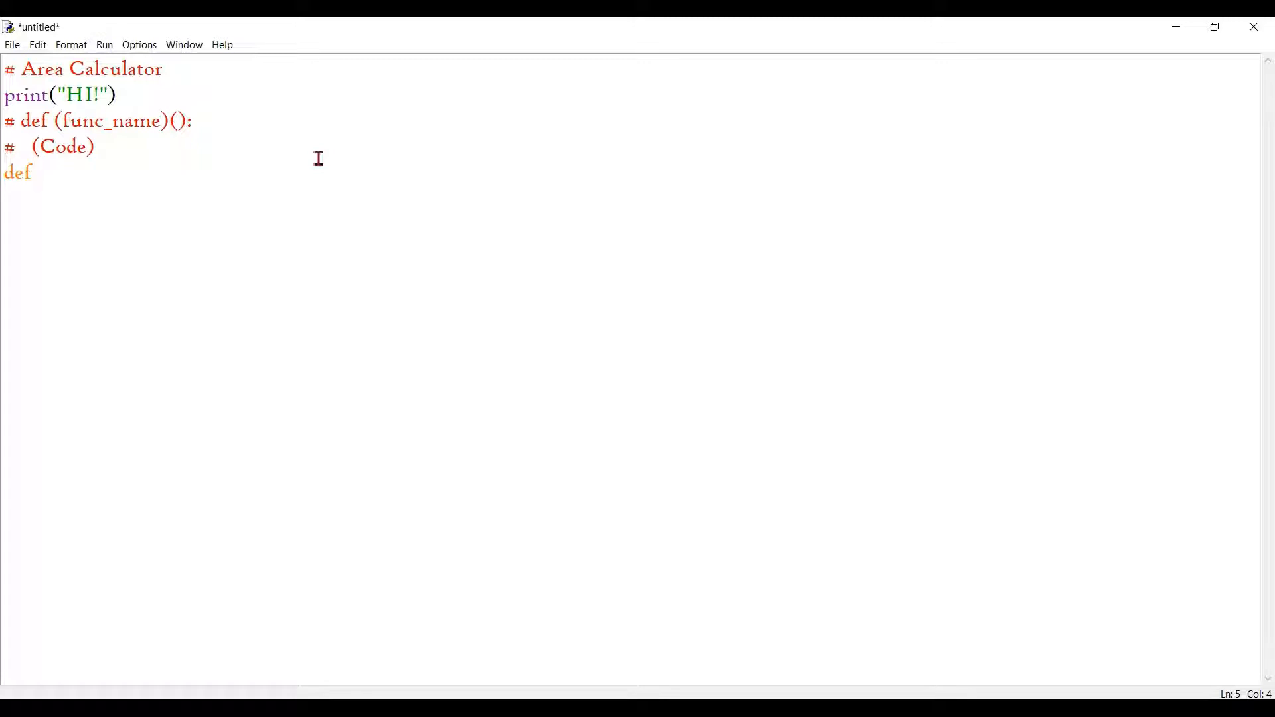
pyautogui.write('s')
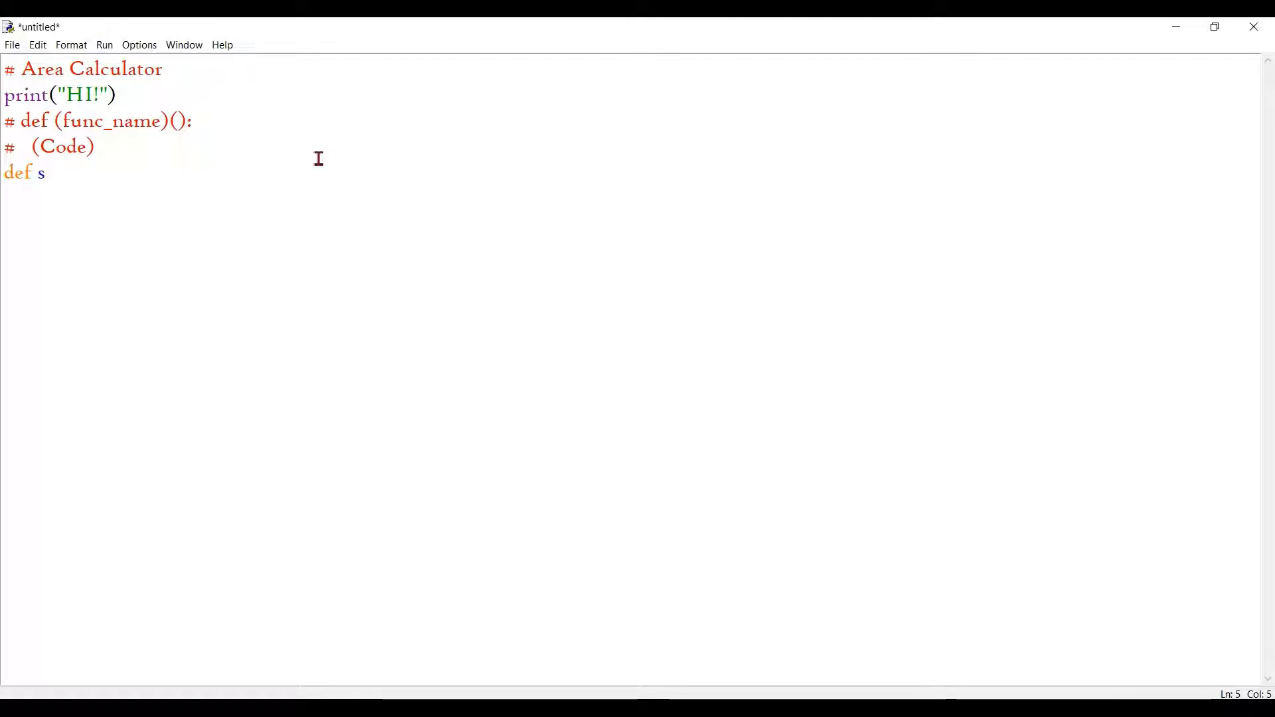
pyautogui.write('quare')
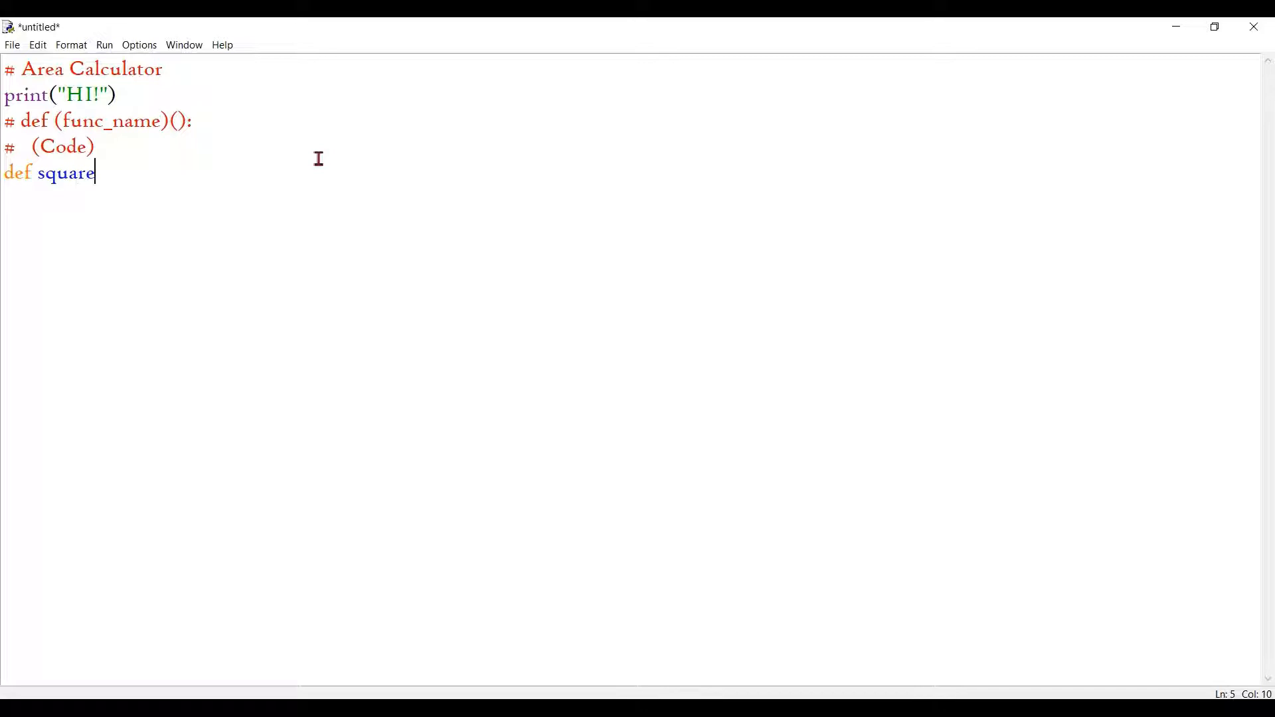
pyautogui.write('():')
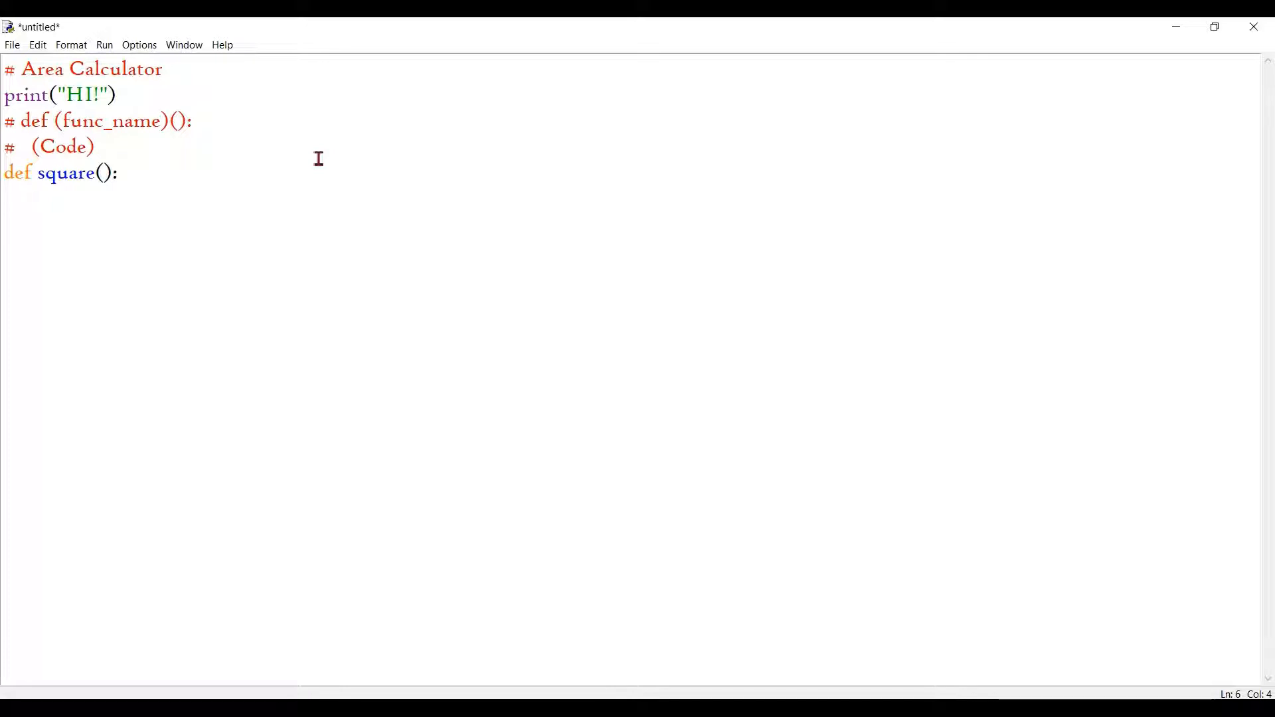
pyautogui.press('Enter')
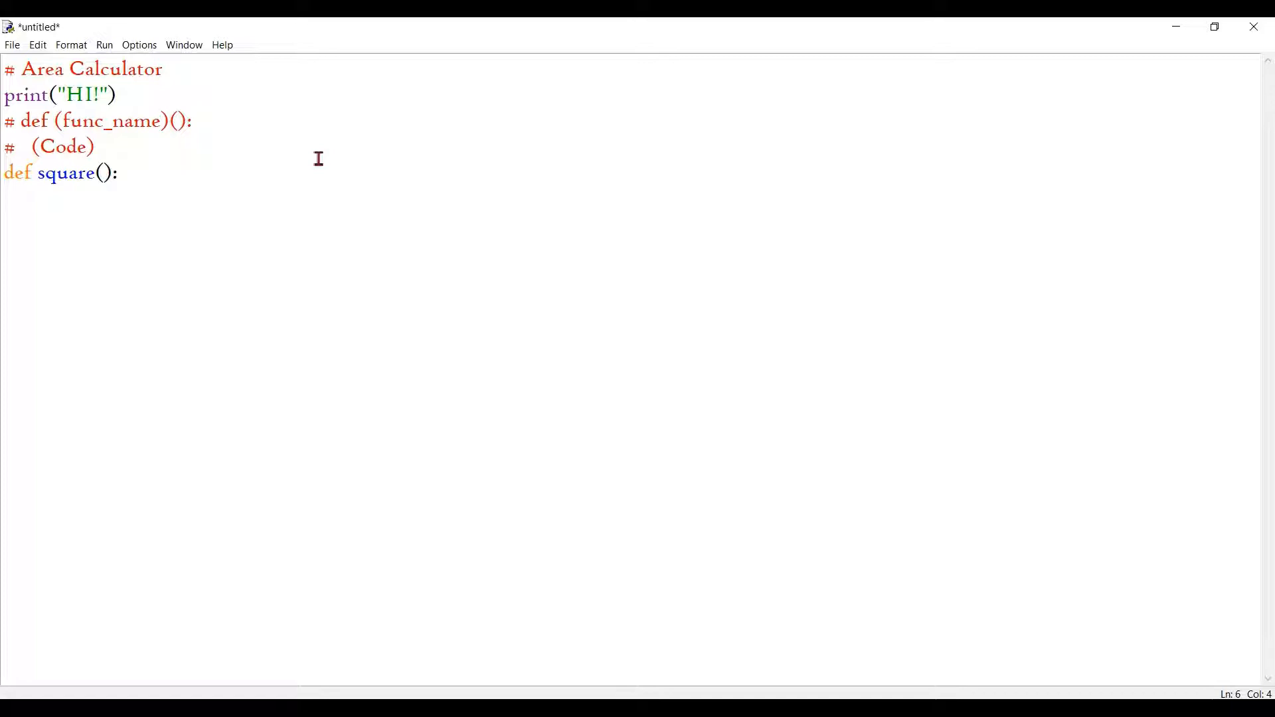
# Read side_sq as a float from a 'Please tell me the value of the side' prompt.
pyautogui.write('side')
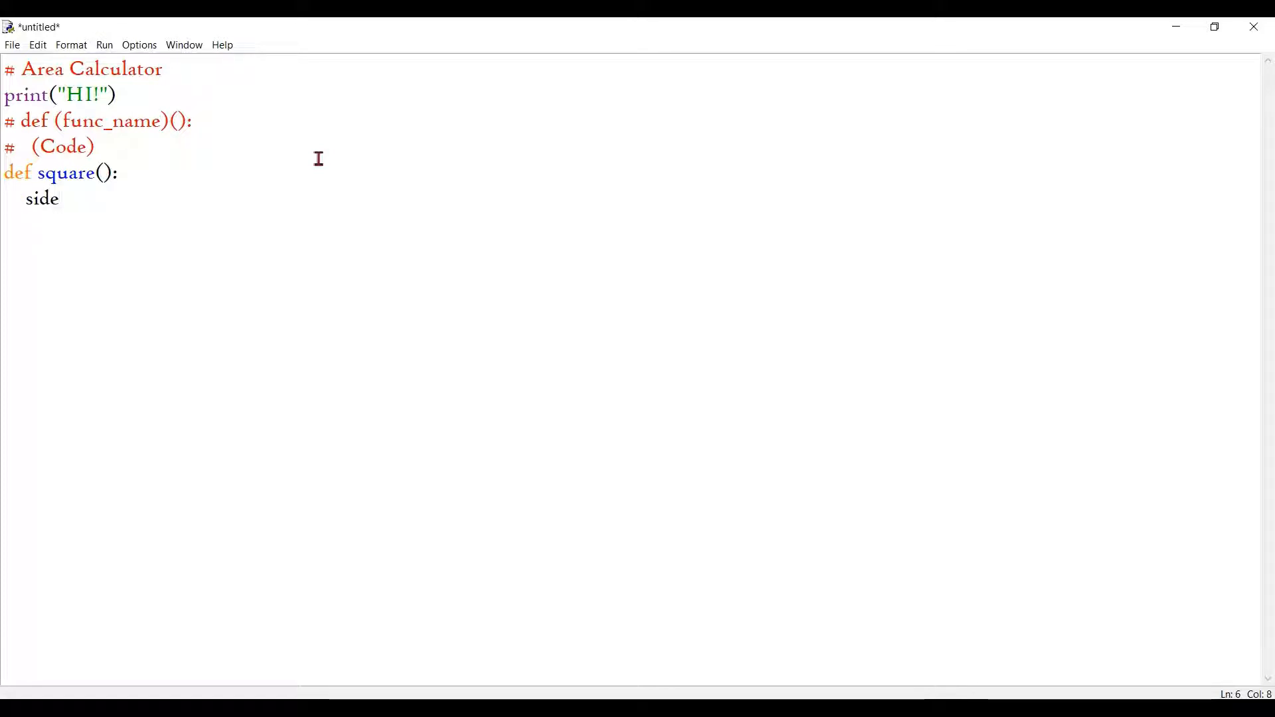
pyautogui.write('_sq')
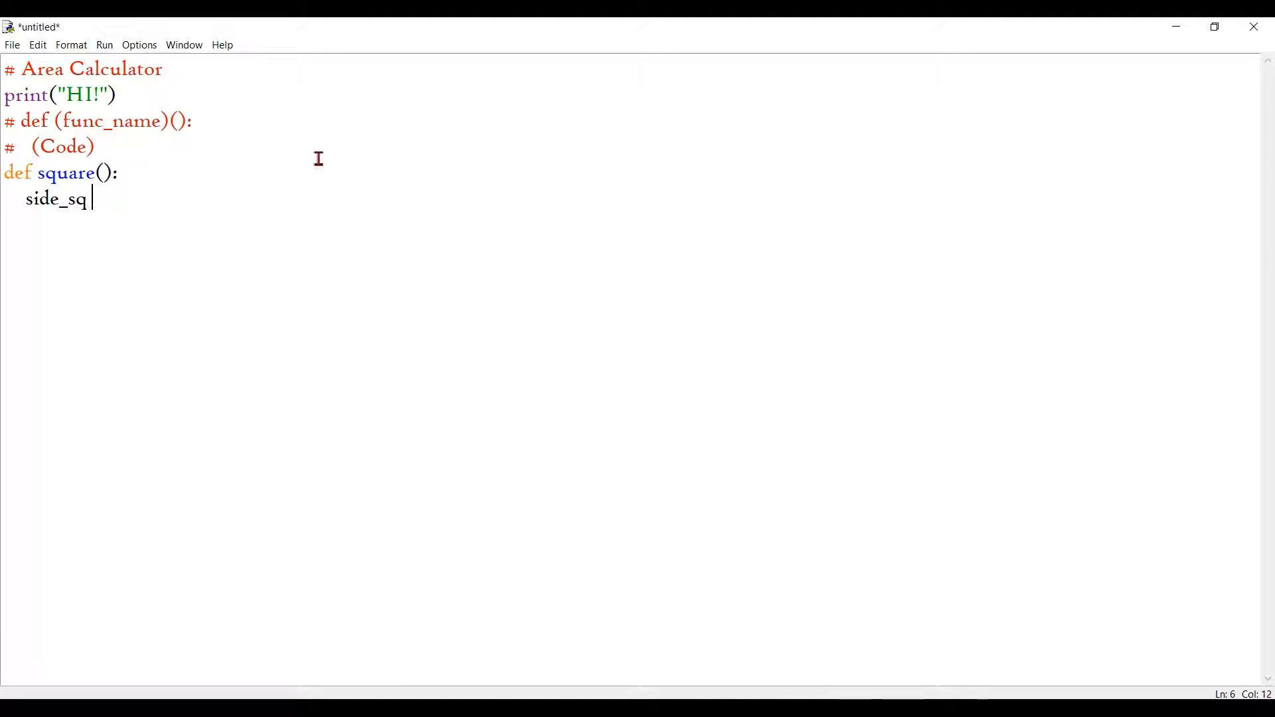
pyautogui.write('= fl')
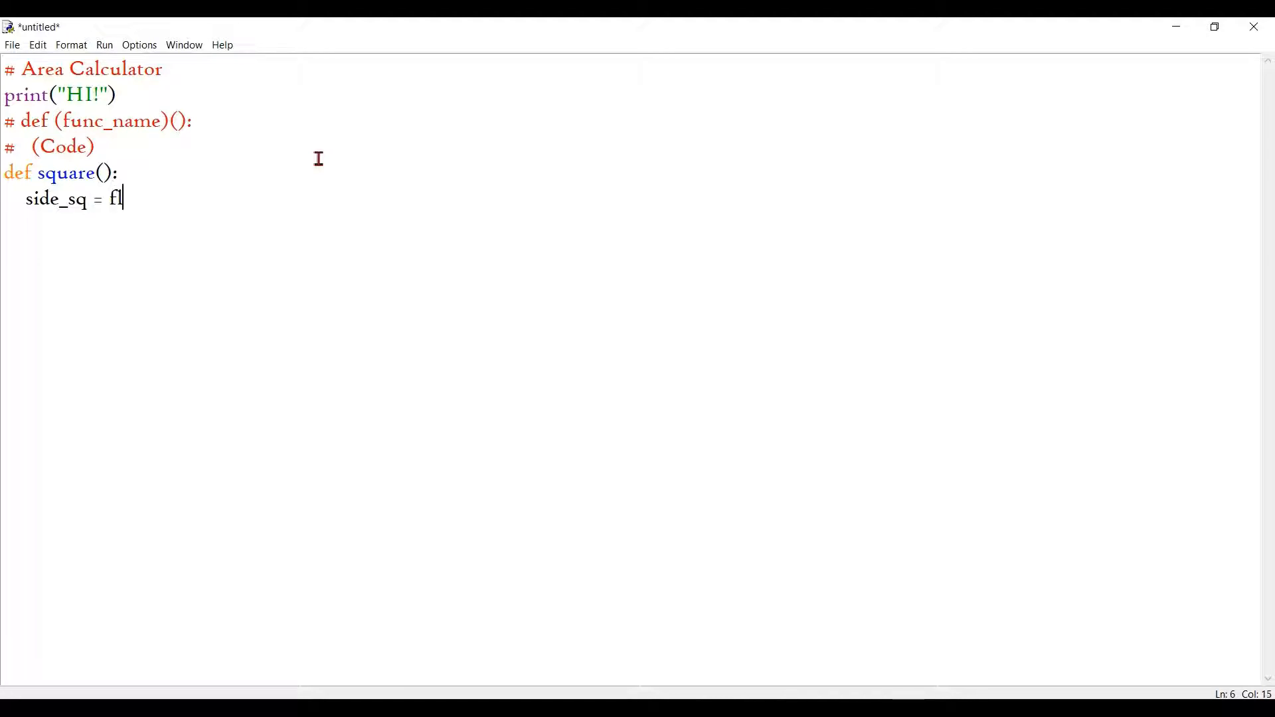
pyautogui.write('oat')
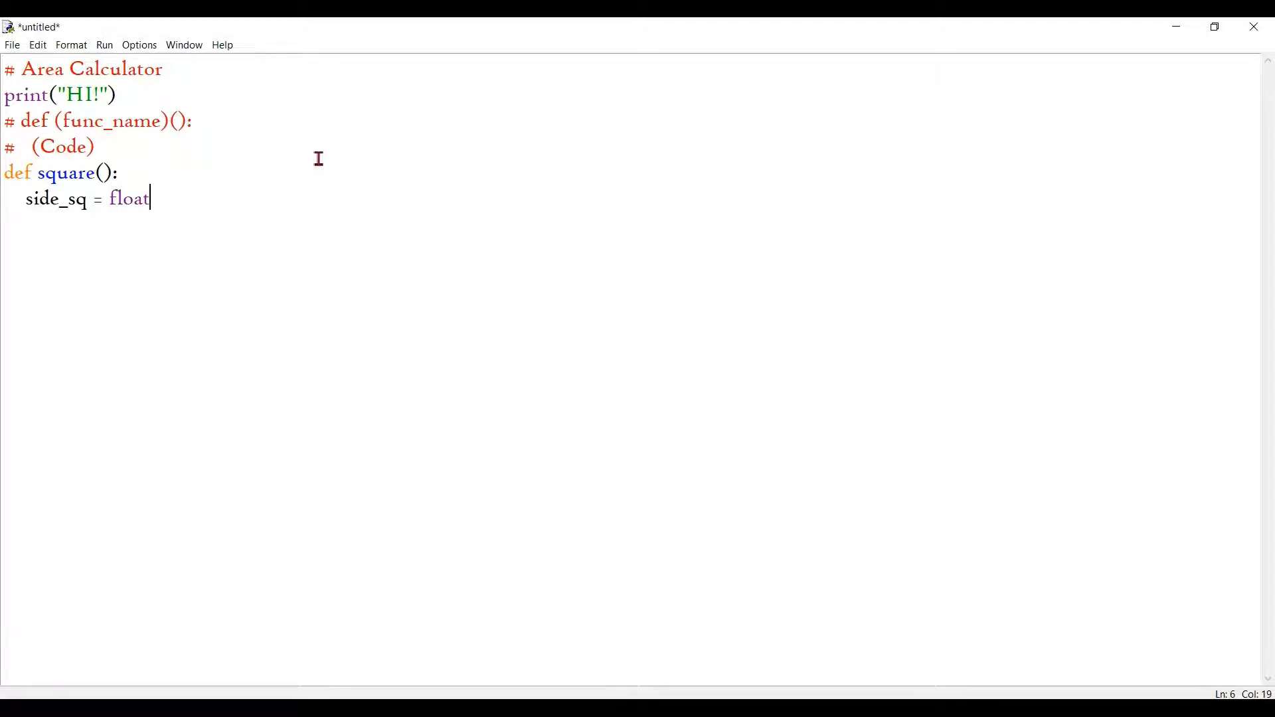
pyautogui.write('(()')
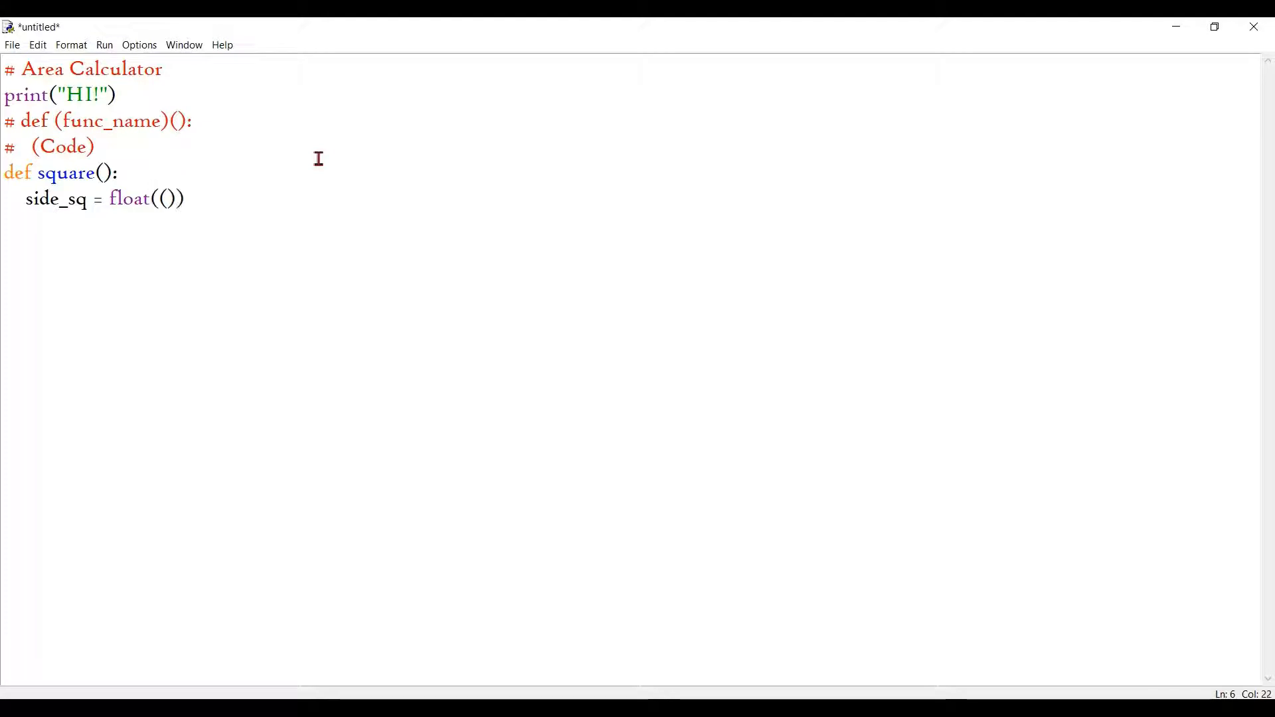
pyautogui.write('in')
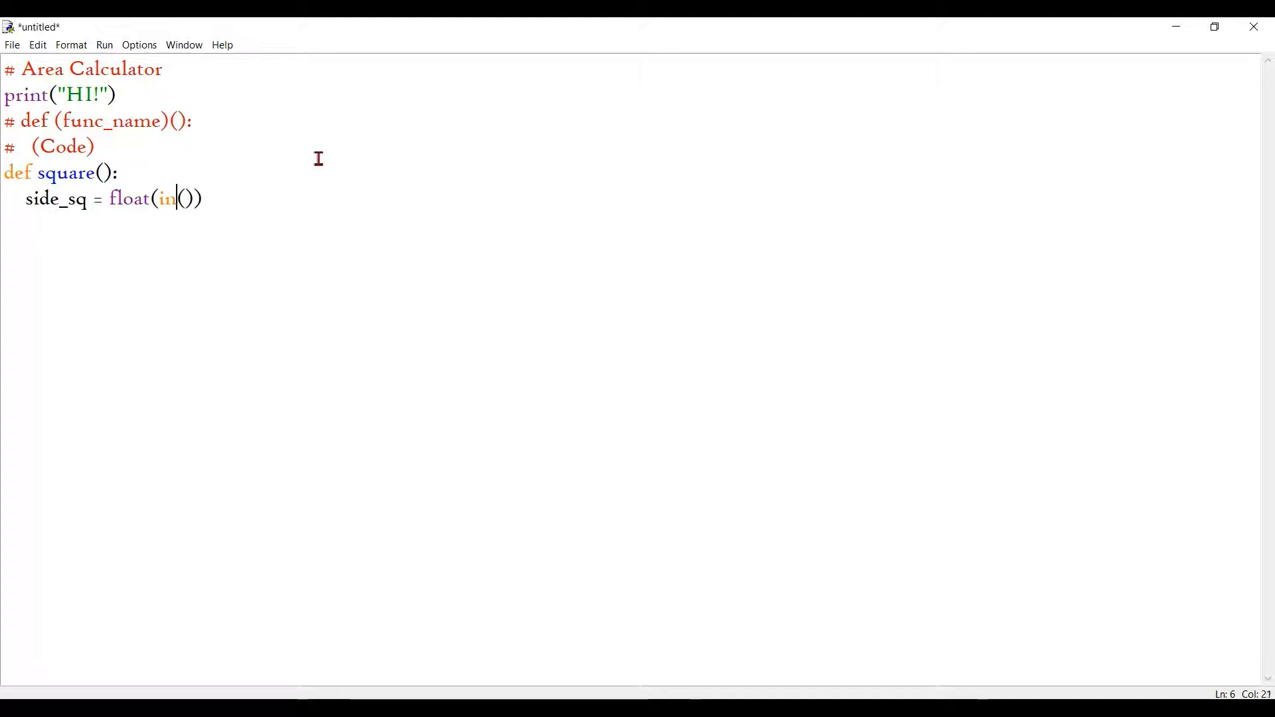
pyautogui.write('put("")')
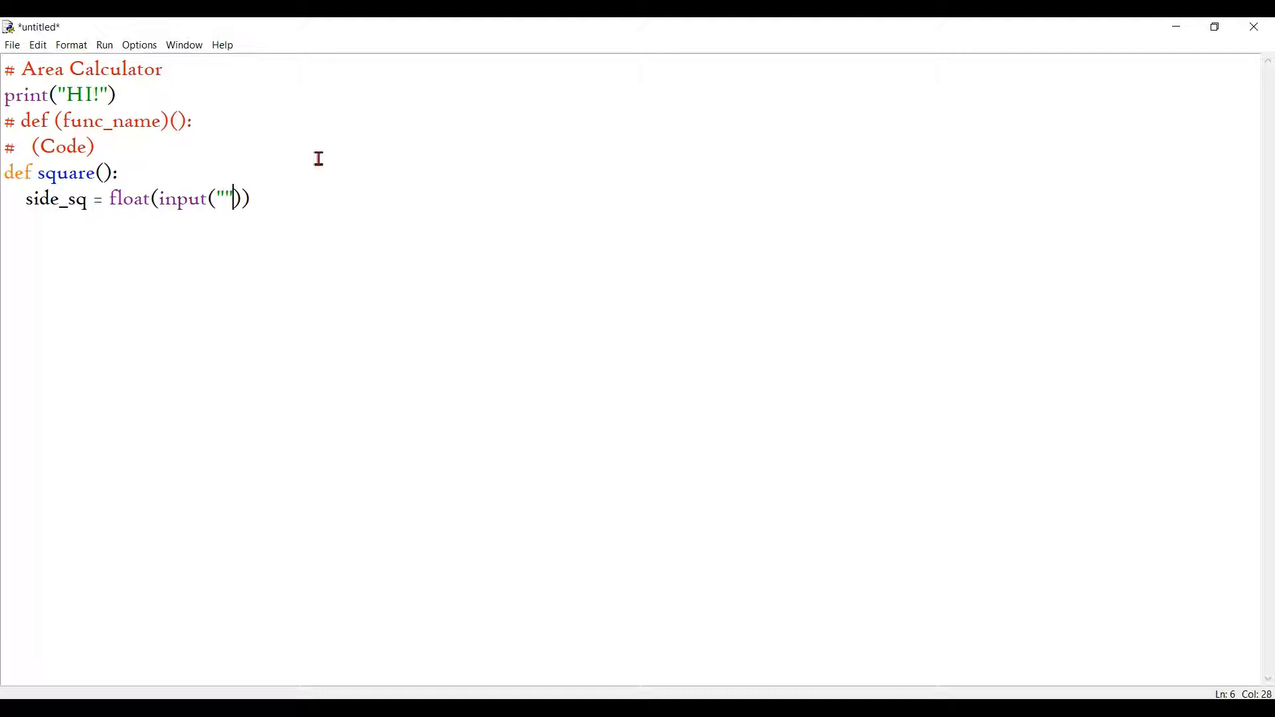
pyautogui.write('Pleas')
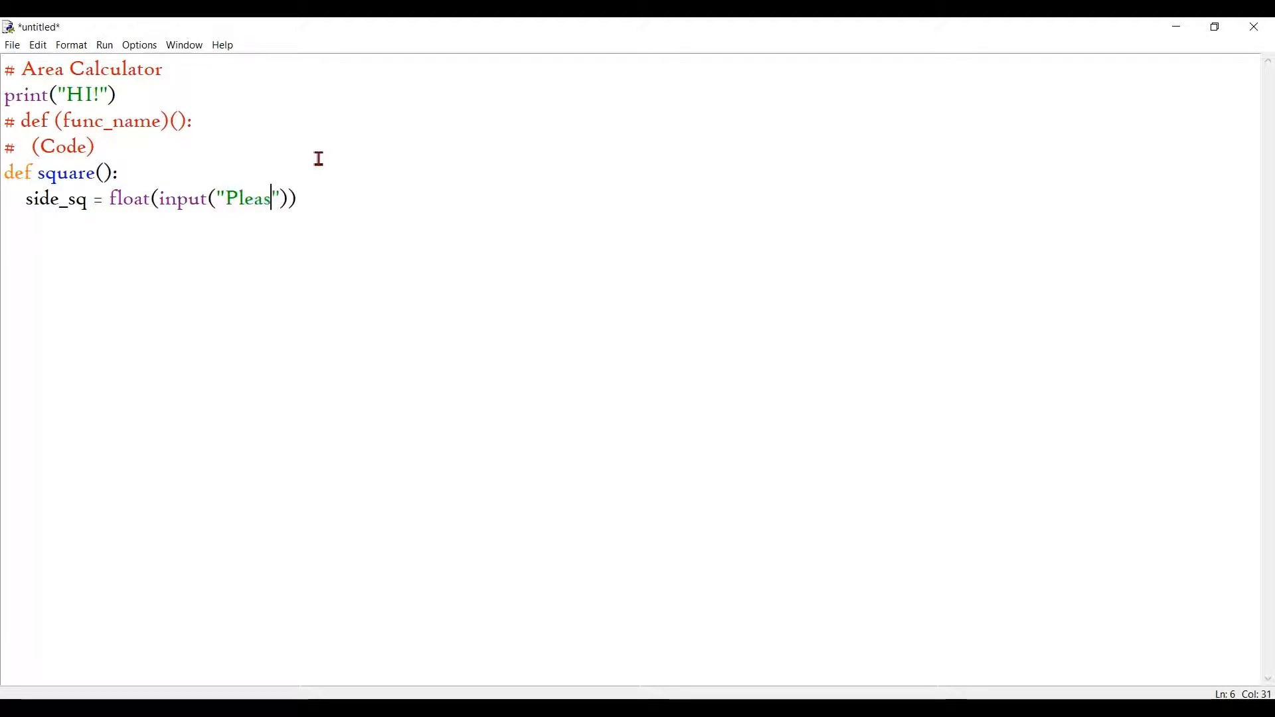
pyautogui.write('e tell me')
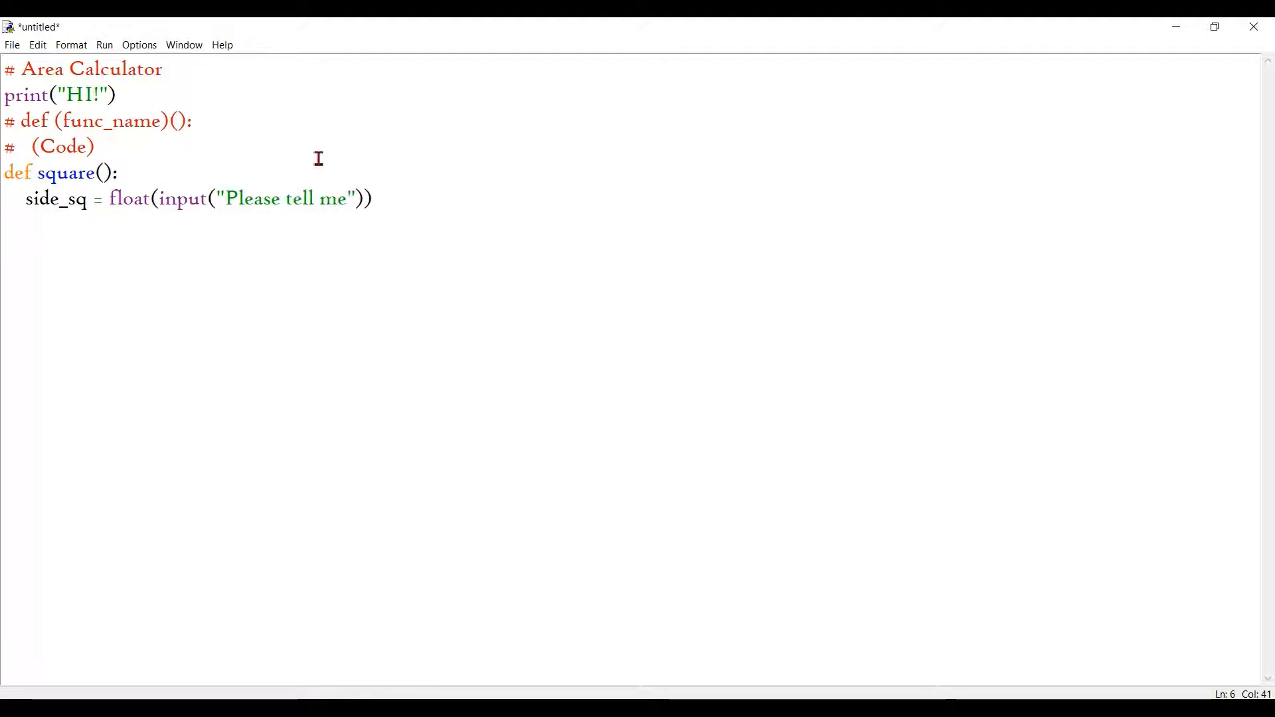
pyautogui.write('the value of a side')
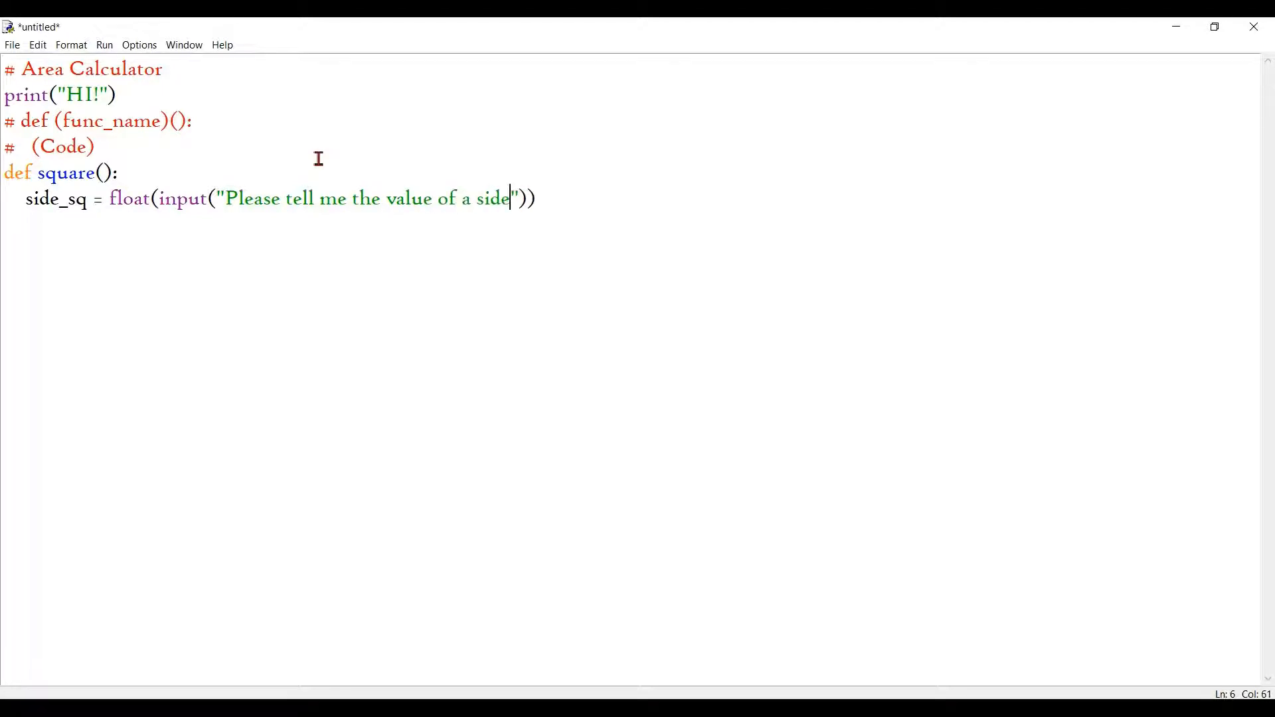
pyautogui.write('" "')
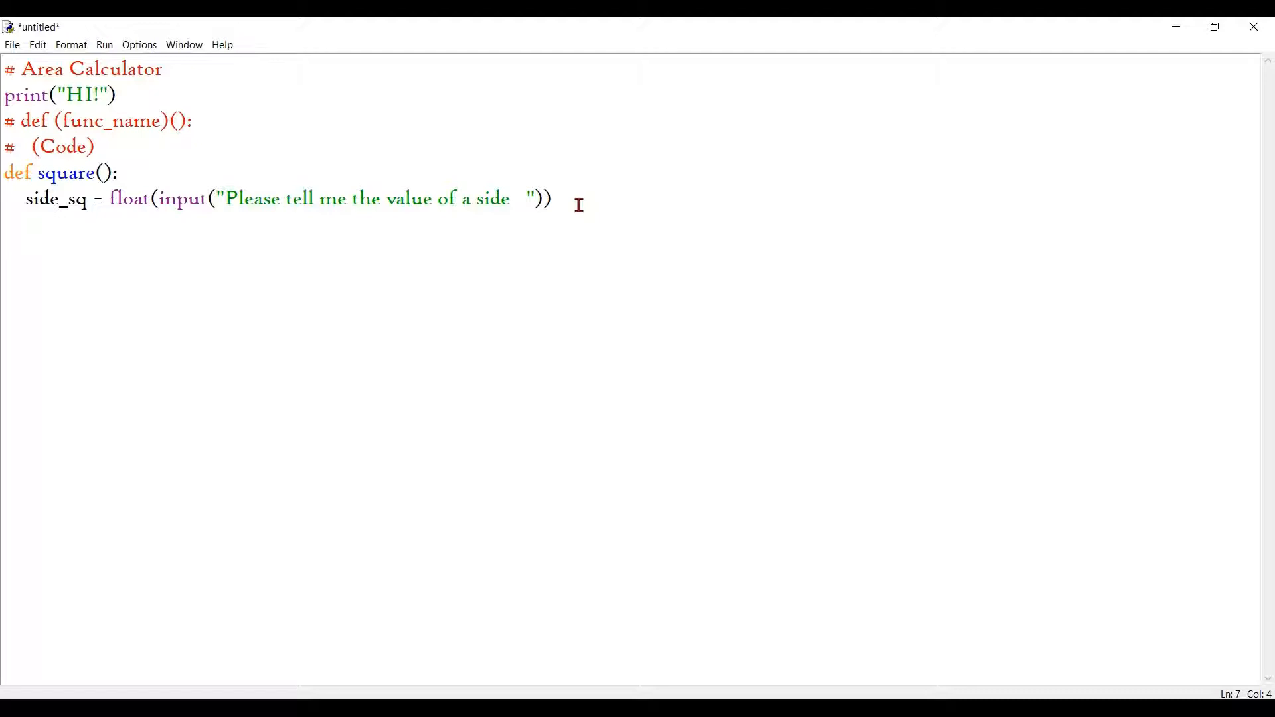
# Compute sq_area = side_sq * side_sq.
pyautogui.write('sq_')
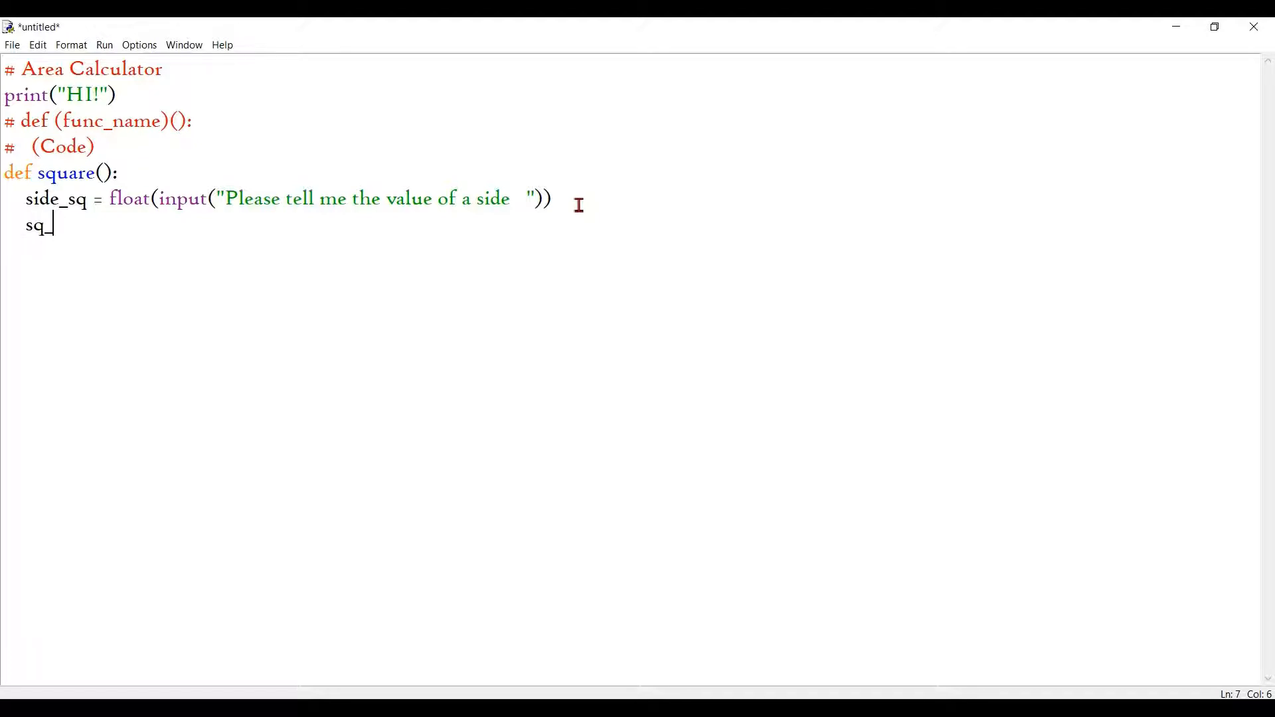
pyautogui.write('area =')
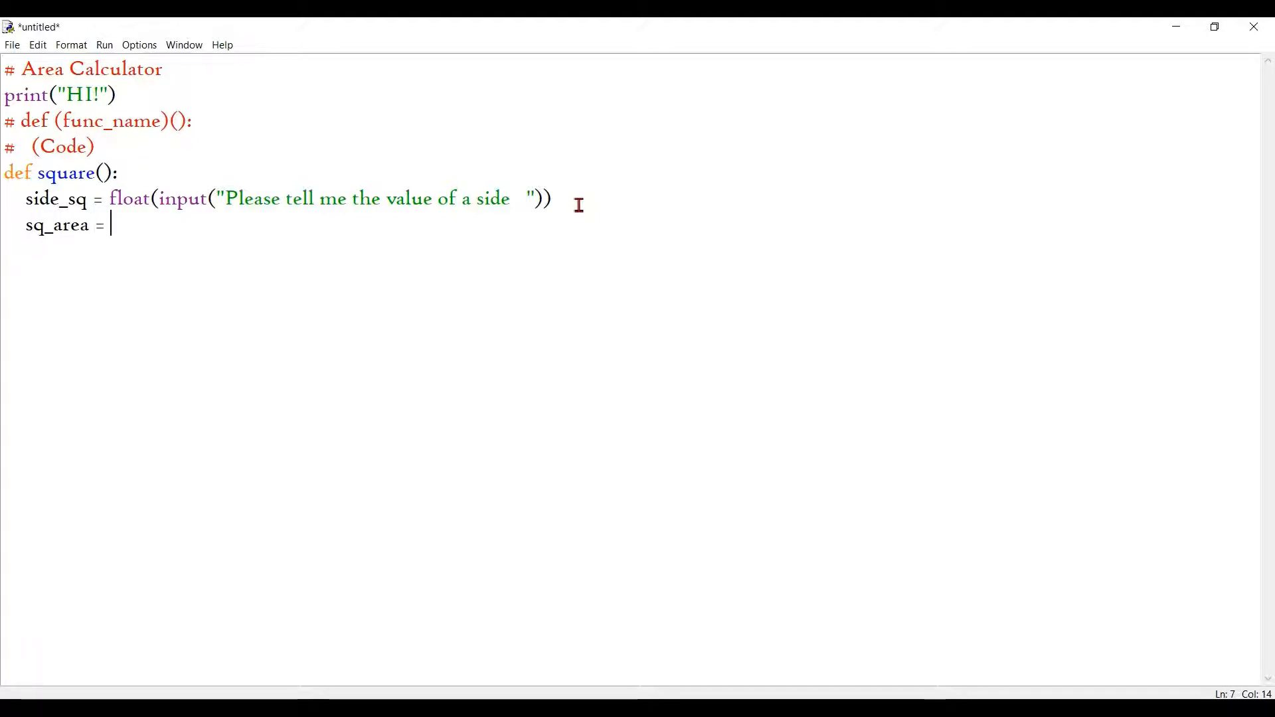
pyautogui.write('si')
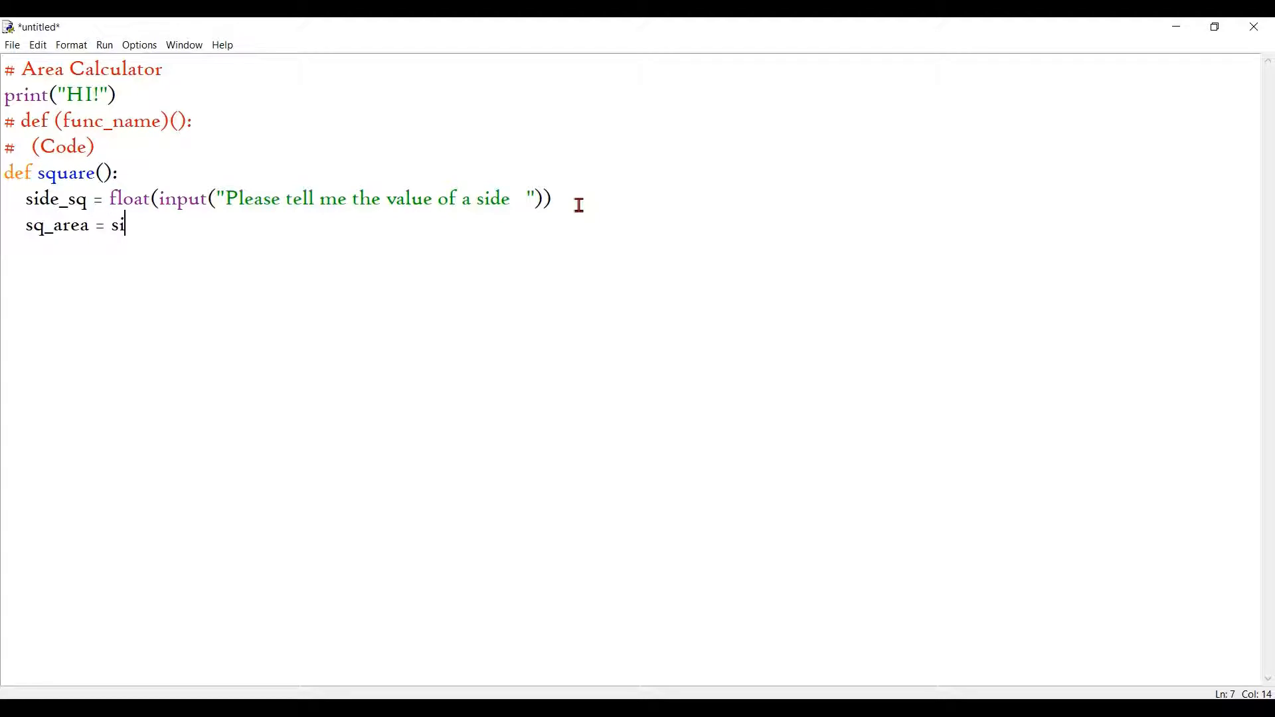
pyautogui.write('de_sq * s')
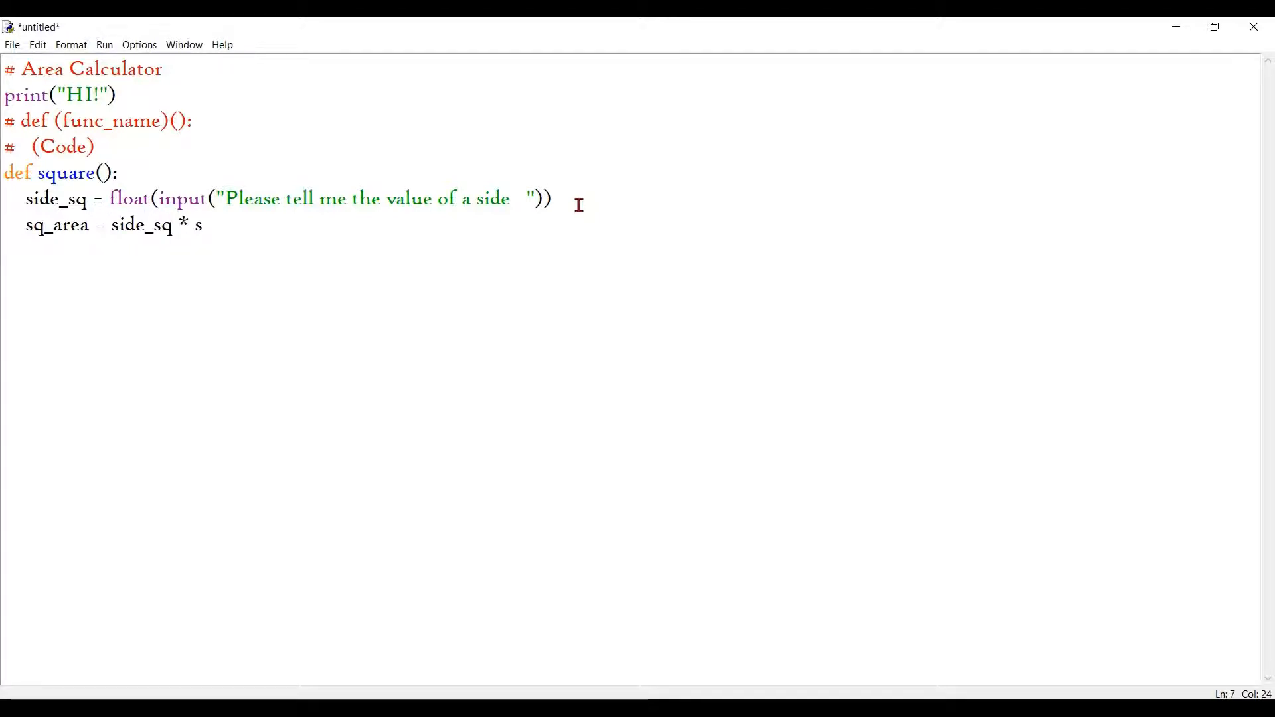
pyautogui.write('ide_')
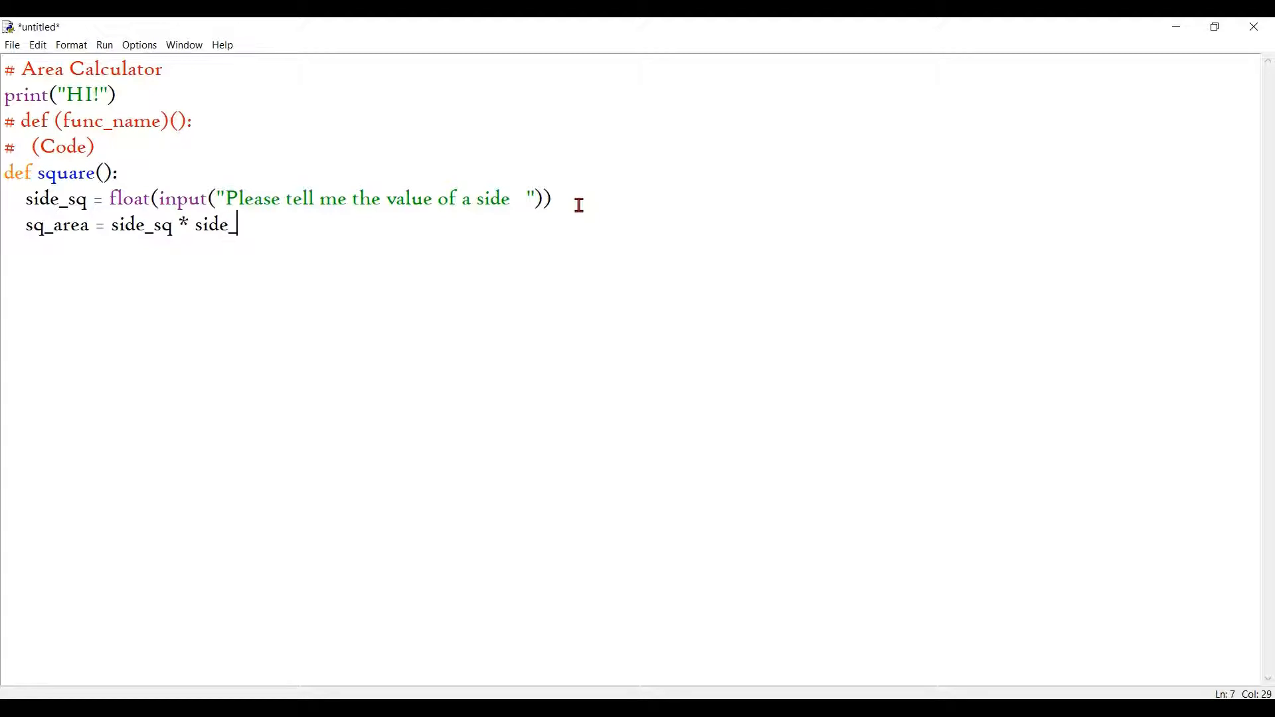
pyautogui.write('squ')
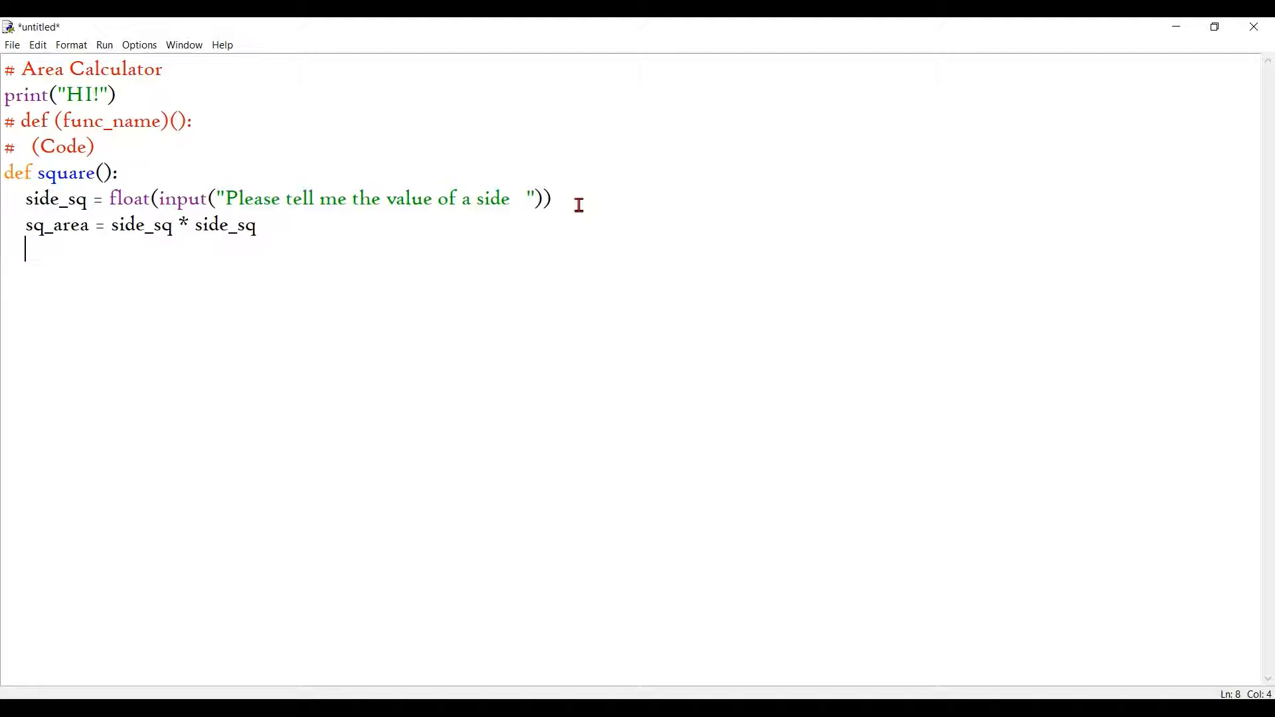
# Print the square's area label followed by sq_area.
pyautogui.write('print()')
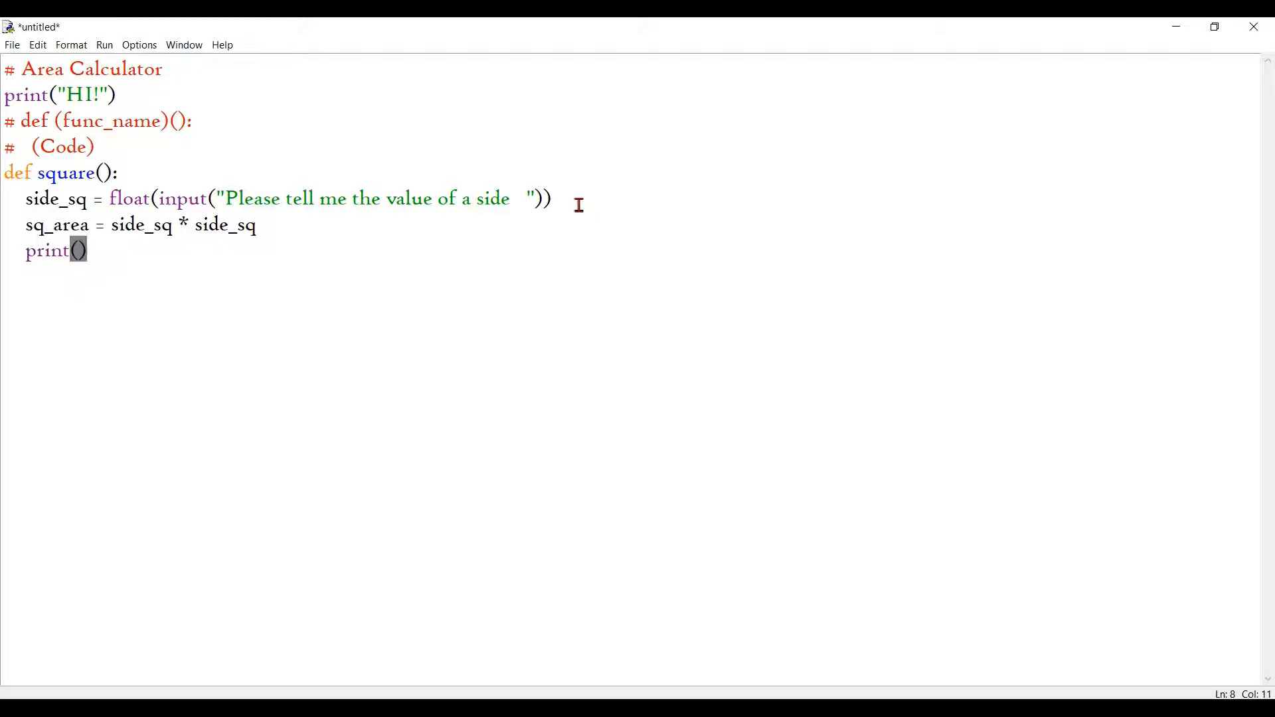
pyautogui.write('"You"')
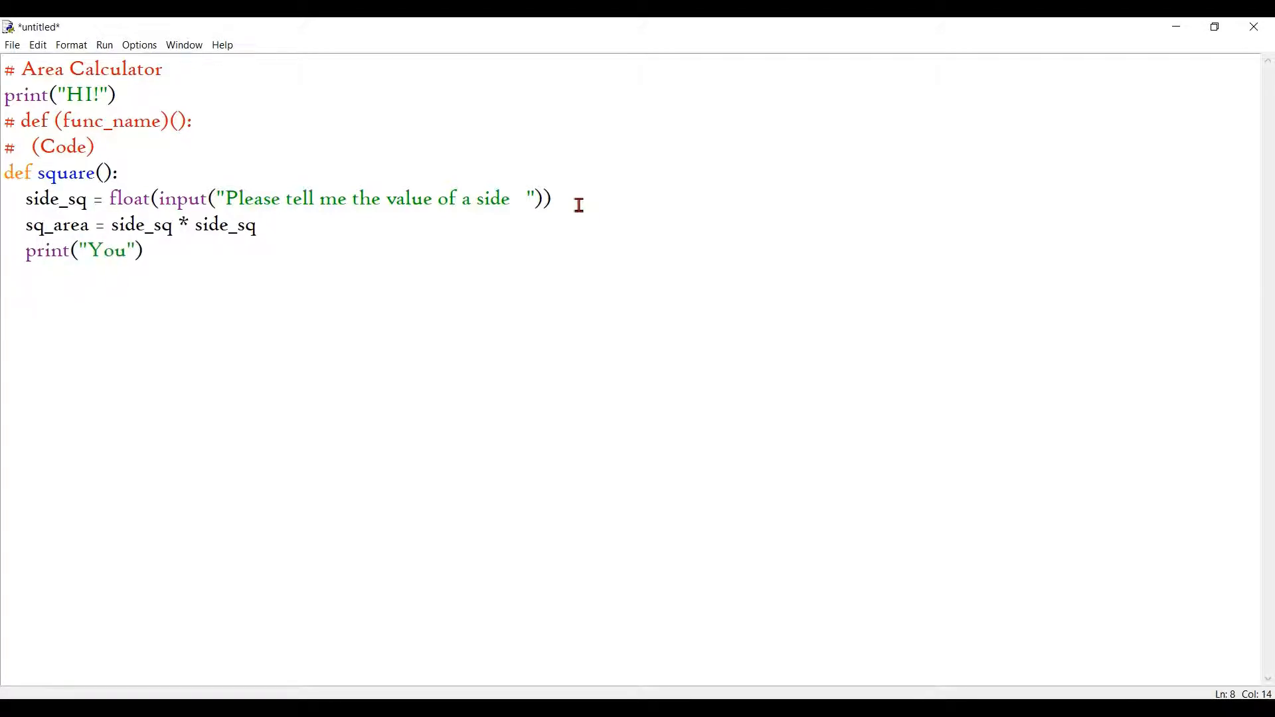
pyautogui.write('" "')
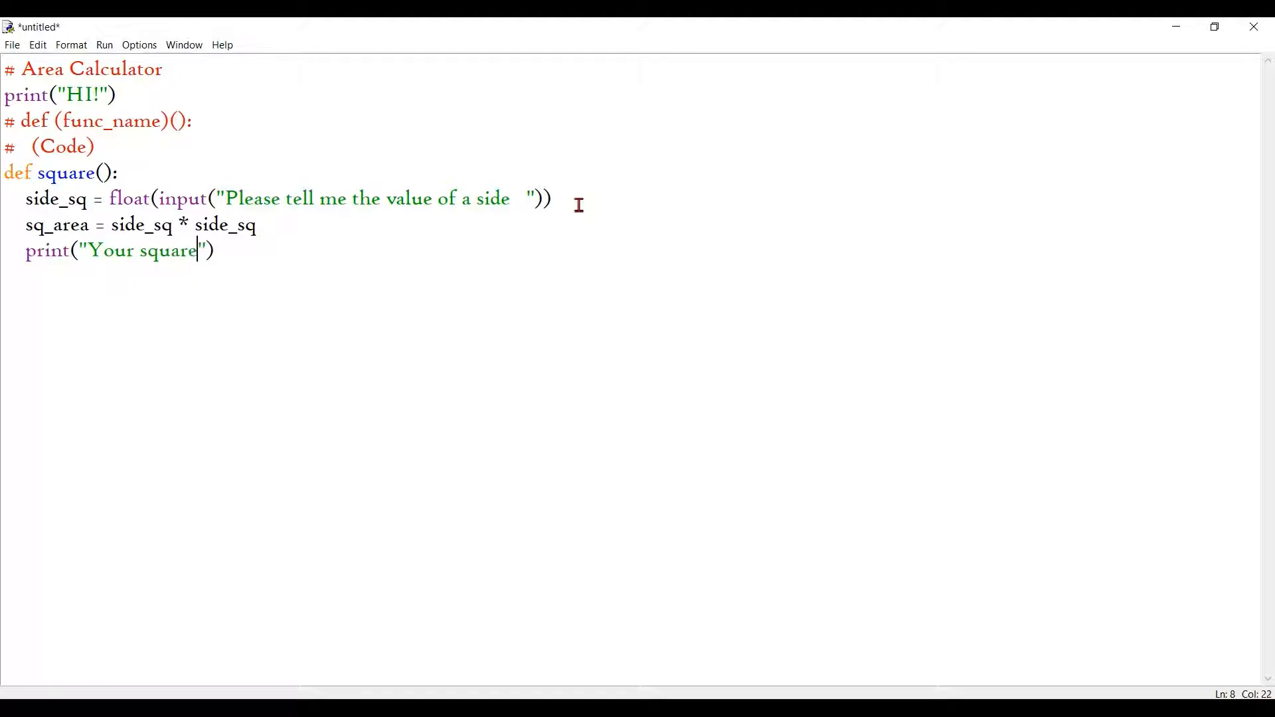
pyautogui.write("'s area =")
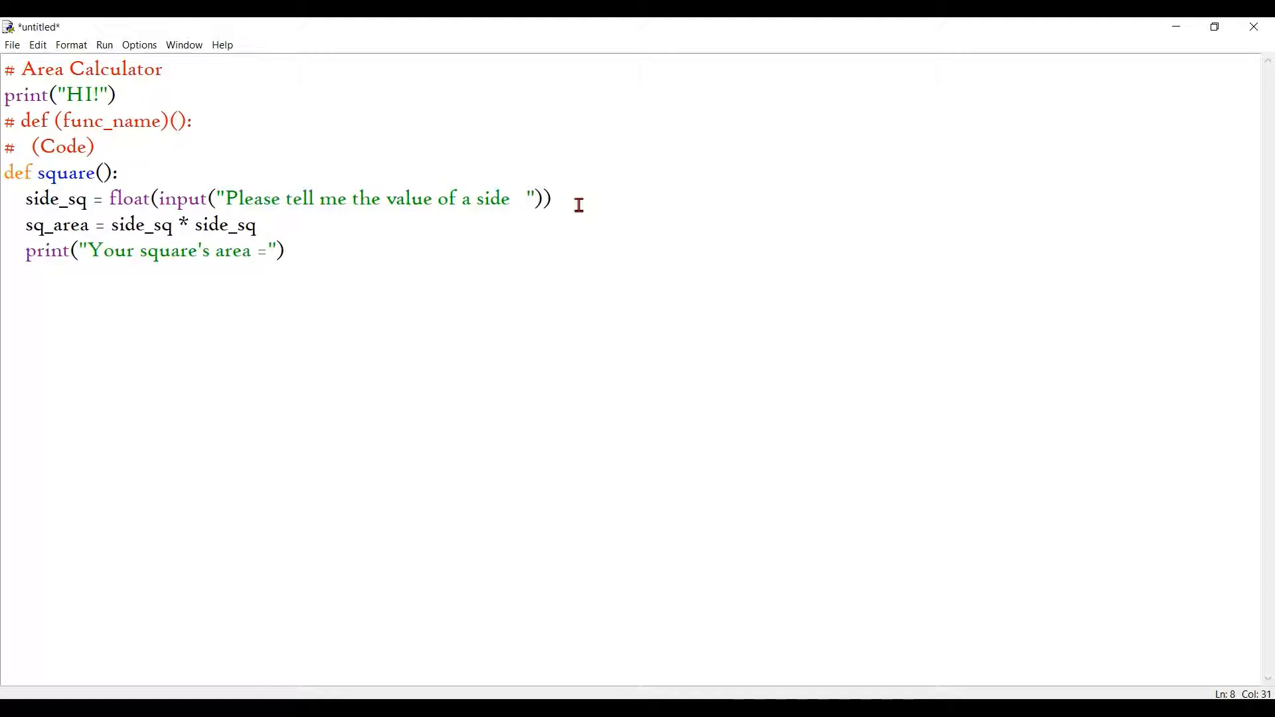
pyautogui.write('\\n')
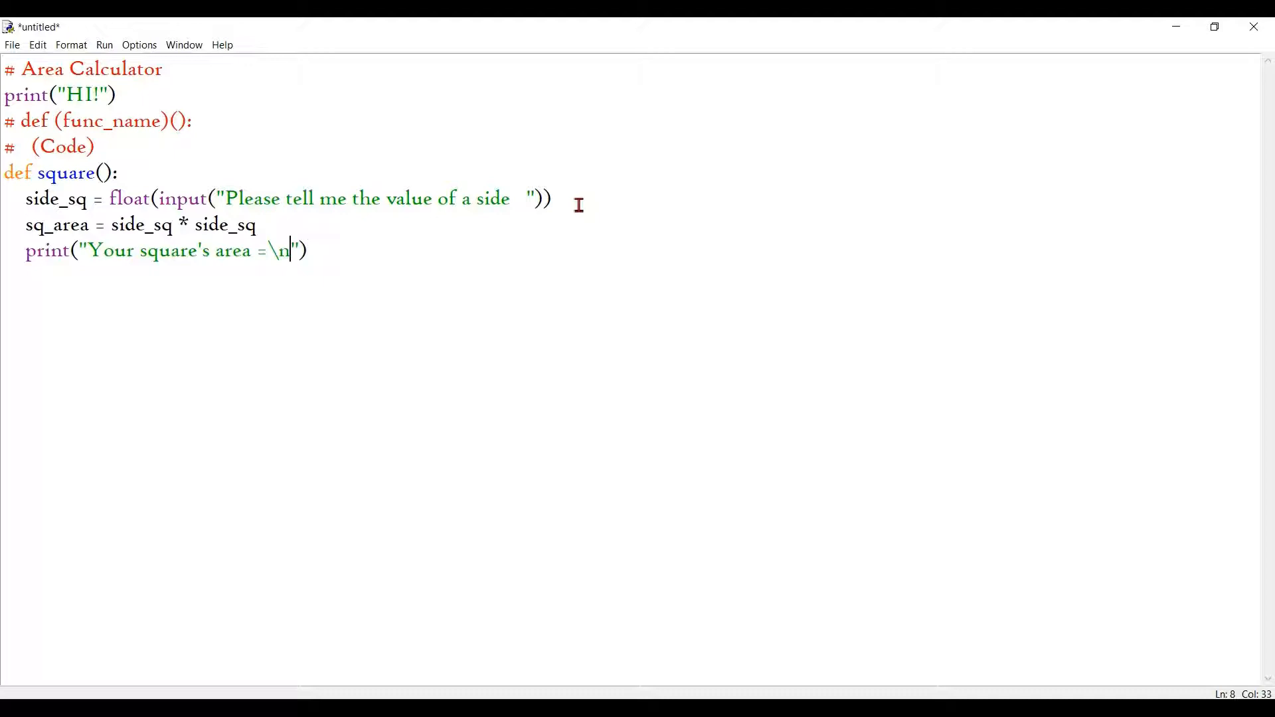
pyautogui.moveTo(374, 254)
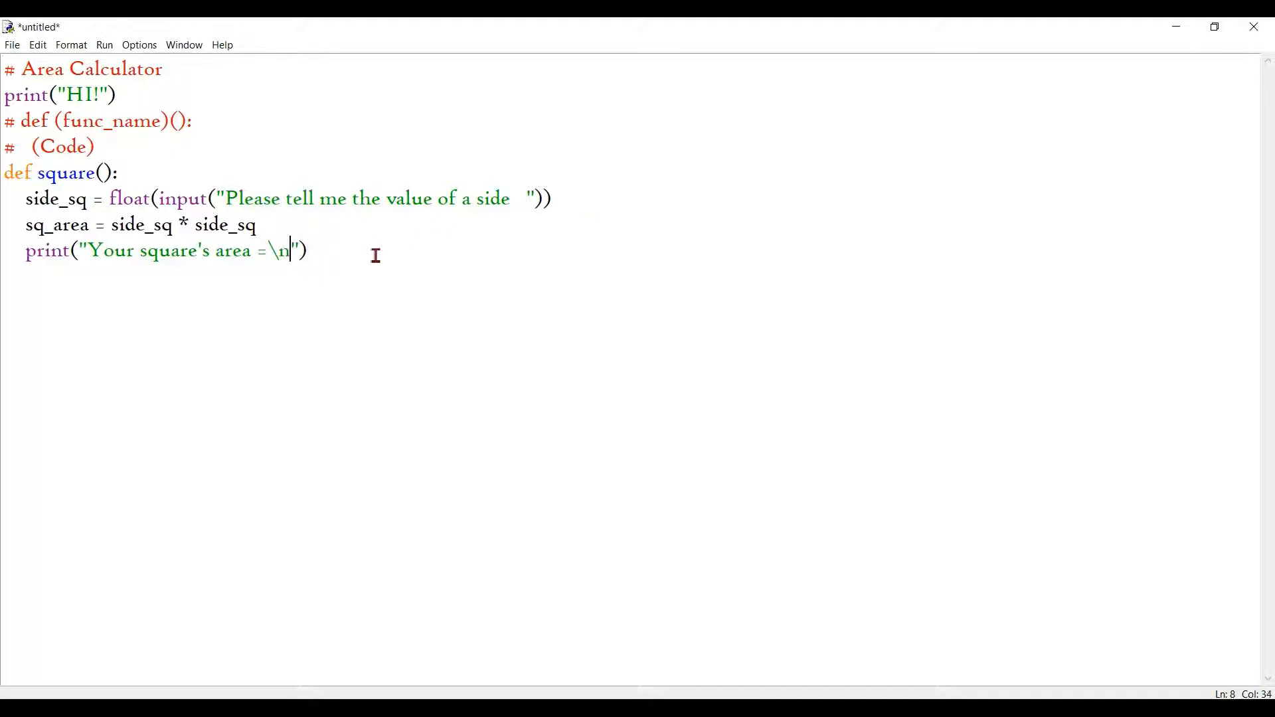
pyautogui.press('Backspace')
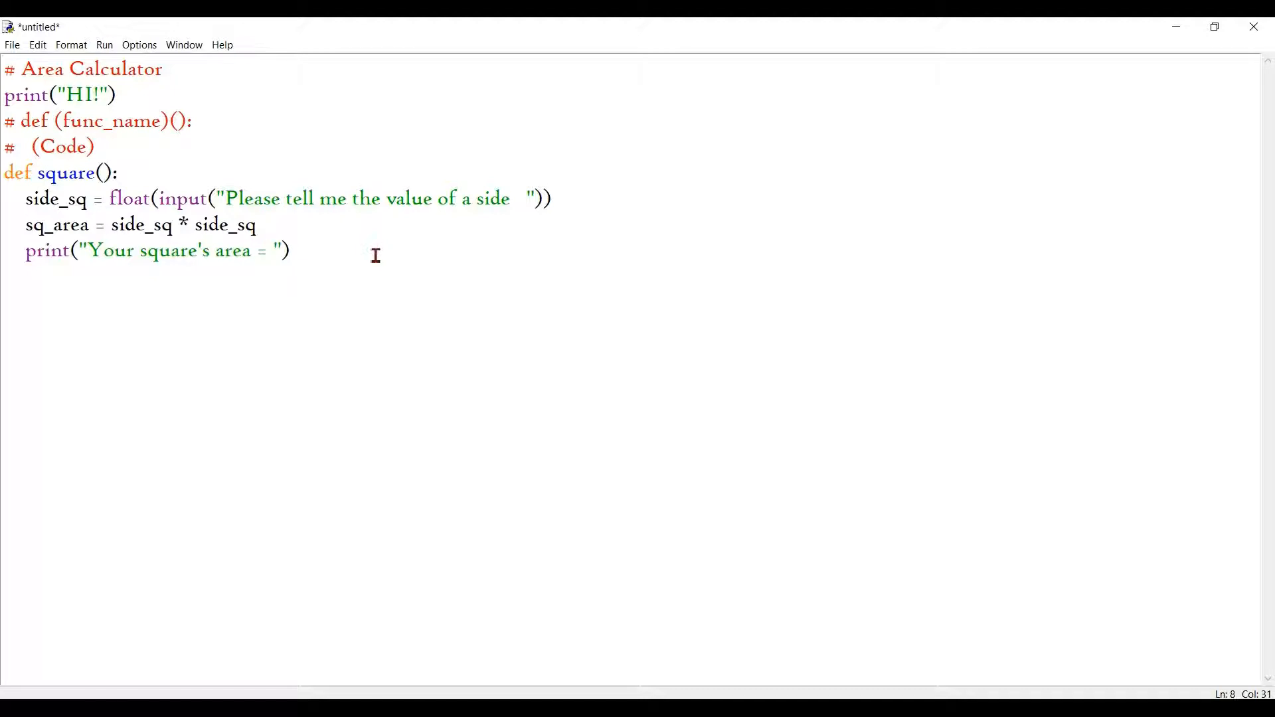
pyautogui.write('pr')
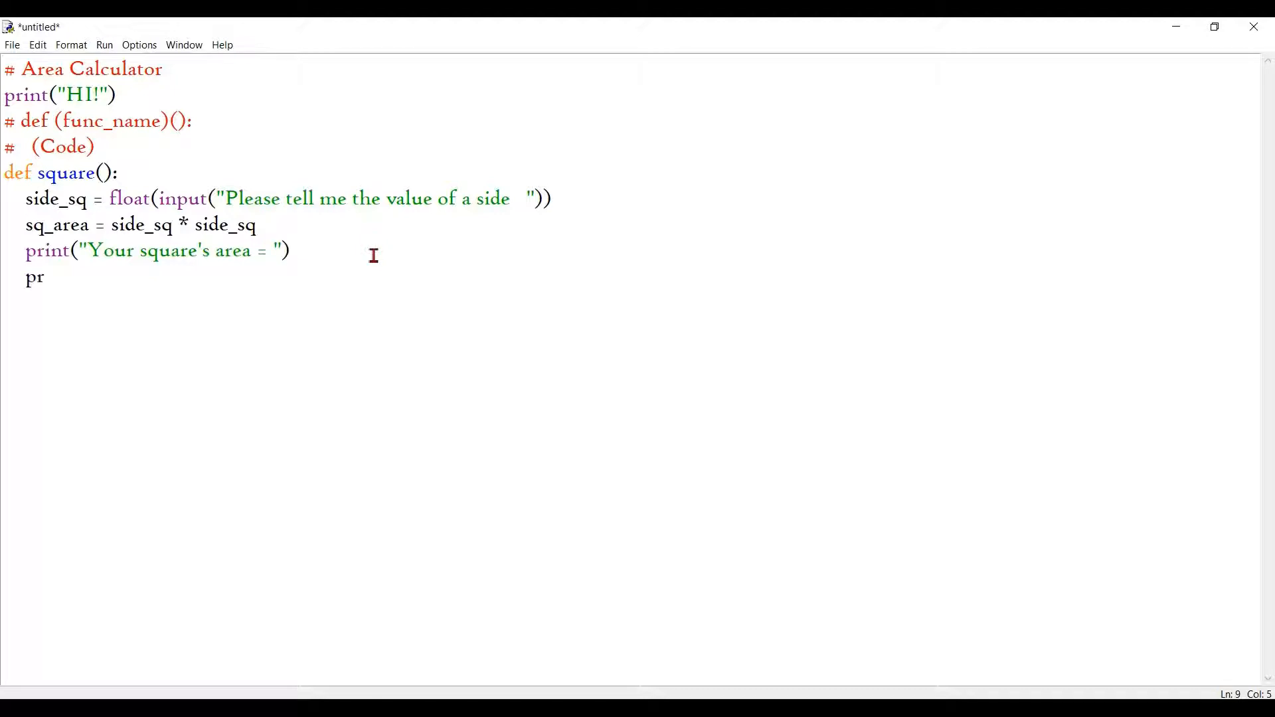
pyautogui.write('int()')
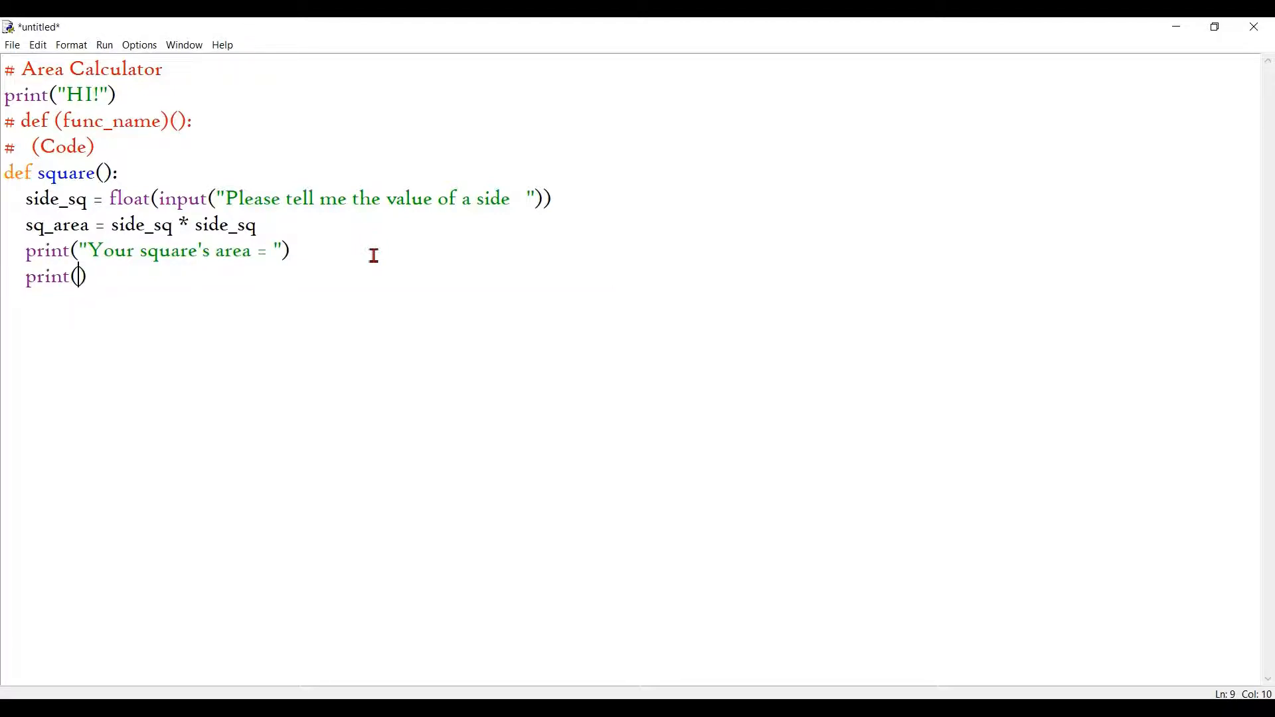
pyautogui.write('sq_area')
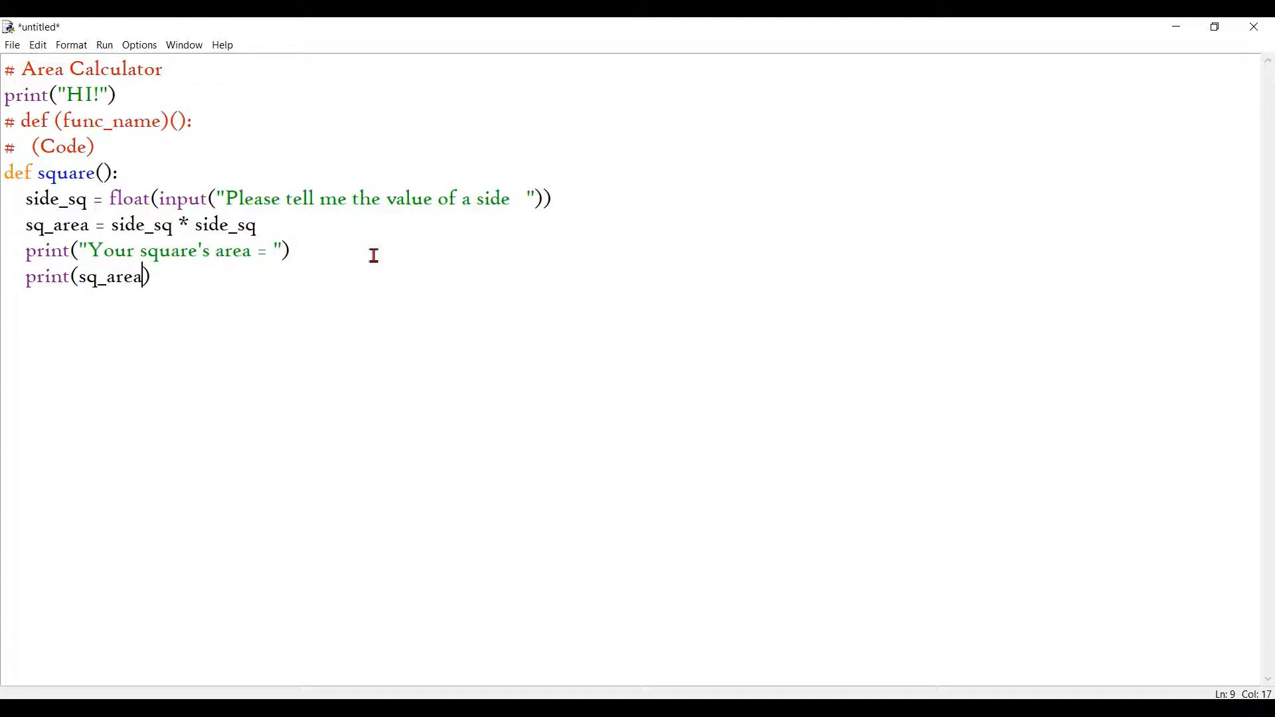
pyautogui.moveTo(108, 225); pyautogui.dragTo(150, 275)
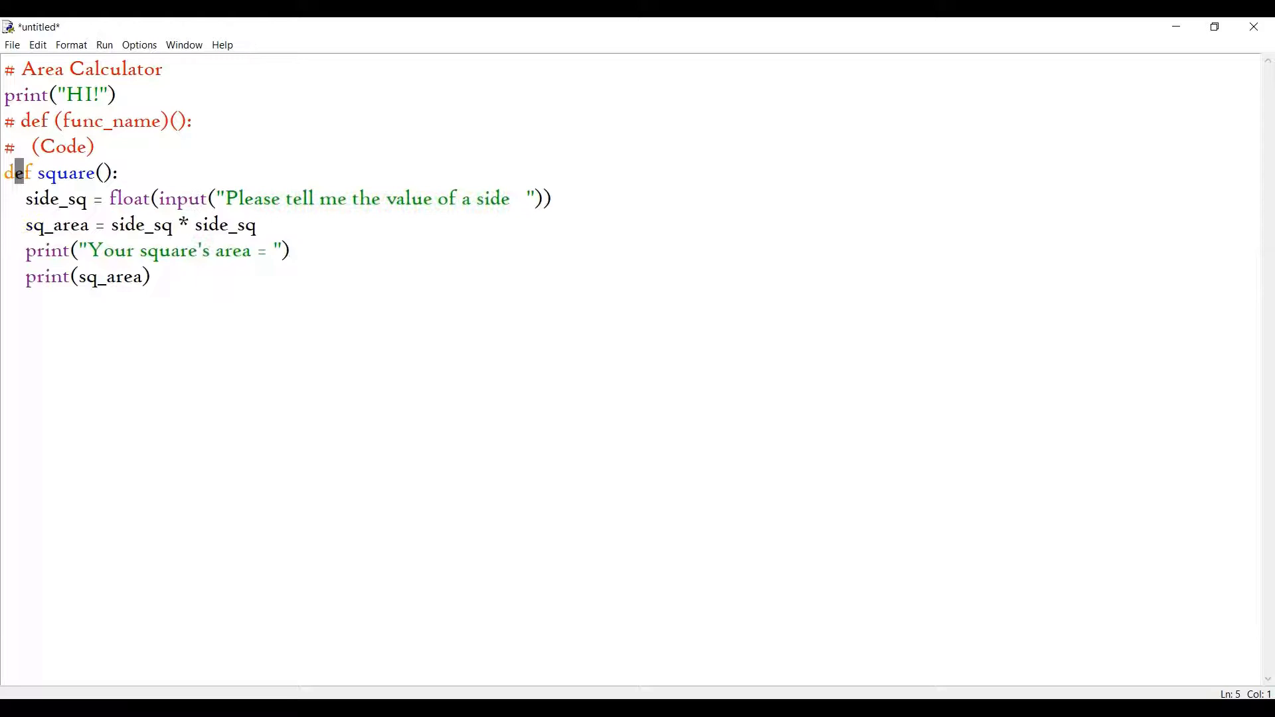
# Call square() below the function and run the module.
pyautogui.click(167, 276)
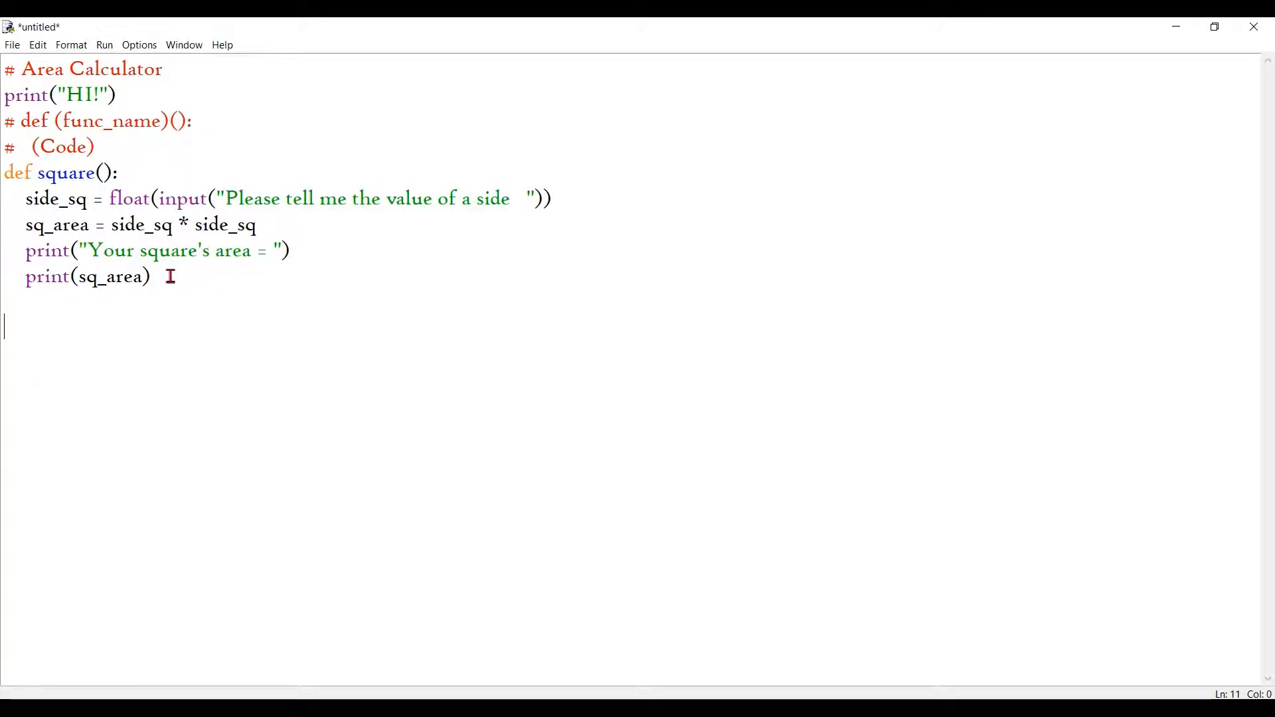
pyautogui.write('squar')
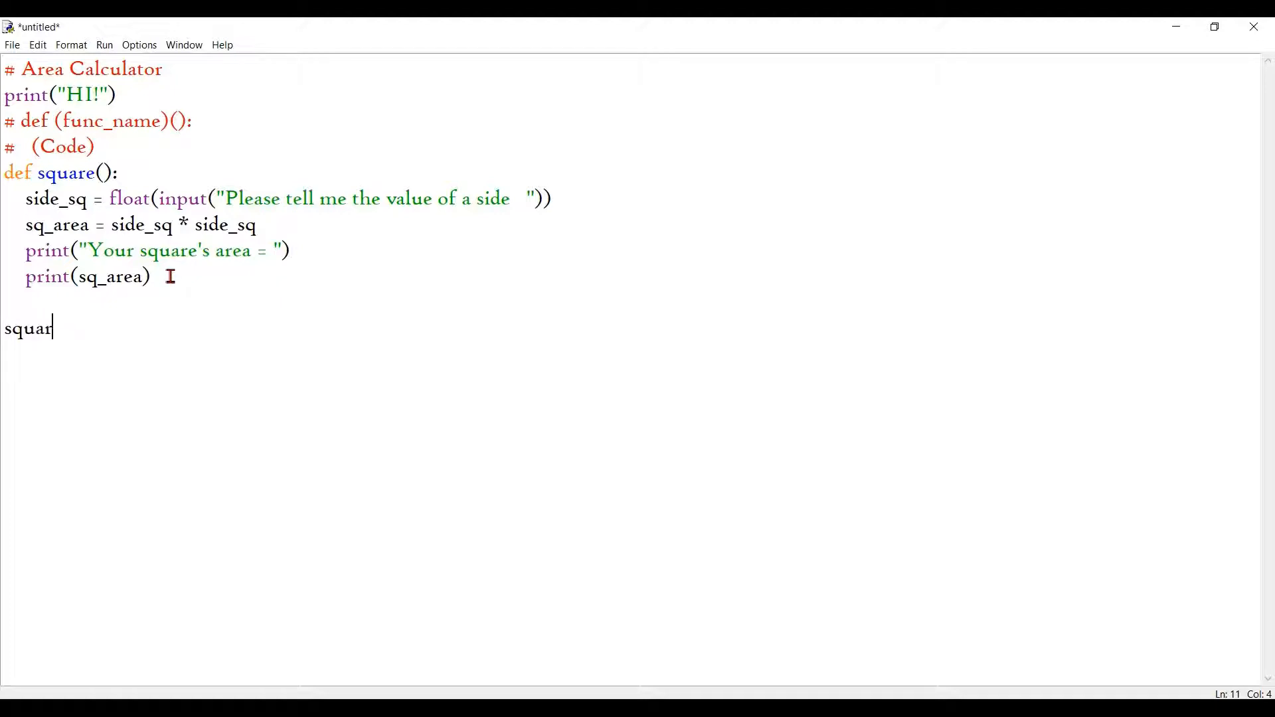
pyautogui.write('e()')
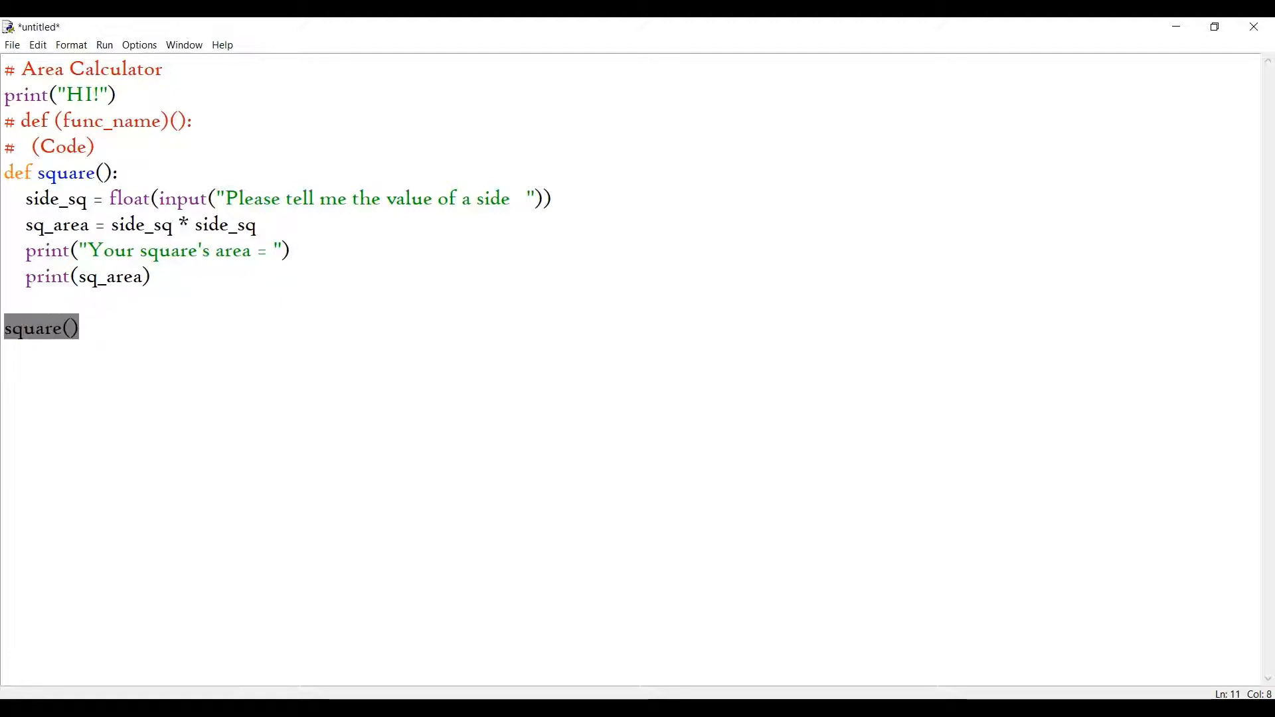
pyautogui.click(49, 147)
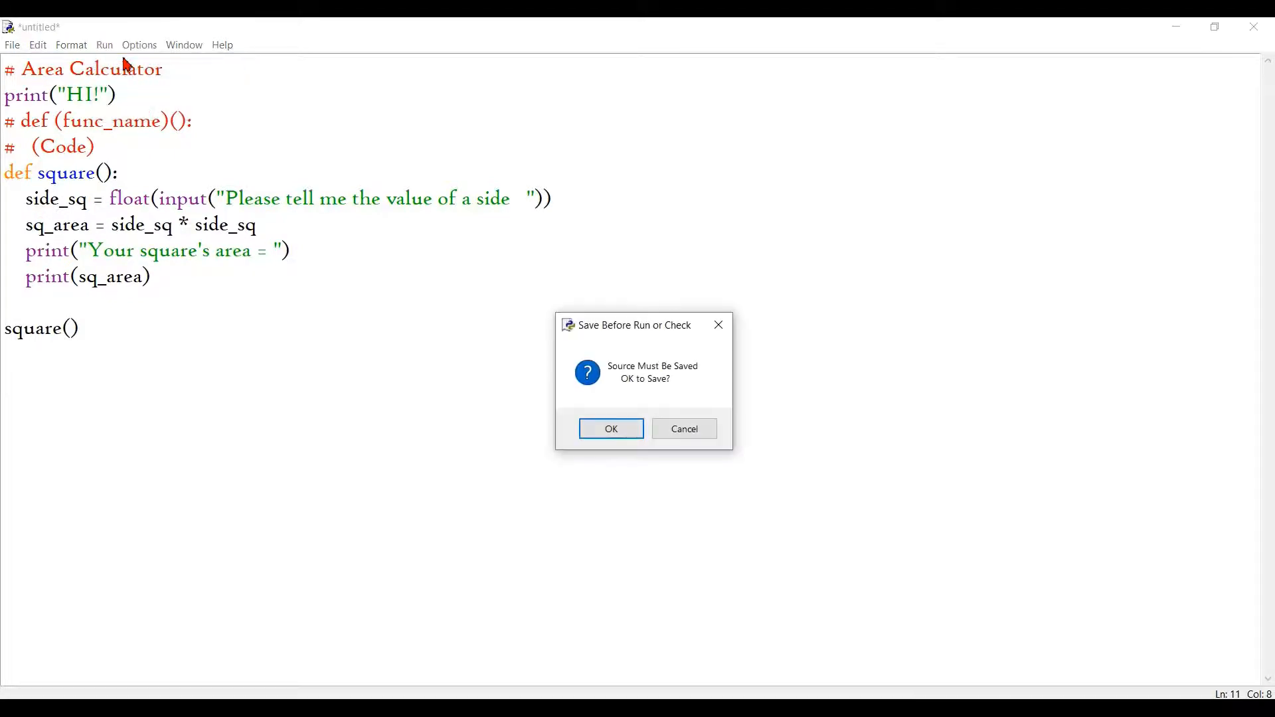
# Confirm the save prompt and save the script as area.py.
pyautogui.click(611, 429)
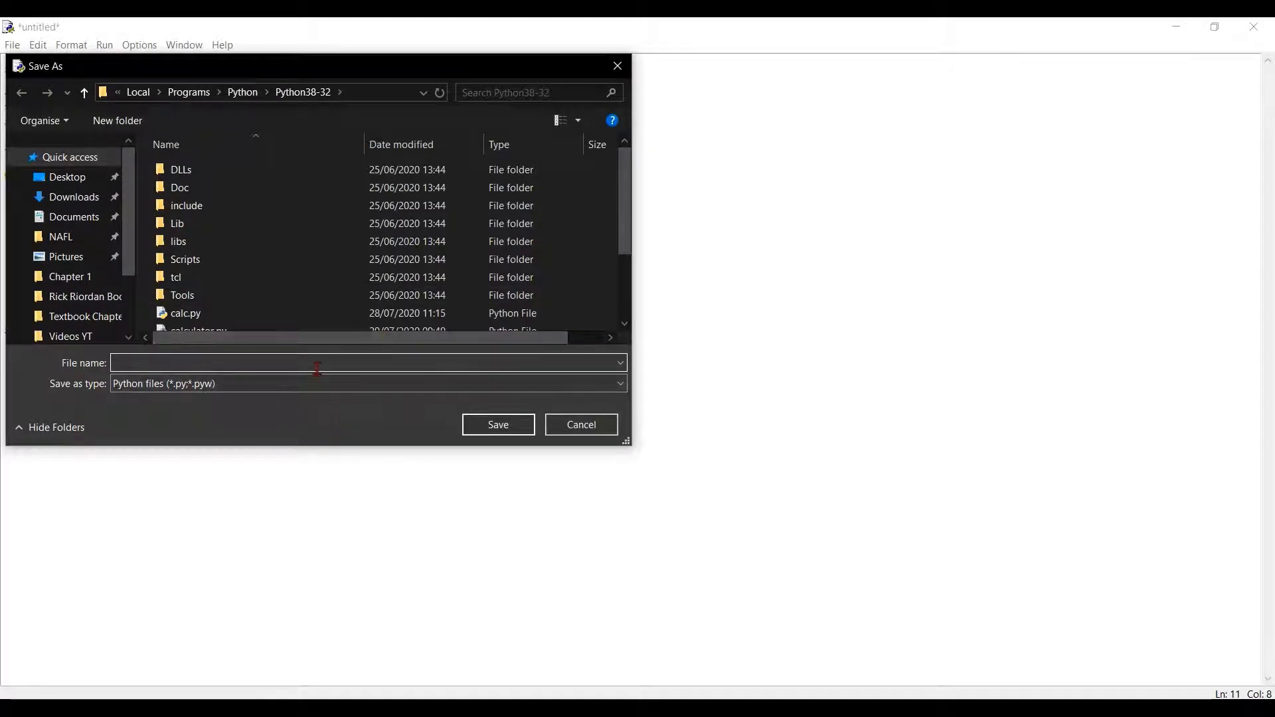
pyautogui.write('area')
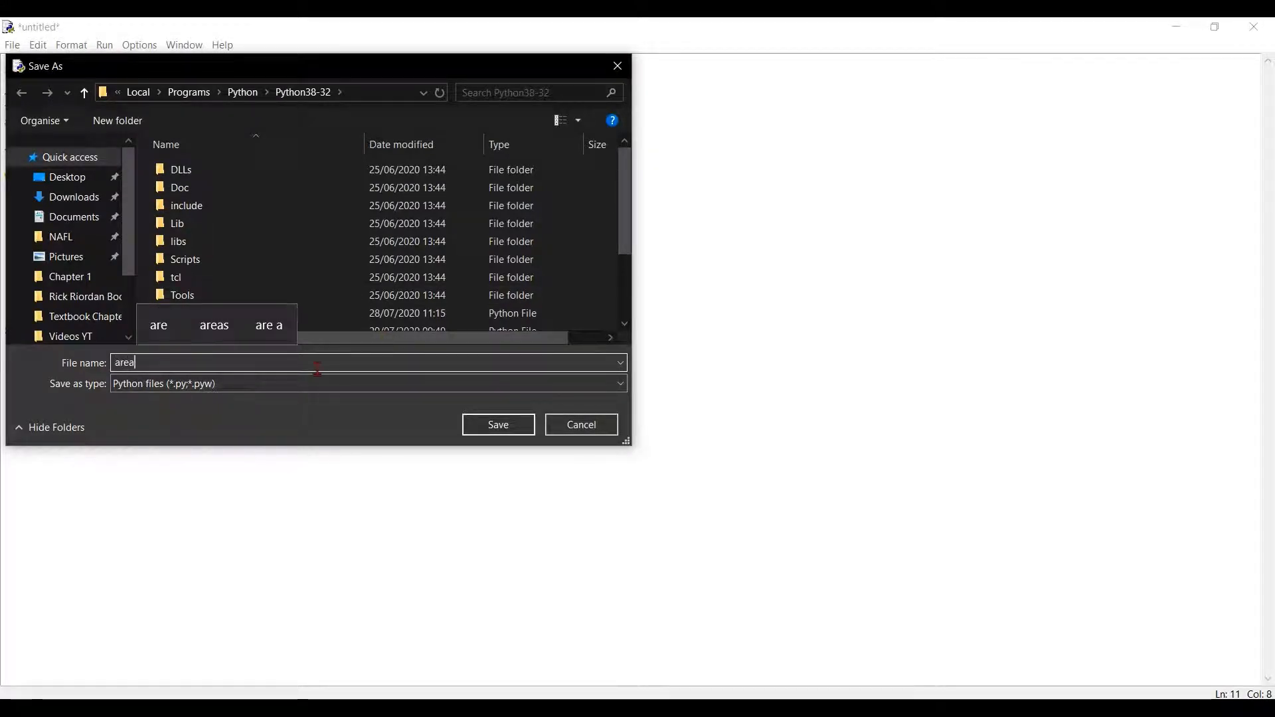
pyautogui.click(497, 424)
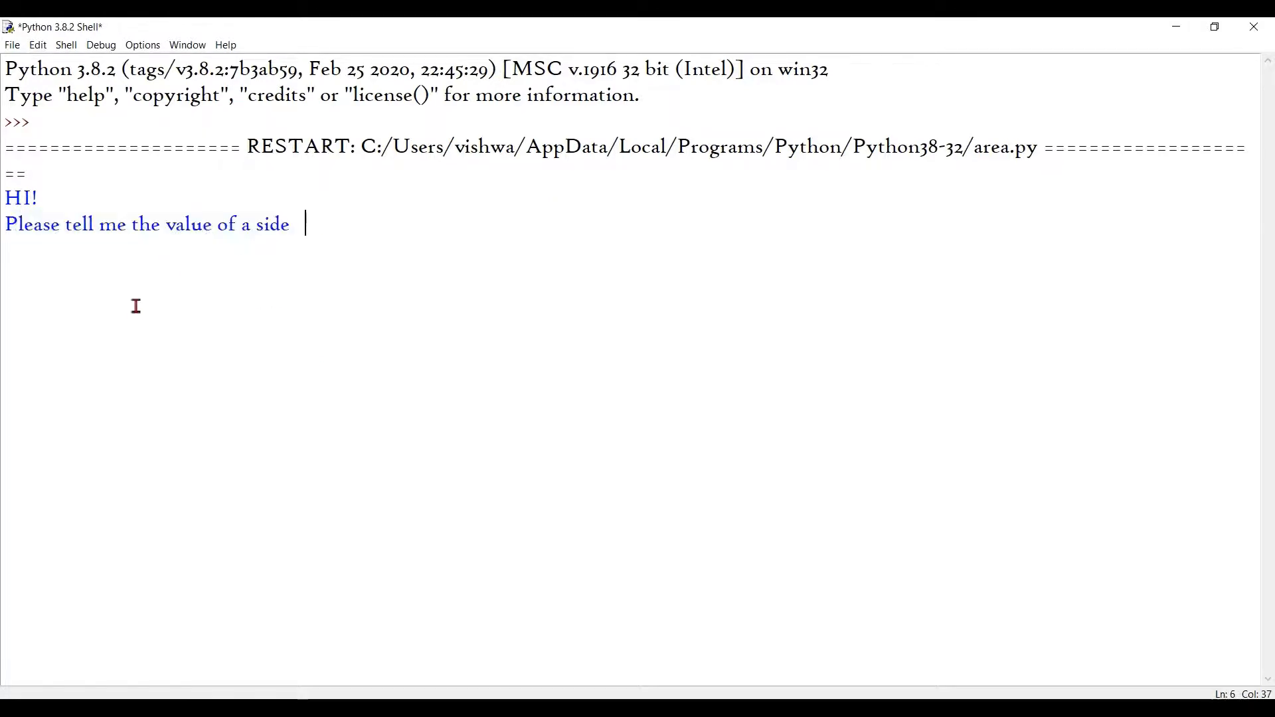
# Enter a side of 75.5 in the shell, getting an area of 5700.25.
pyautogui.write('7')
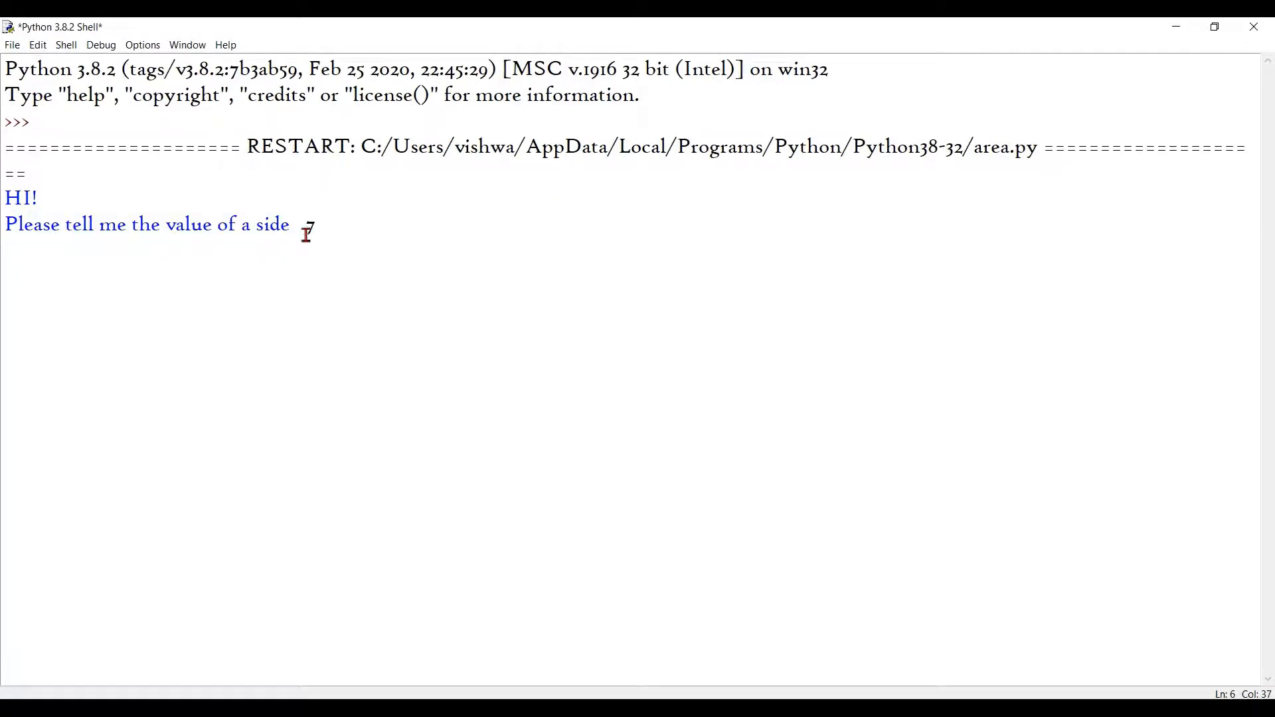
pyautogui.write('5.')
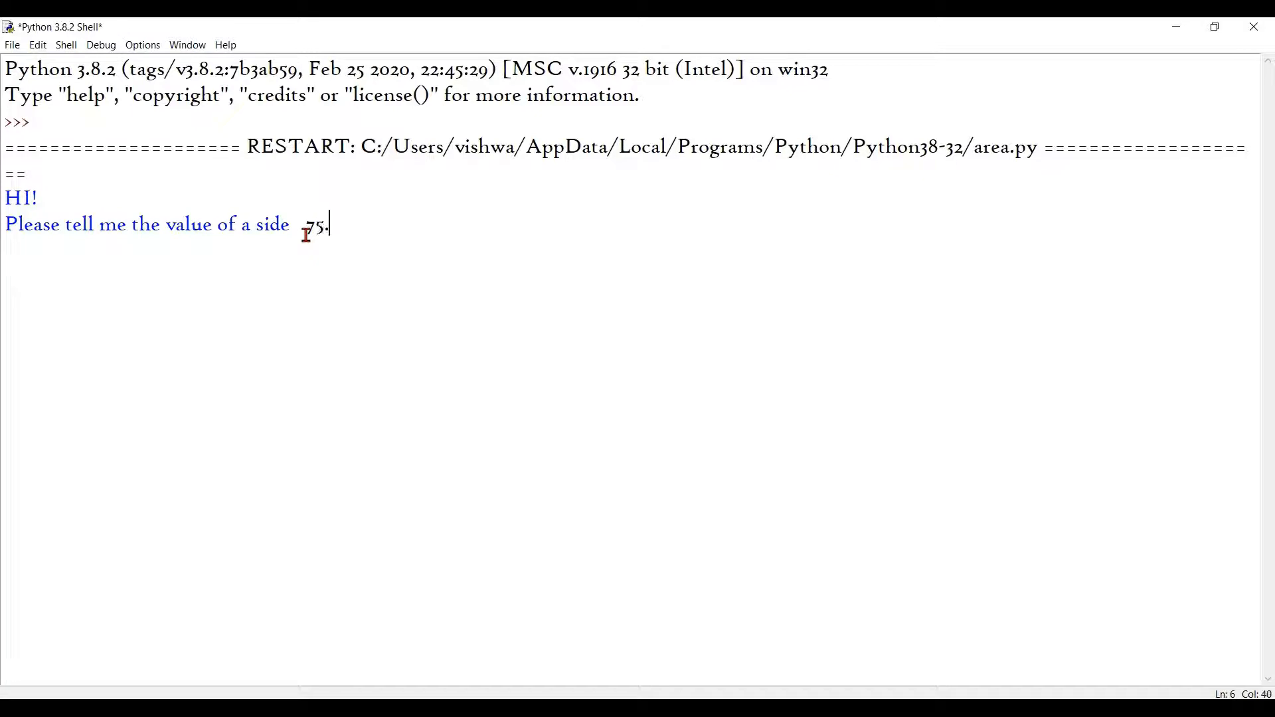
pyautogui.press('enter')
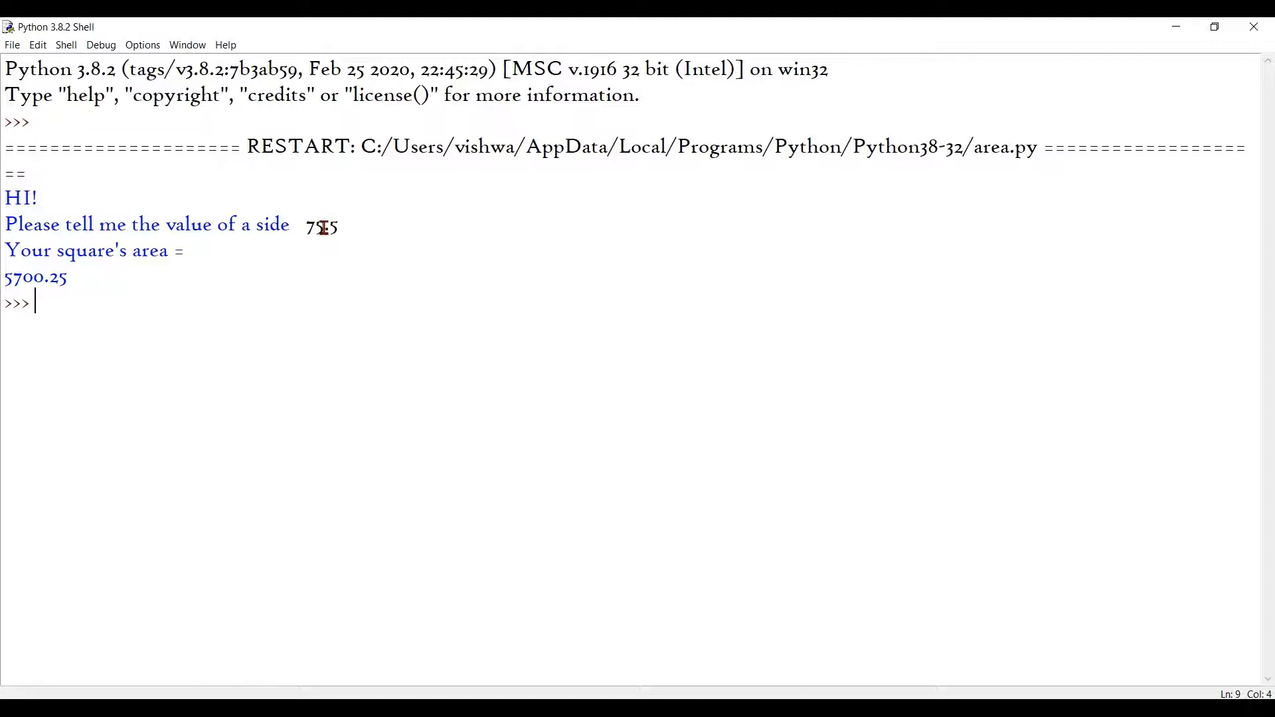
pyautogui.doubleClick(35, 278)
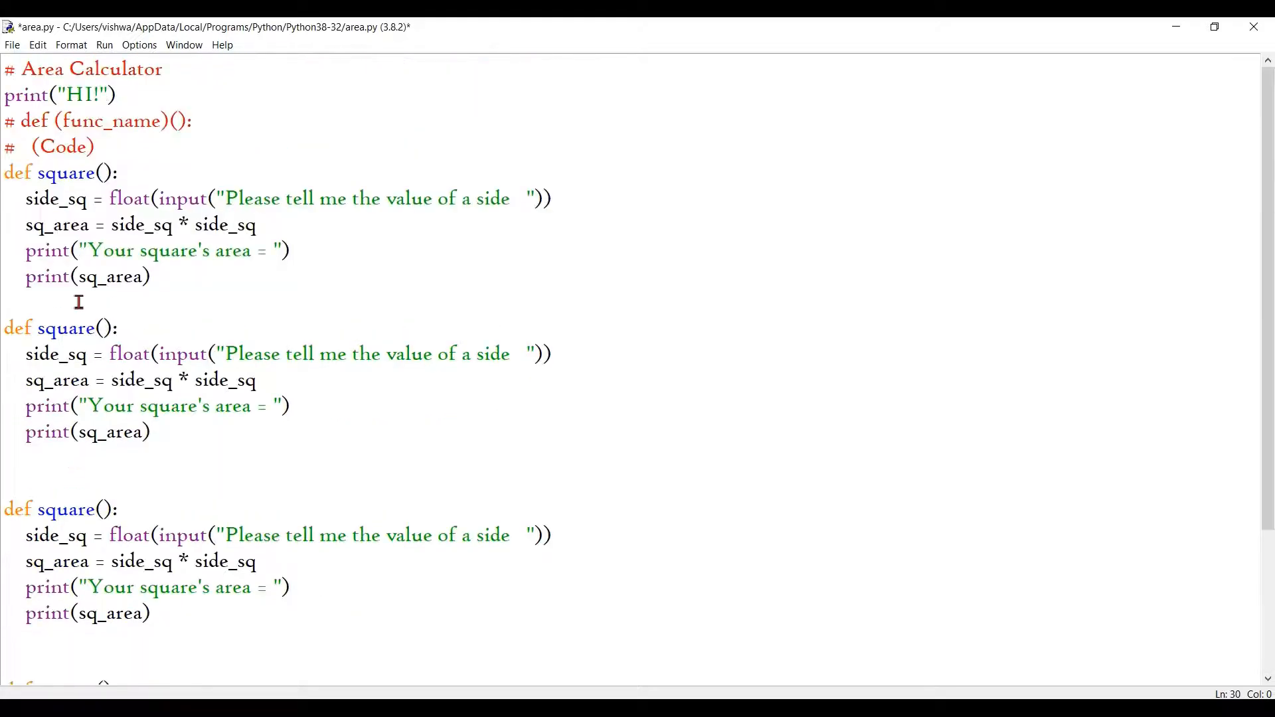
# Rename the copied square functions to rectangle, triangle and circle.
pyautogui.doubleClick(65, 327)
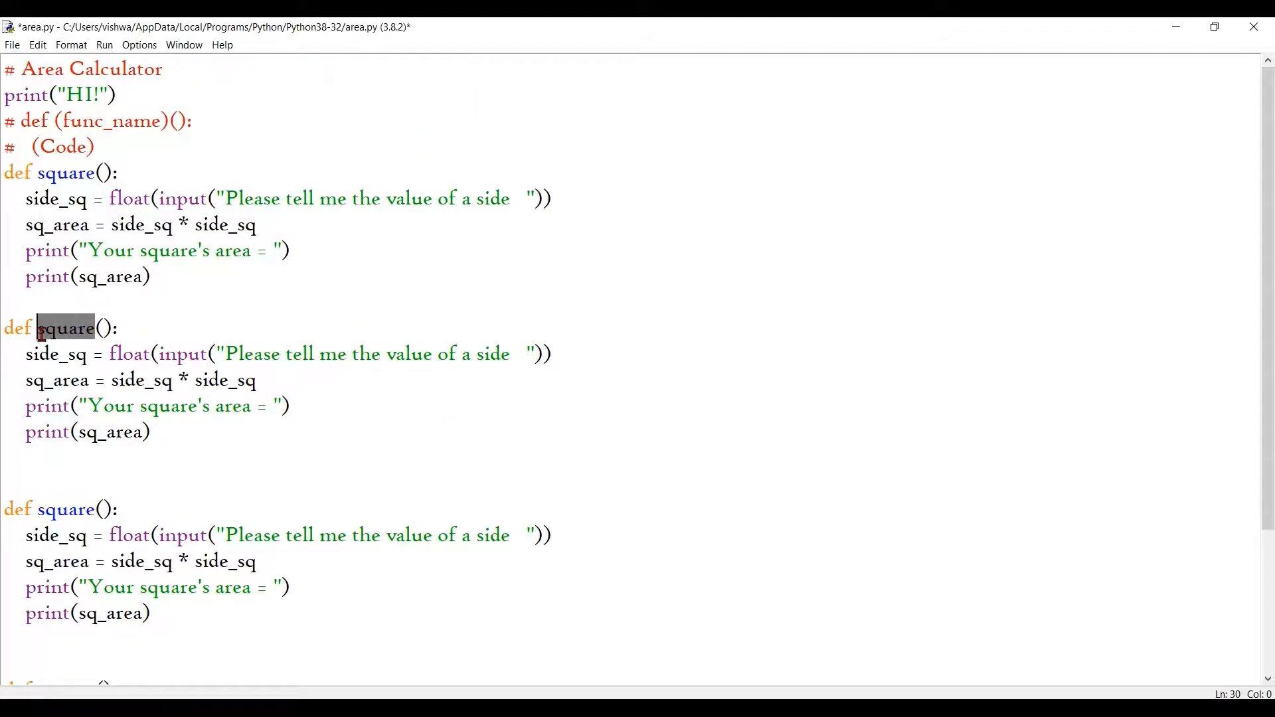
pyautogui.write('rectangl')
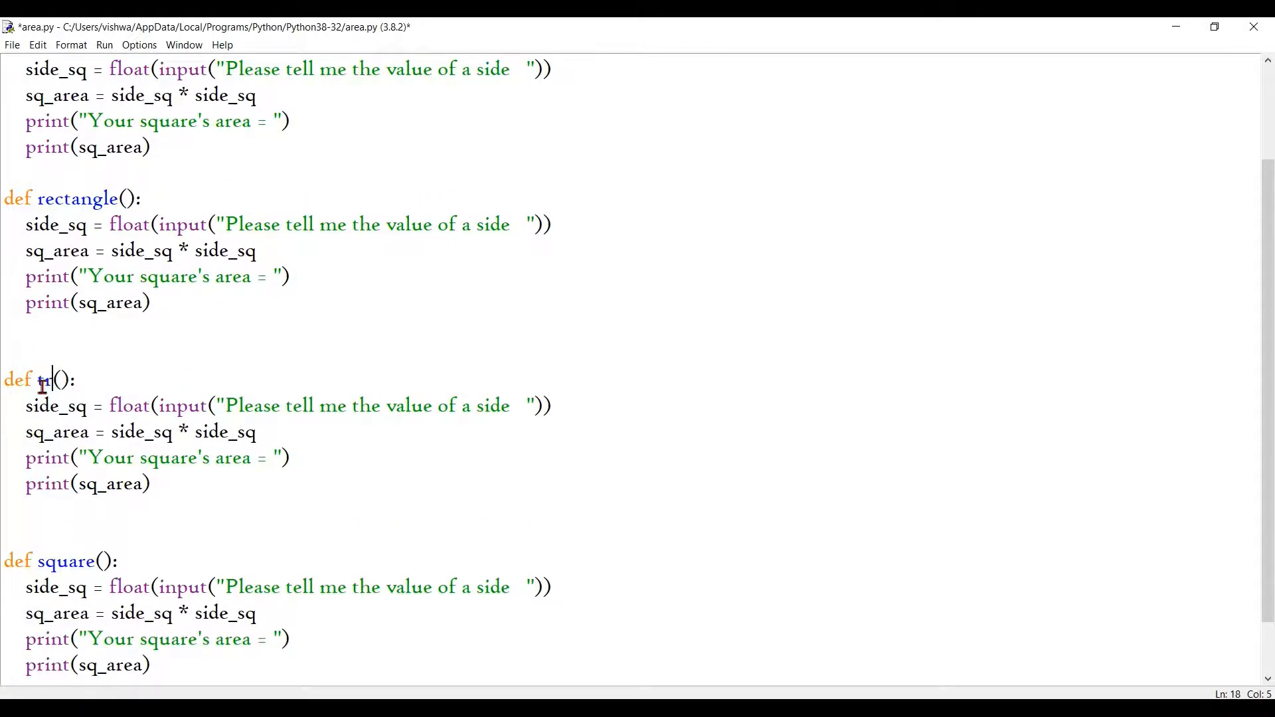
pyautogui.write('riangle')
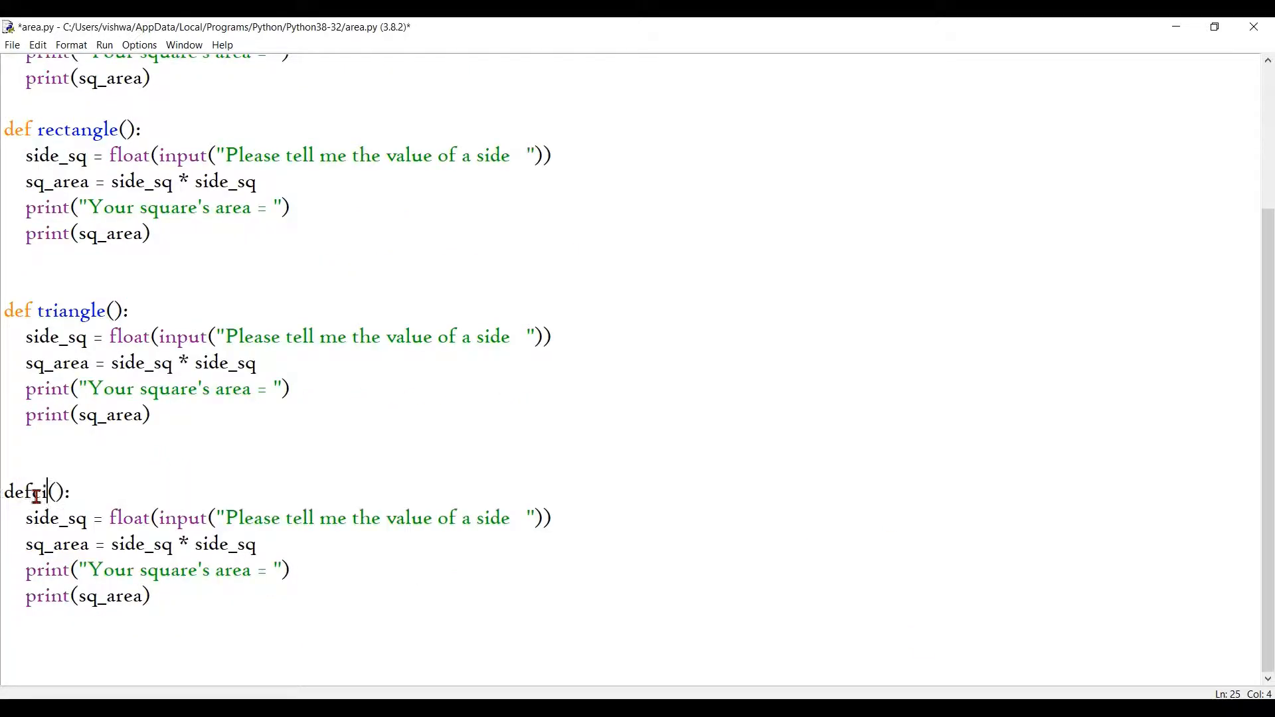
pyautogui.write('circle')
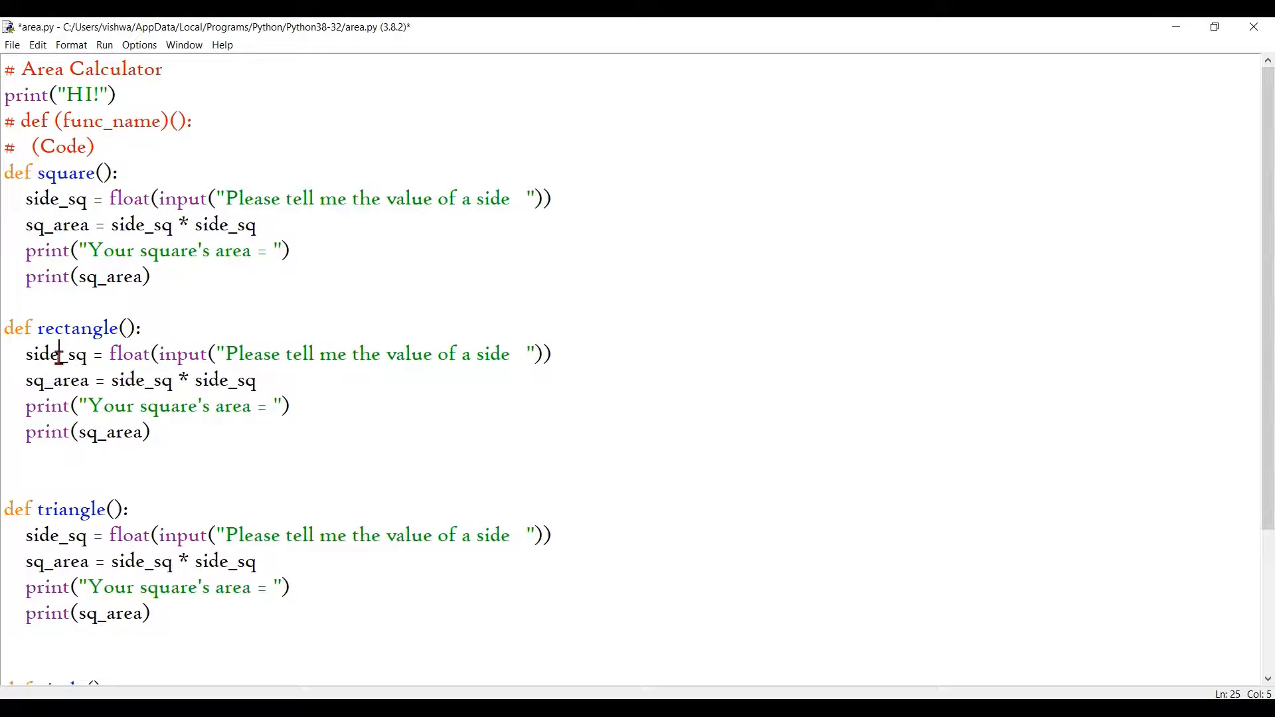
# Make rectangle's first input line read len_rect with a 'length' prompt.
pyautogui.doubleClick(44, 354)
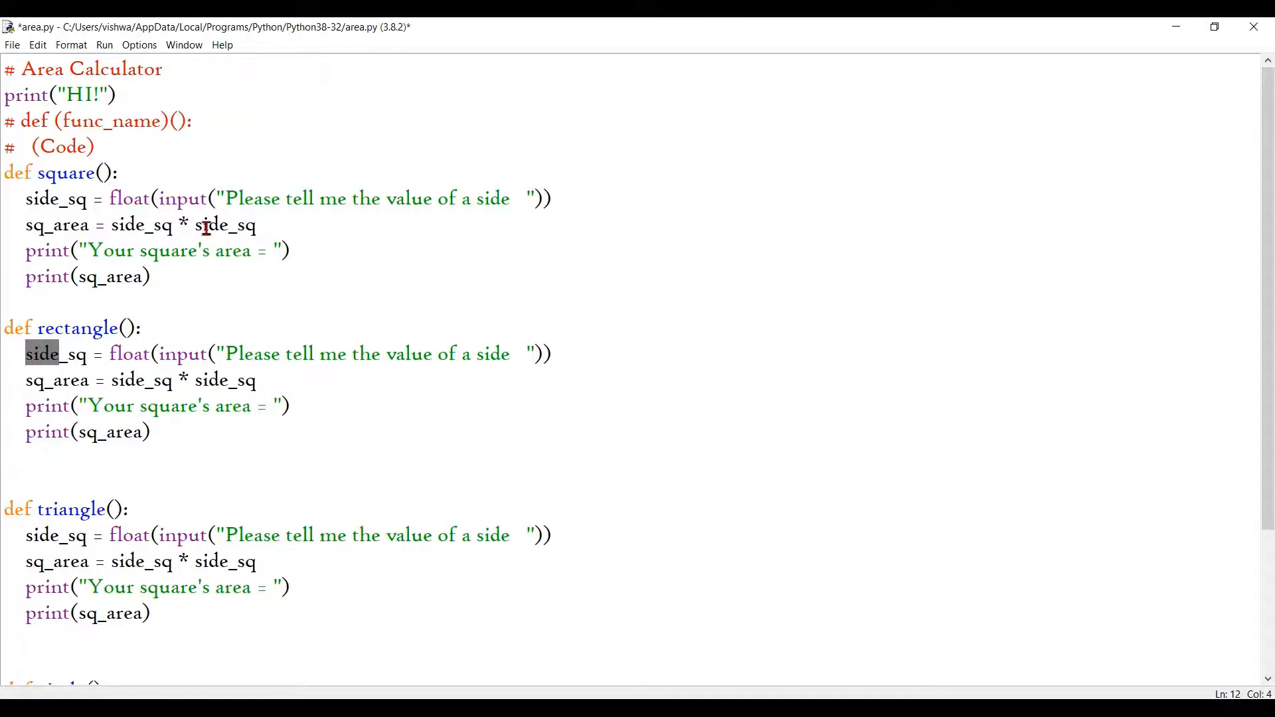
pyautogui.moveTo(581, 333)
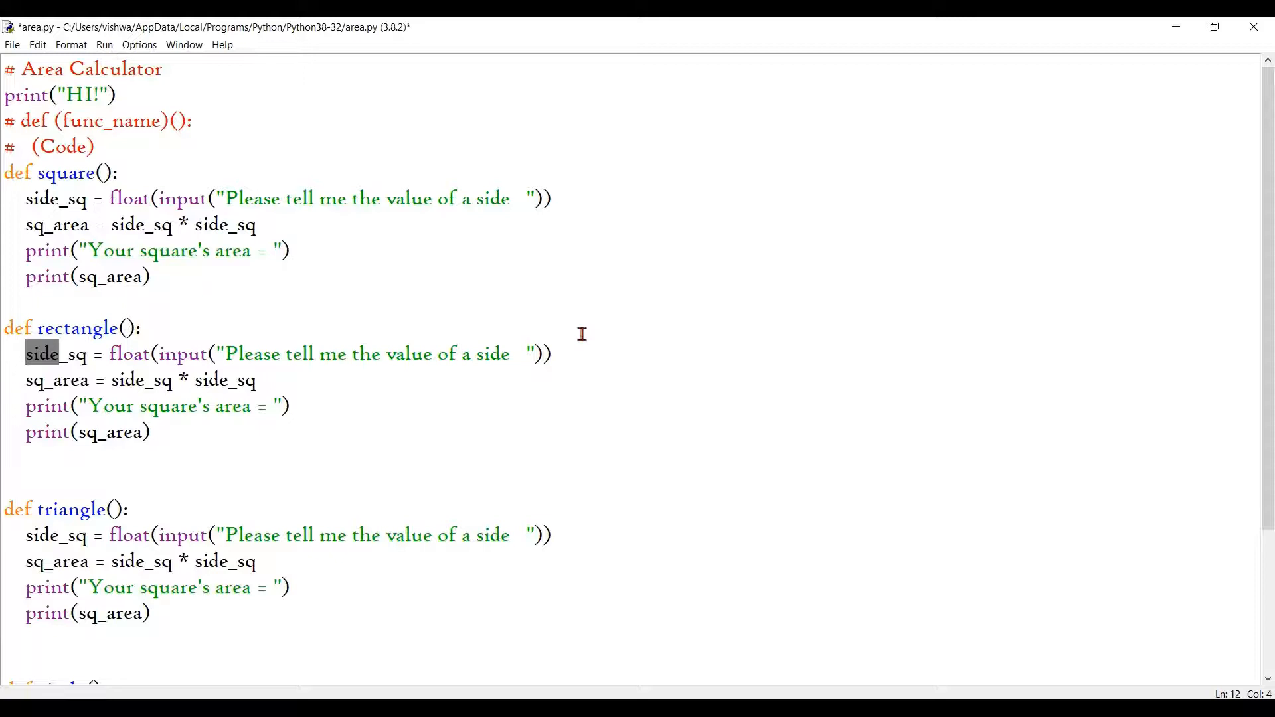
pyautogui.click(550, 354)
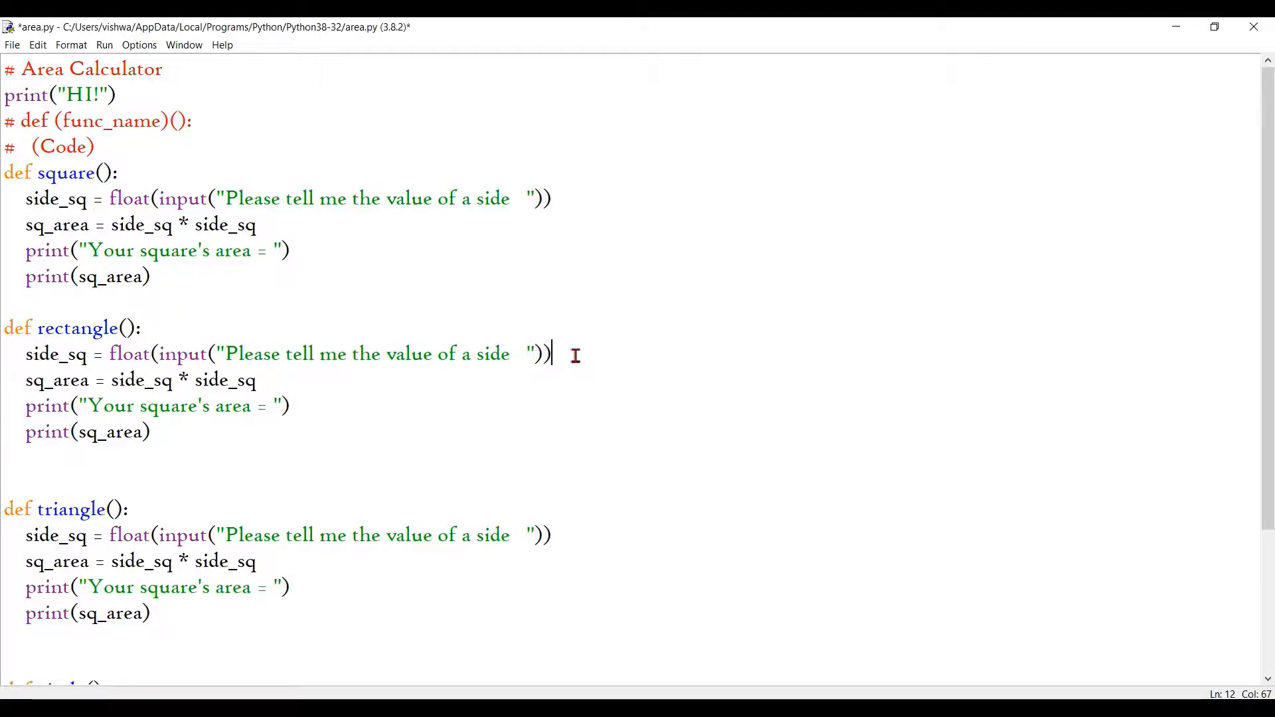
pyautogui.moveTo(504, 360)
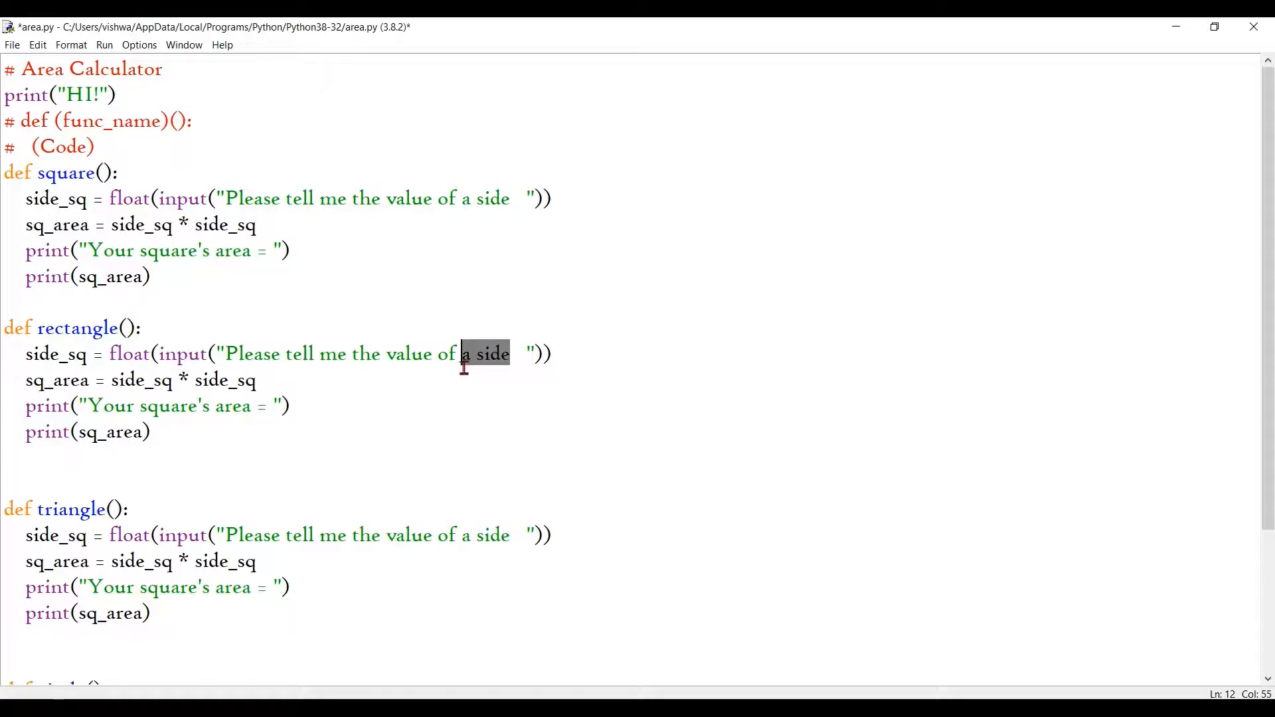
pyautogui.write('the leng')
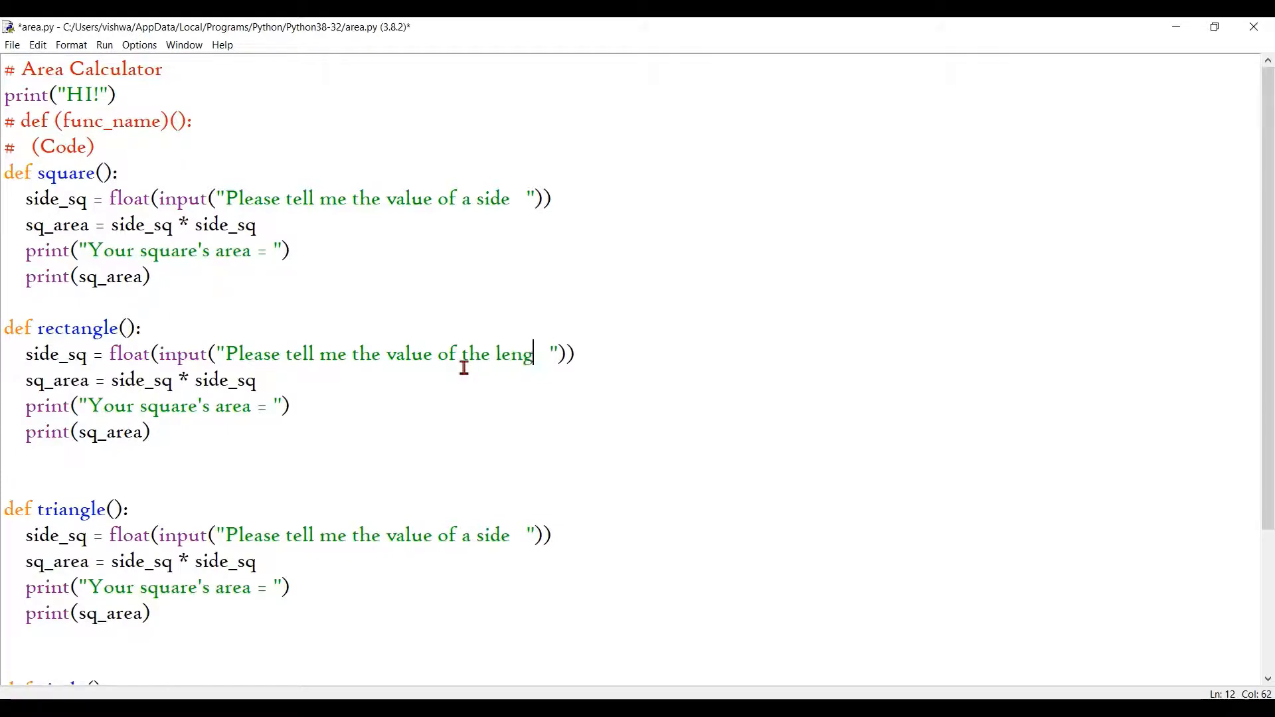
pyautogui.write('th')
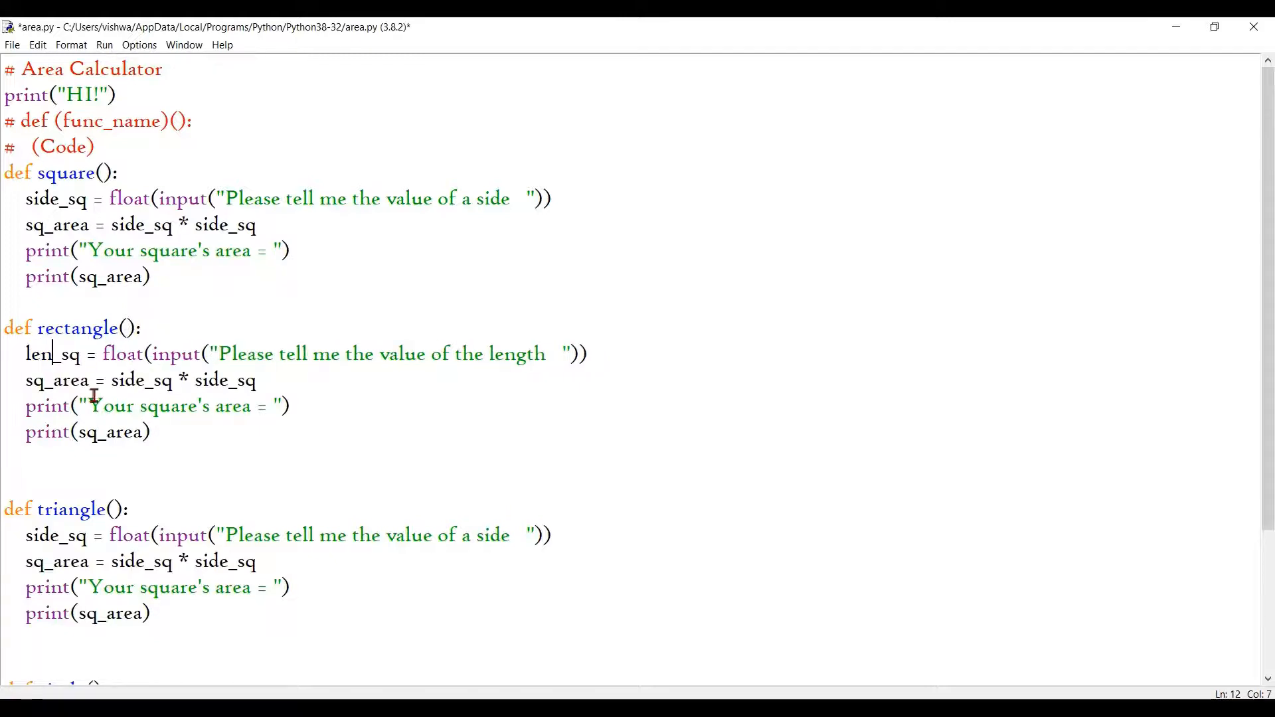
pyautogui.doubleClick(61, 353)
pyautogui.write('b')
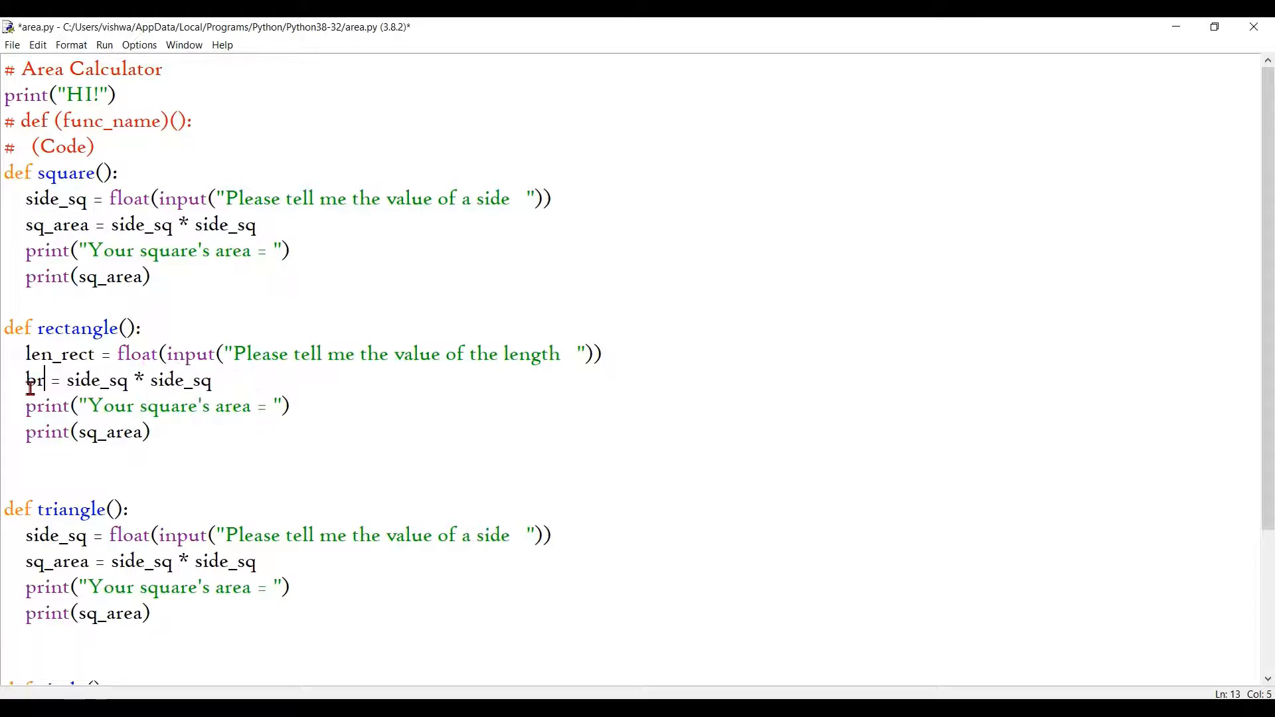
pyautogui.write('_re')
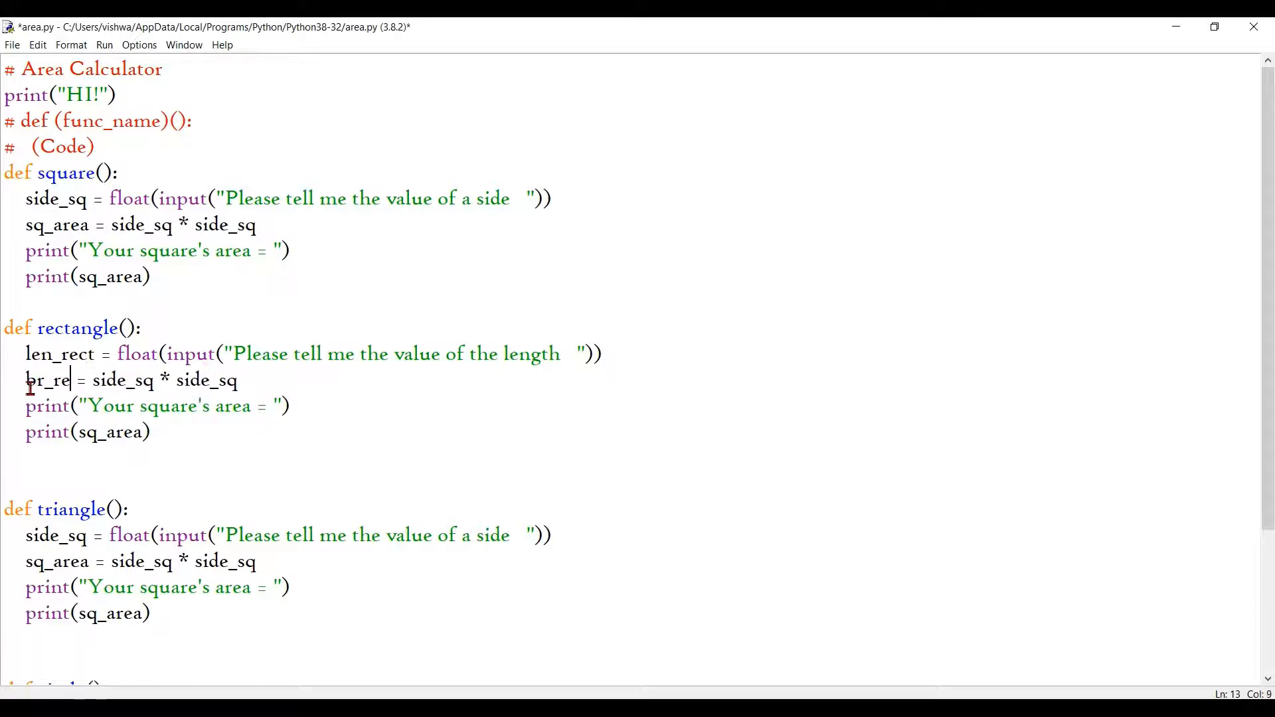
pyautogui.write('ct')
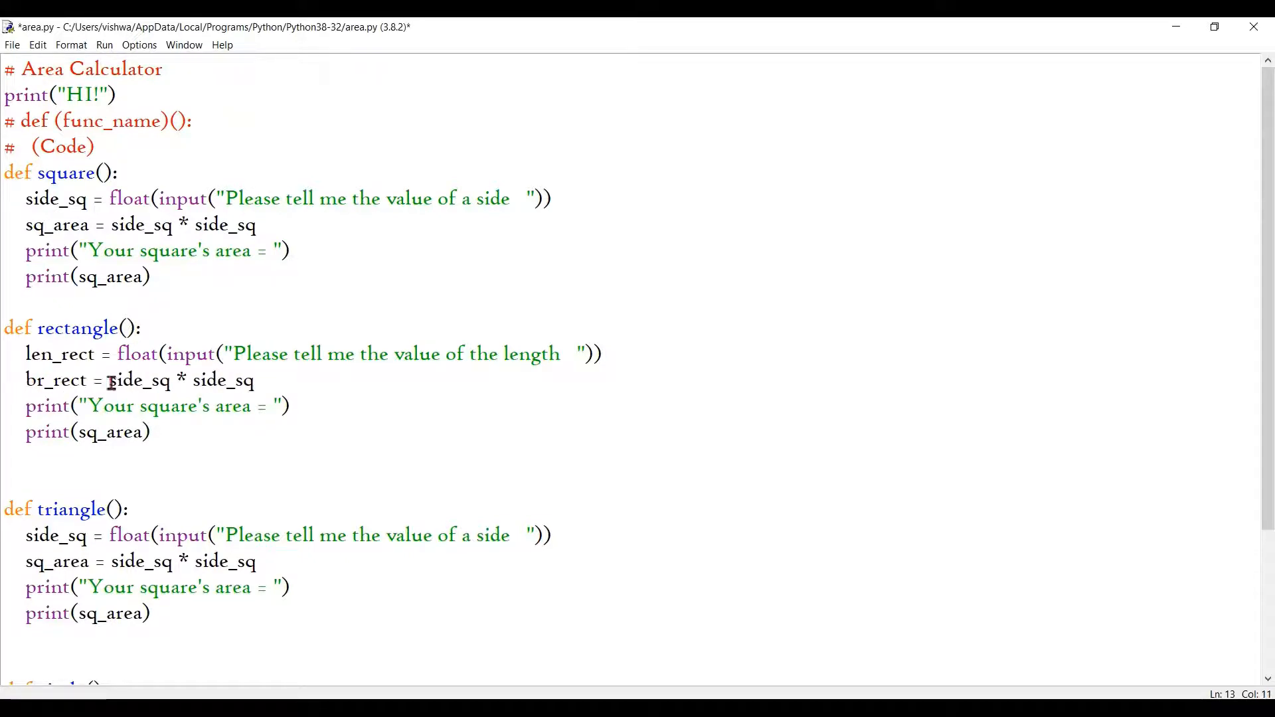
# Add a br_rect input line prompting for the breadth.
pyautogui.moveTo(96, 380); pyautogui.dragTo(254, 380)
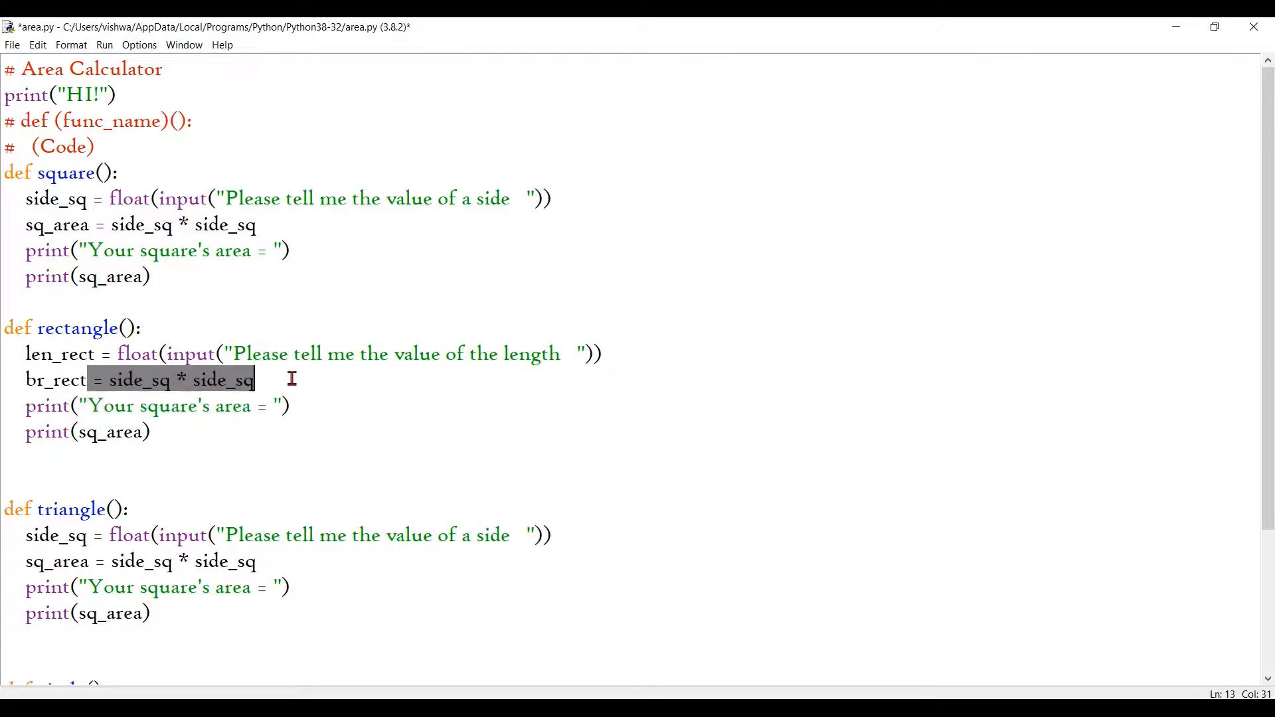
pyautogui.press('Delete')
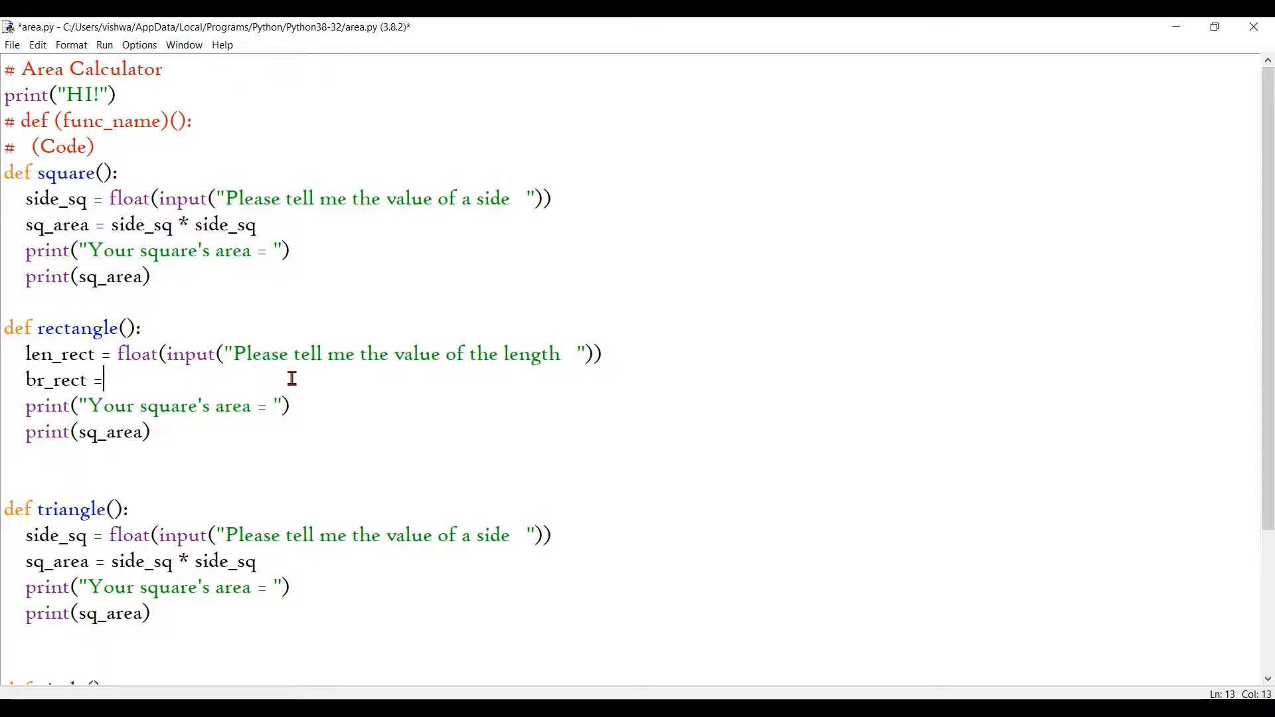
pyautogui.moveTo(117, 353); pyautogui.dragTo(355, 353)
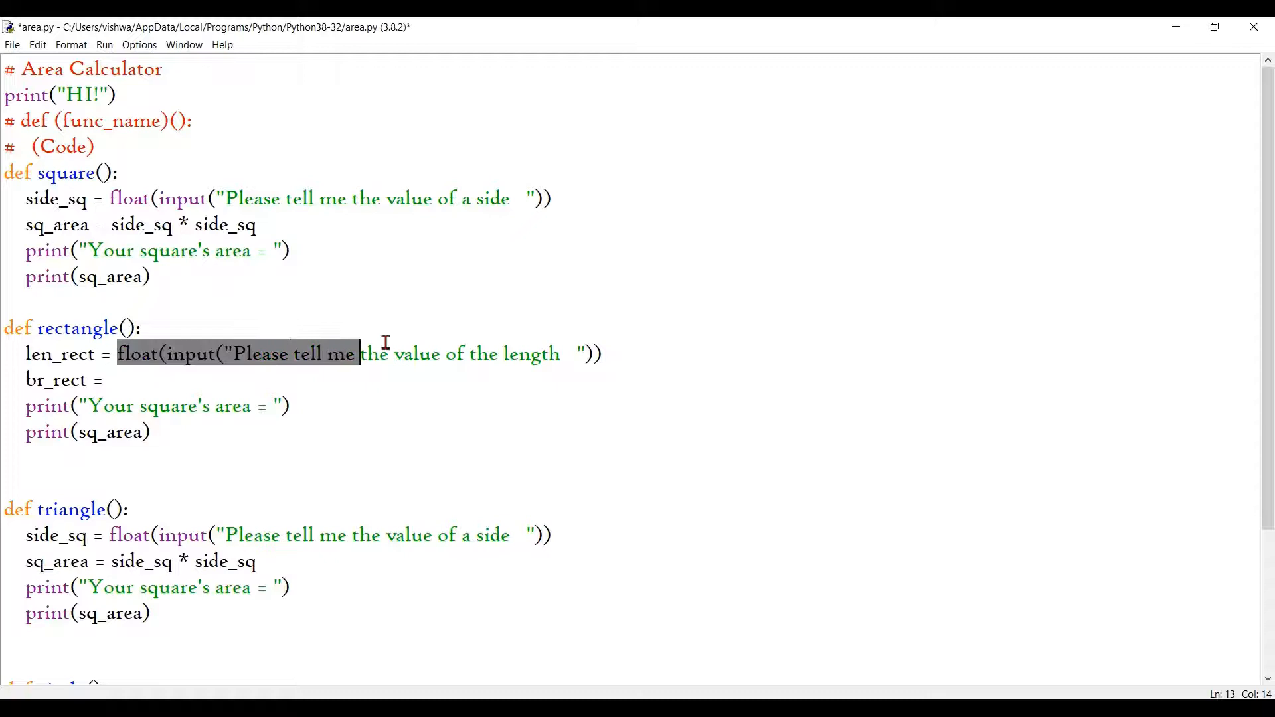
pyautogui.click(351, 384)
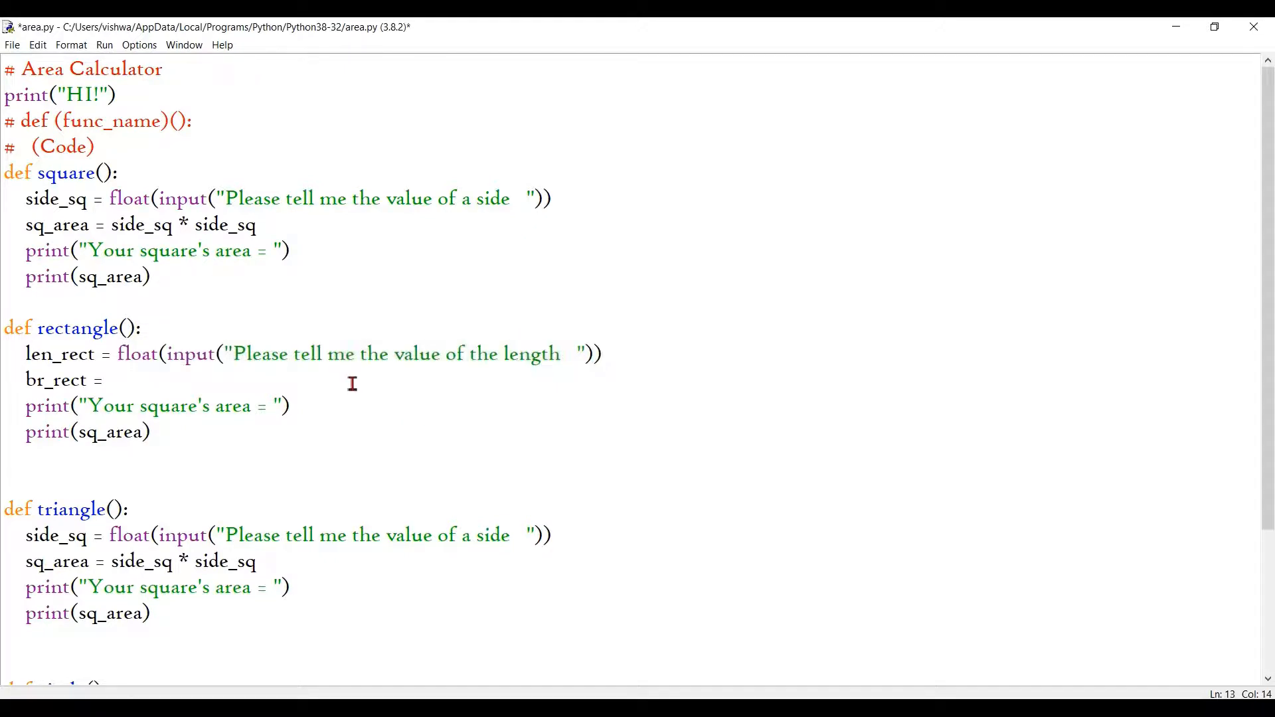
pyautogui.write('float(input("Please tell me the value of the length  "))')
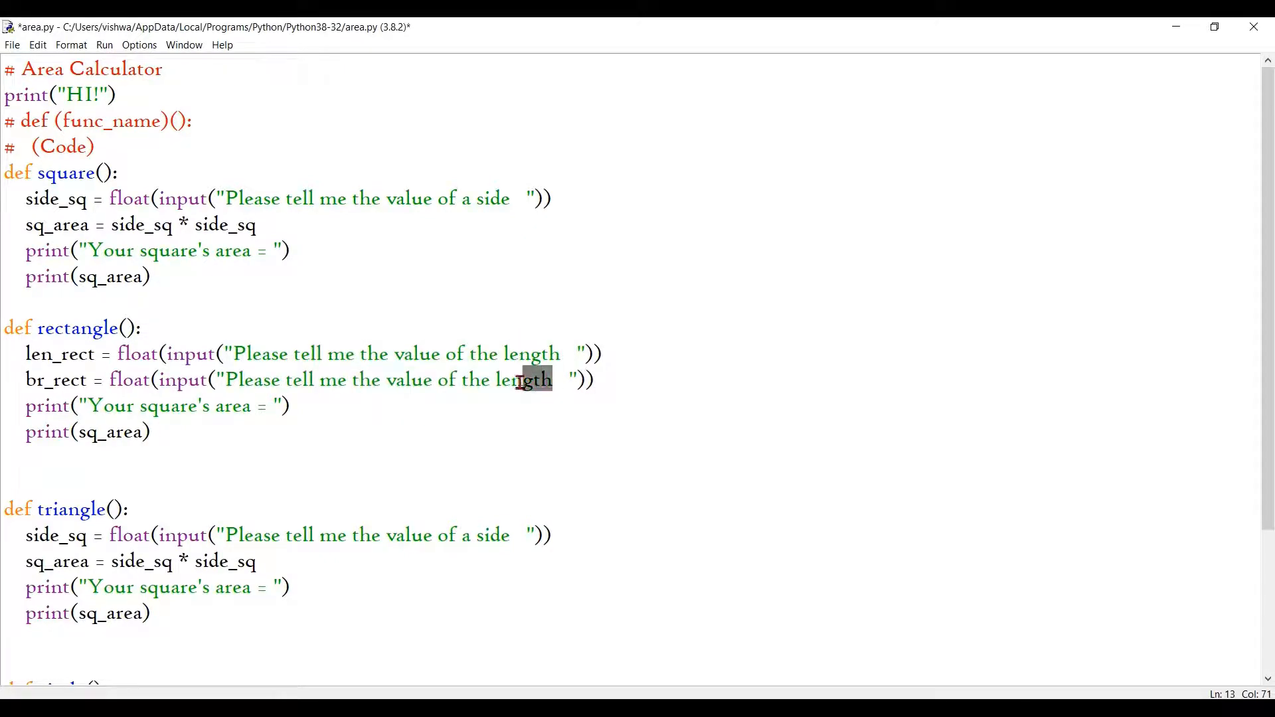
pyautogui.write('bread')
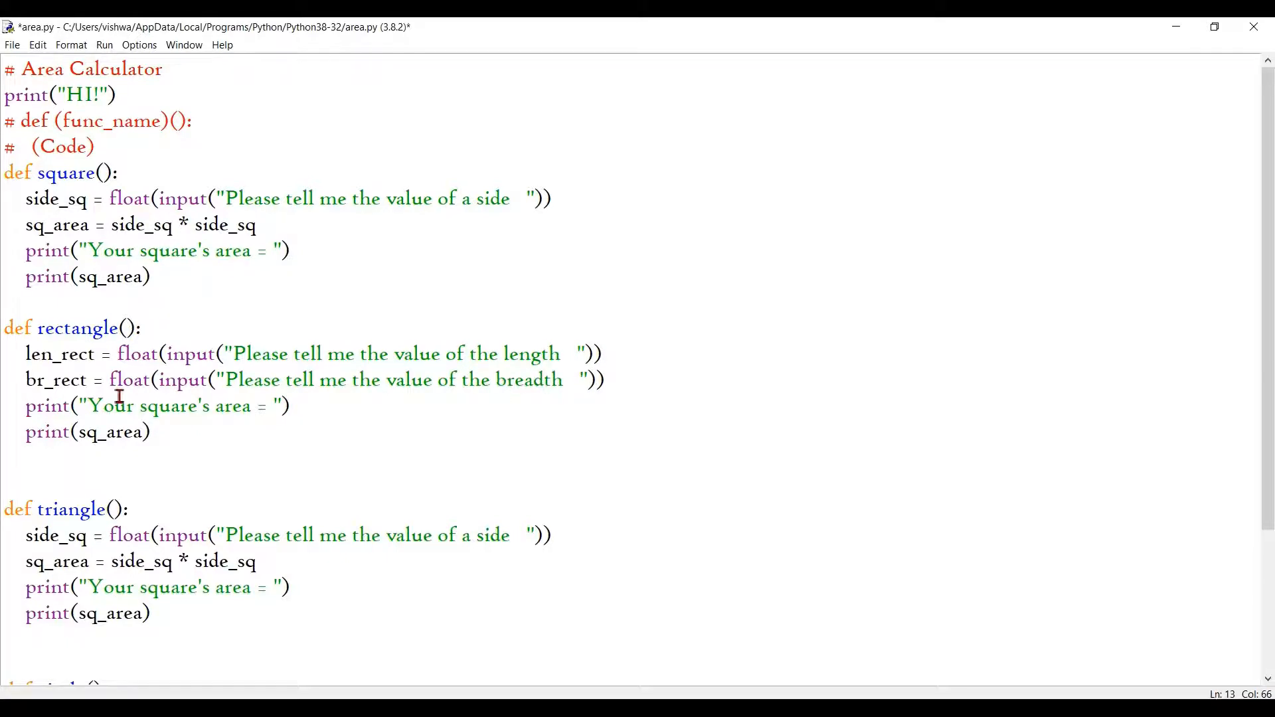
pyautogui.click(606, 380)
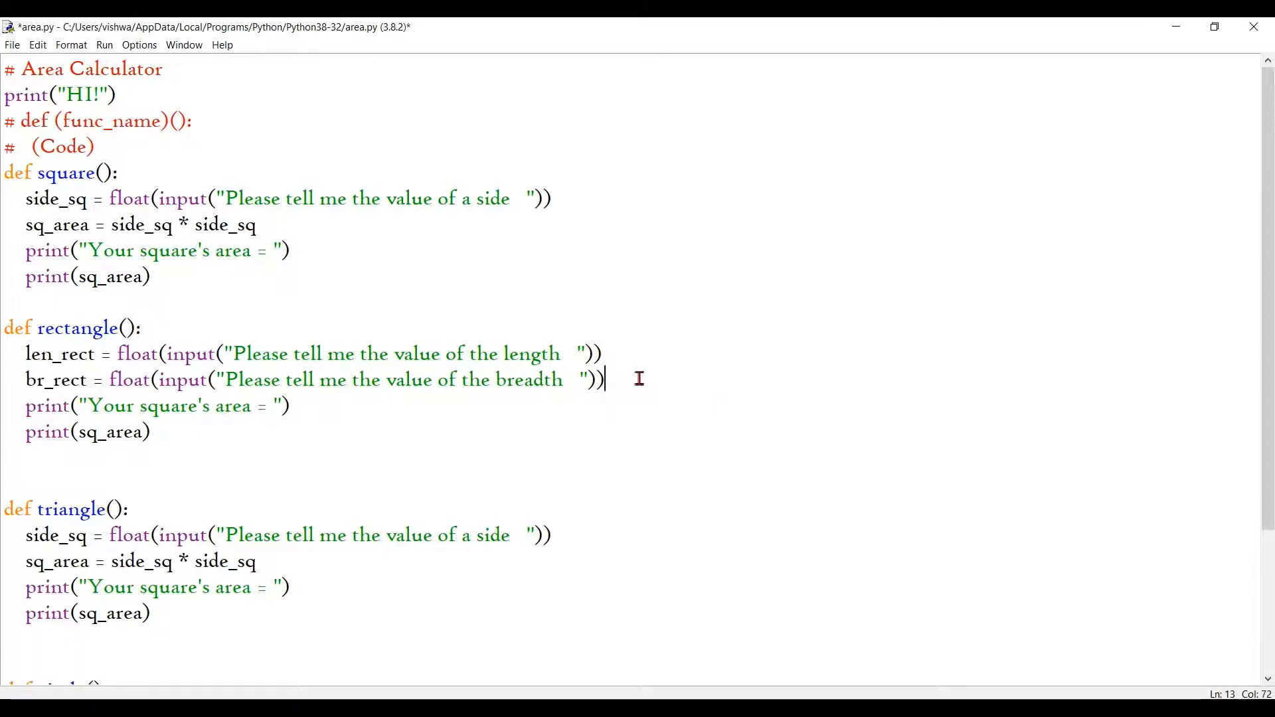
pyautogui.press('enter')
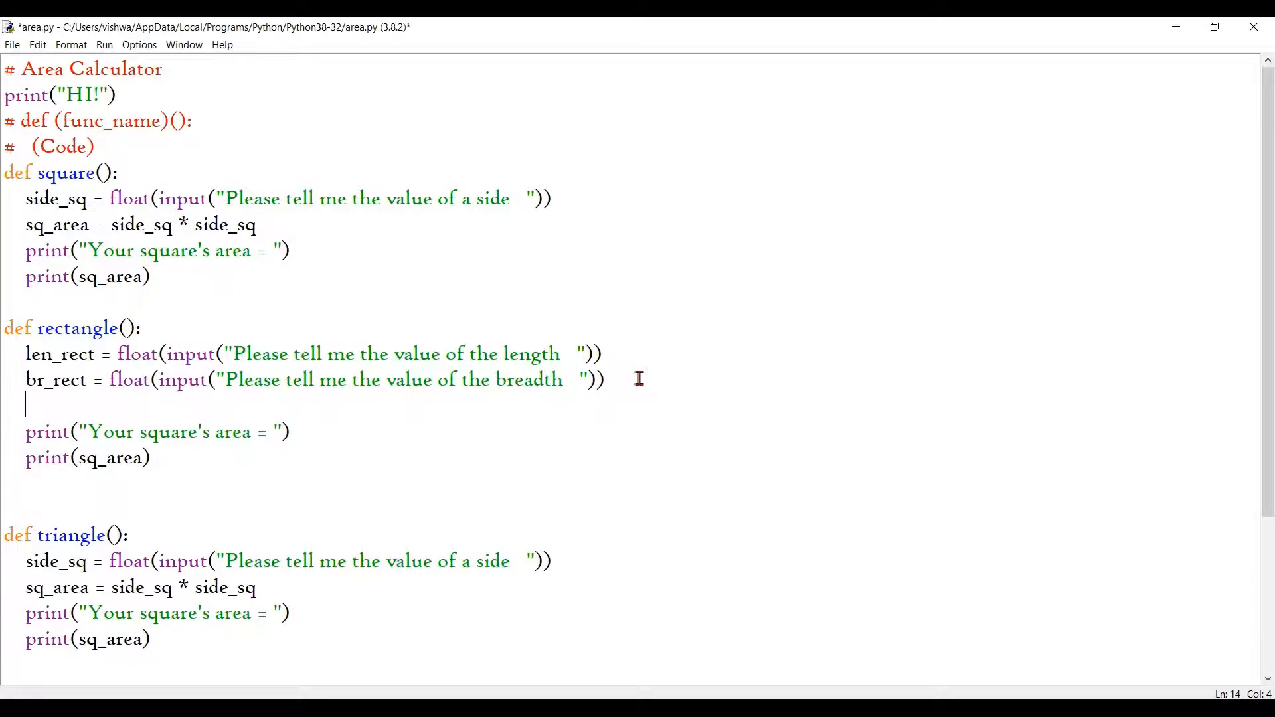
# Write the formula area_rect = len_rect * br_rect.
pyautogui.write('area_r')
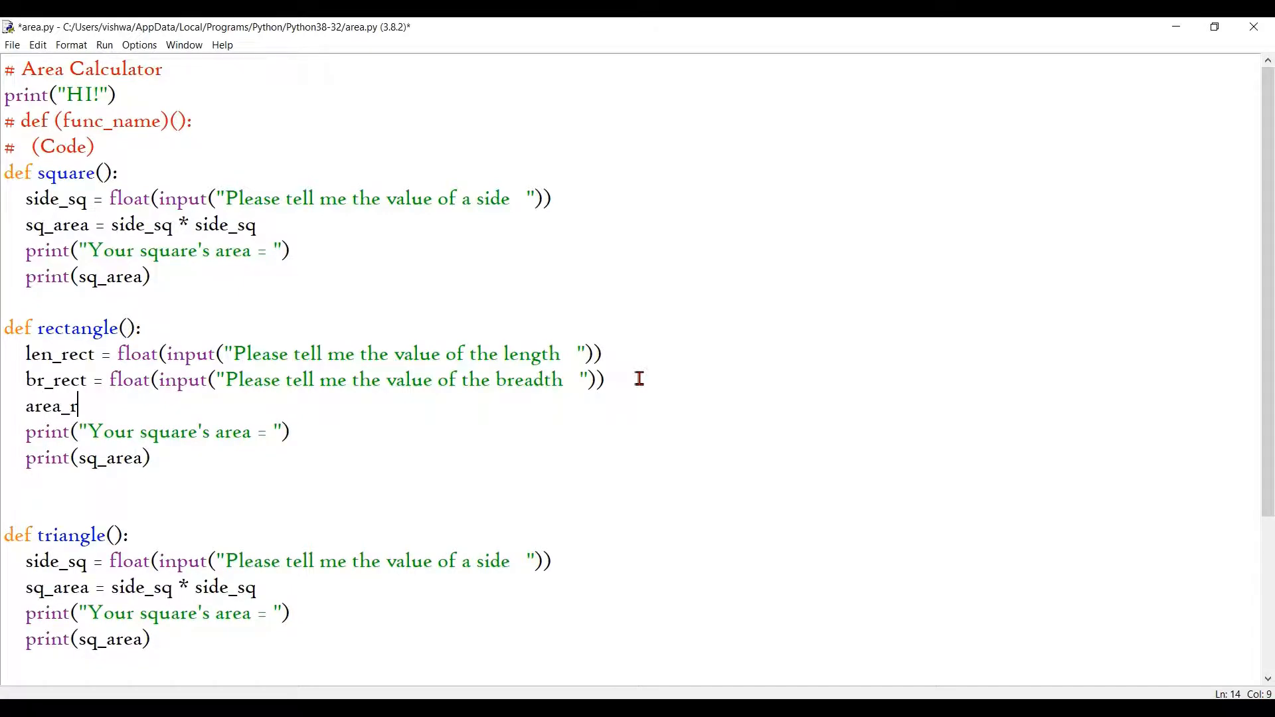
pyautogui.write('ect')
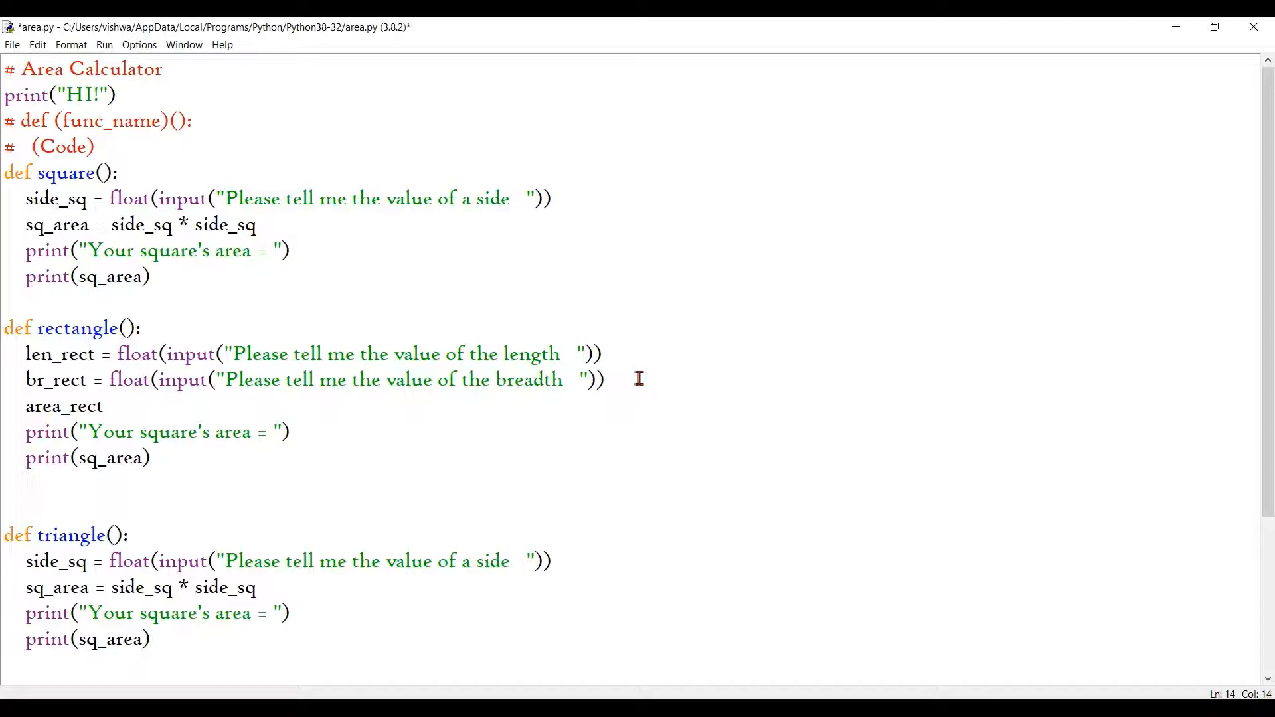
pyautogui.write('=')
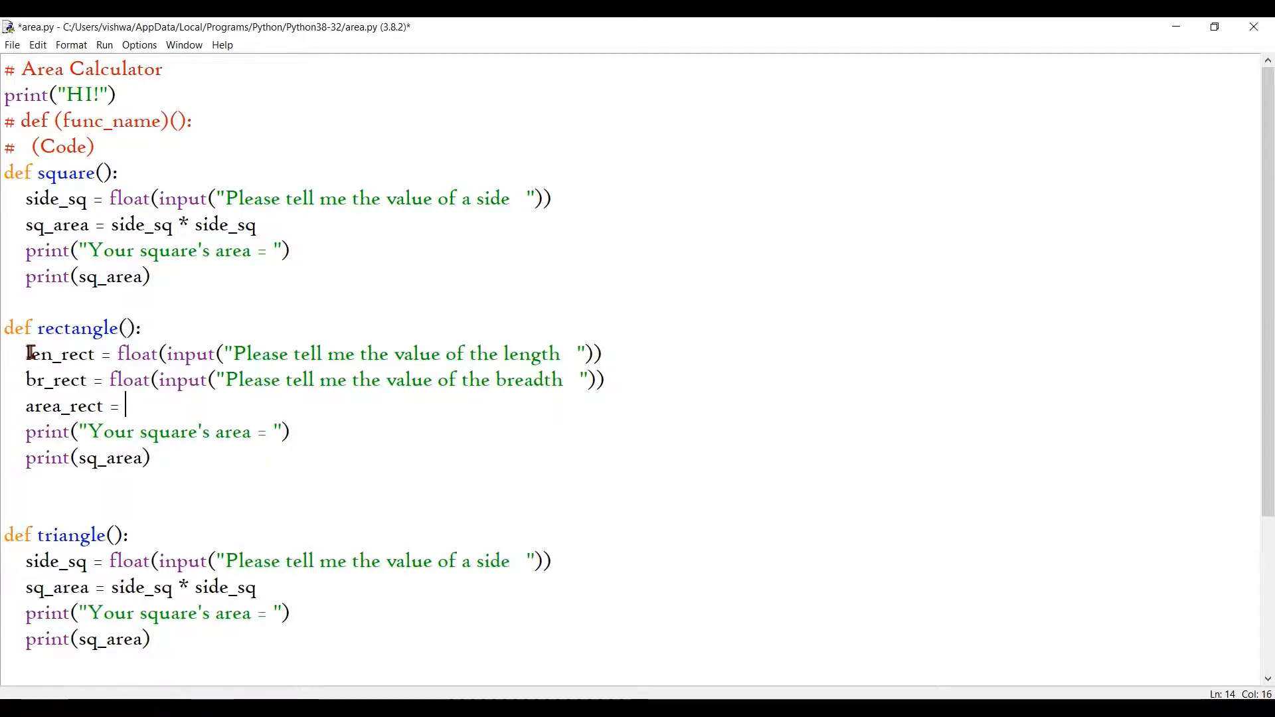
pyautogui.doubleClick(59, 354)
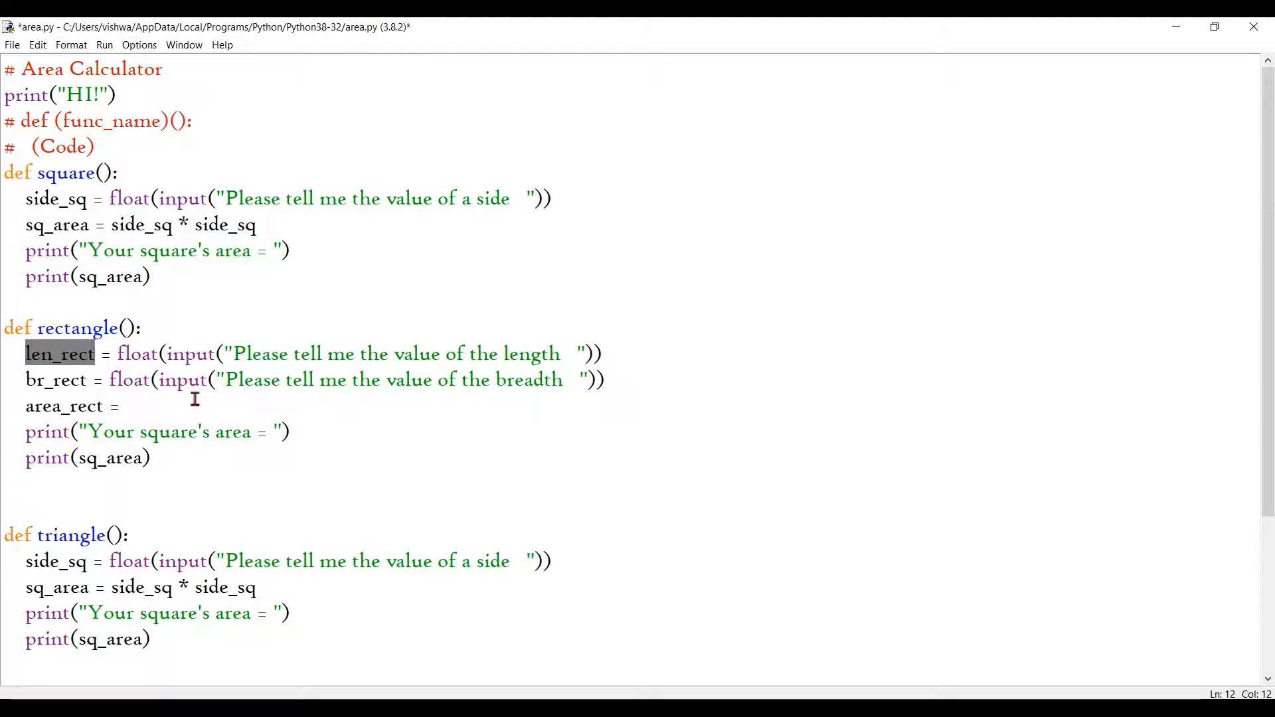
pyautogui.write('len_rect *')
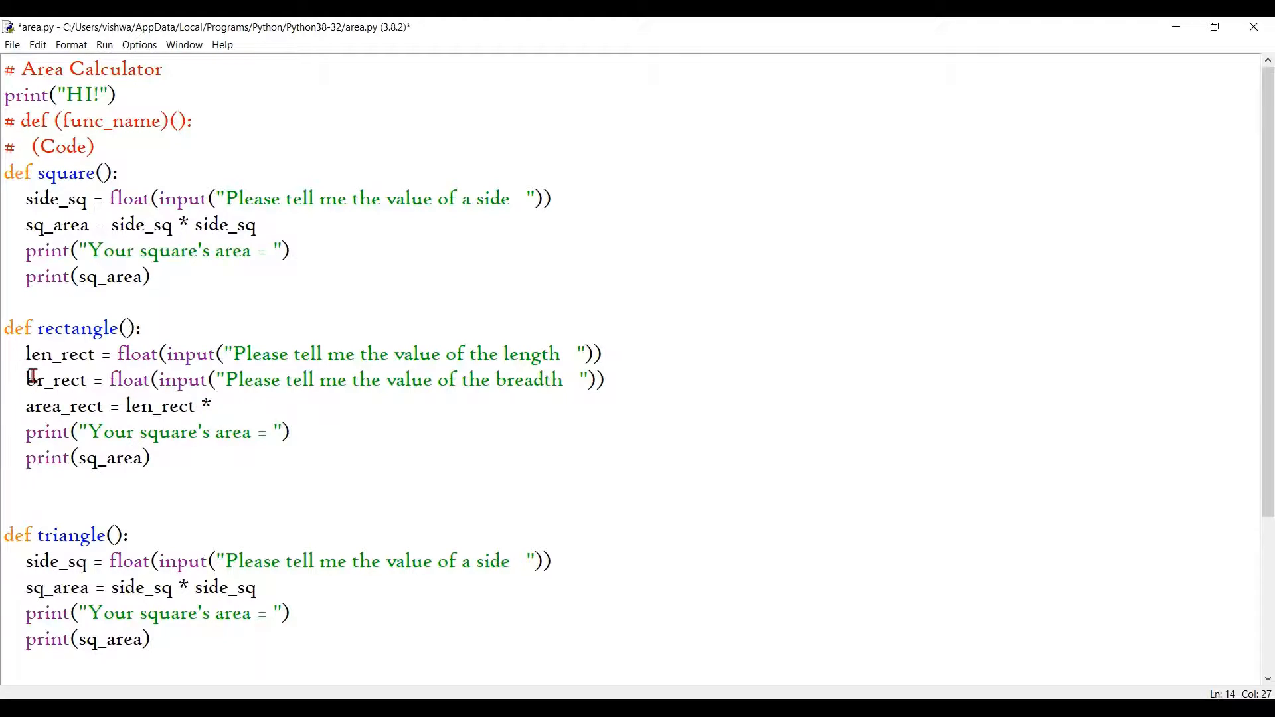
pyautogui.doubleClick(55, 380)
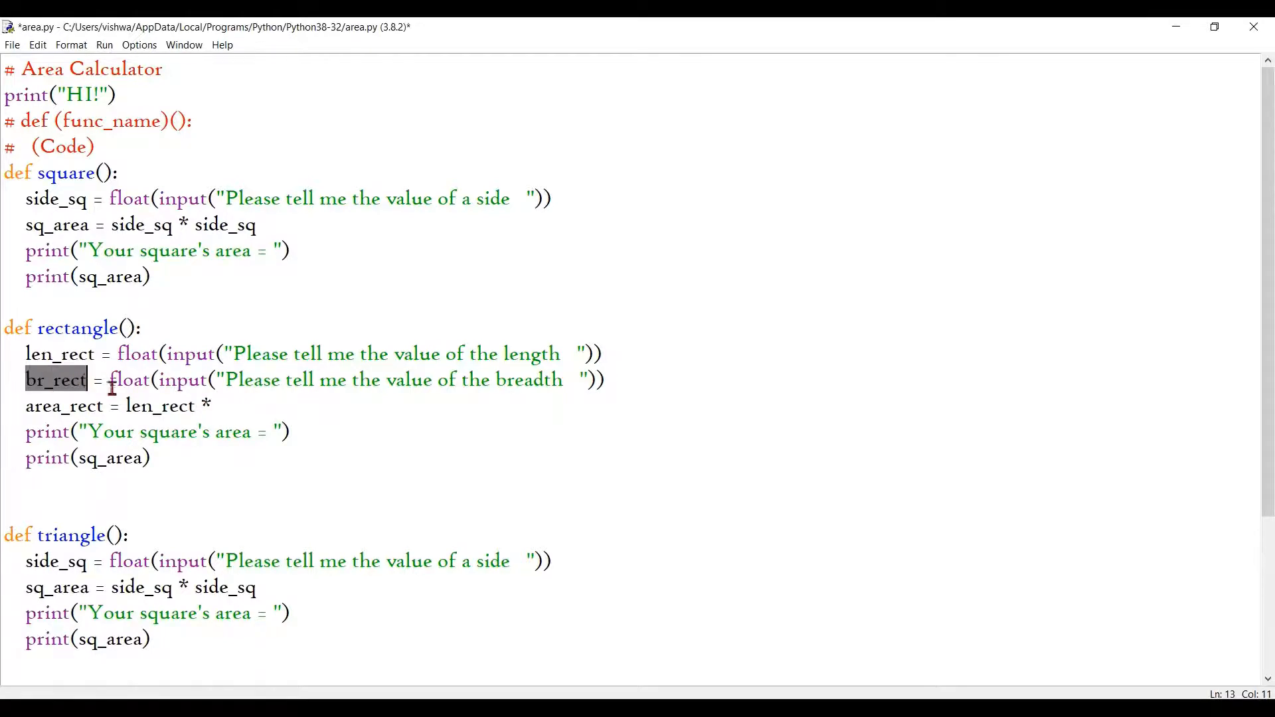
pyautogui.write('br_rect')
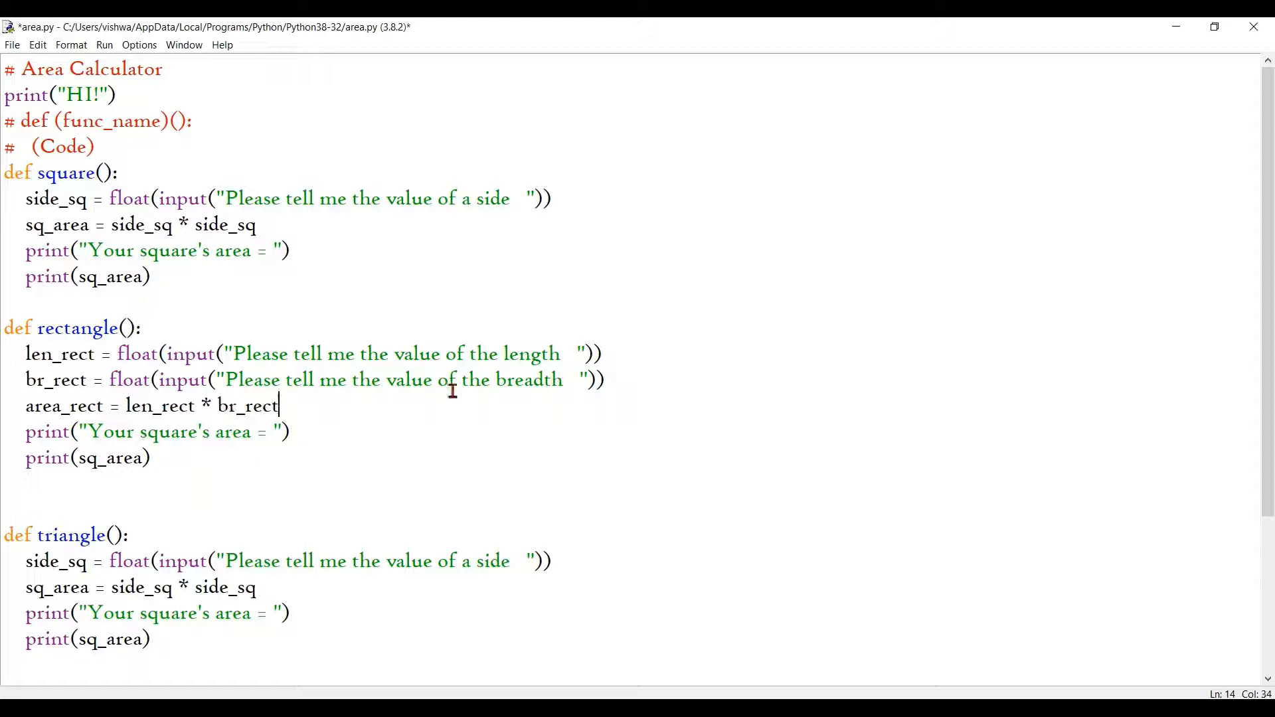
# Change the message to "Your rectangle's area = " and print area_rect.
pyautogui.doubleClick(173, 431)
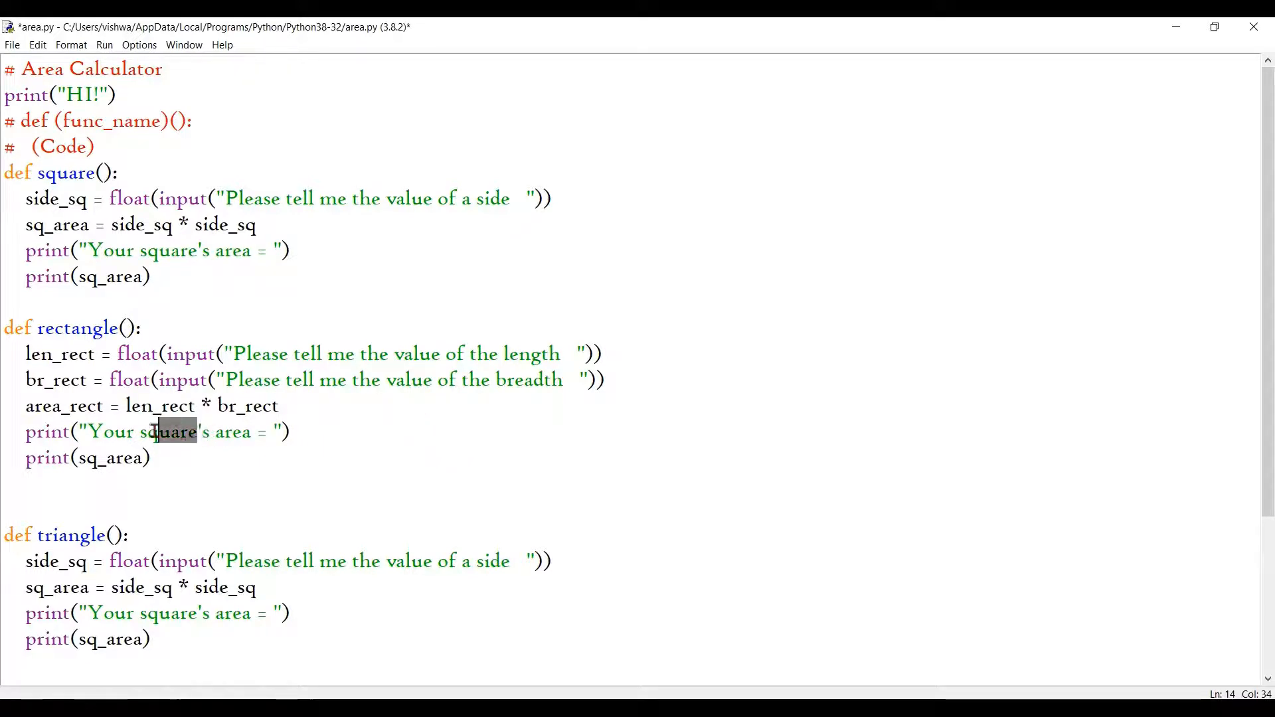
pyautogui.write('rectangl')
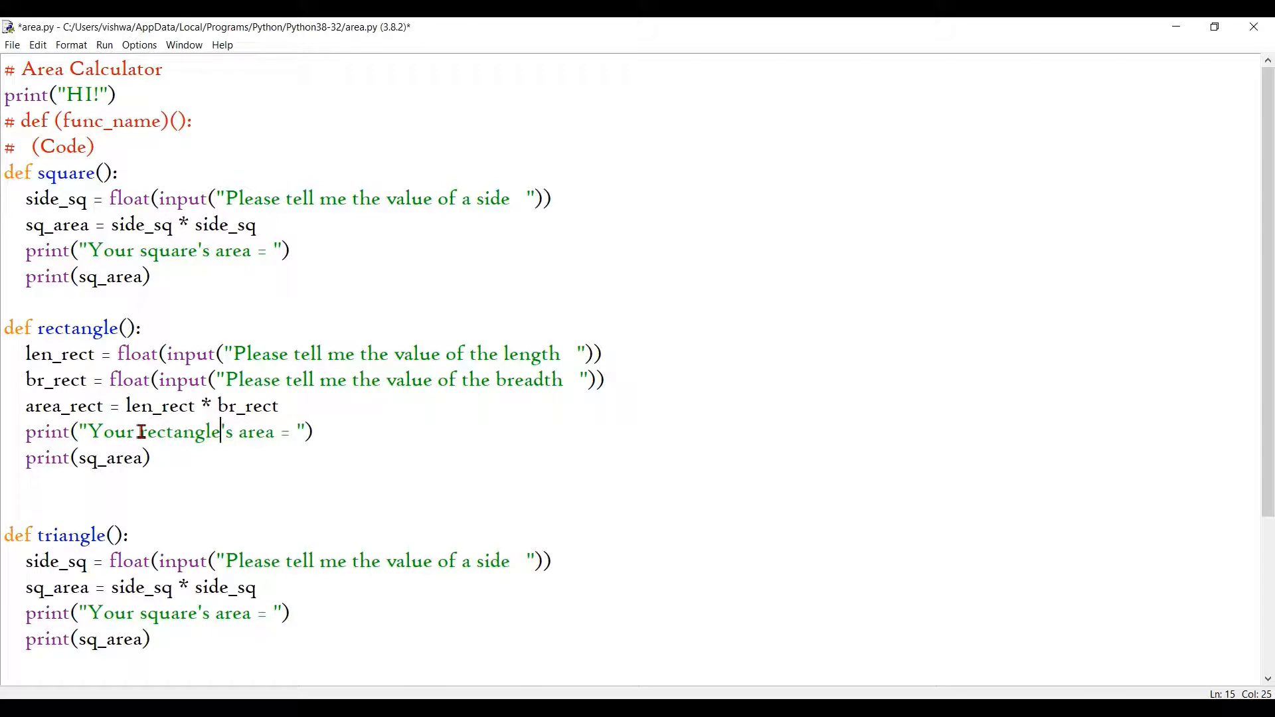
pyautogui.doubleClick(112, 458)
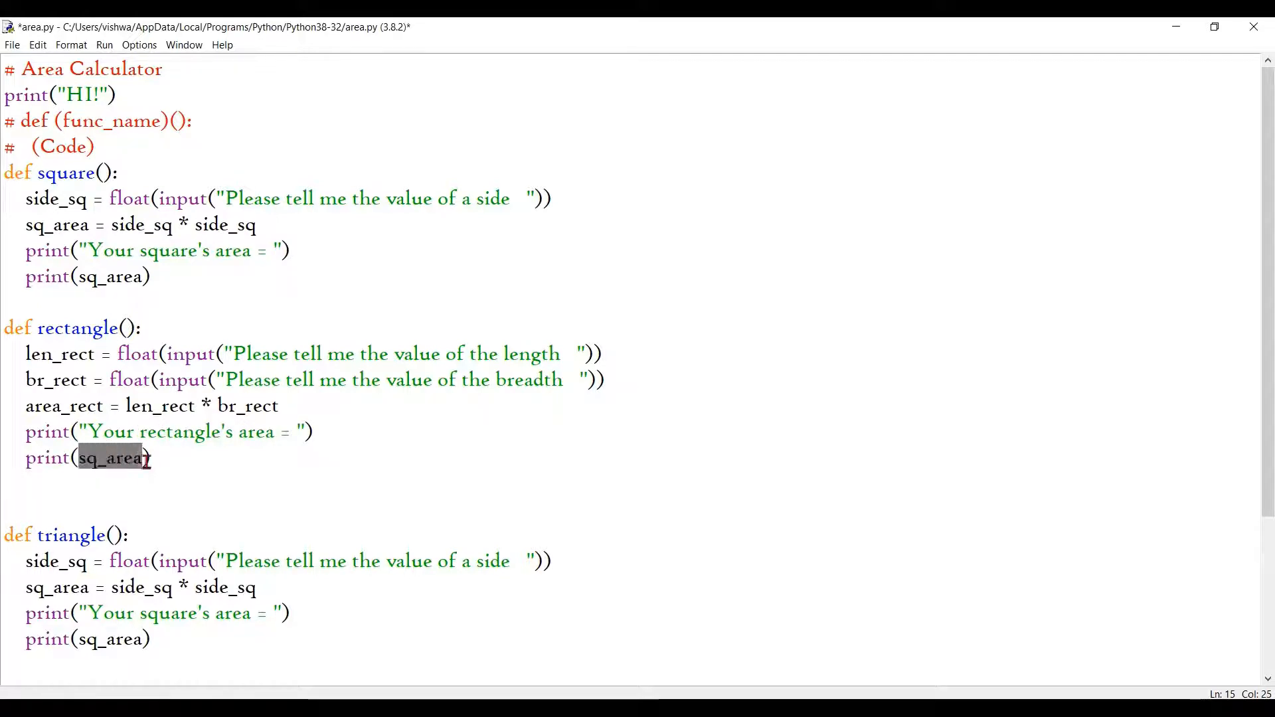
pyautogui.doubleClick(65, 406)
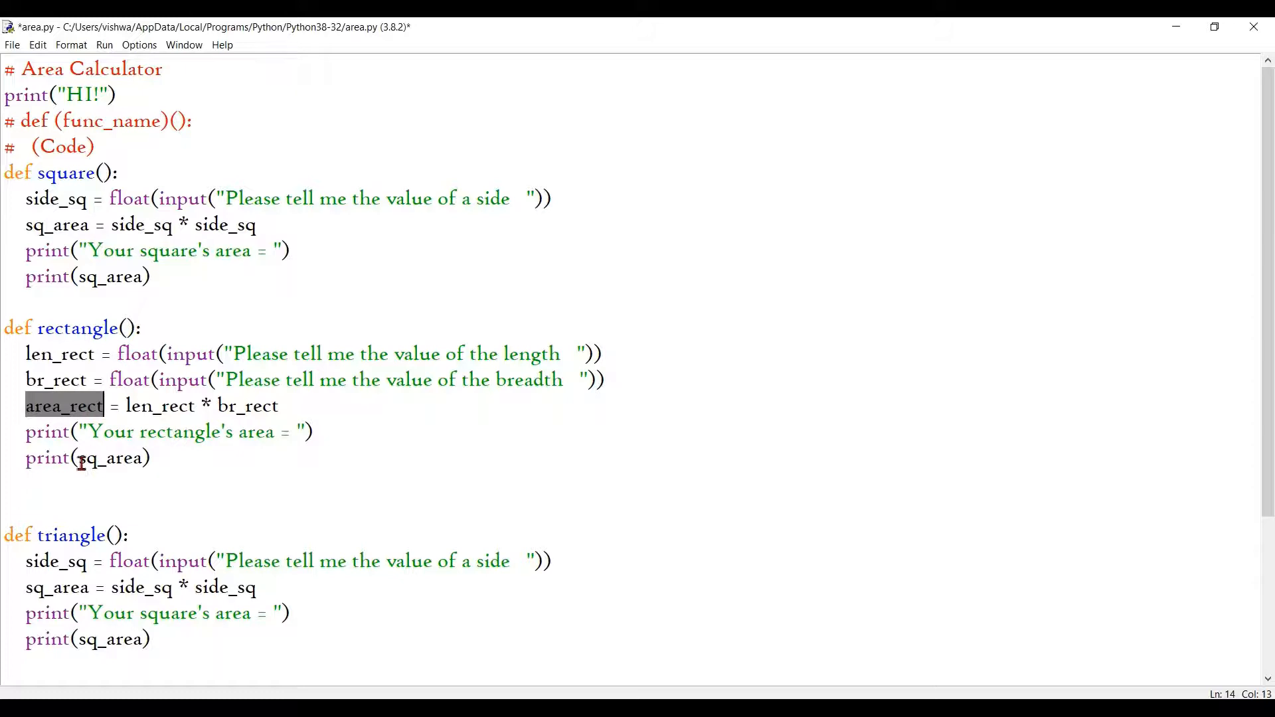
pyautogui.write('area_rect')
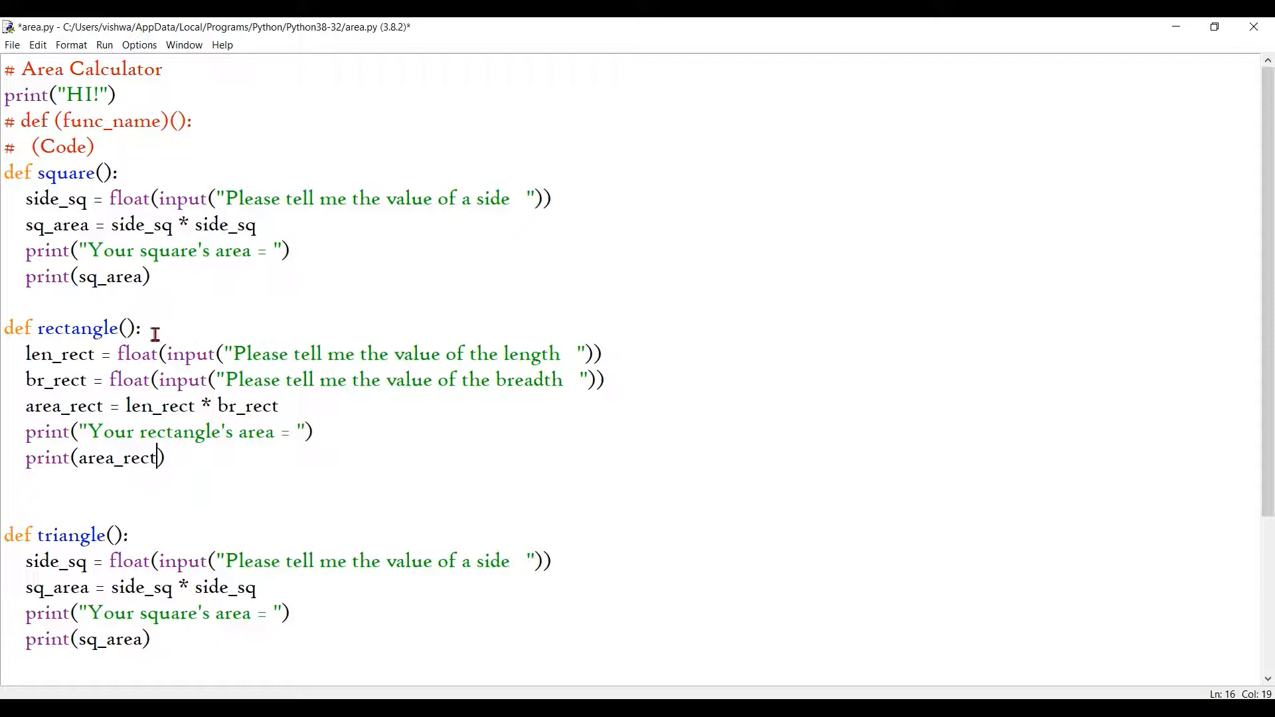
# Rename the triangle's input variables to hei_tri and br_tri.
pyautogui.scroll(-3)
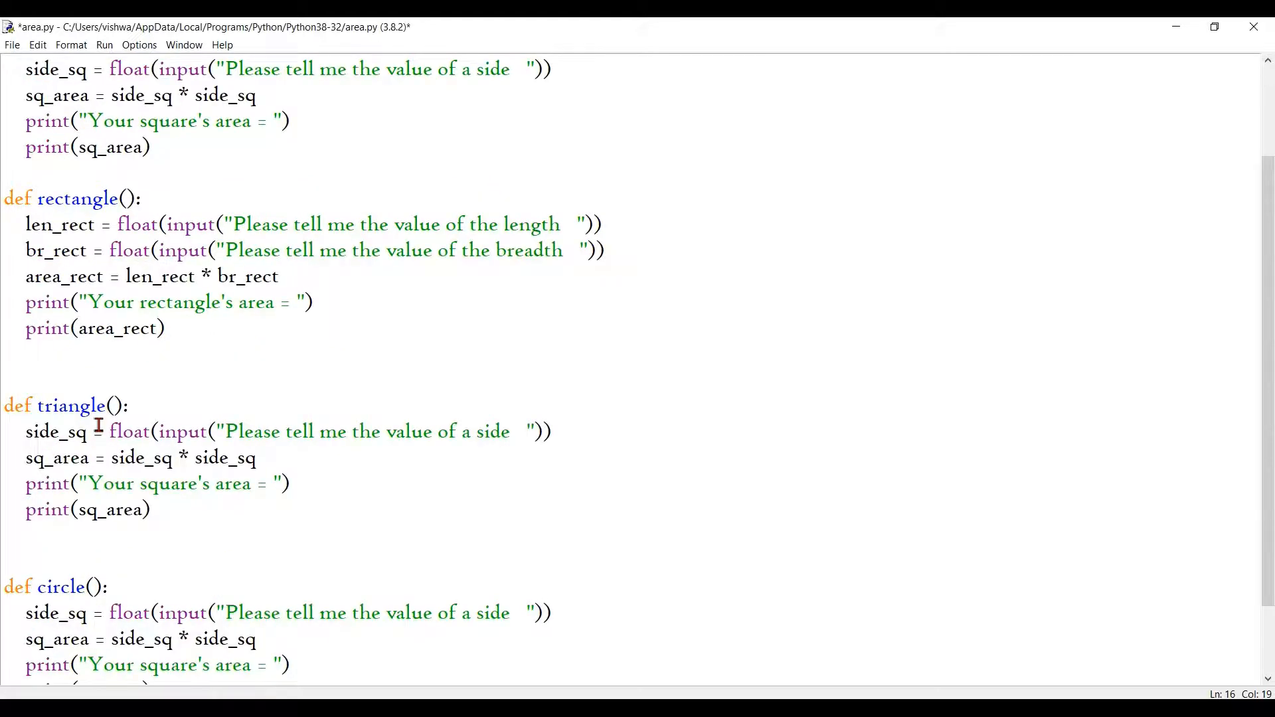
pyautogui.moveTo(95, 410)
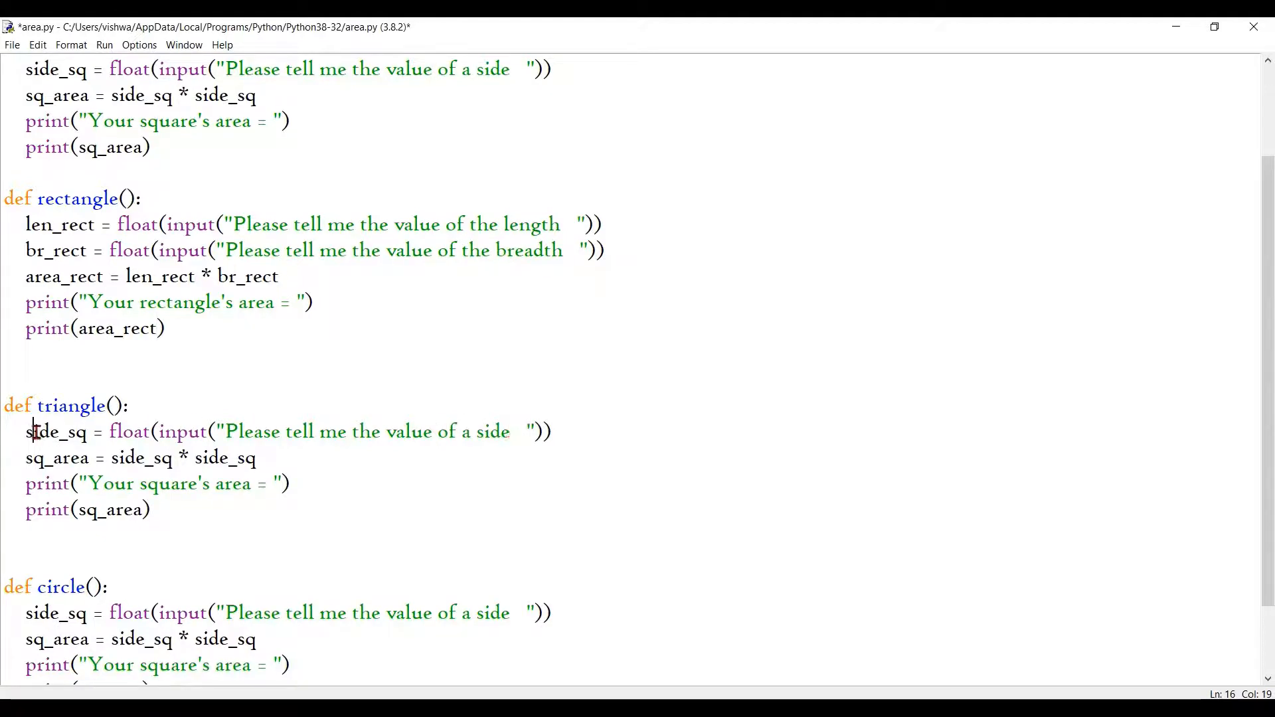
pyautogui.moveTo(32, 431); pyautogui.dragTo(551, 432)
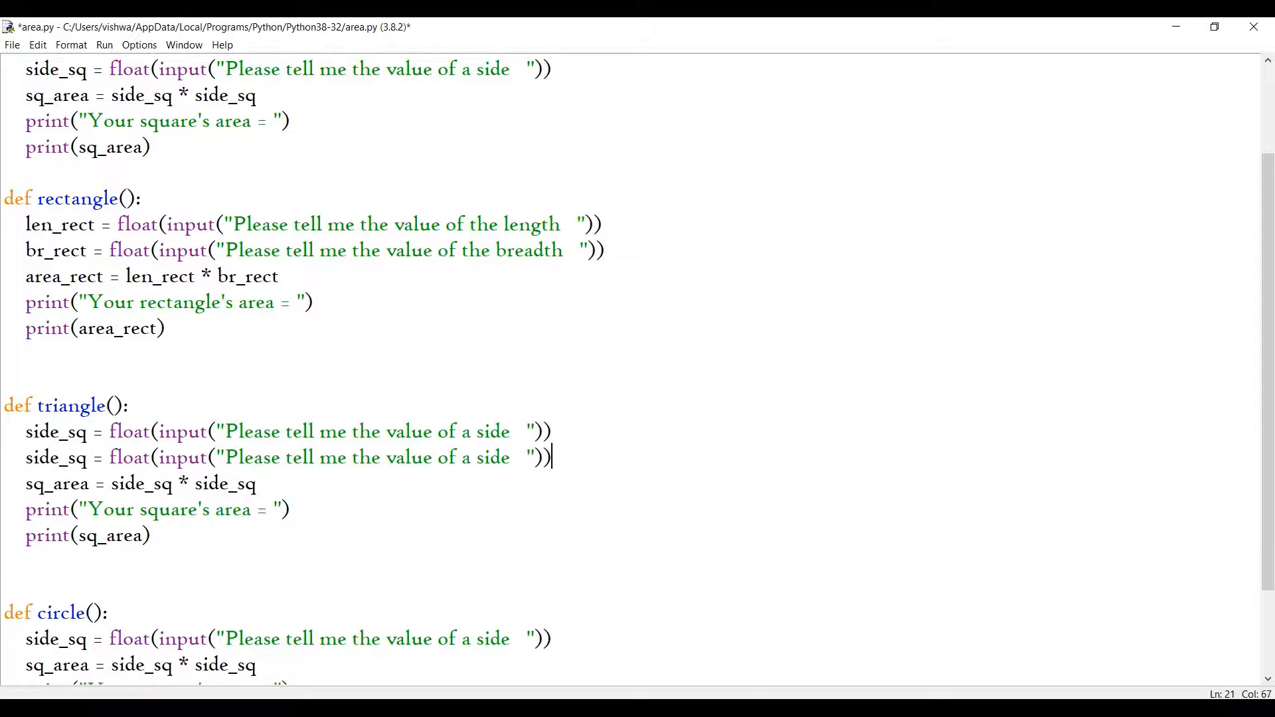
pyautogui.doubleClick(55, 431)
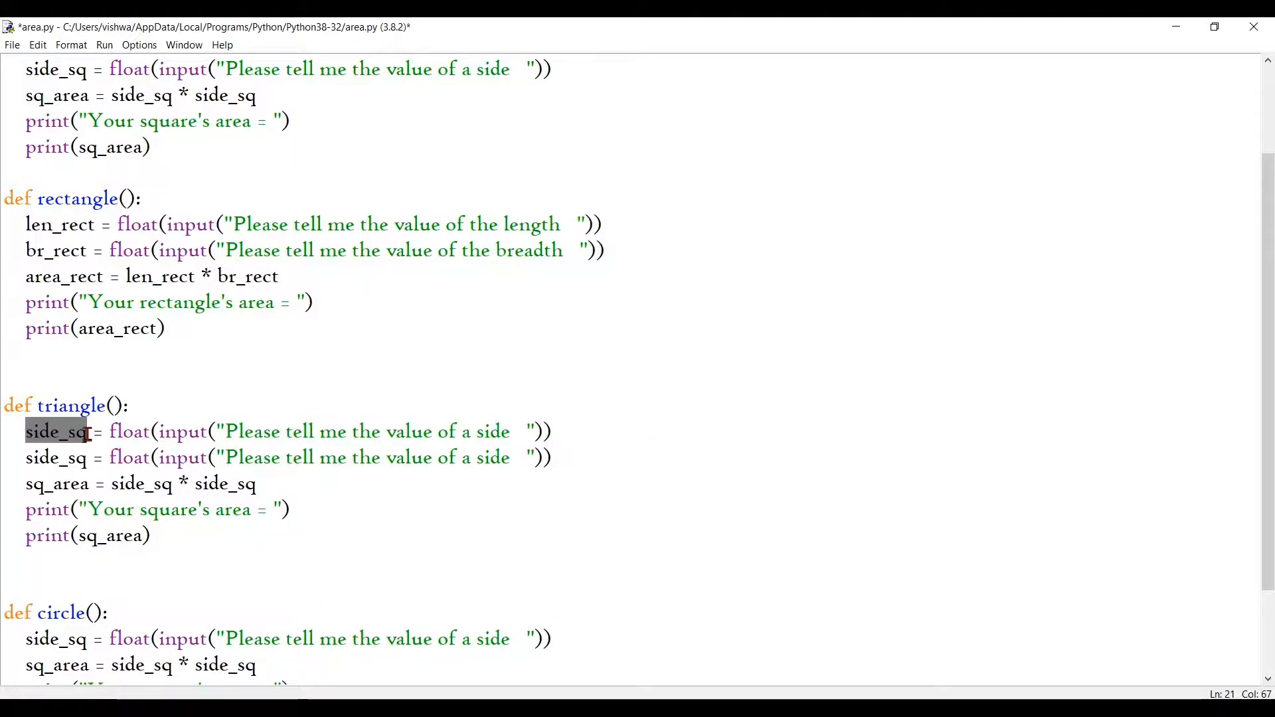
pyautogui.write('he')
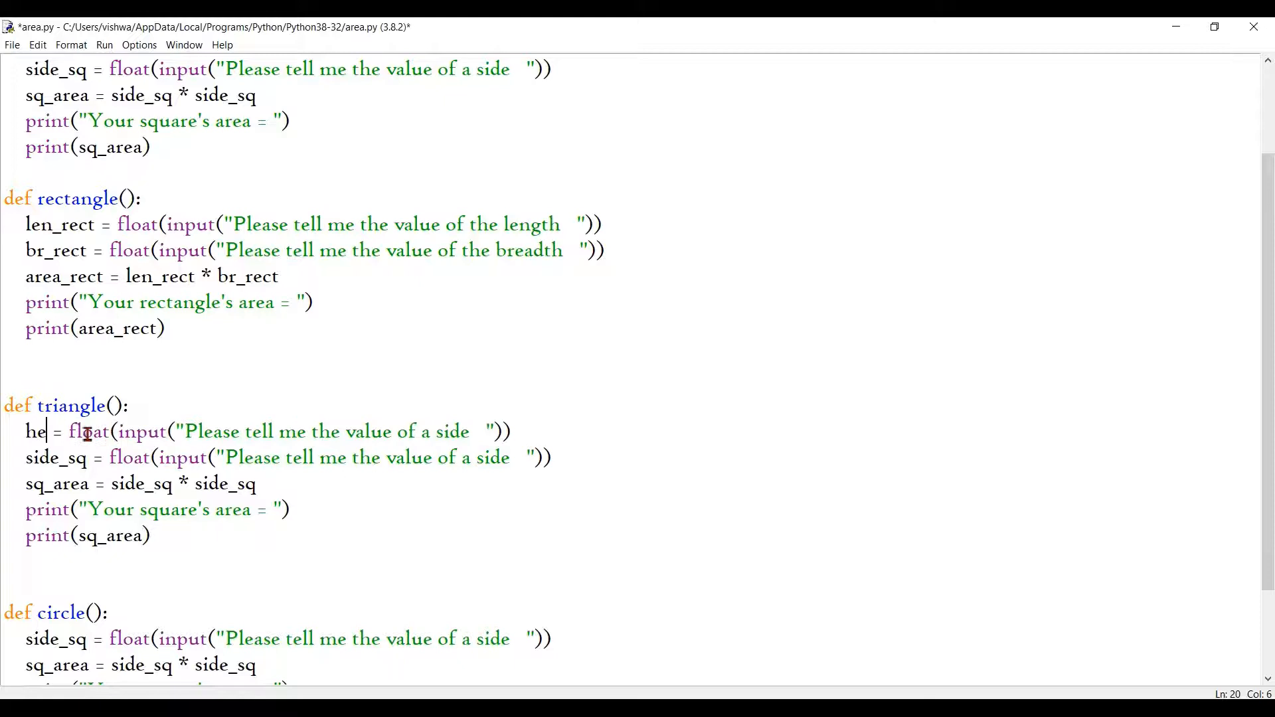
pyautogui.write('i_tr')
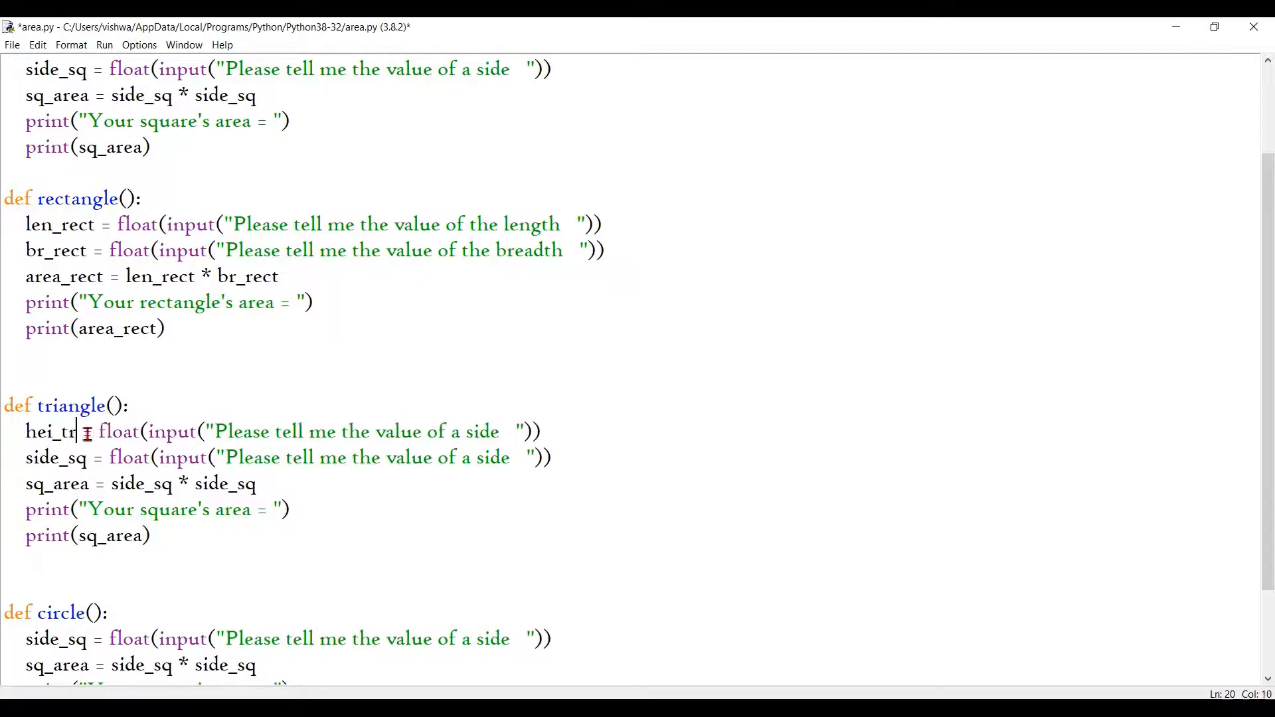
pyautogui.write('i')
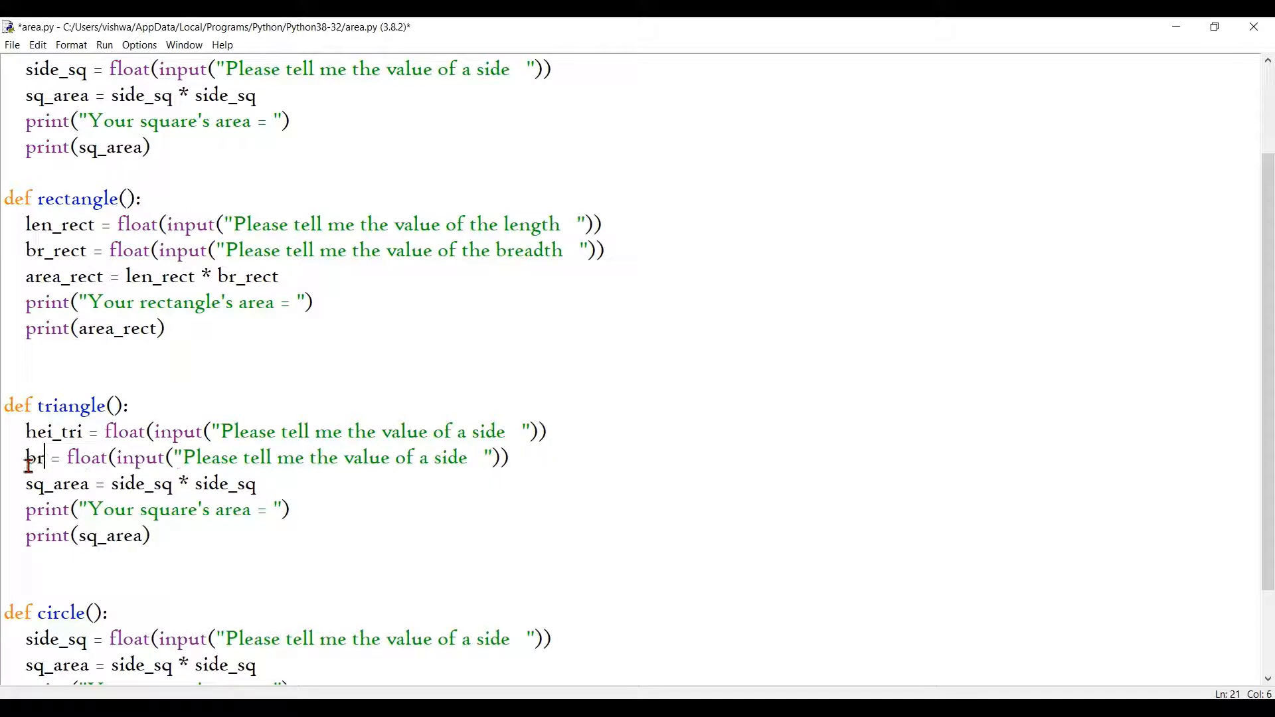
pyautogui.write('_tri')
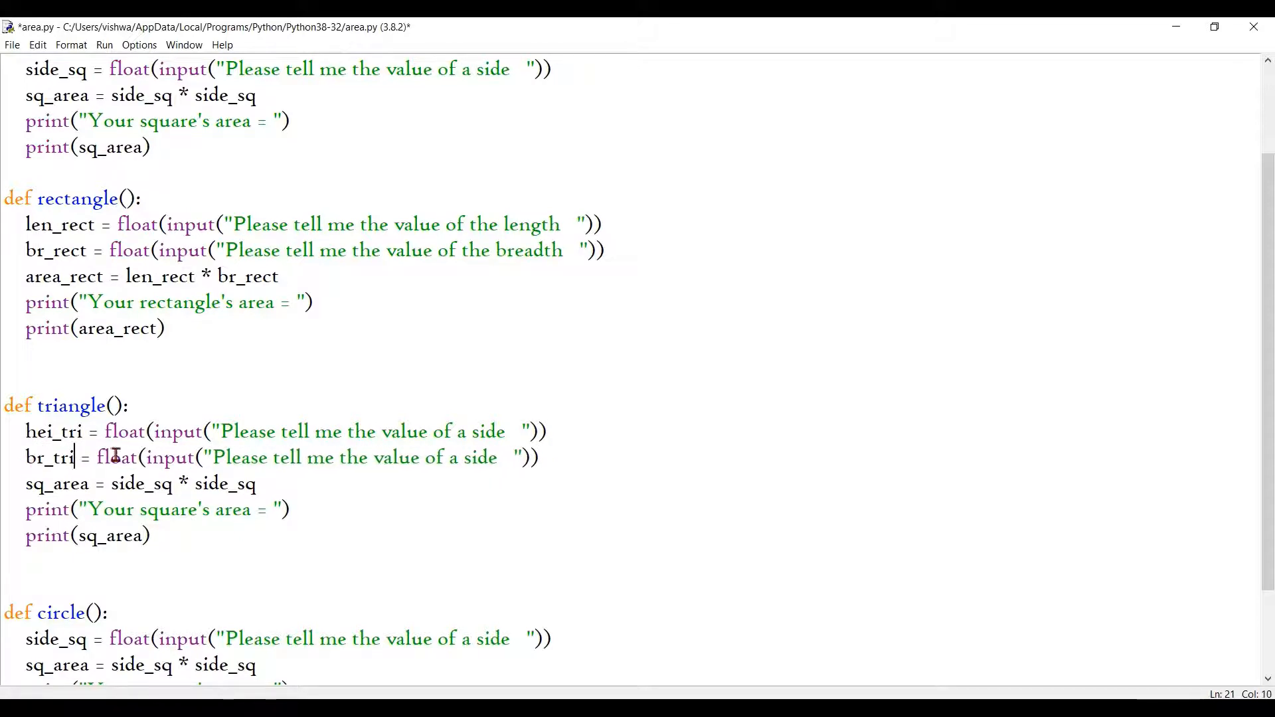
# Change the triangle prompts to ask for the height and the breadth.
pyautogui.doubleClick(486, 431)
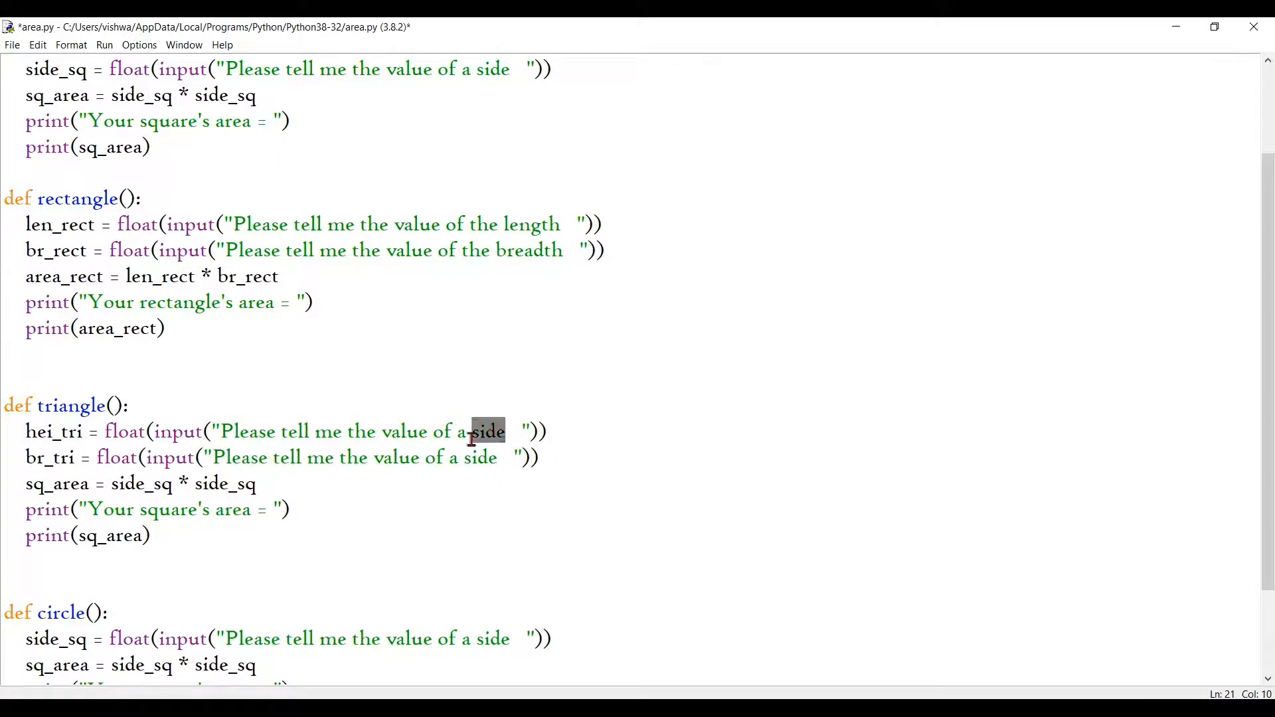
pyautogui.write('the')
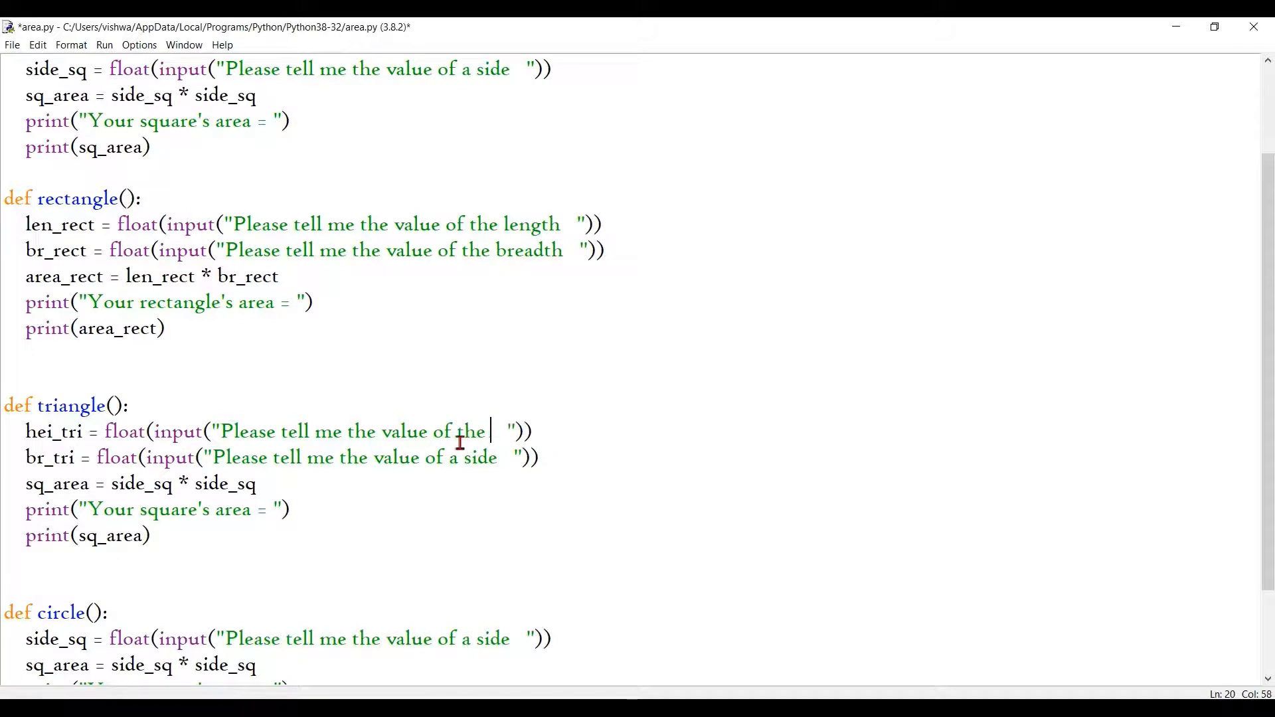
pyautogui.write('height')
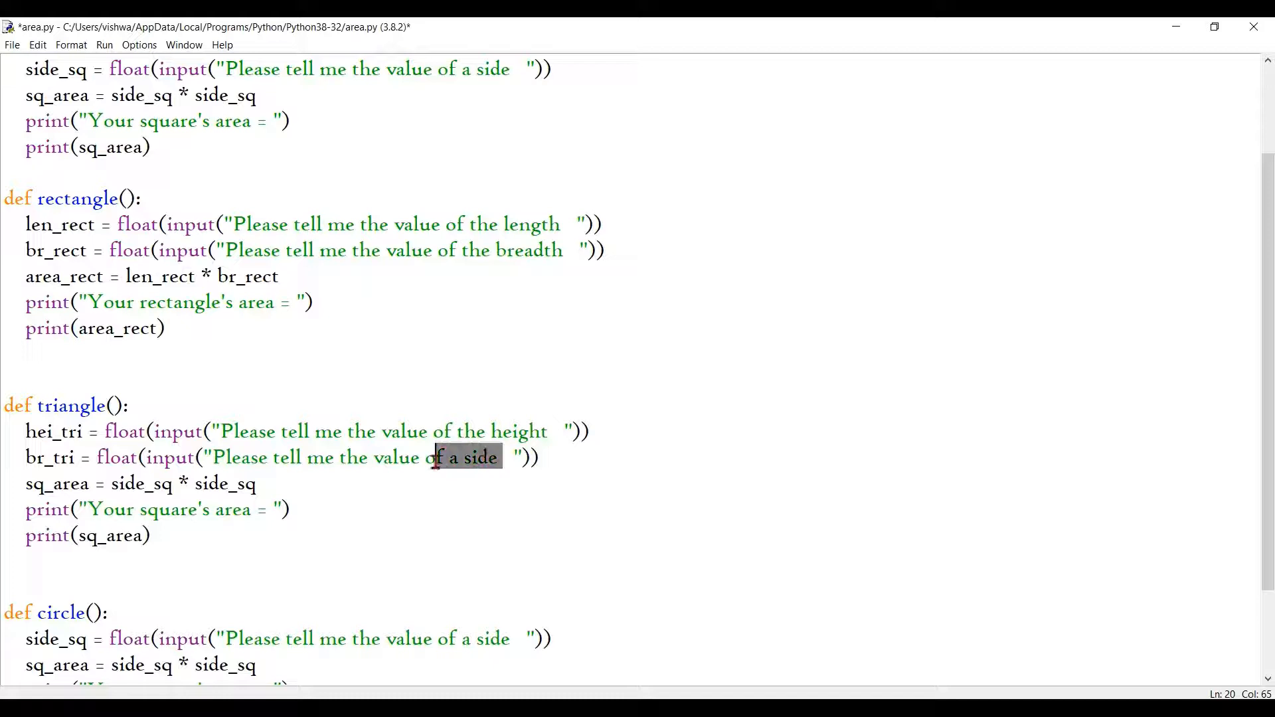
pyautogui.write('The')
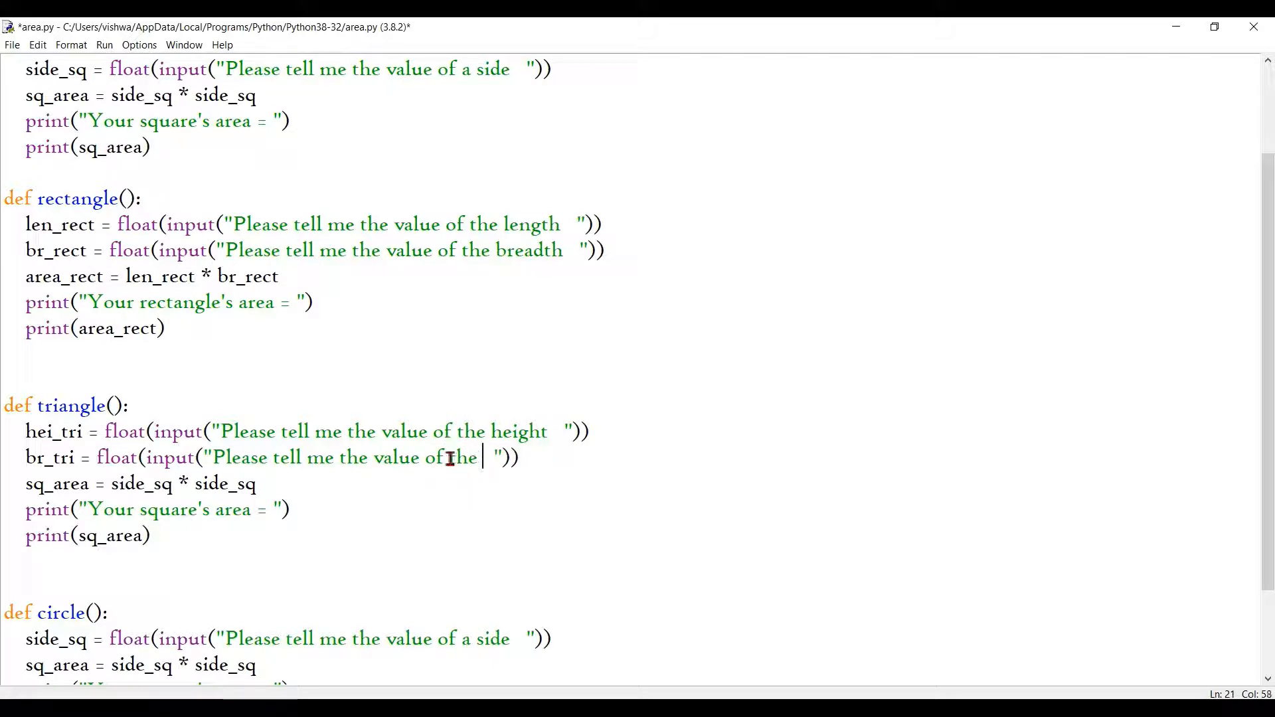
pyautogui.write('breadth')
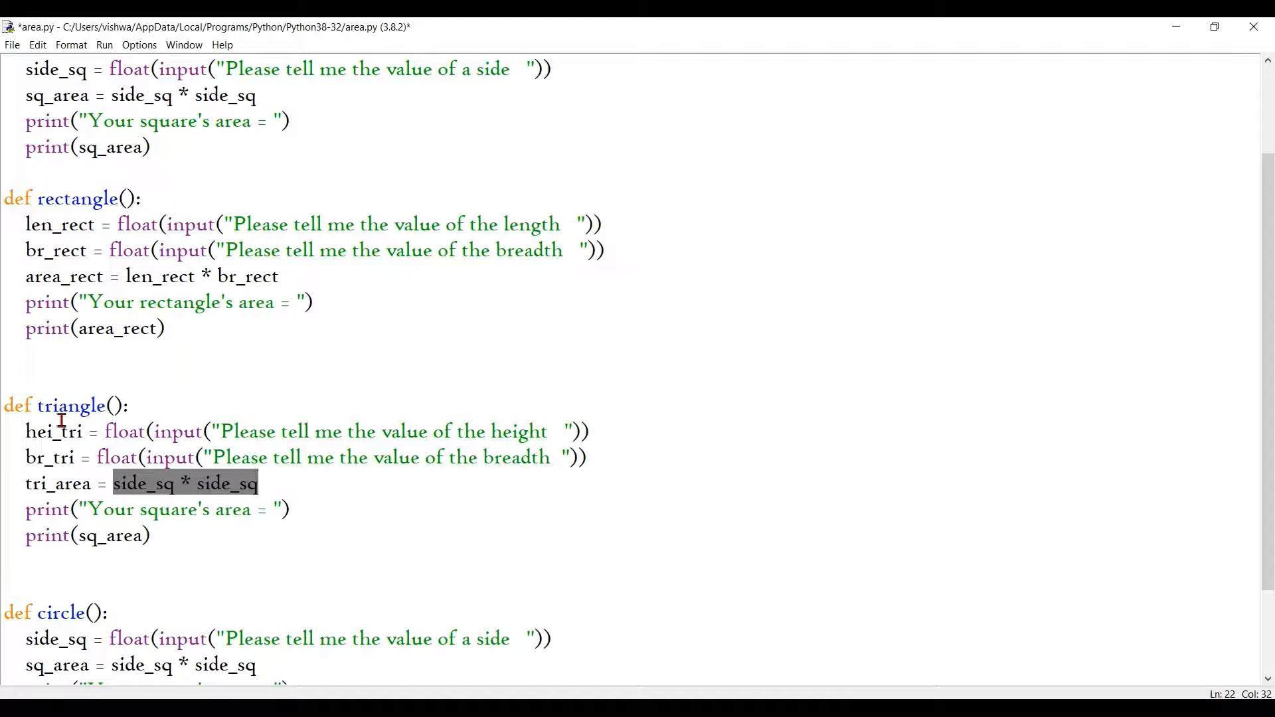
# Compute tri_area = 0.5 * hei_tri * br_tri and print the triangle's area.
pyautogui.write('0.5 *')
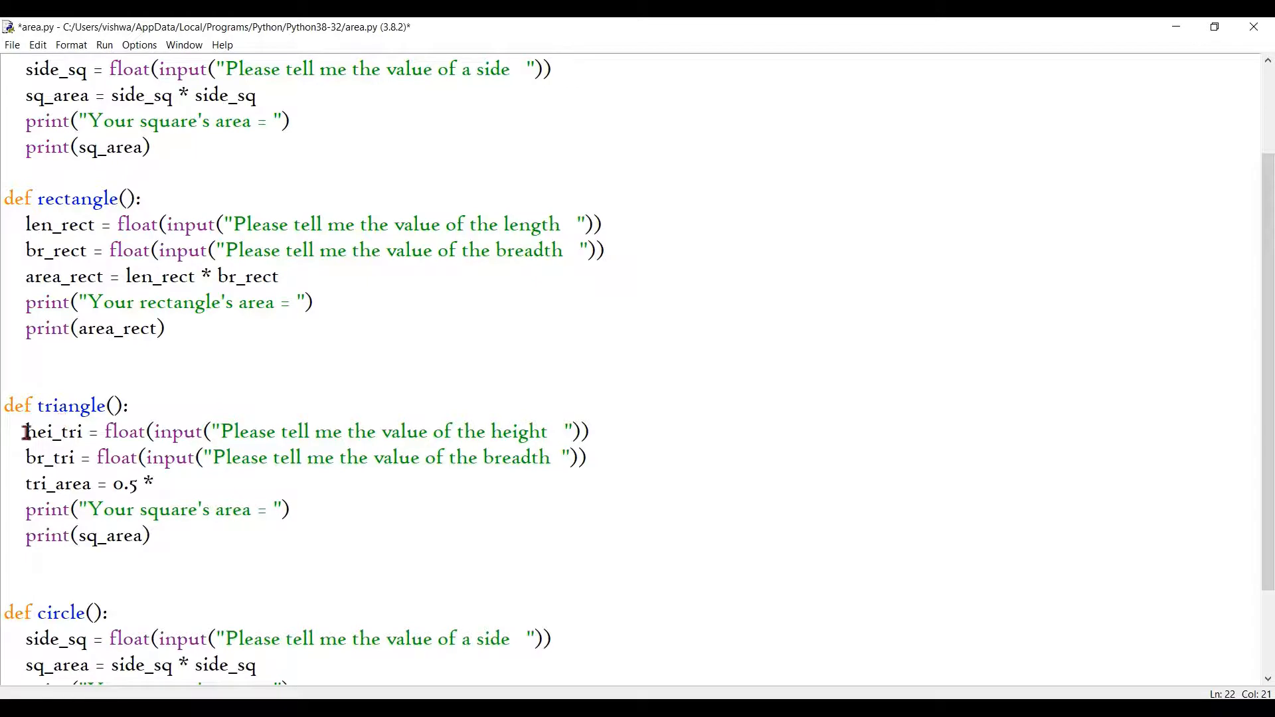
pyautogui.doubleClick(55, 431)
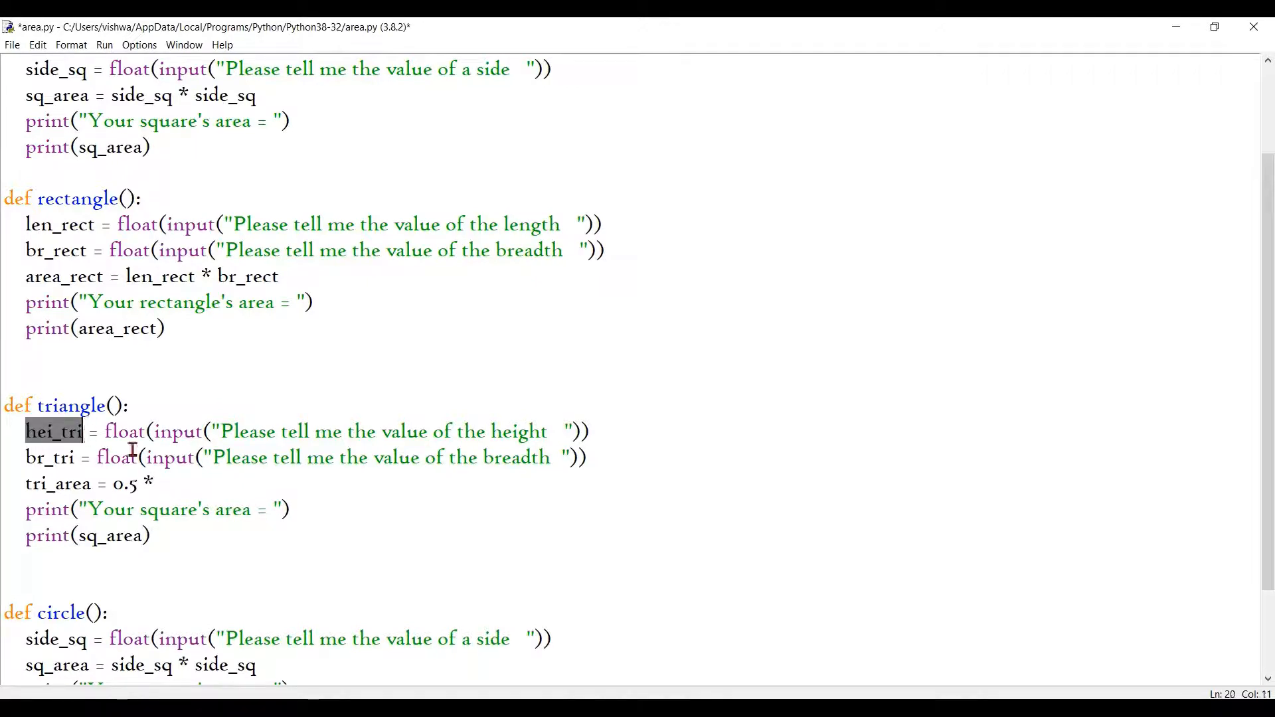
pyautogui.write('hei_tri *')
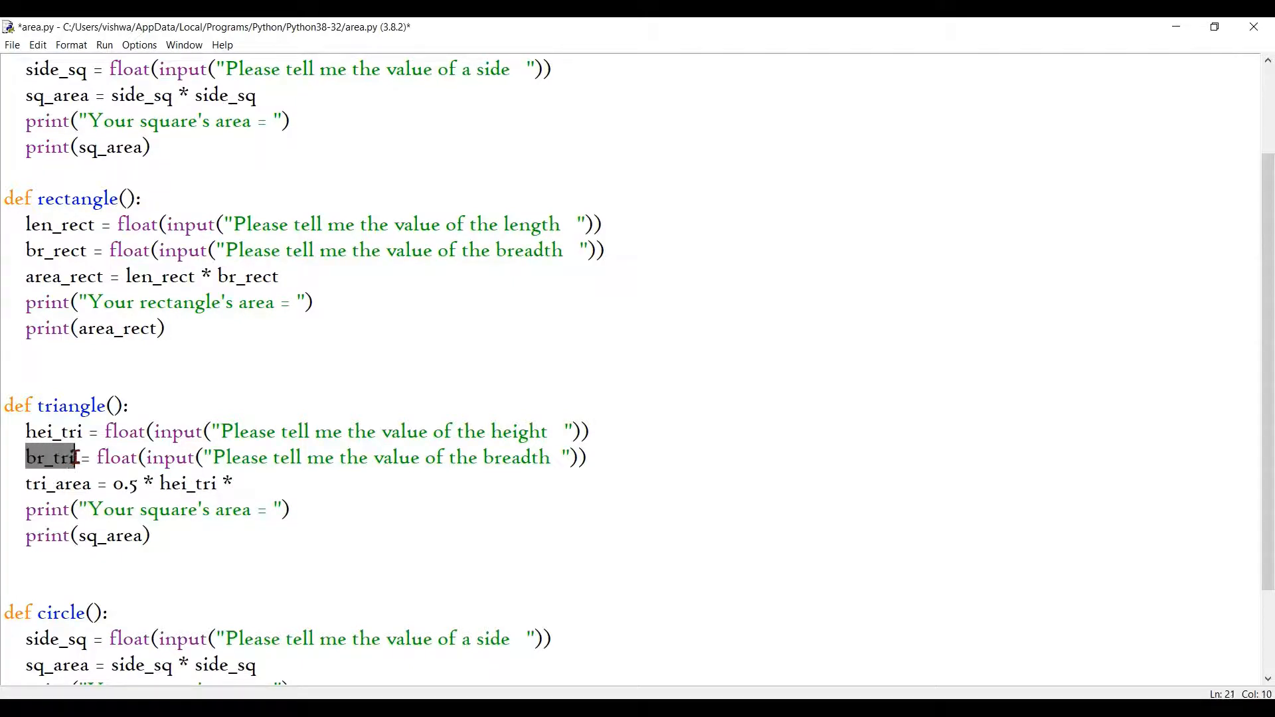
pyautogui.write('br_tri')
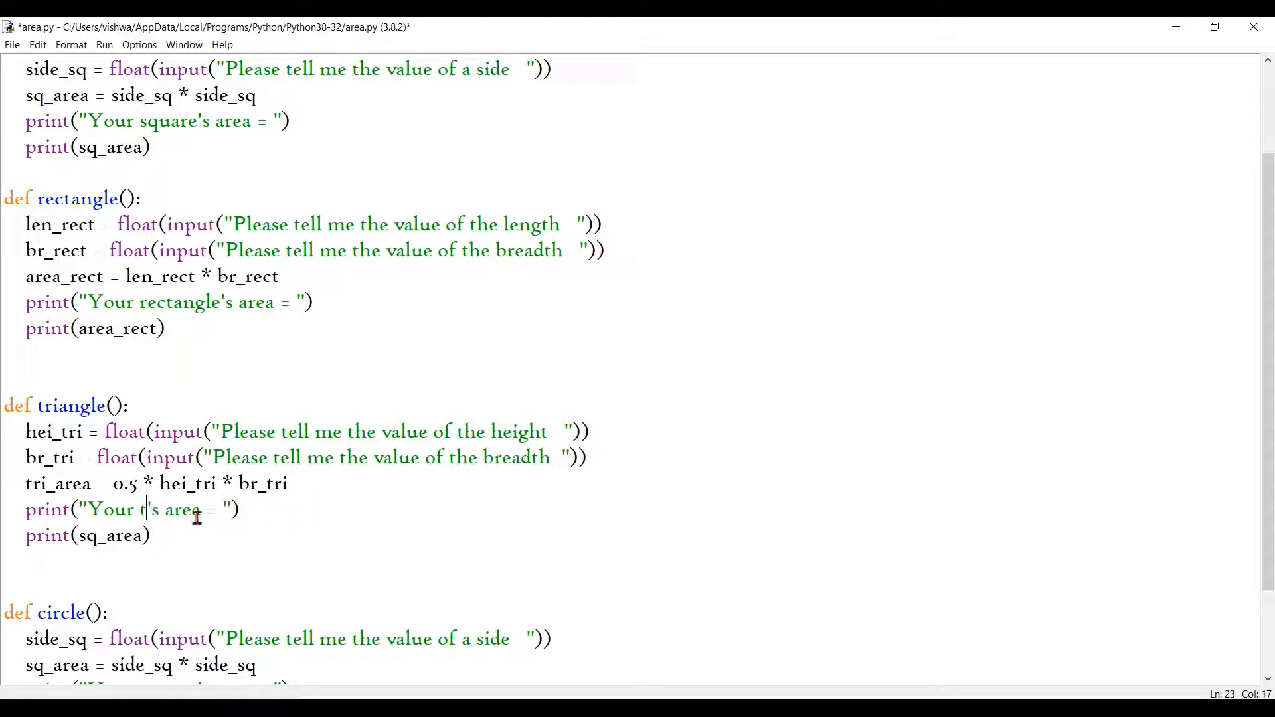
pyautogui.write('riangle')
pyautogui.click(90, 536)
pyautogui.write('tri')
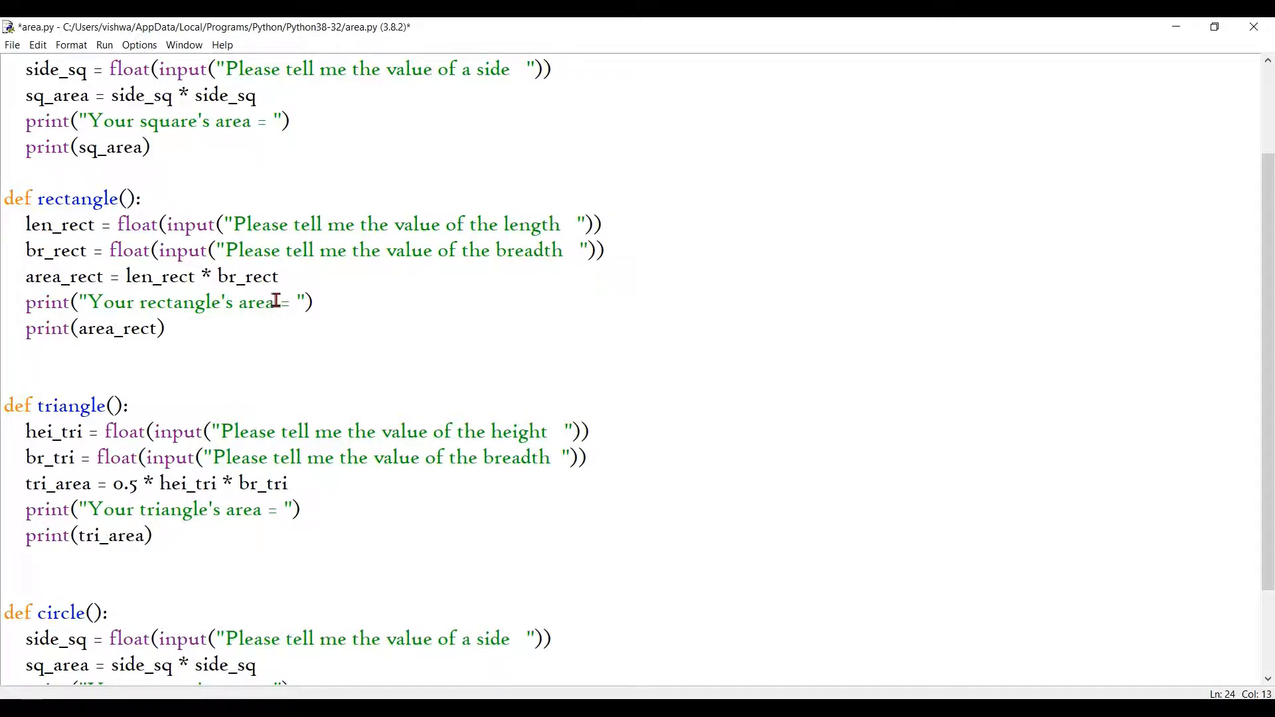
# In circle(), rename the input variable to cir_rad and change the prompt wording to 'radius'.
pyautogui.scroll(-3)
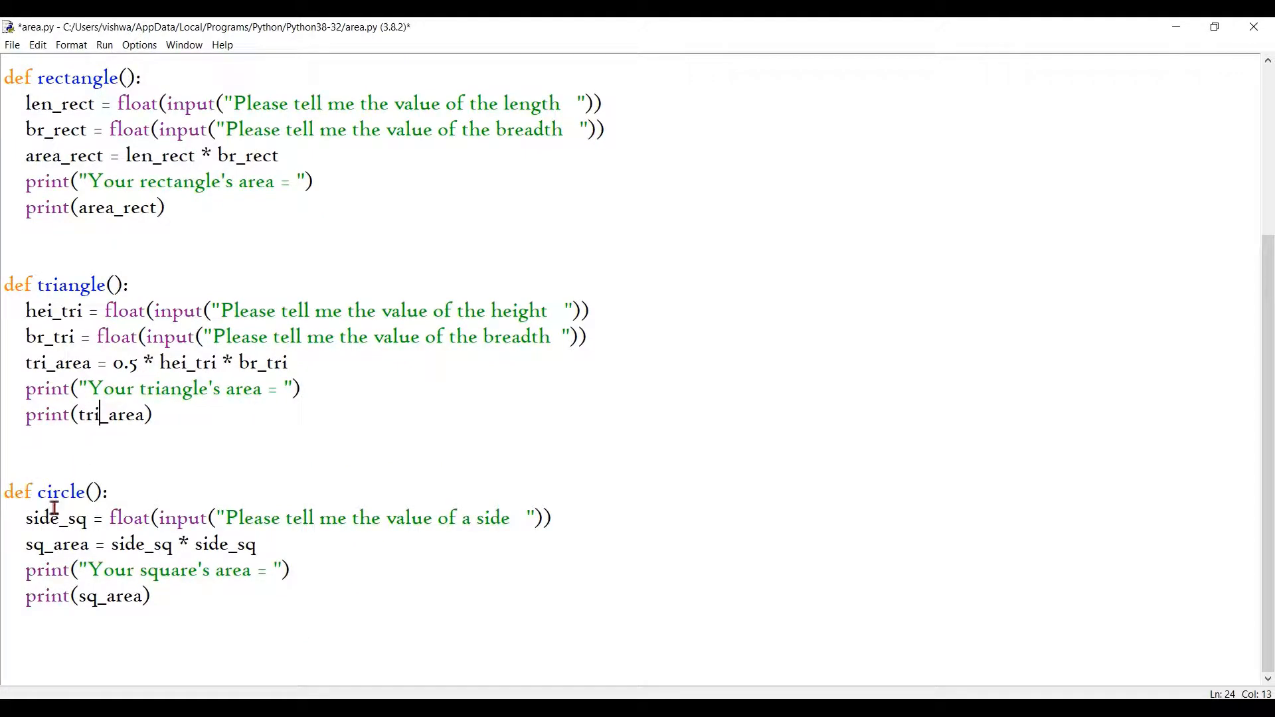
pyautogui.moveTo(36, 521)
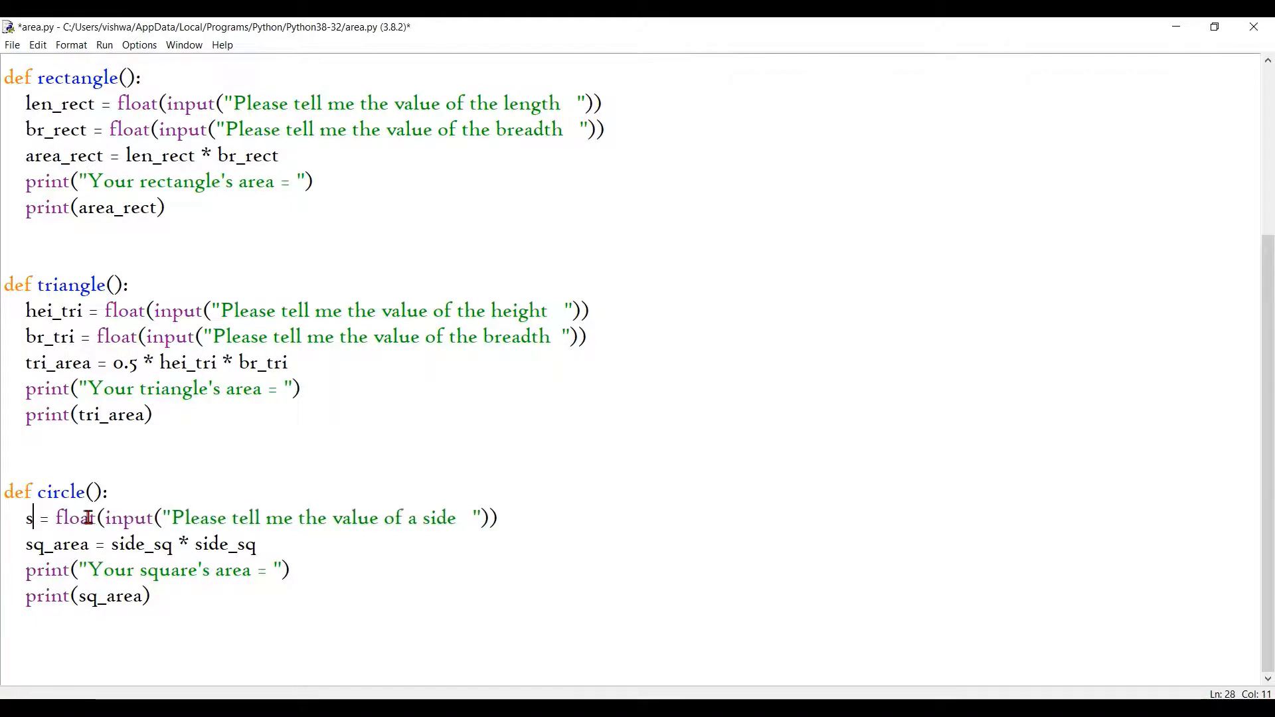
pyautogui.write('ir')
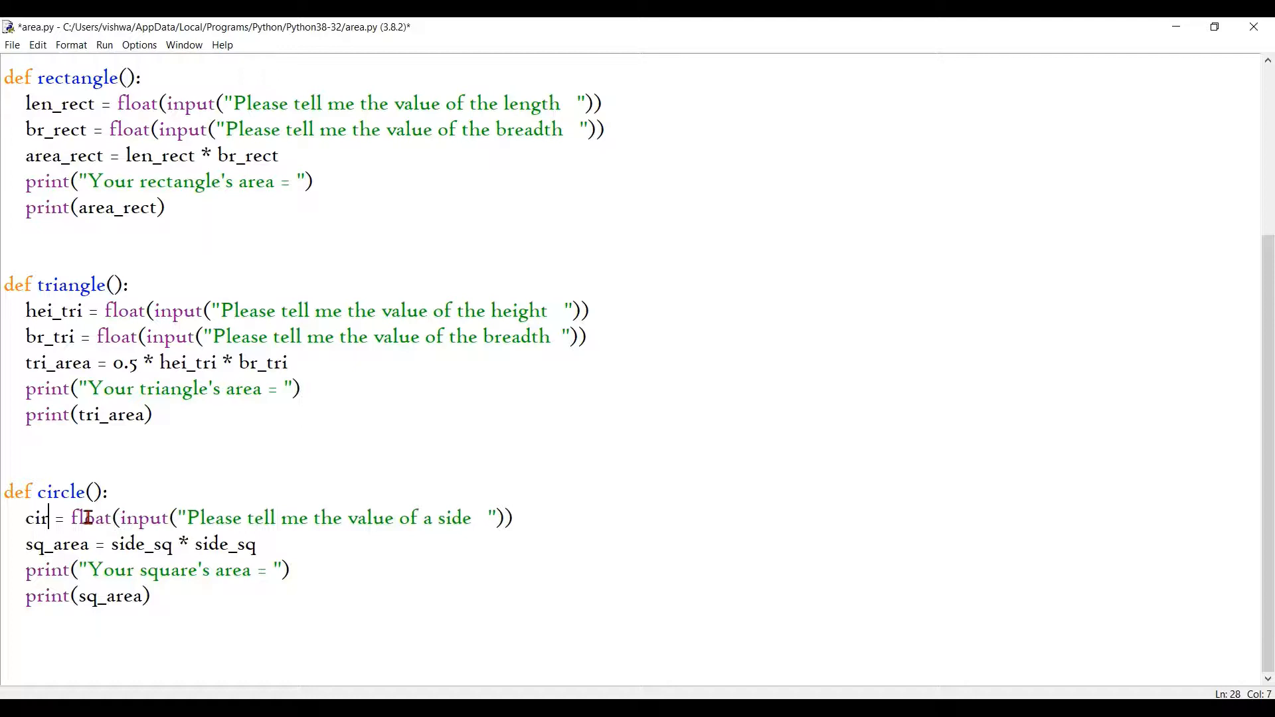
pyautogui.write('_rad')
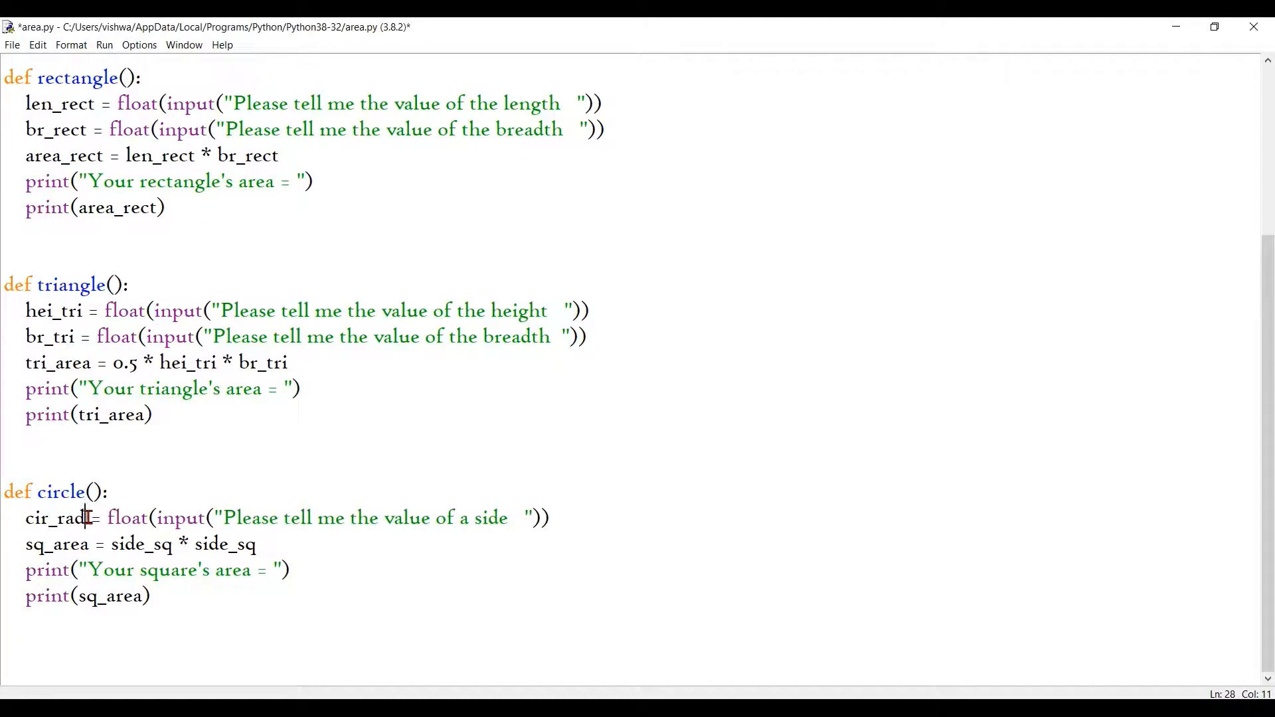
pyautogui.moveTo(192, 529)
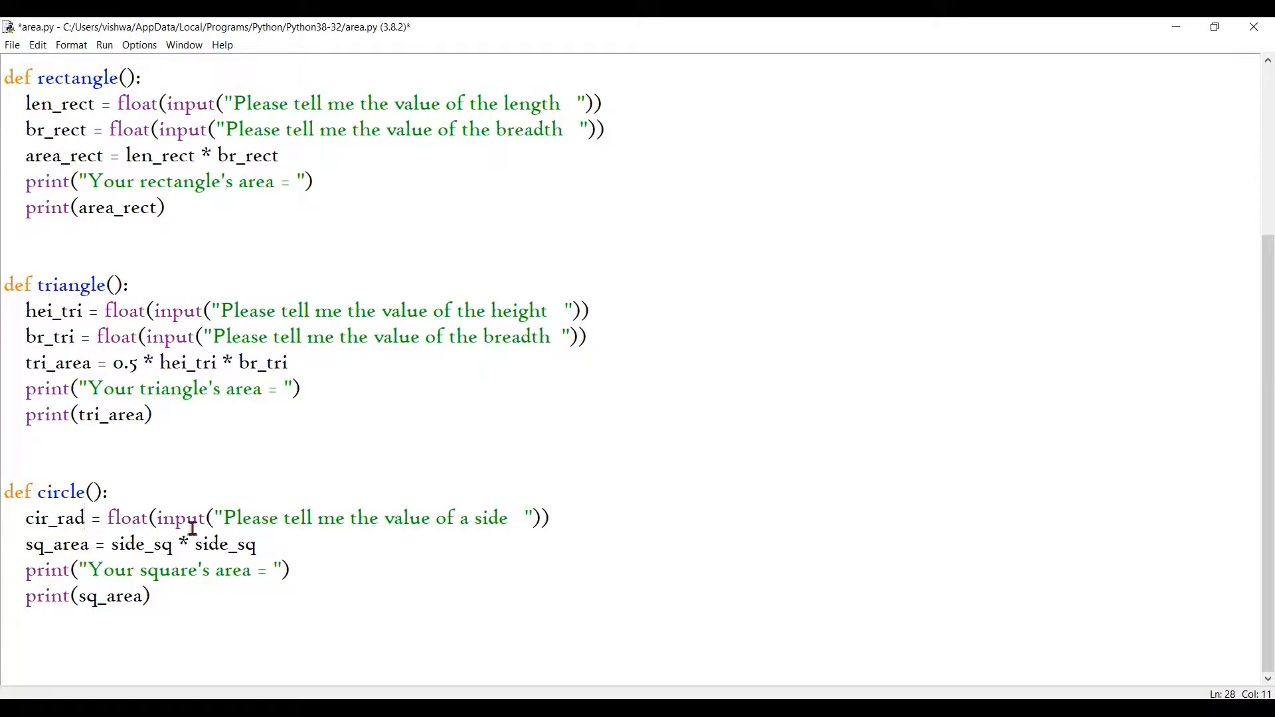
pyautogui.doubleClick(490, 518)
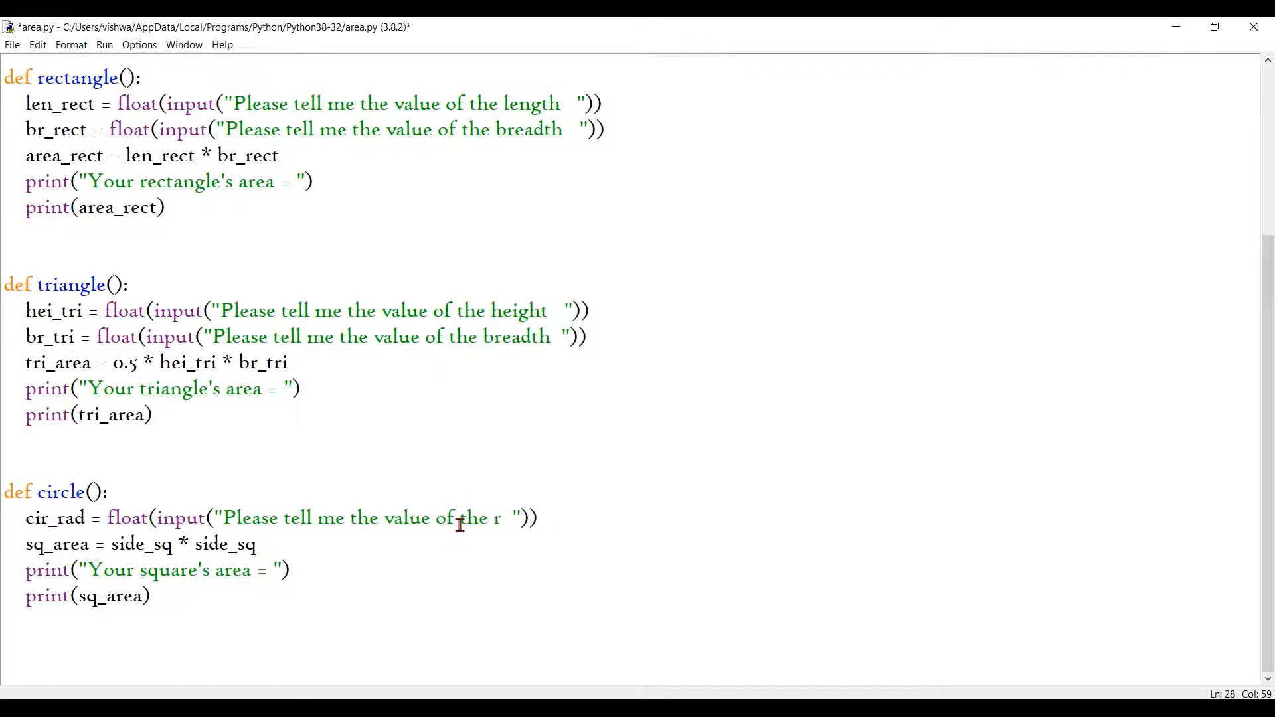
pyautogui.write('adius')
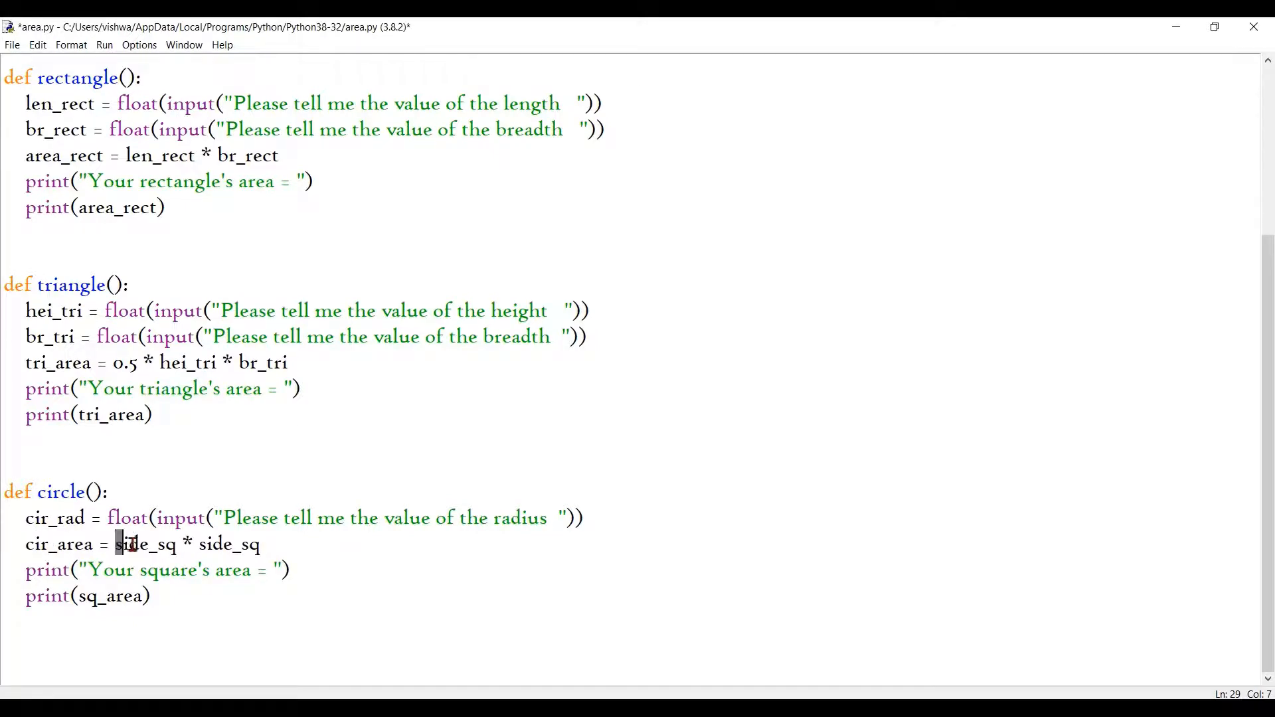
# Set the circle formula to cir_area = 3.14 * cir_rad * cir_rad.
pyautogui.press('Delete')
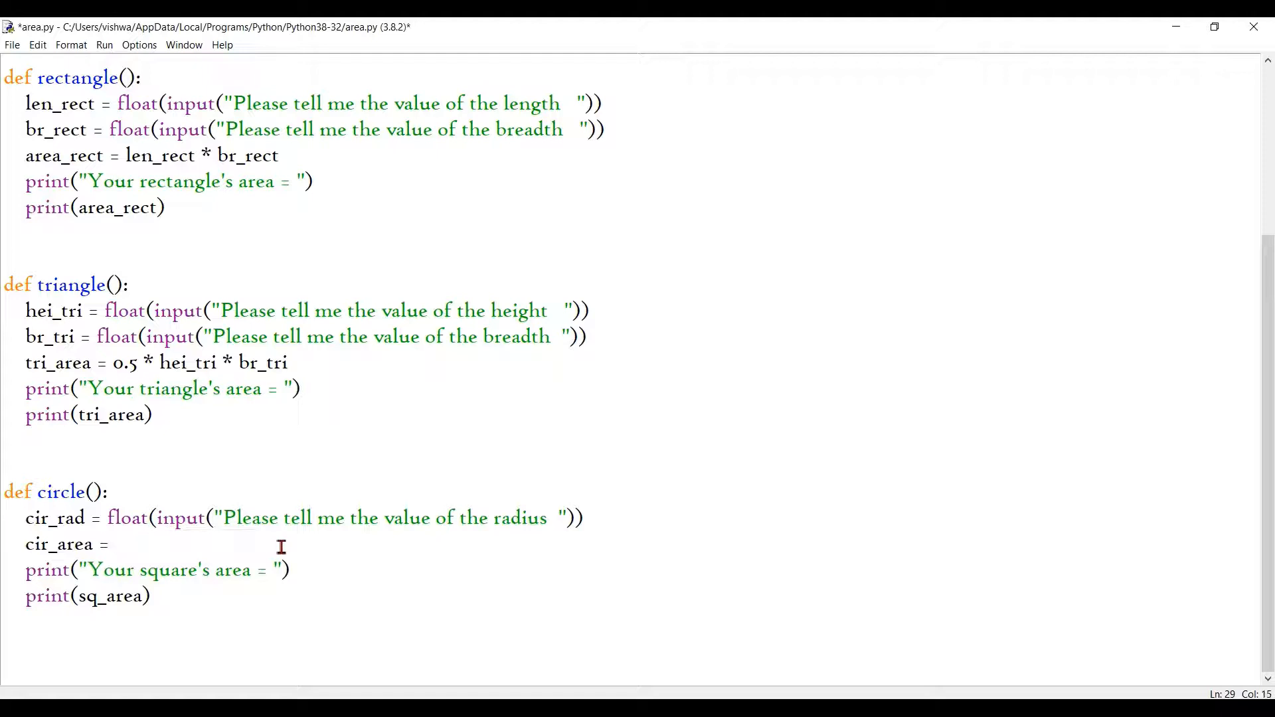
pyautogui.write('3.14')
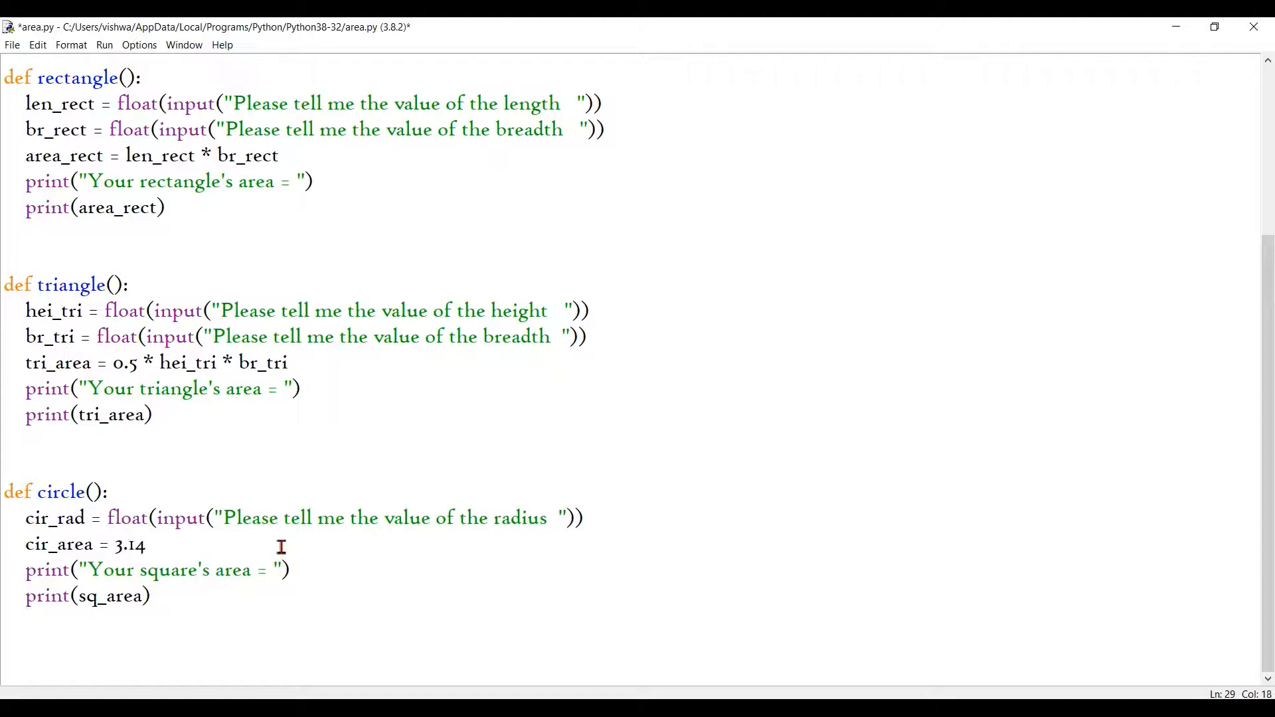
pyautogui.click(146, 544)
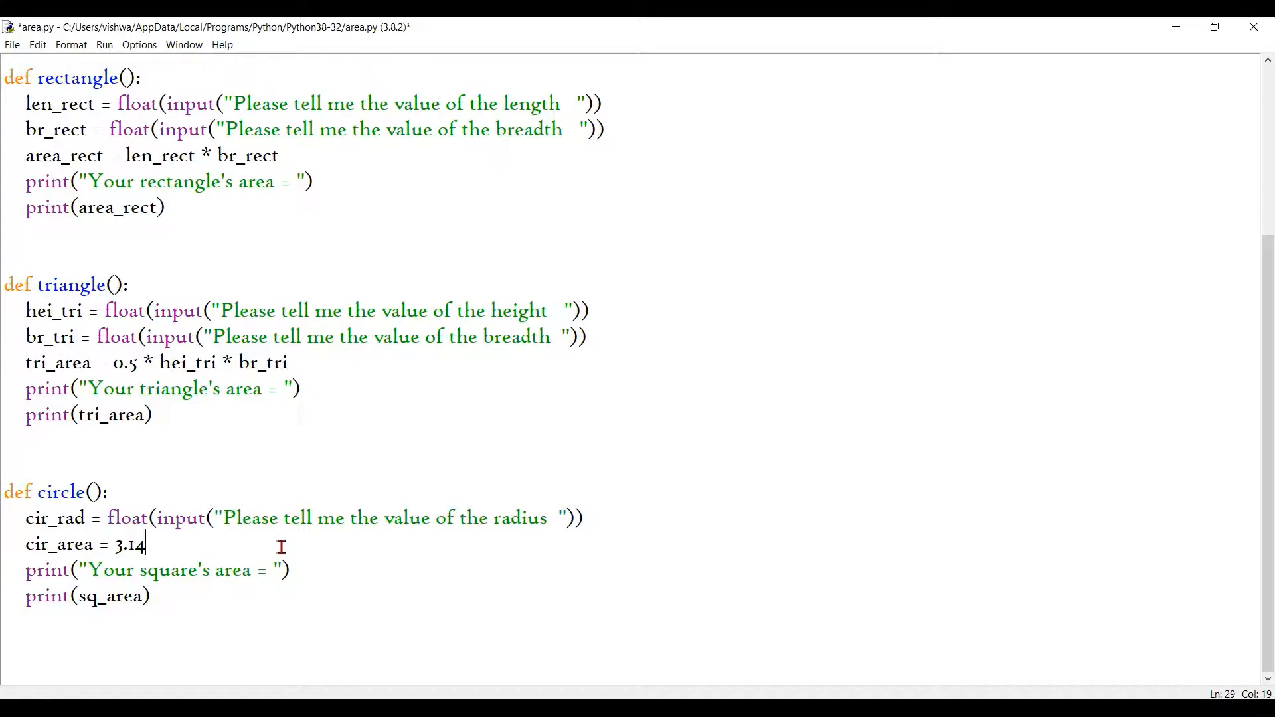
pyautogui.write('*')
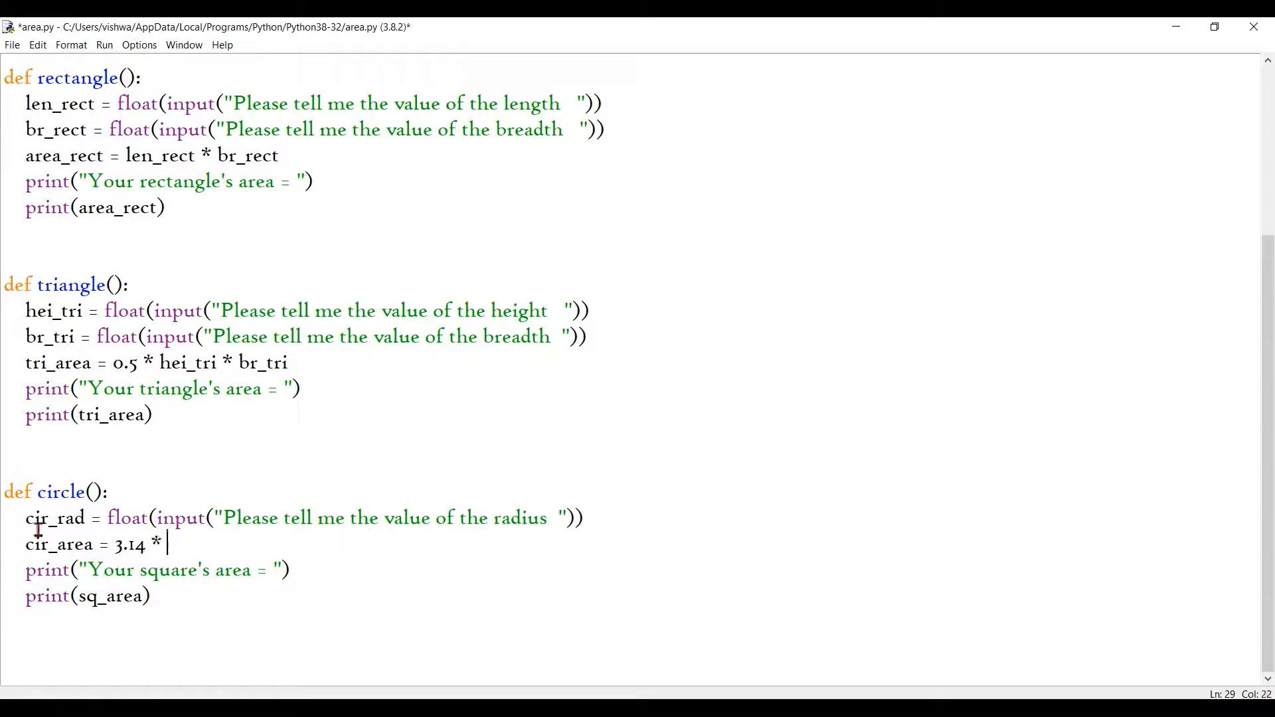
pyautogui.doubleClick(54, 518)
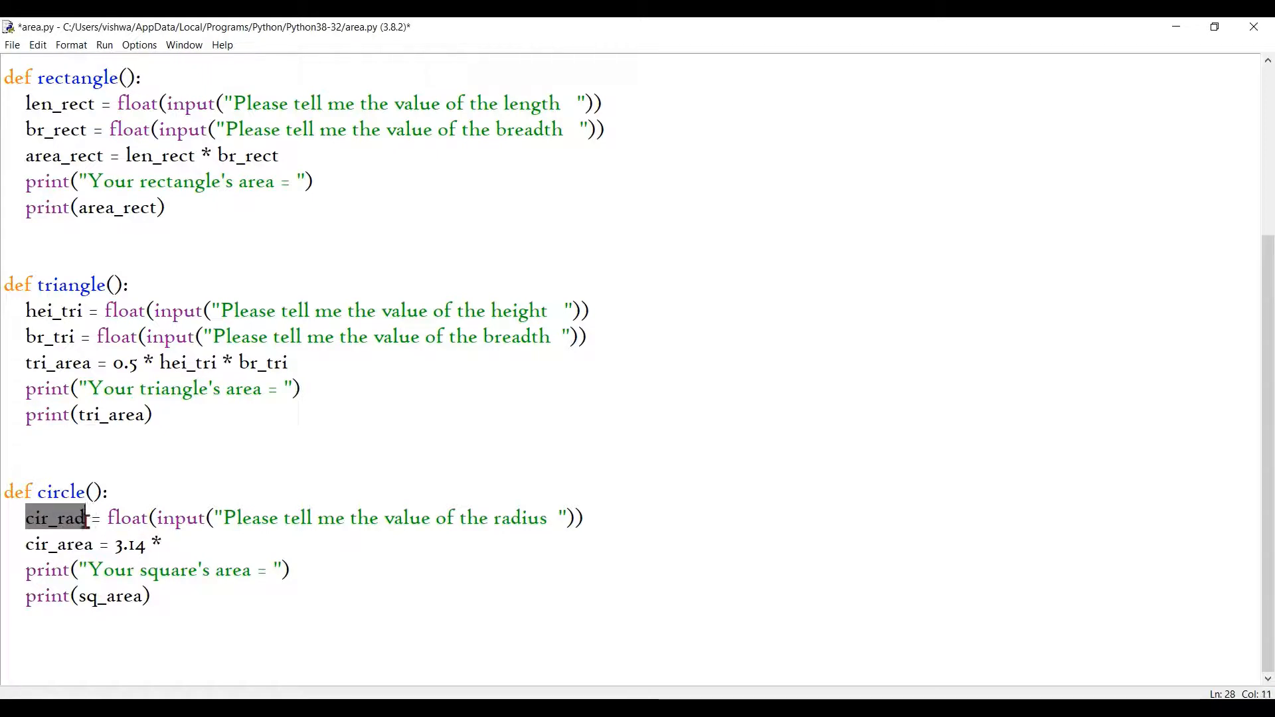
pyautogui.write('cir_rad')
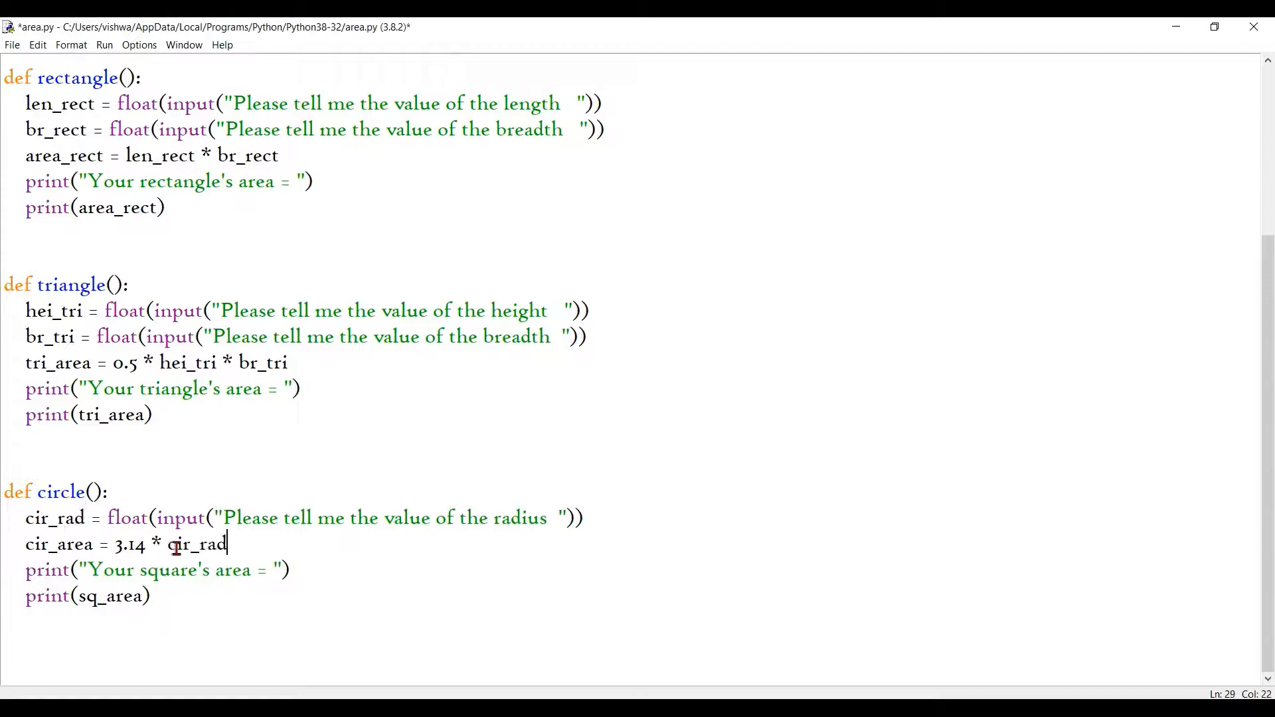
pyautogui.write('*')
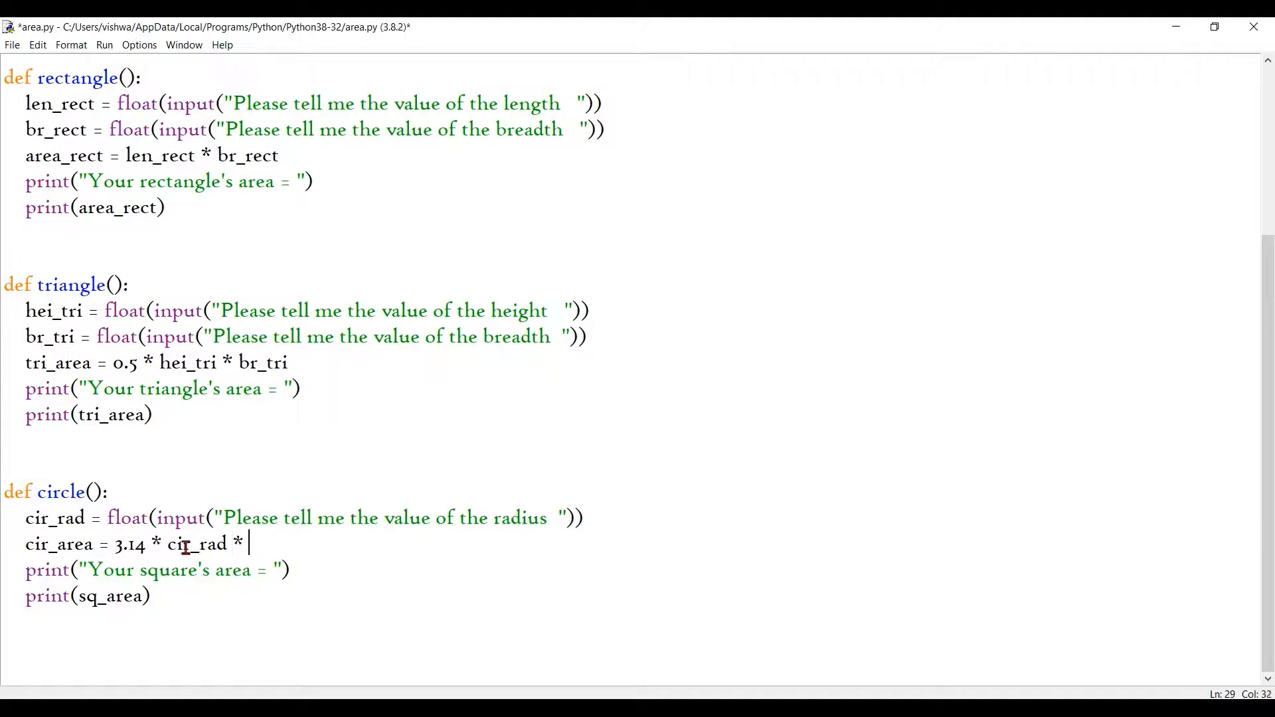
pyautogui.write('cir_rad')
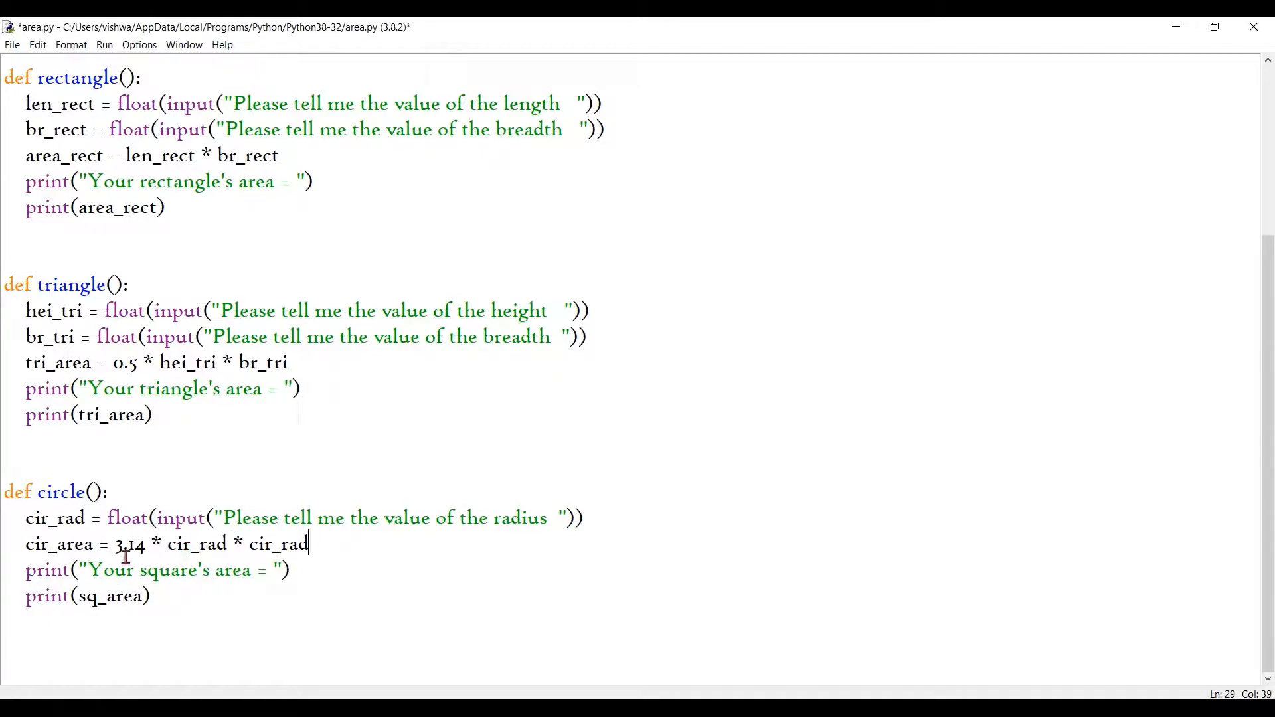
pyautogui.moveTo(338, 551)
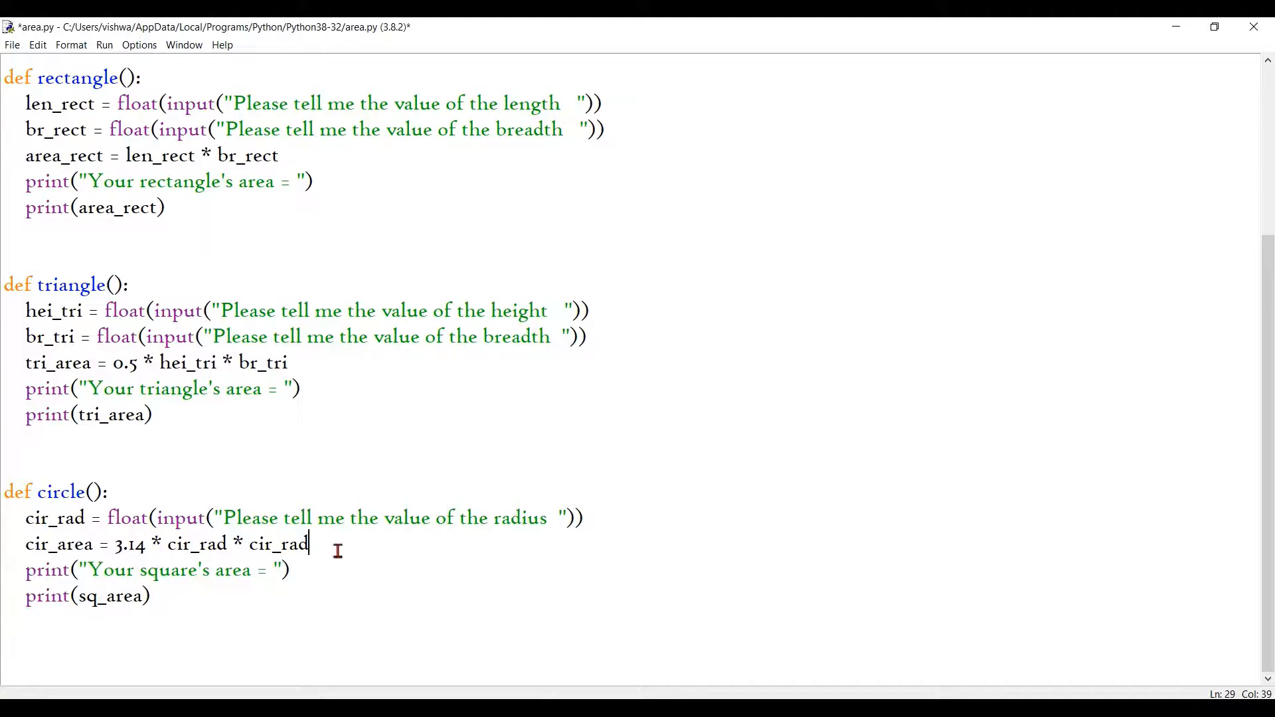
pyautogui.moveTo(317, 559)
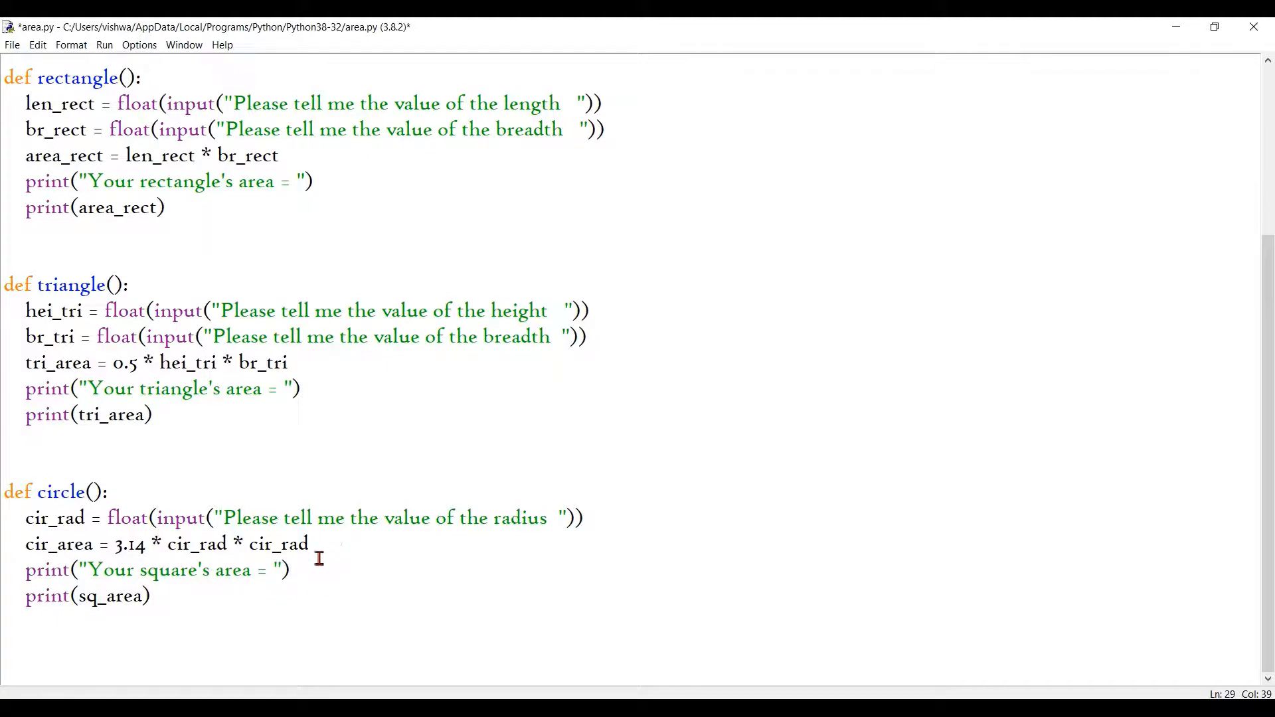
# Change the print label from 'square' to 'circle' and print cir_area instead of sq_area.
pyautogui.doubleClick(159, 570)
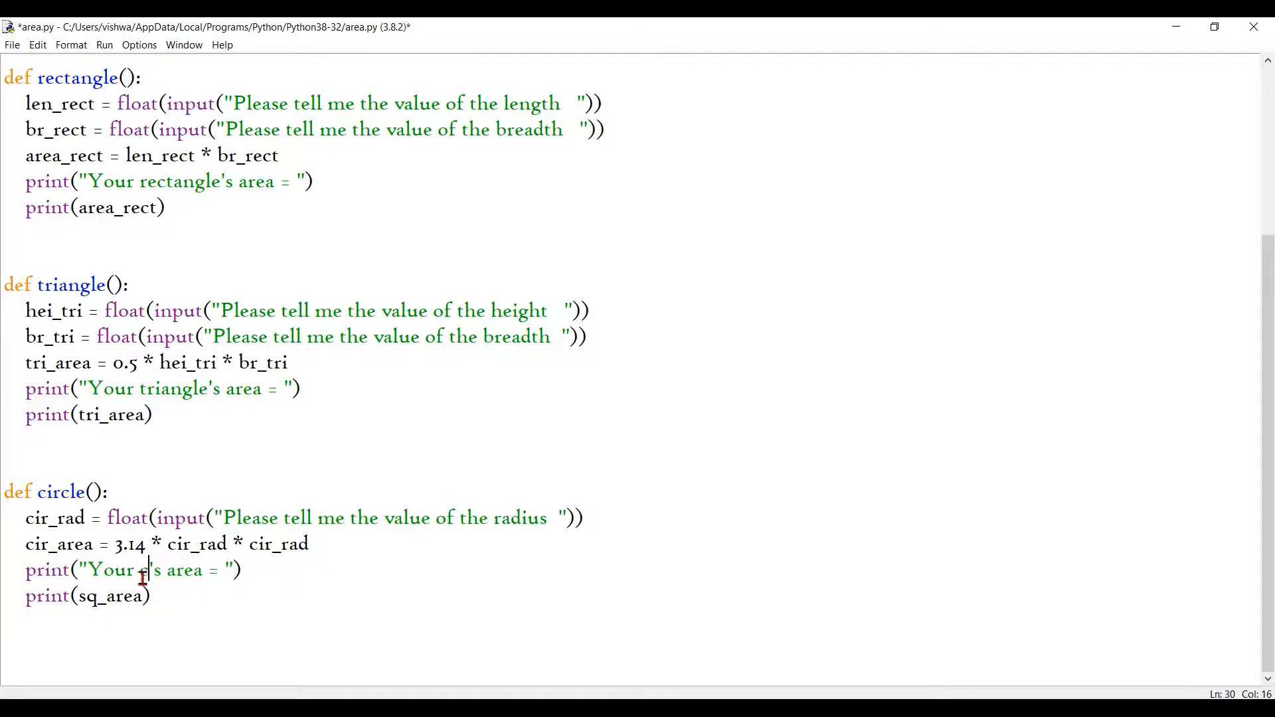
pyautogui.write('circle')
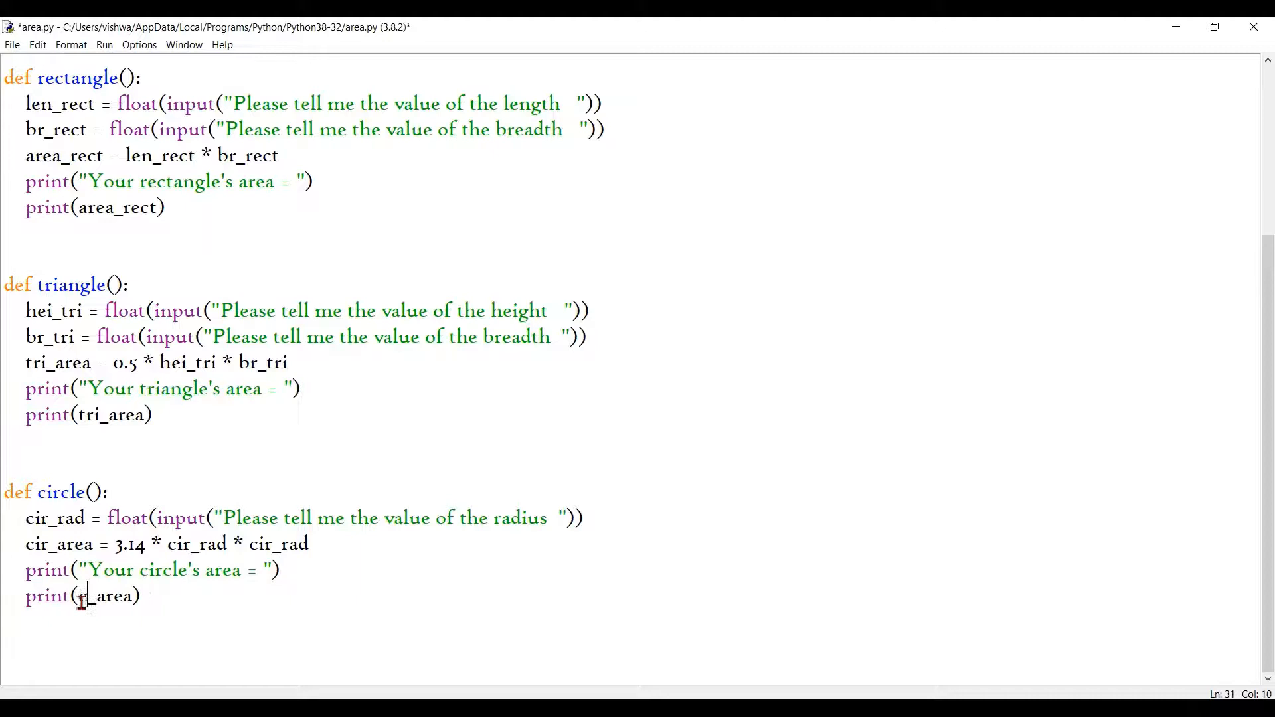
pyautogui.write('ir')
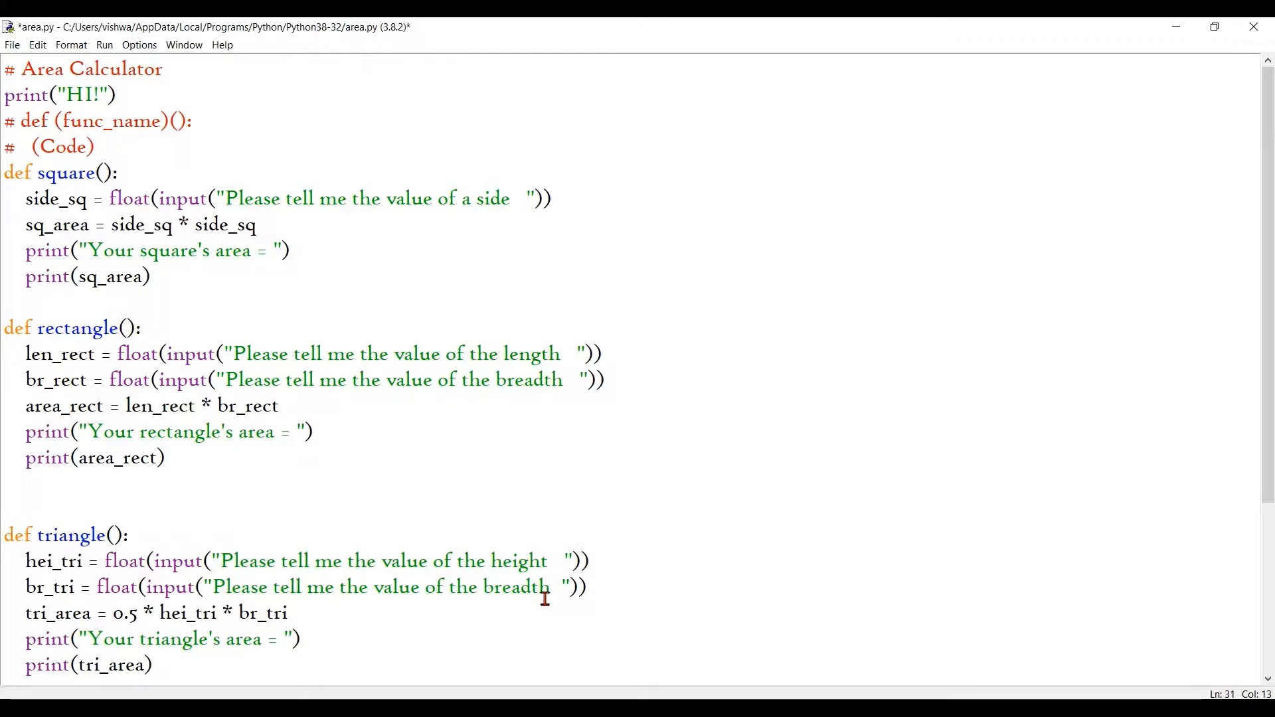
pyautogui.scroll(-3)
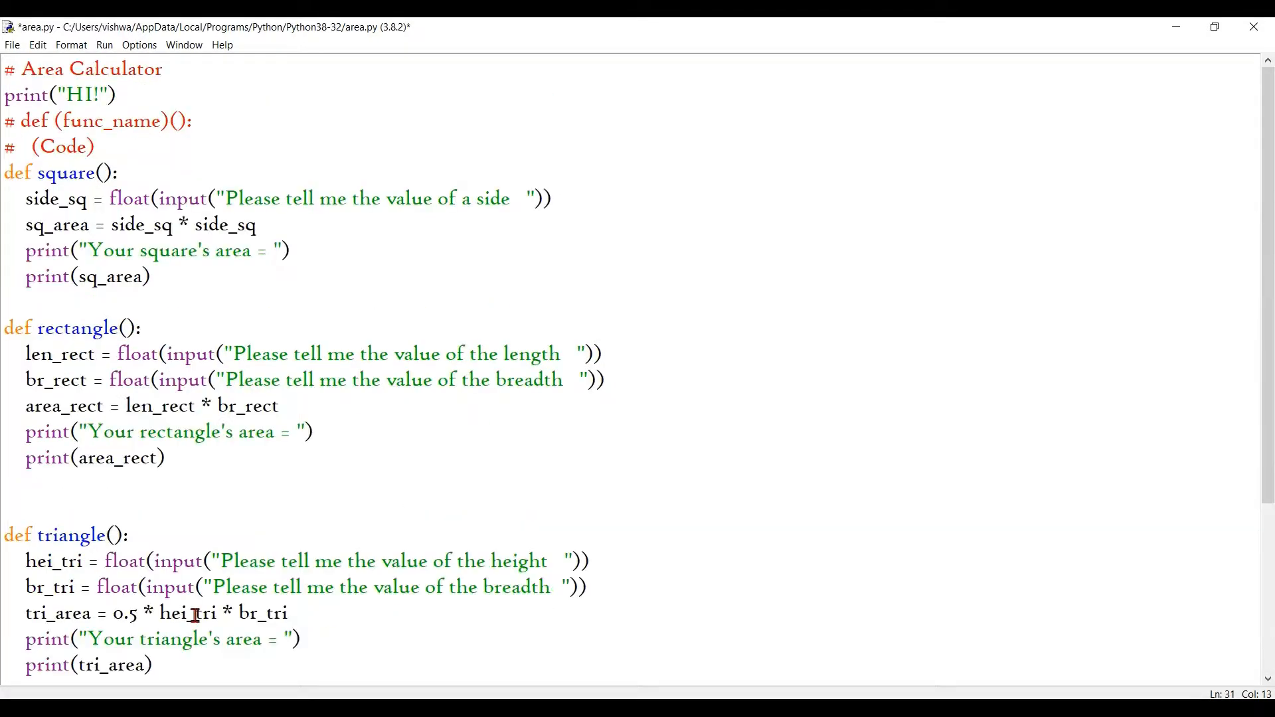
pyautogui.moveTo(734, 624)
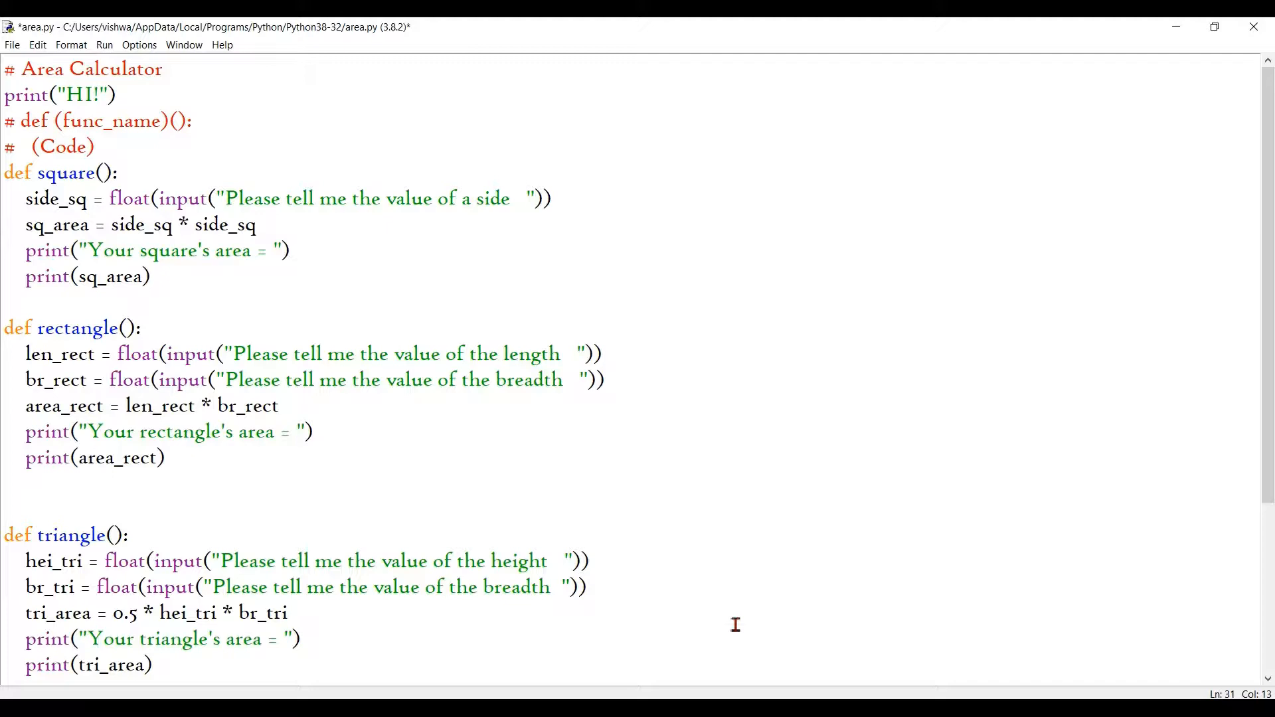
pyautogui.scroll(-3)
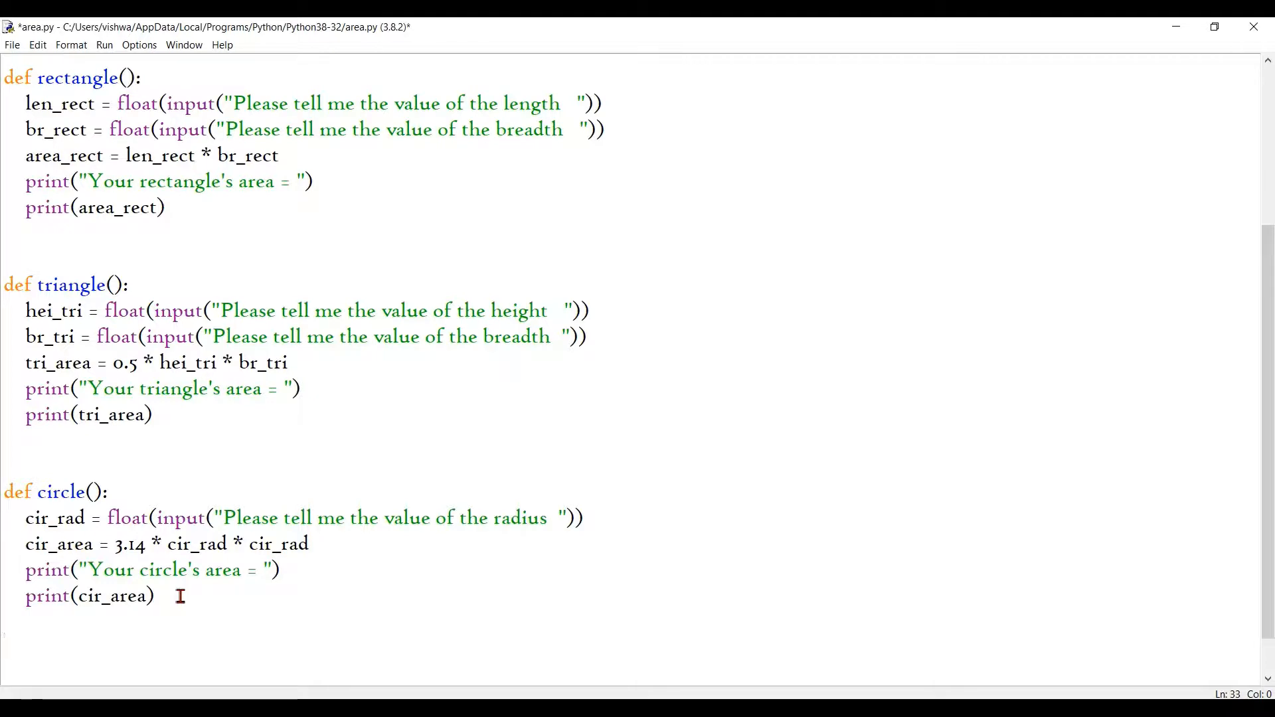
# Add choice = str(input("Please tell me what shape's area you wanna find ")) below circle().
pyautogui.write('choice')
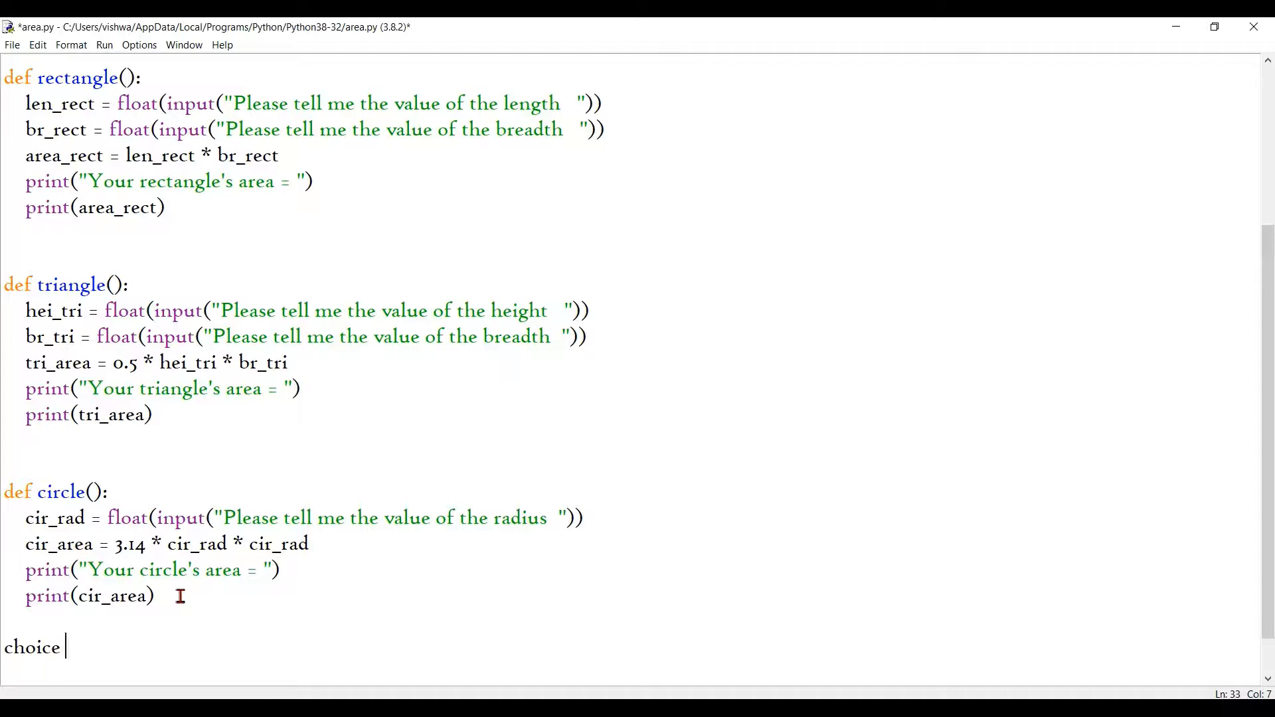
pyautogui.write('= str')
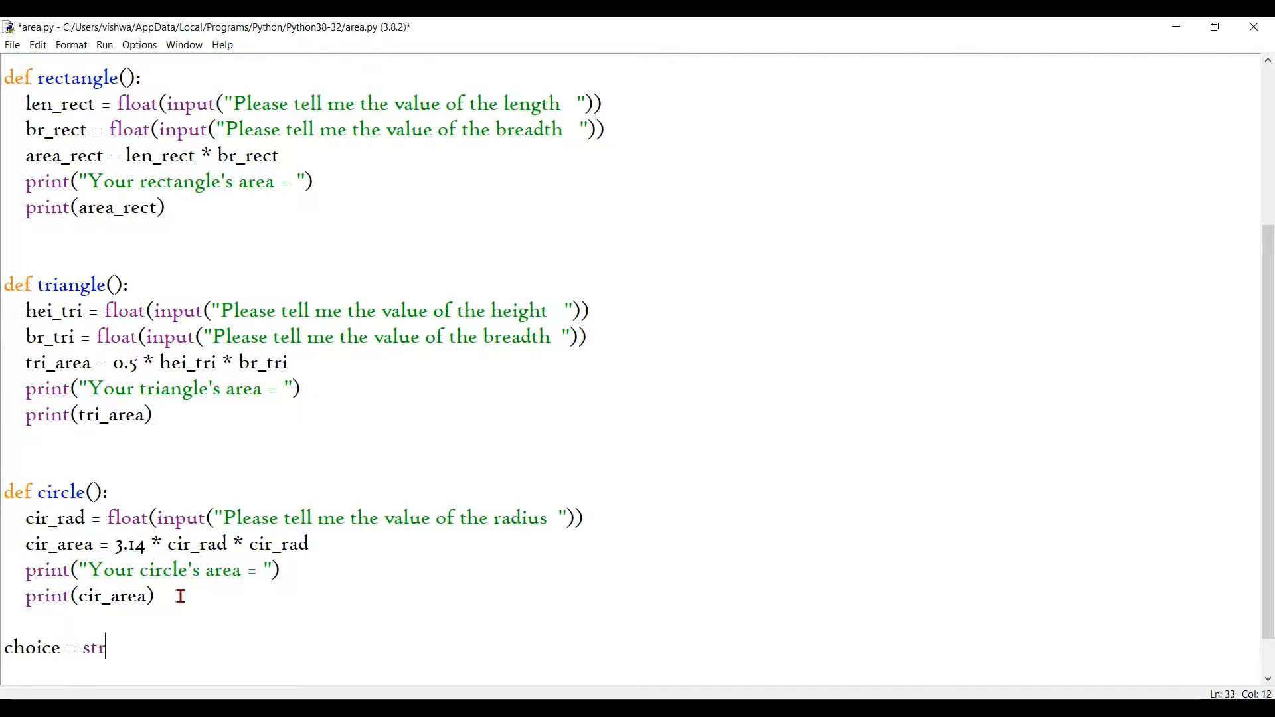
pyautogui.write('(""))')
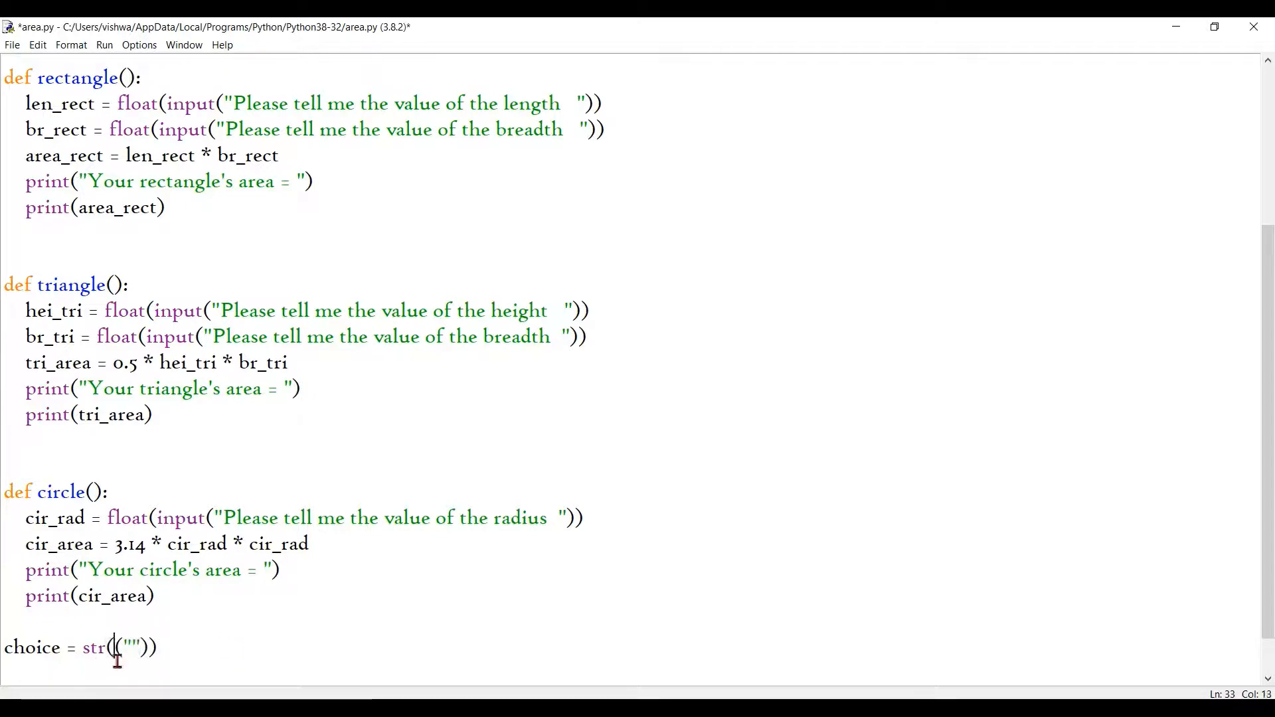
pyautogui.write('input')
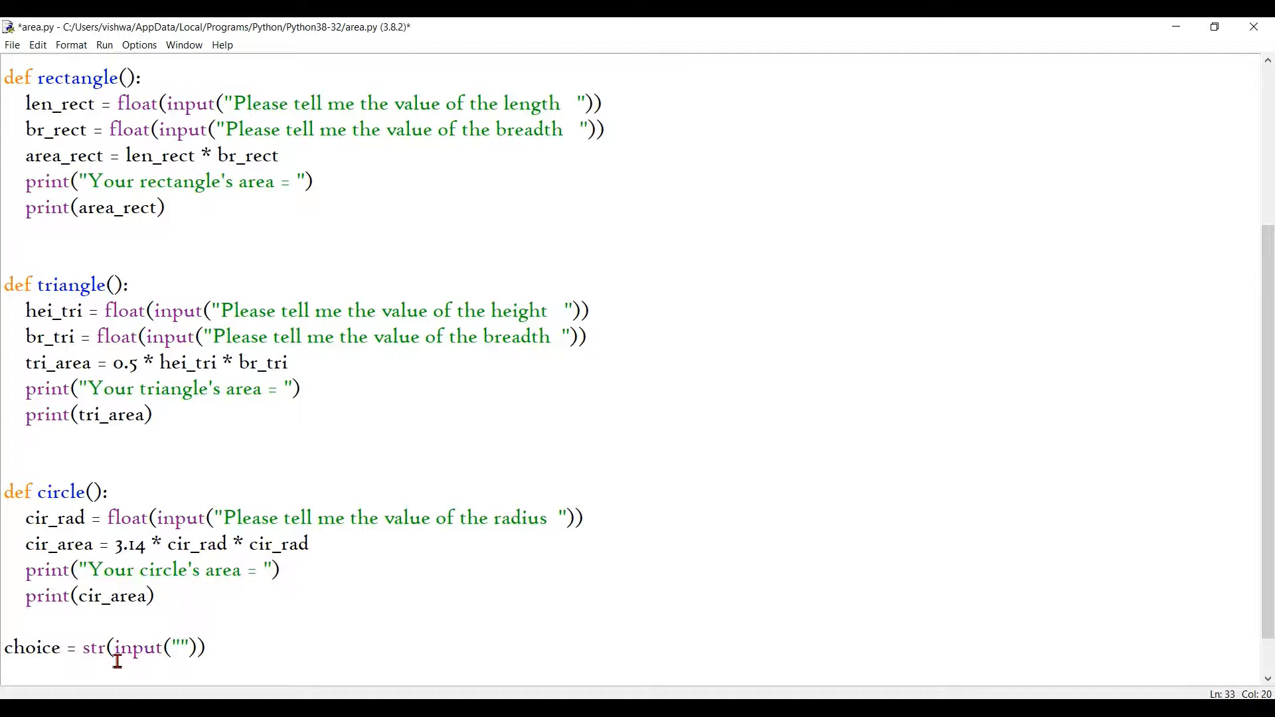
pyautogui.write('Pleas')
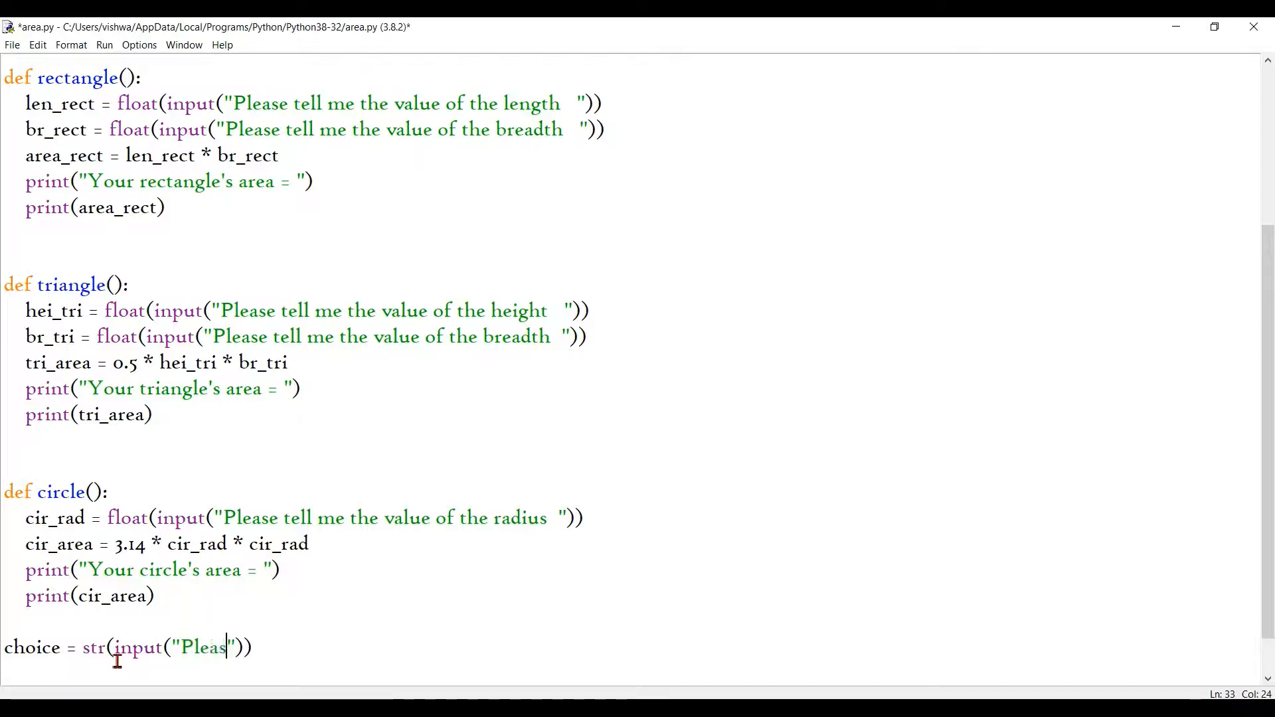
pyautogui.write('e tell me')
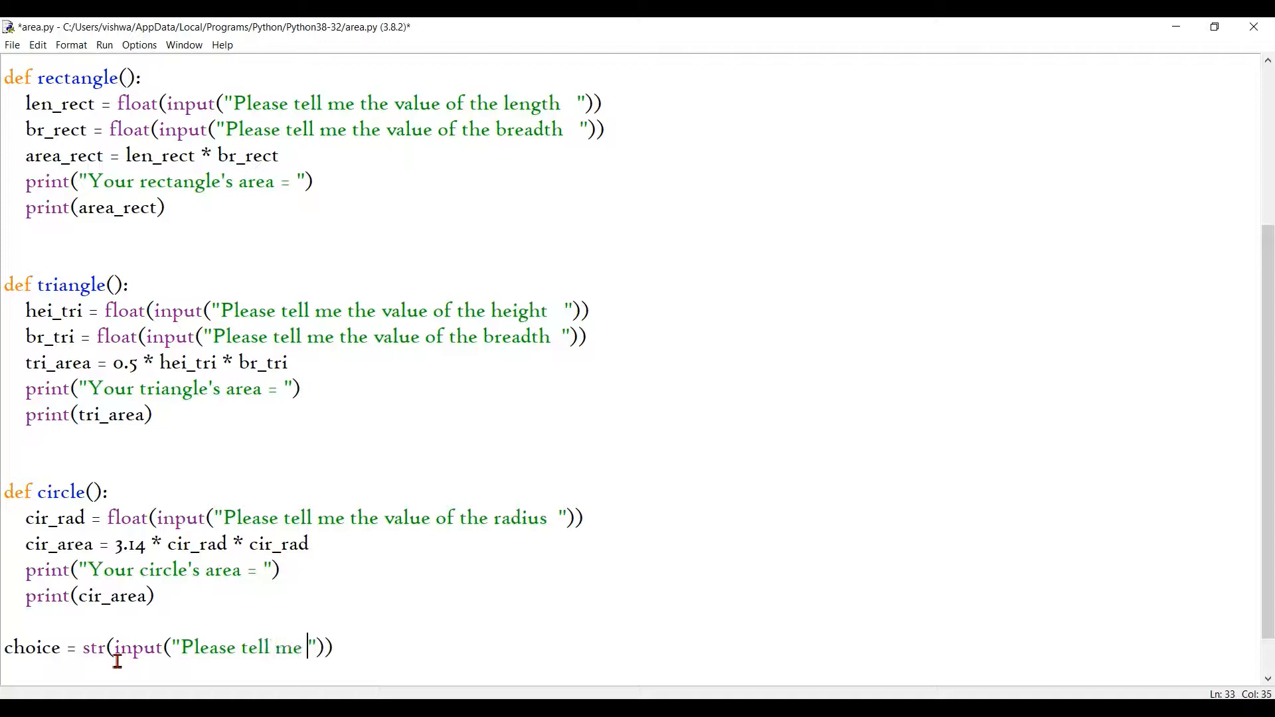
pyautogui.write('what shap')
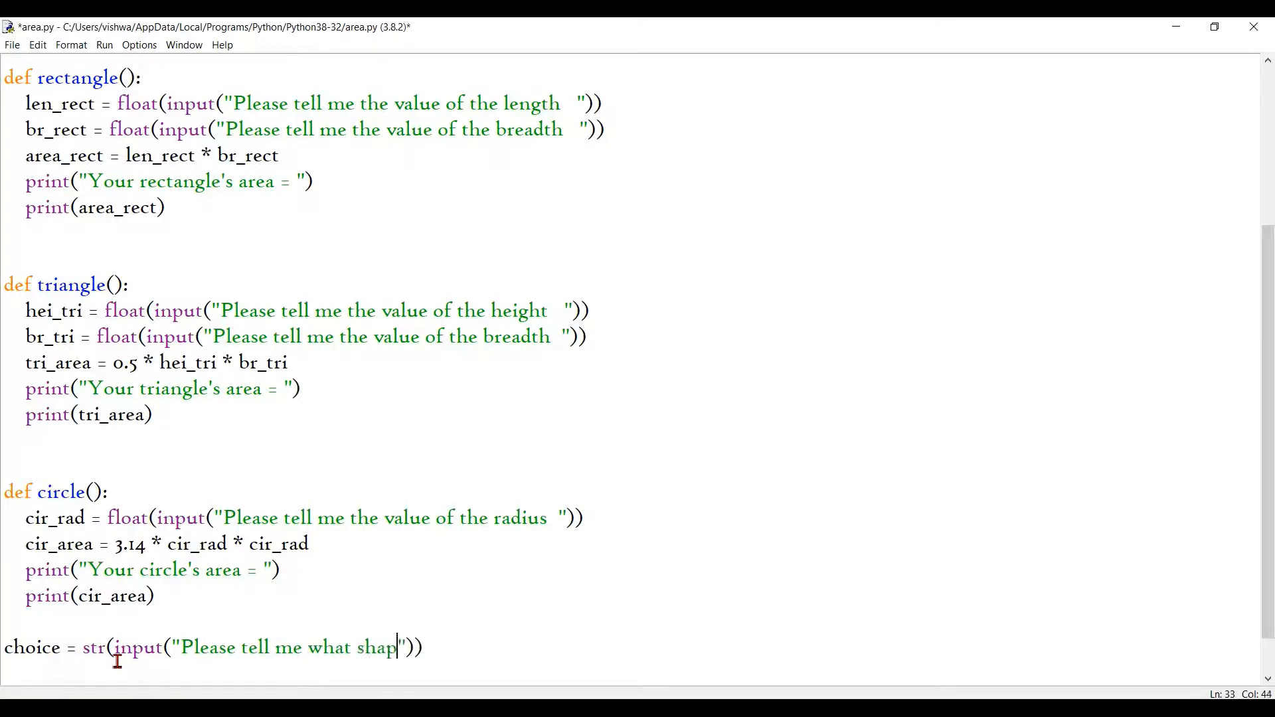
pyautogui.write("e's area you")
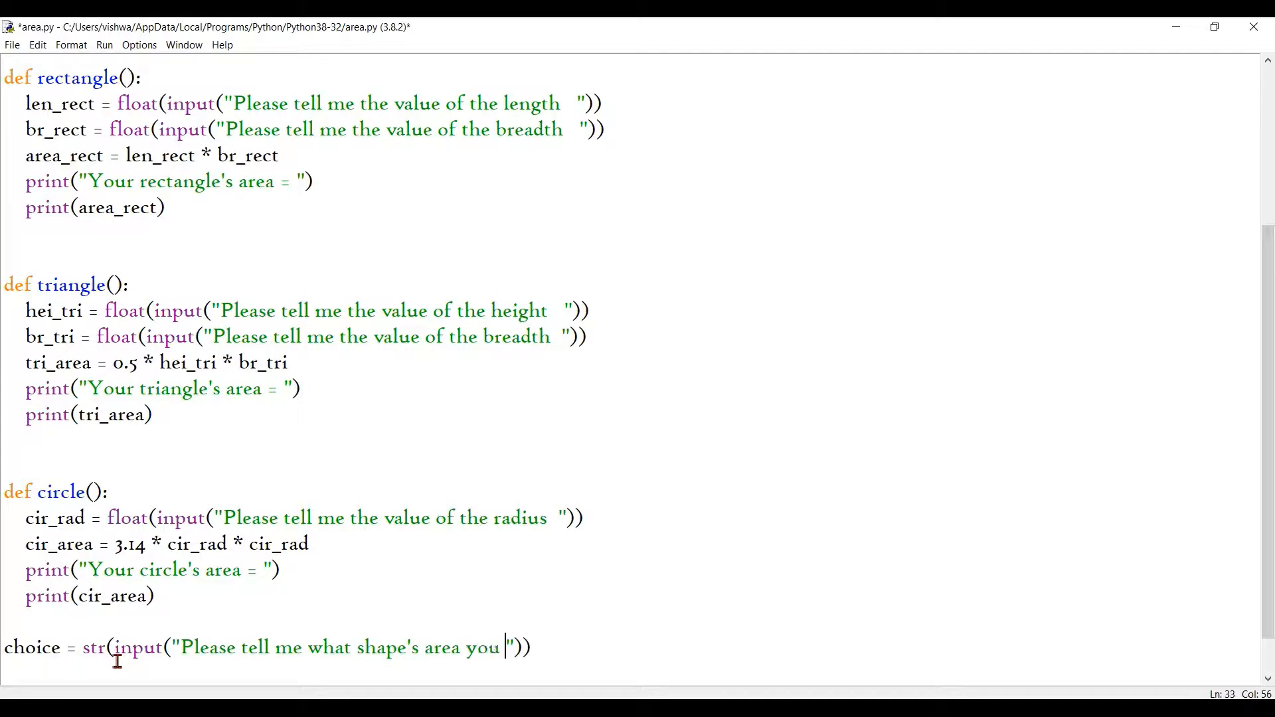
pyautogui.write('wanna find')
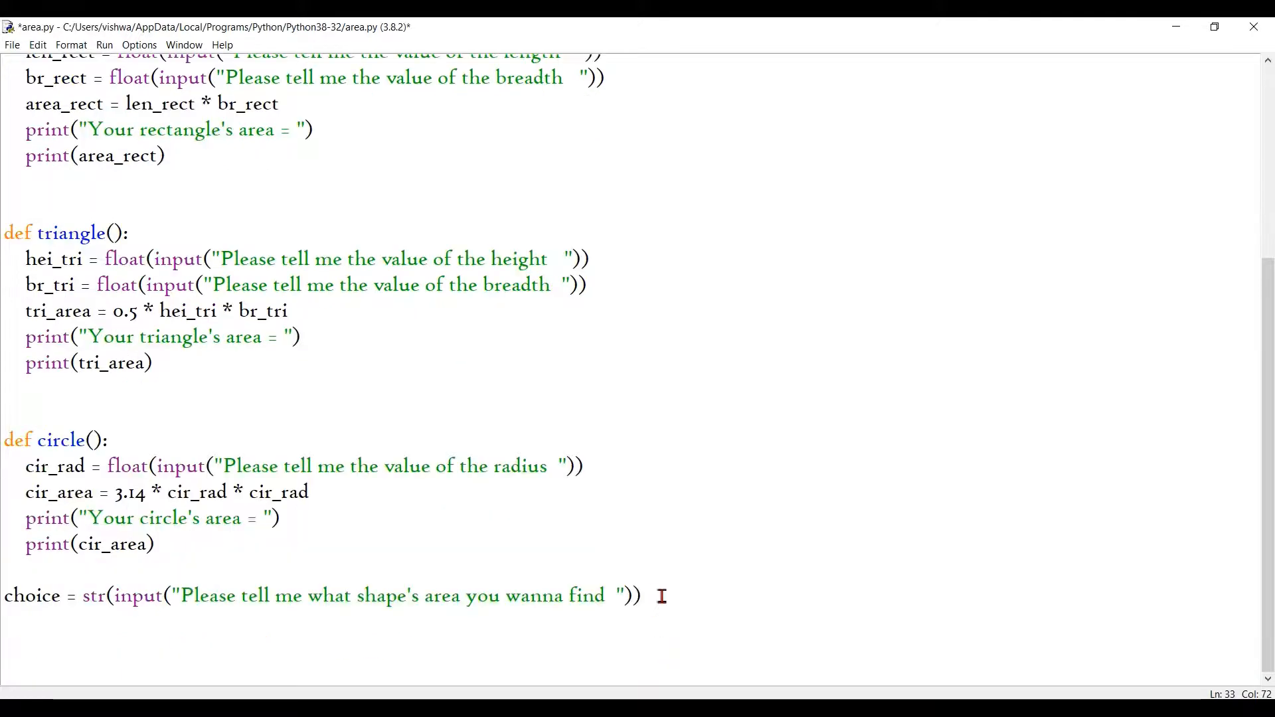
pyautogui.moveTo(214, 466)
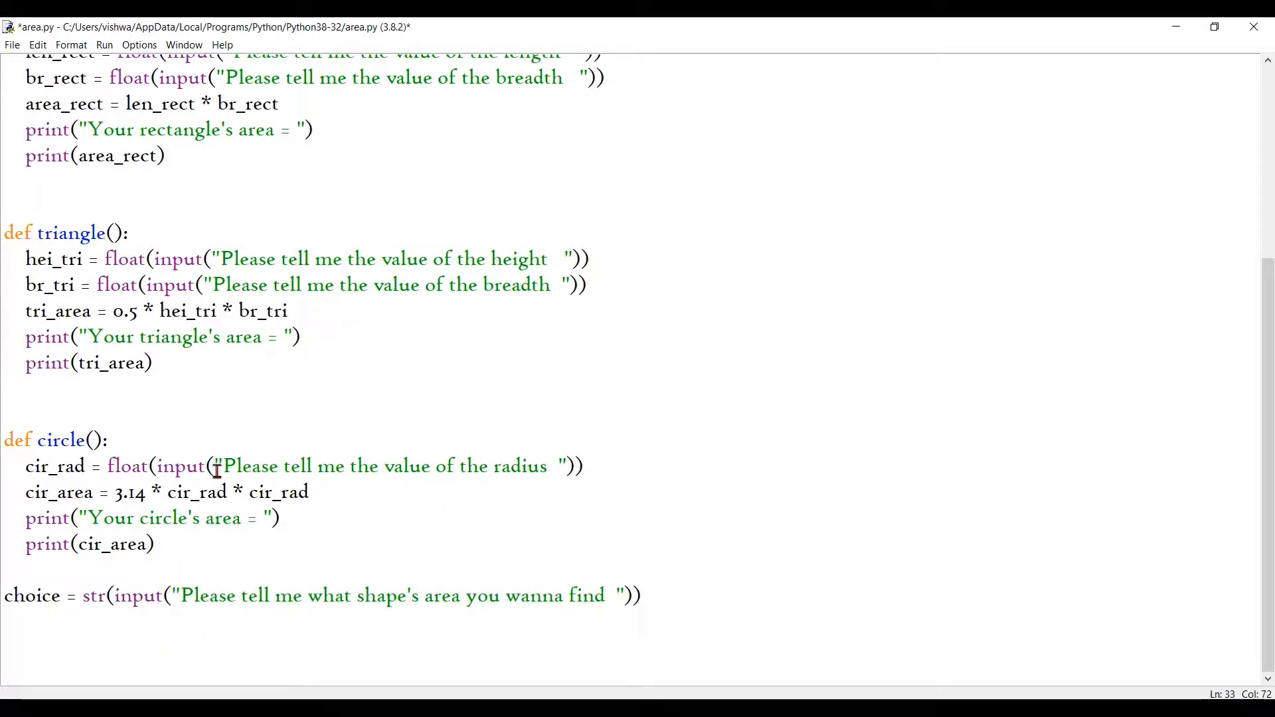
pyautogui.scroll(3)
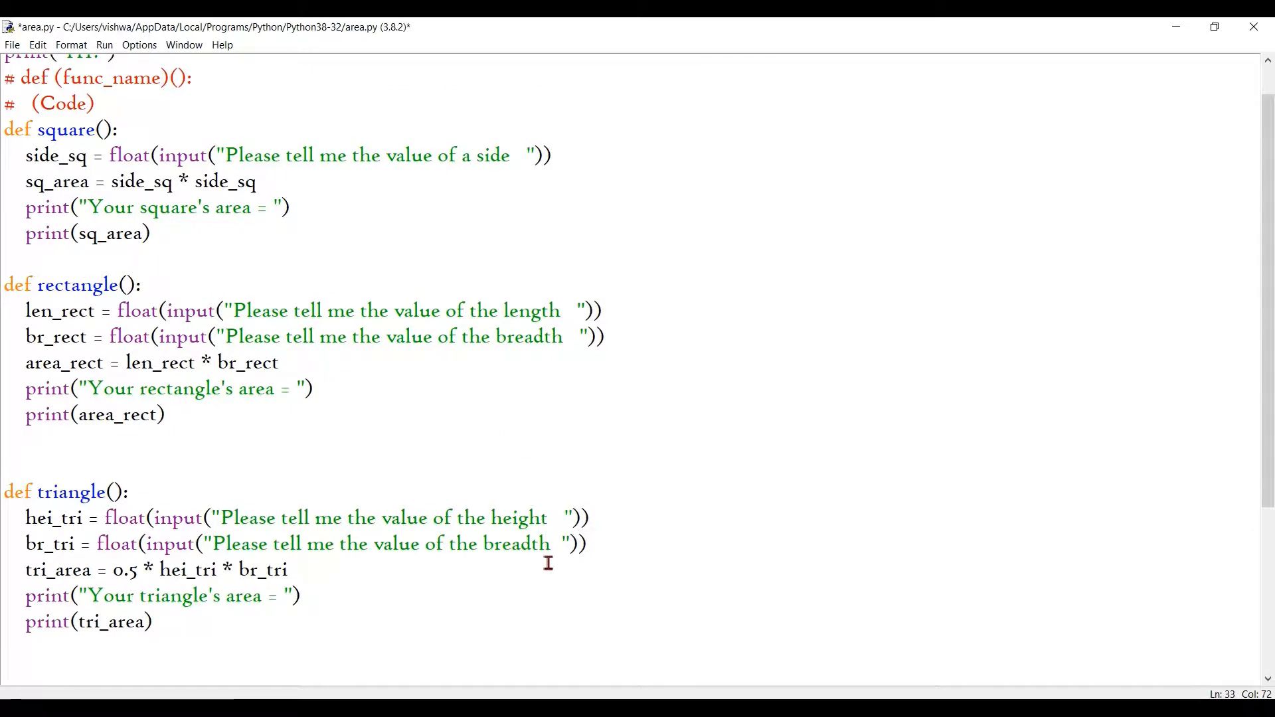
pyautogui.scroll(-3)
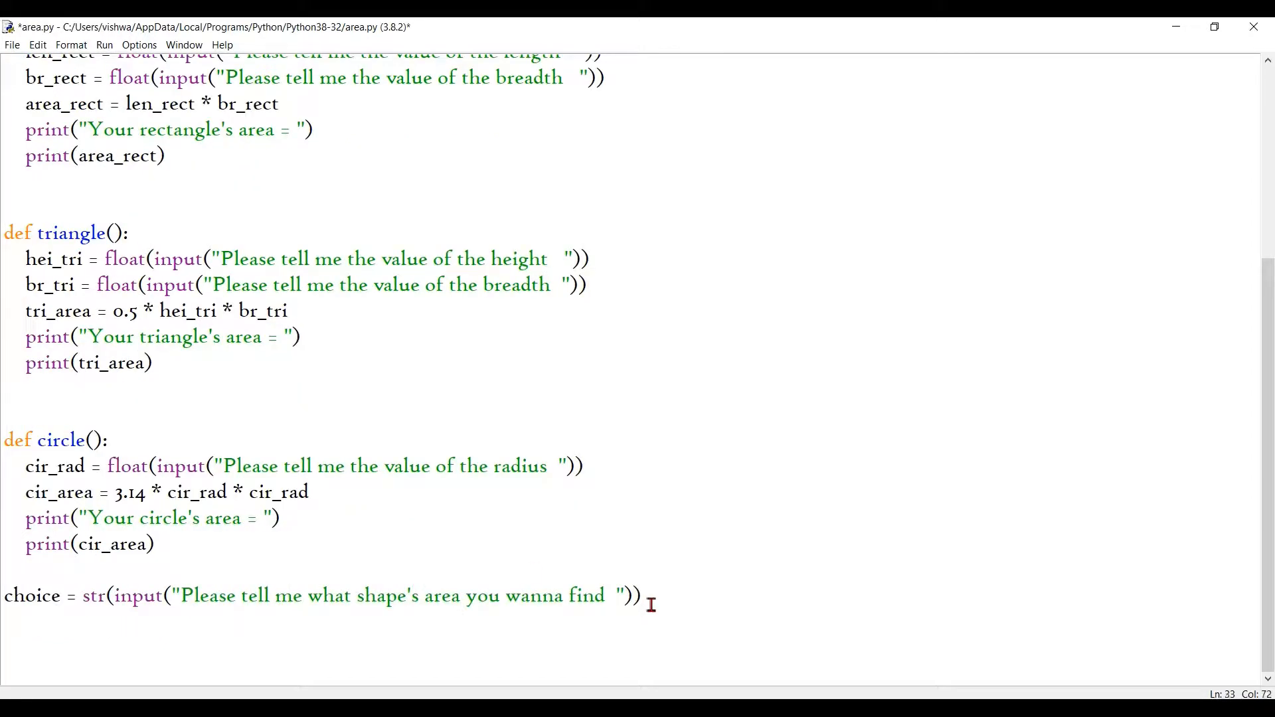
# Insert print("Type the name of the shape you want") above the choice line.
pyautogui.click(33, 569)
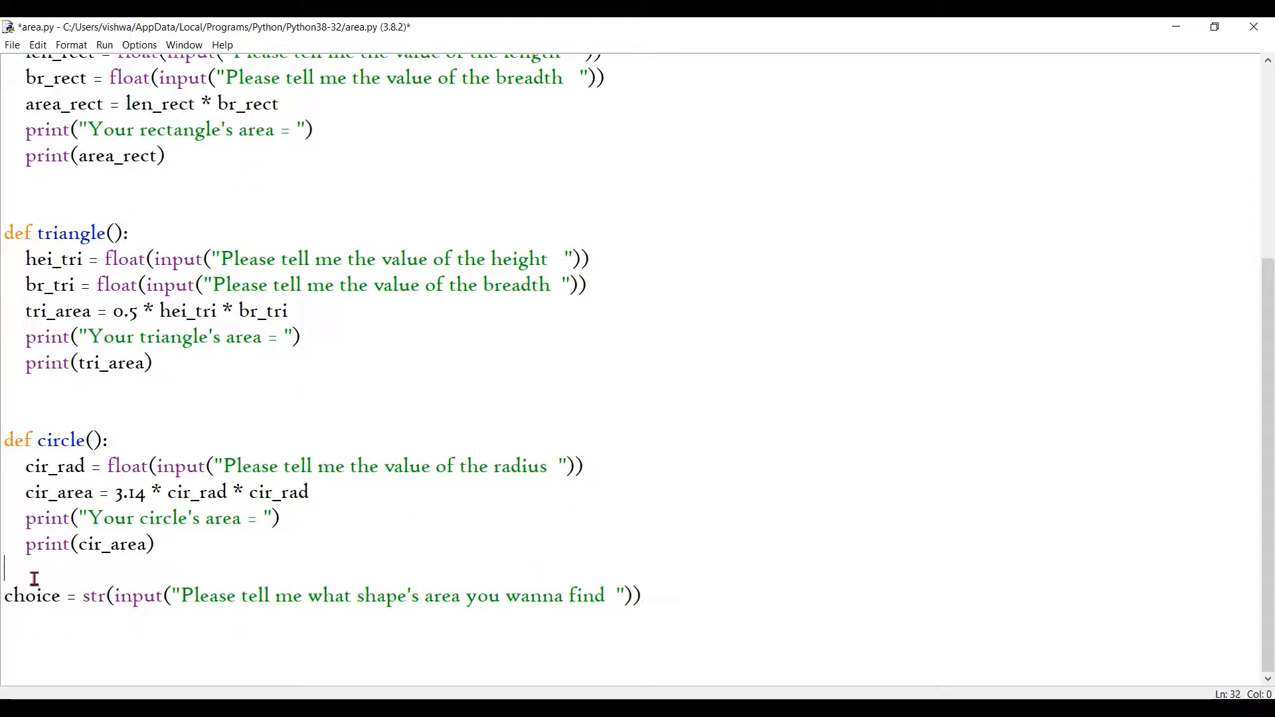
pyautogui.write('print')
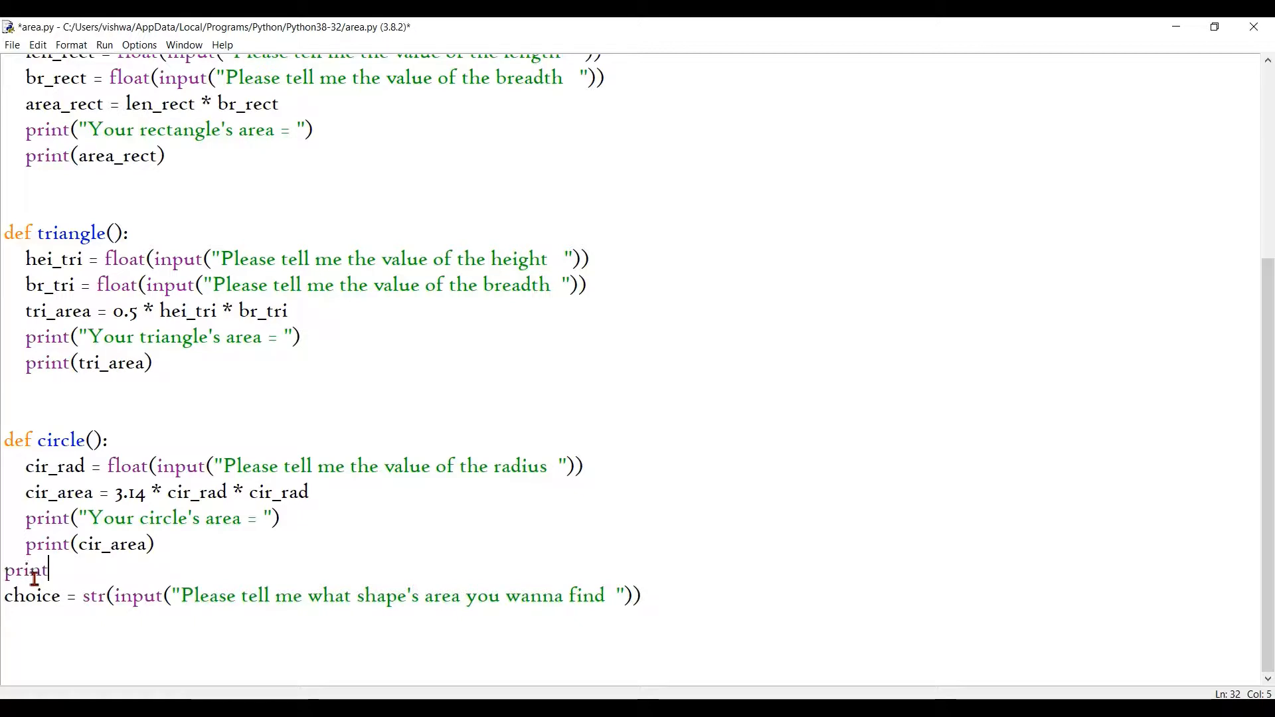
pyautogui.write('("T"')
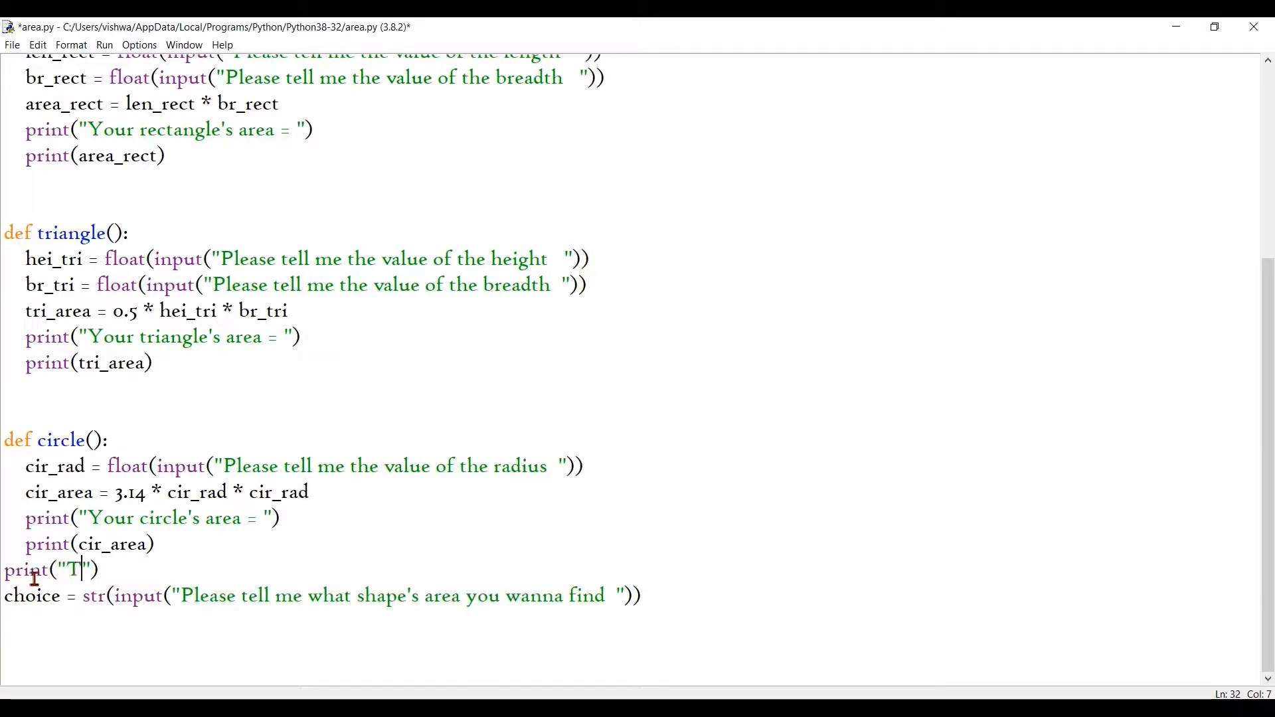
pyautogui.write('ype the')
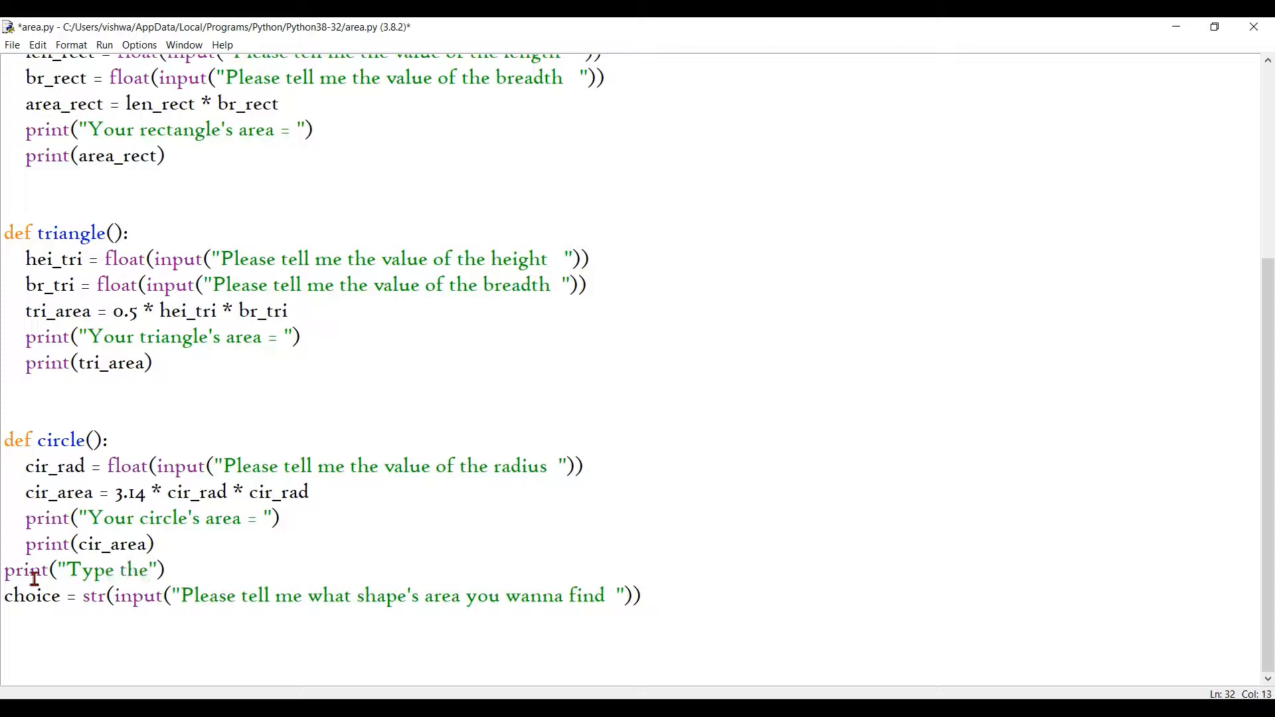
pyautogui.write('name of the')
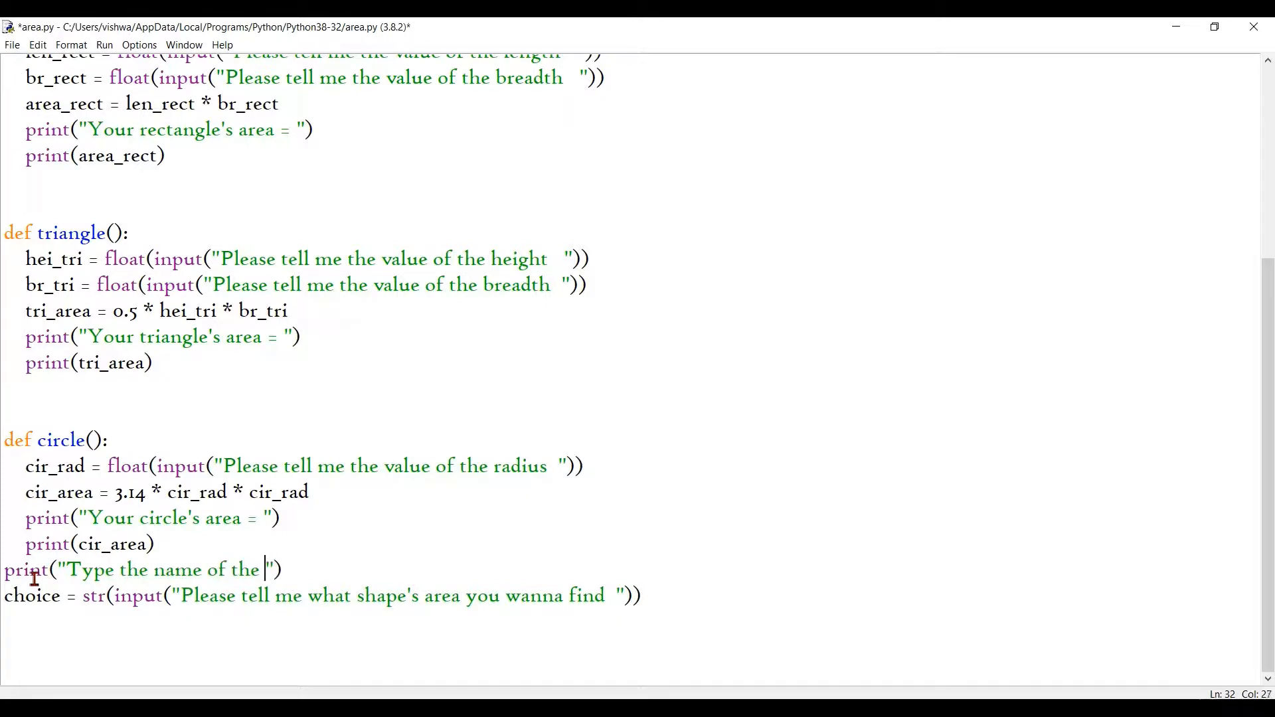
pyautogui.write('shape you want')
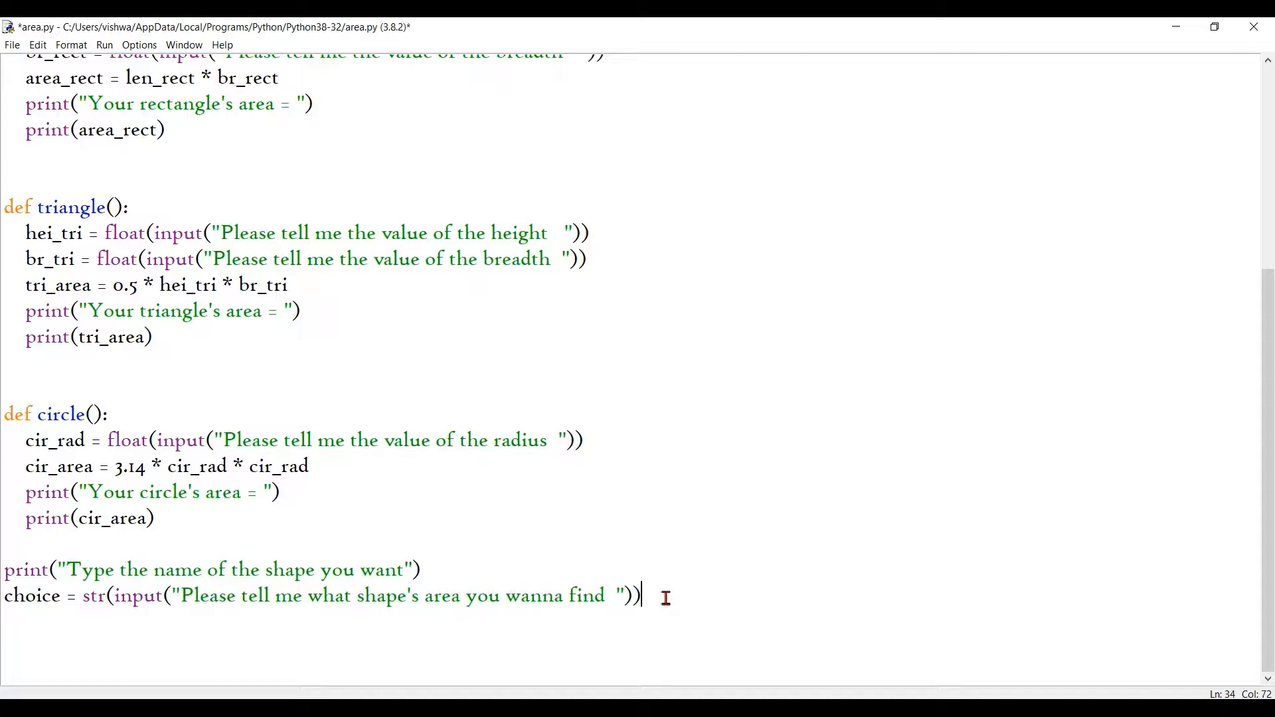
pyautogui.press('enter')
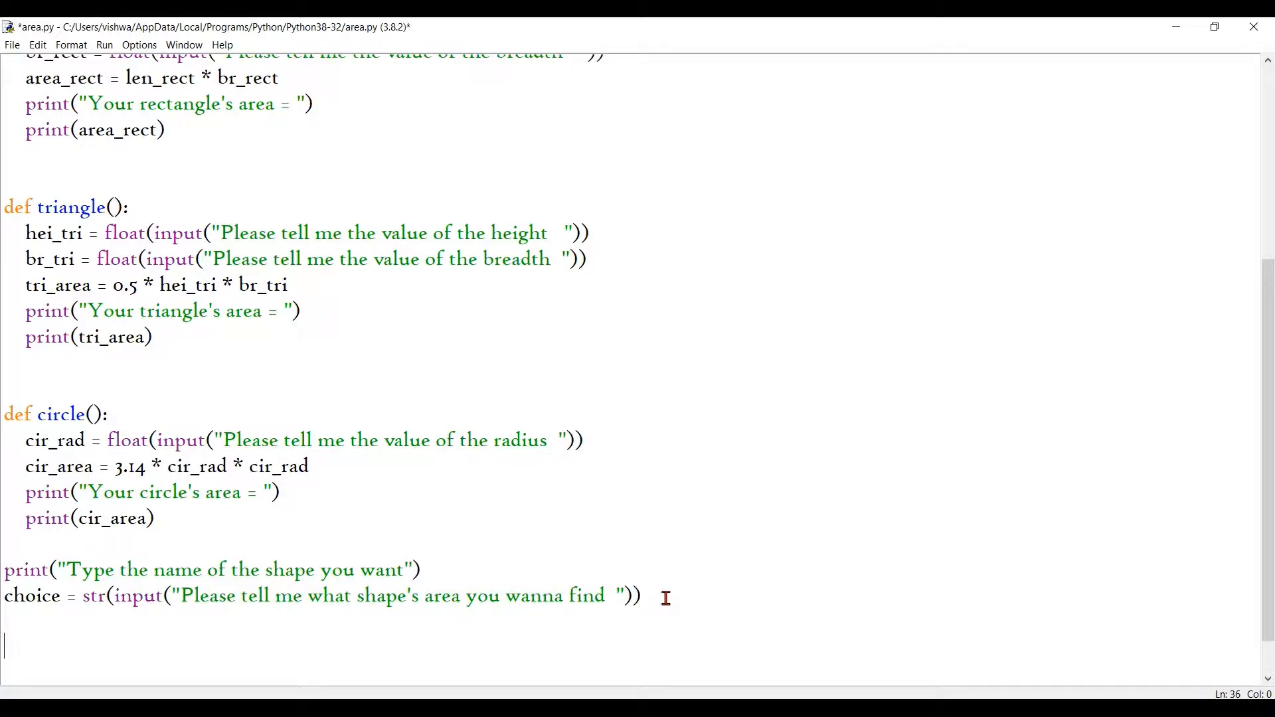
# Write if choice == "square": square() and an elif branch calling rectangle().
pyautogui.write('if')
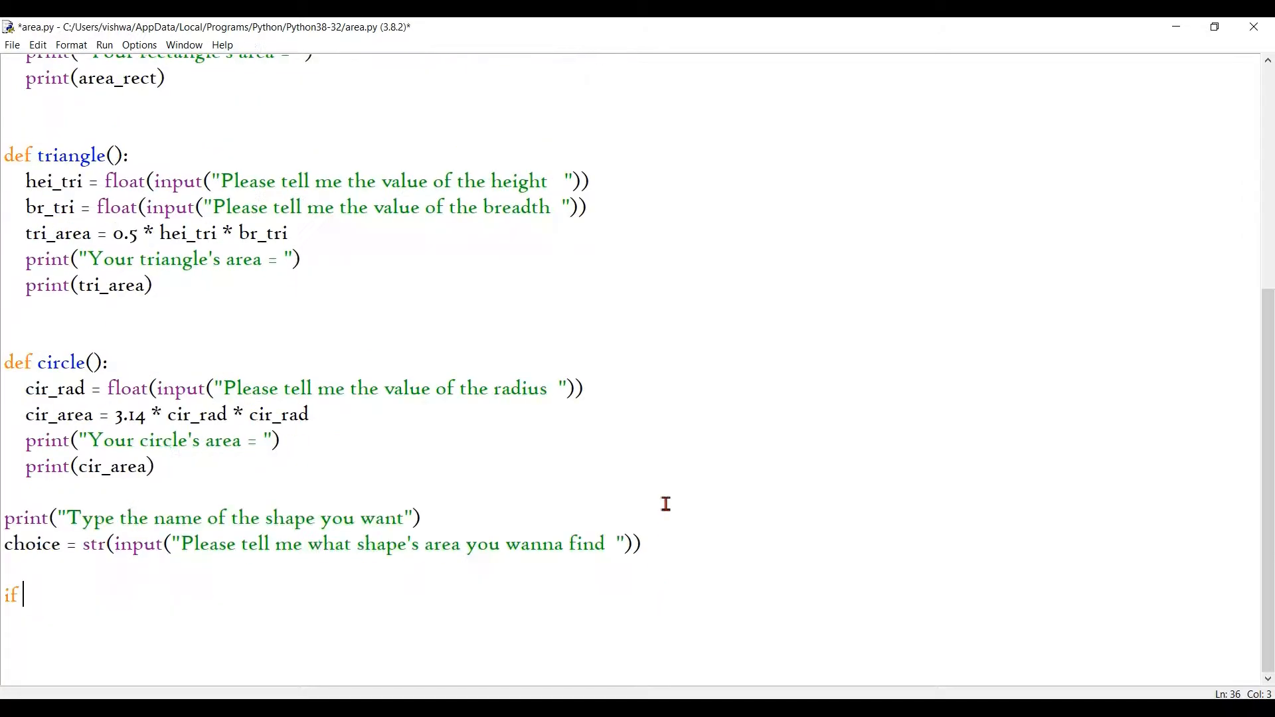
pyautogui.write('choice')
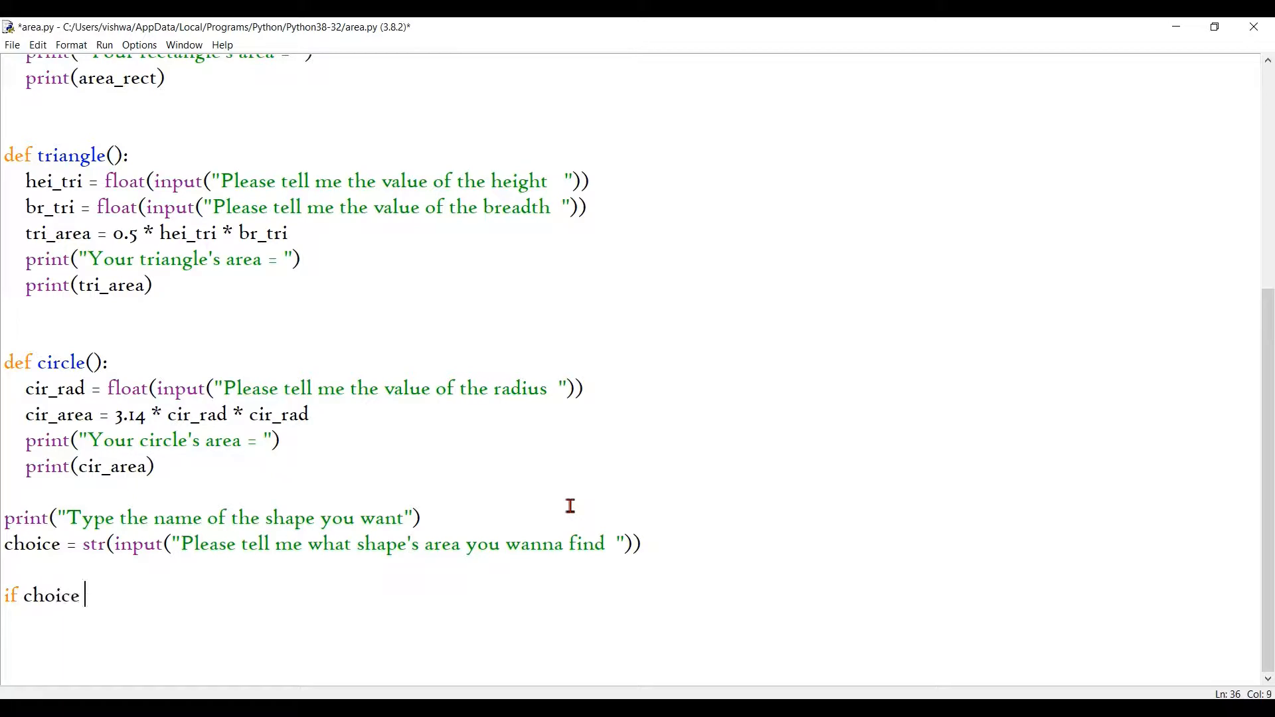
pyautogui.write('== ""')
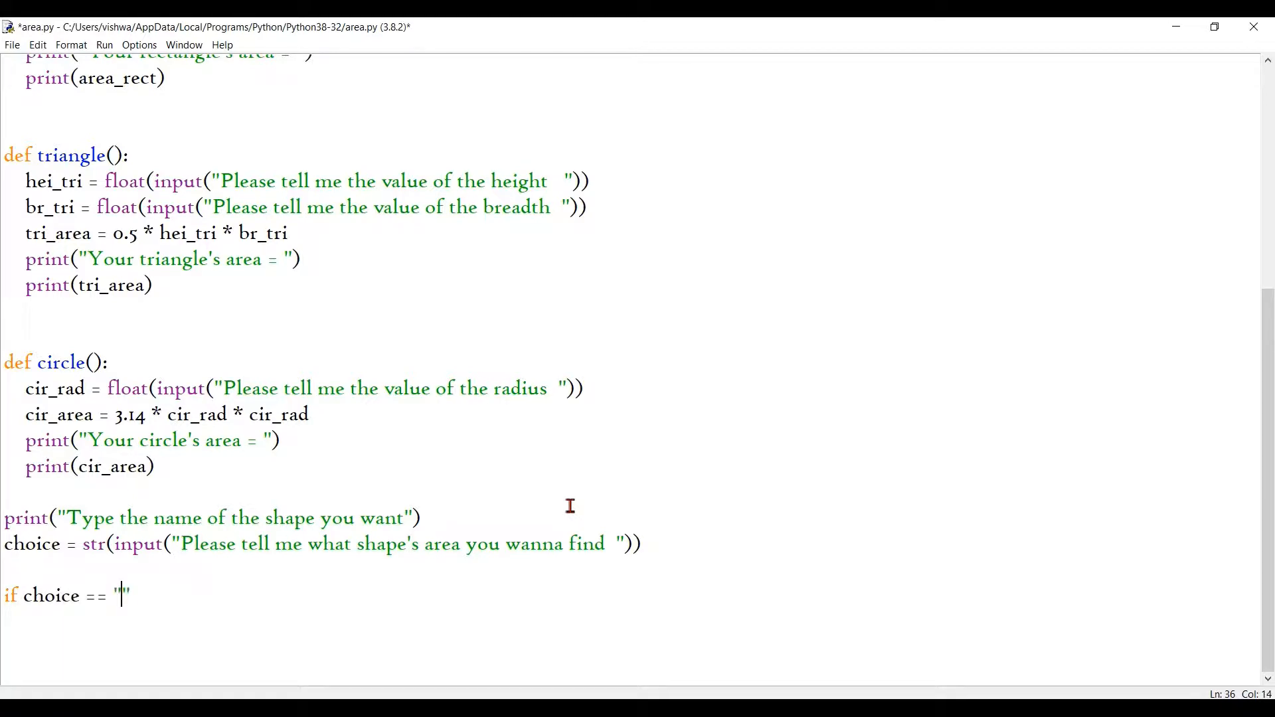
pyautogui.write('square')
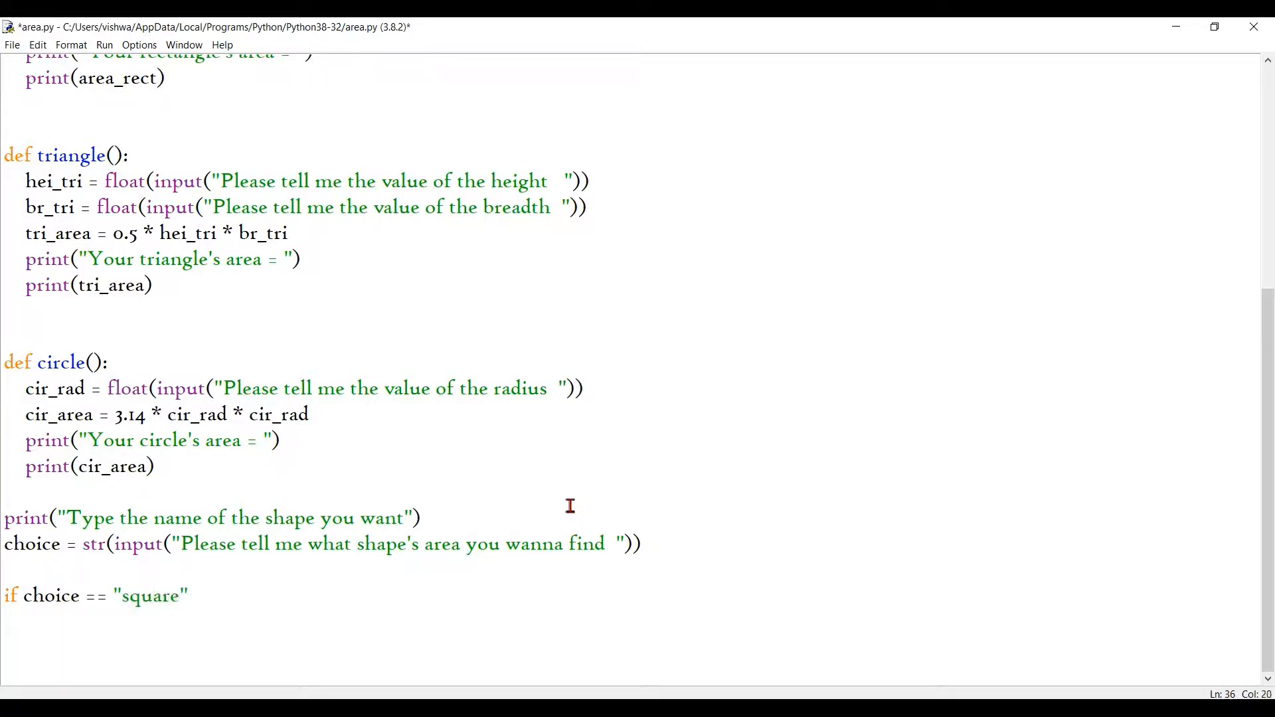
pyautogui.write(':')
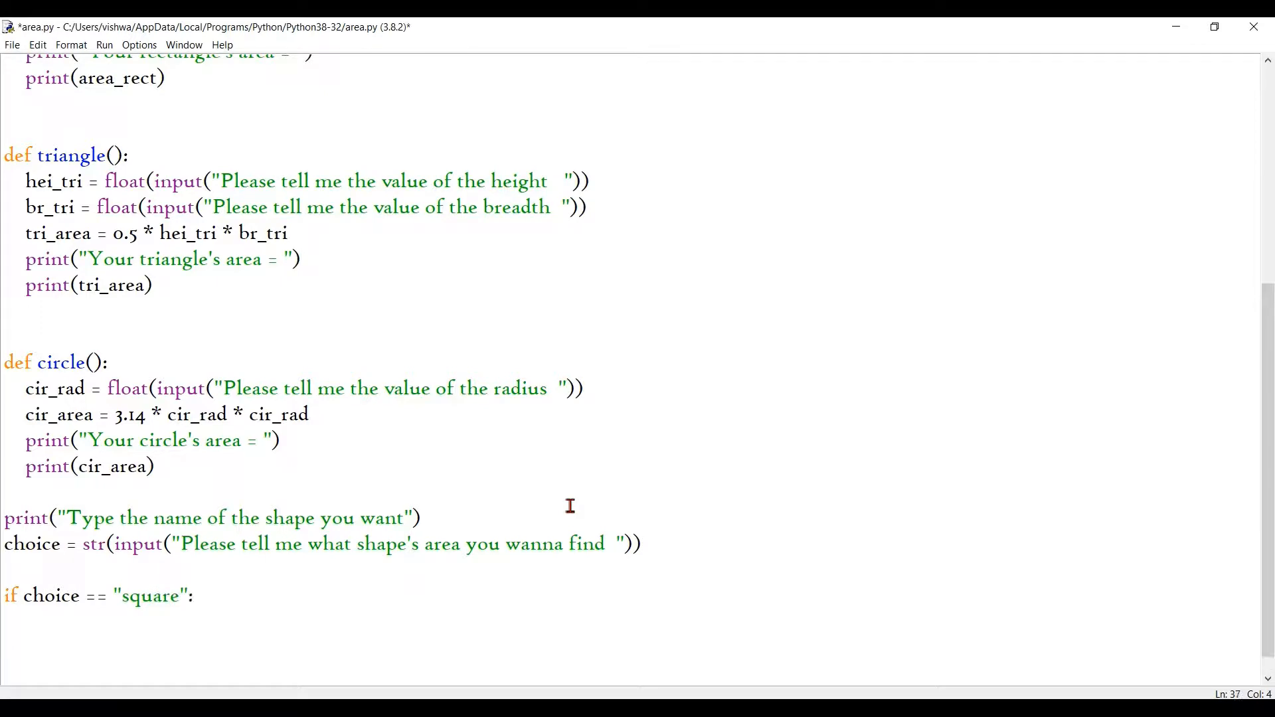
pyautogui.write('s')
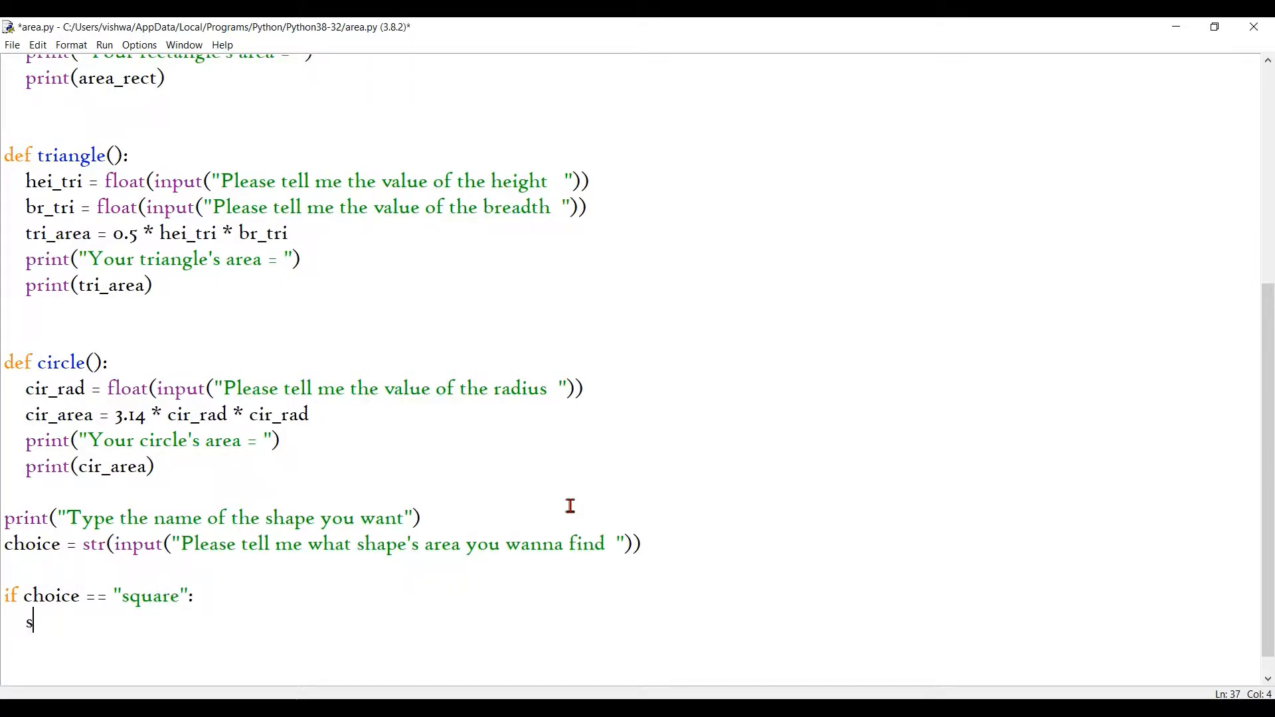
pyautogui.write('quare(')
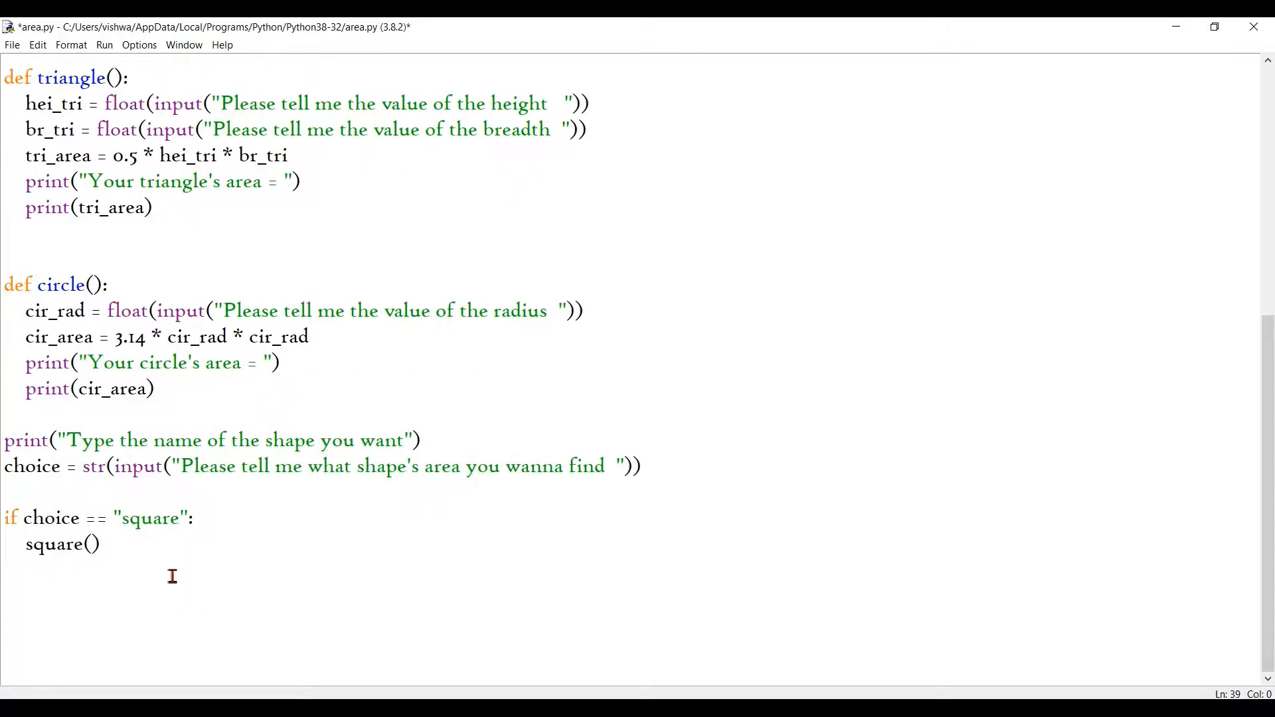
pyautogui.write('eli')
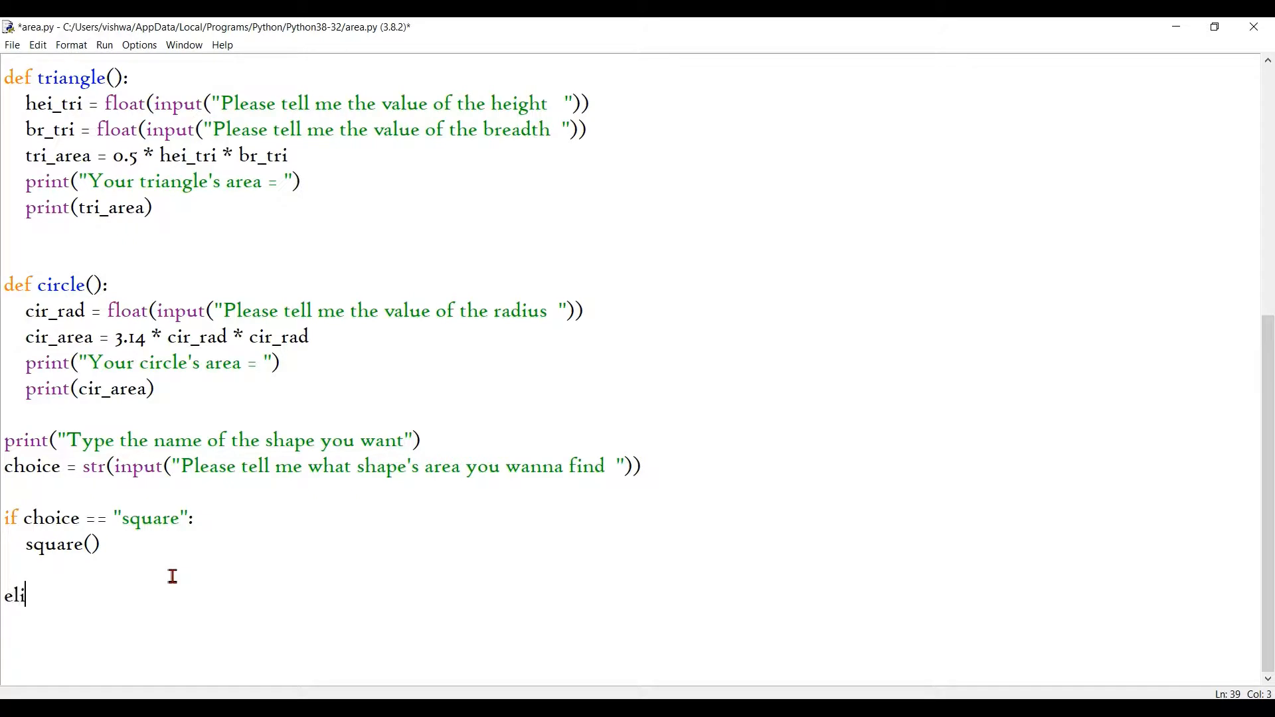
pyautogui.write('f choicw')
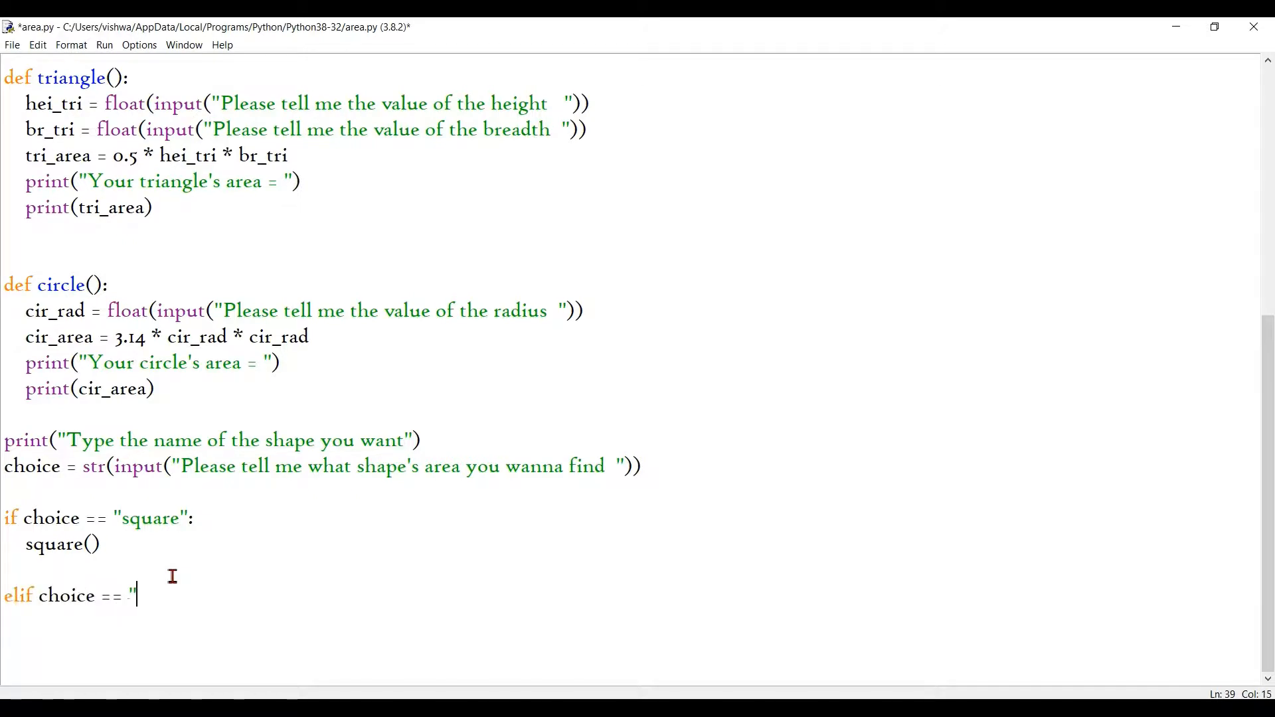
pyautogui.write('rectangle":')
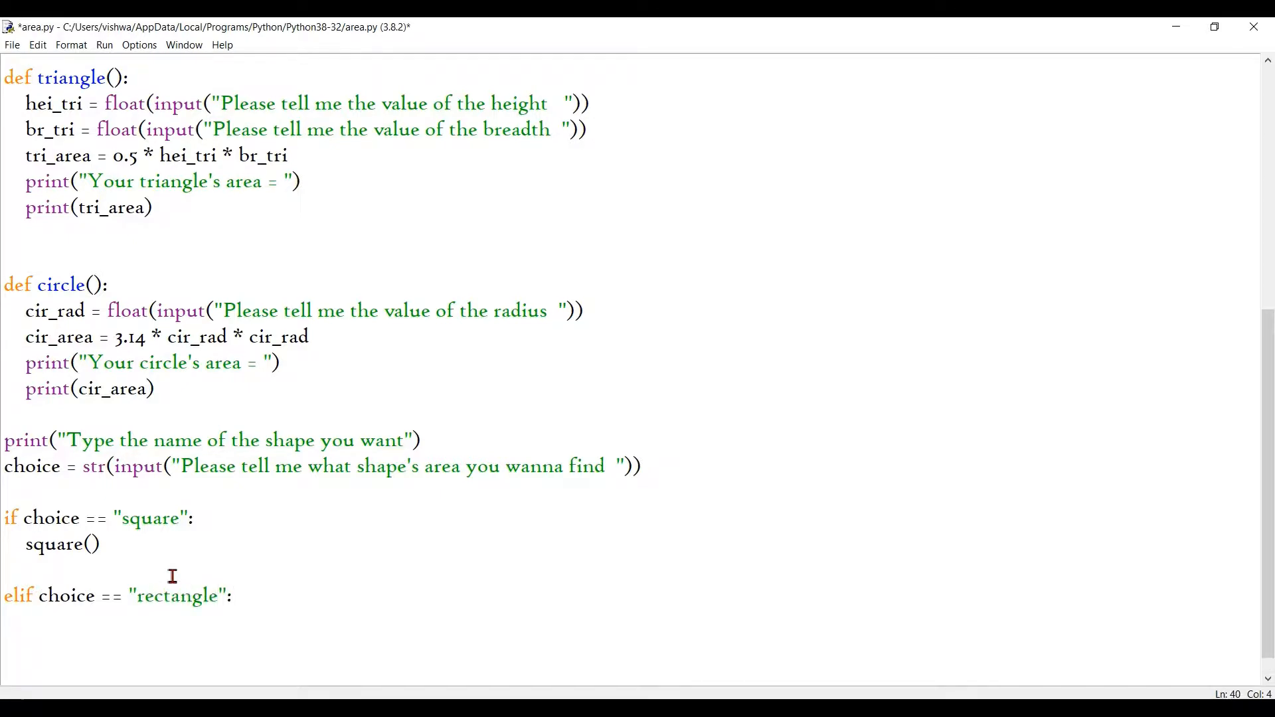
pyautogui.write('rectan')
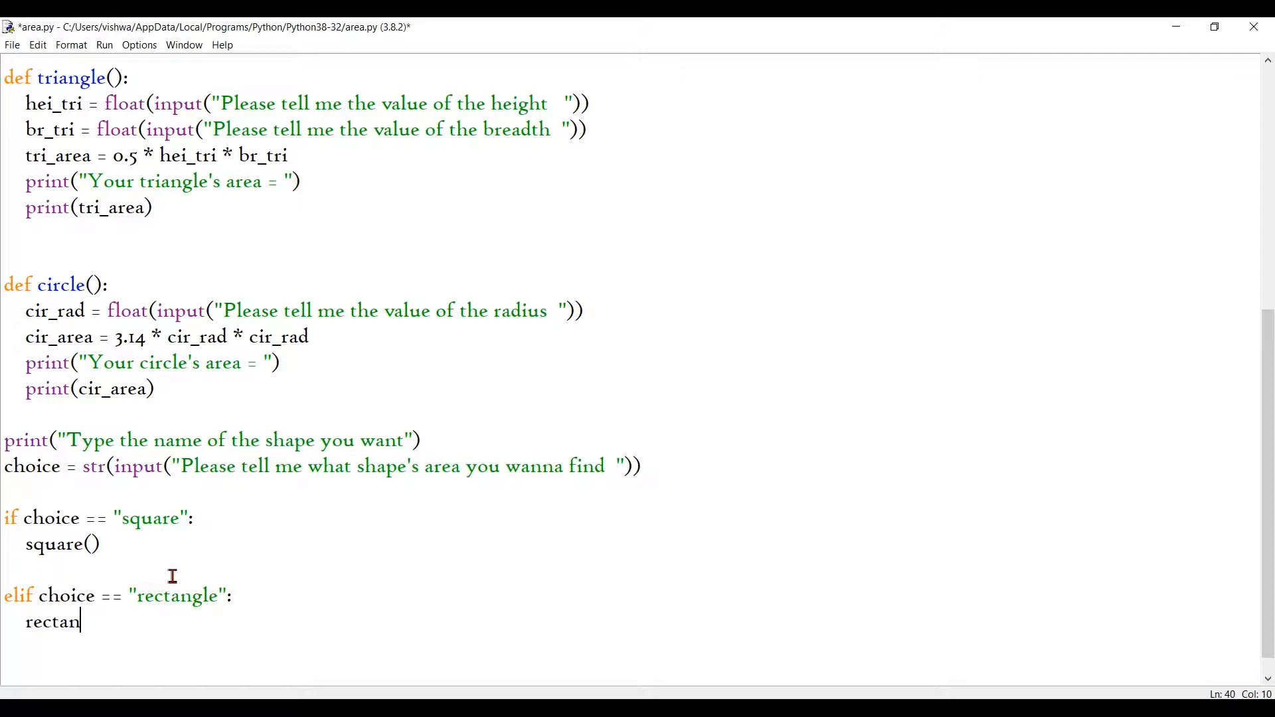
pyautogui.write('gle()')
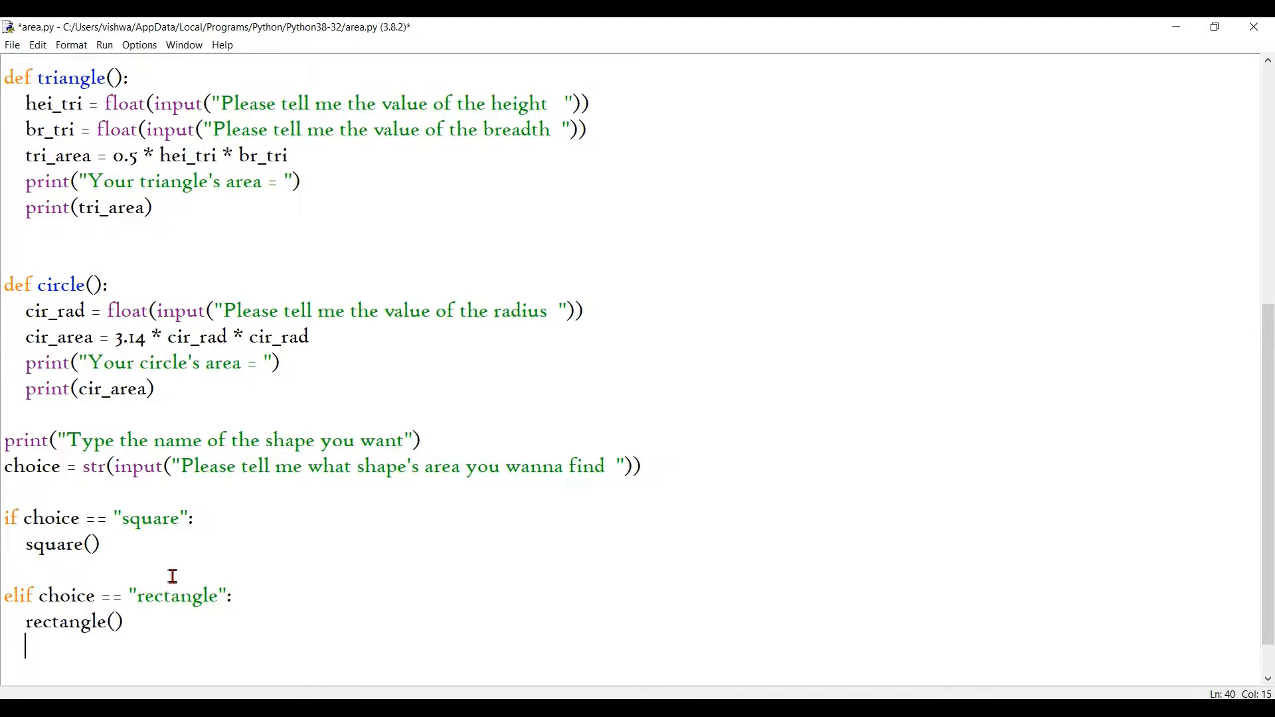
# Add an elif branch calling triangle() and else: circle(), then scroll back up.
pyautogui.write('elsi')
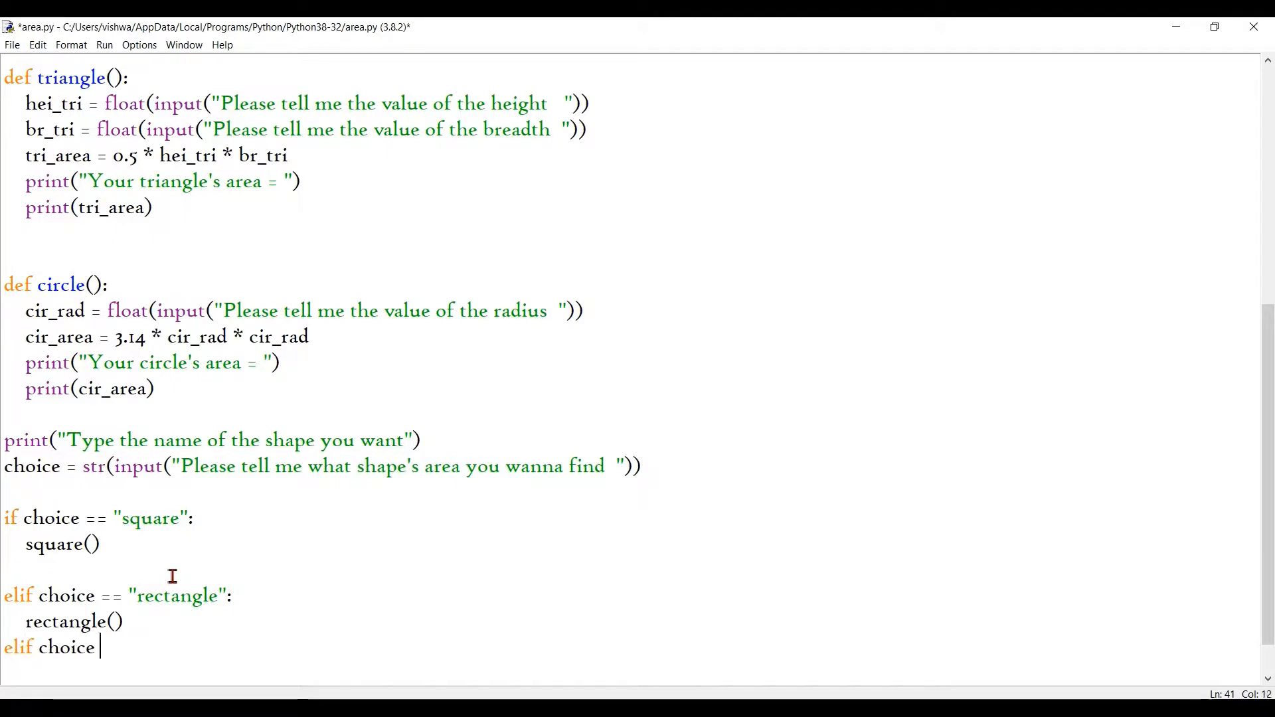
pyautogui.write('== "')
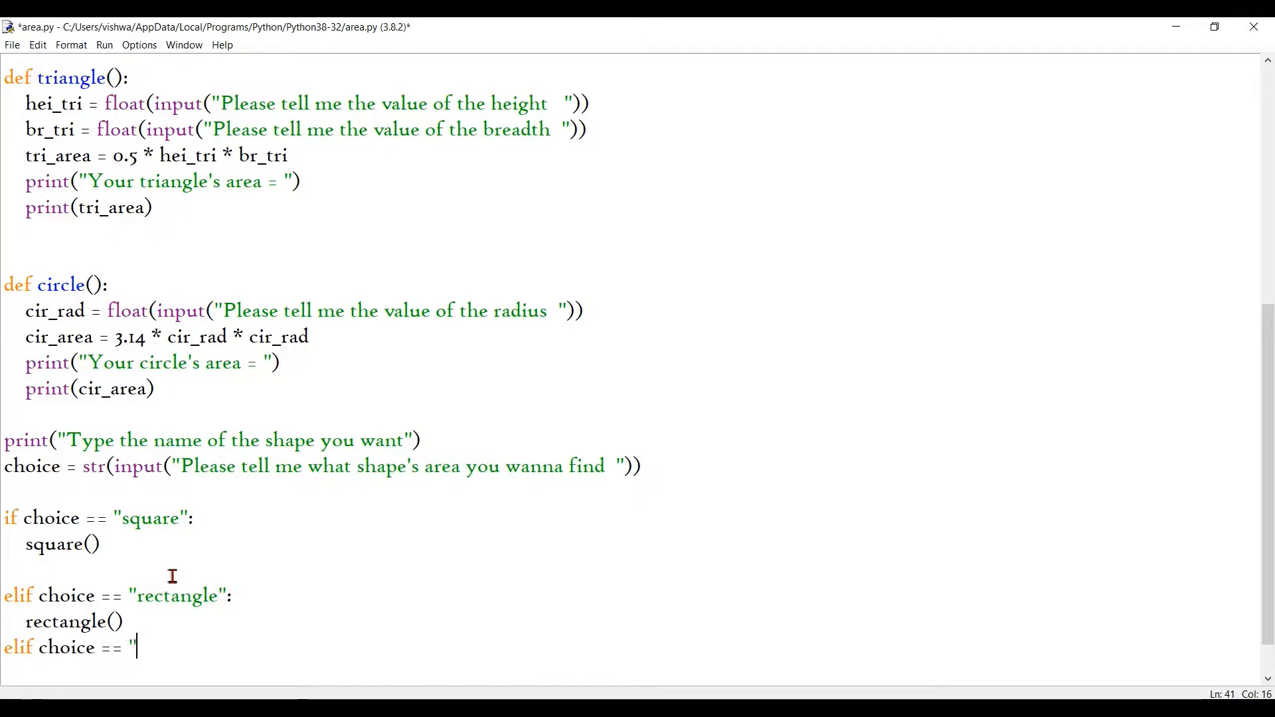
pyautogui.write('trian')
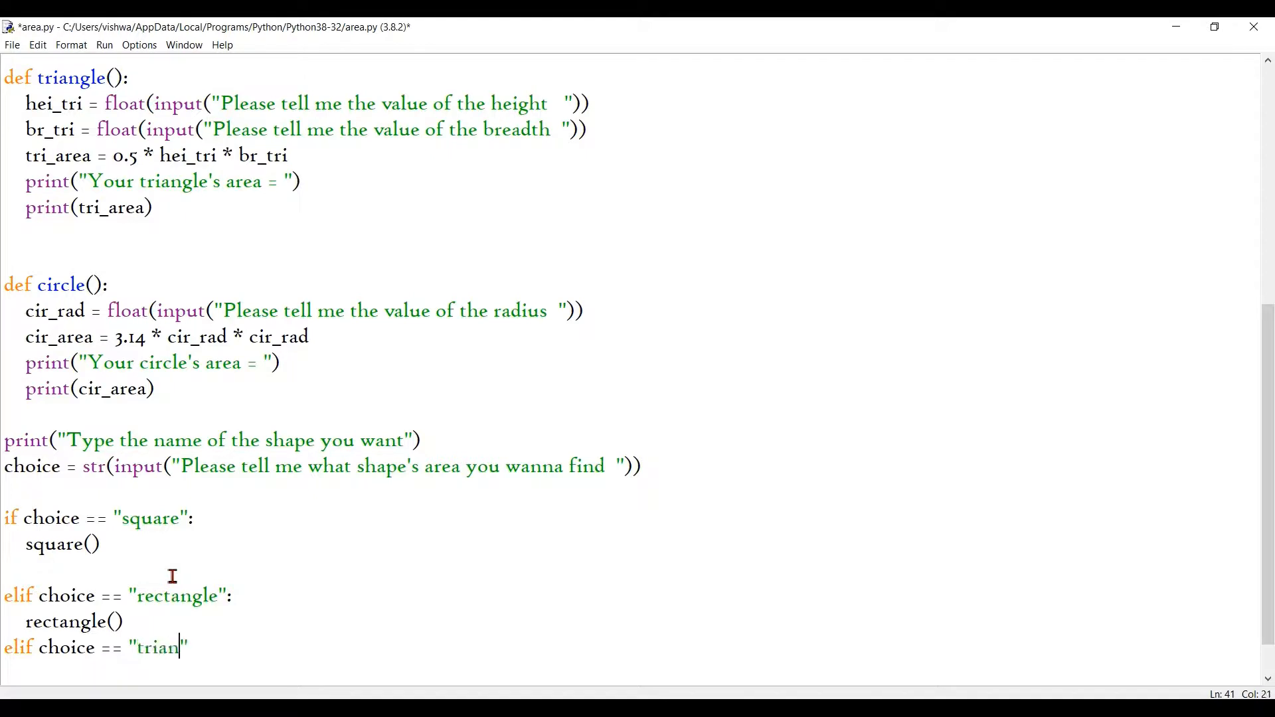
pyautogui.write('gle')
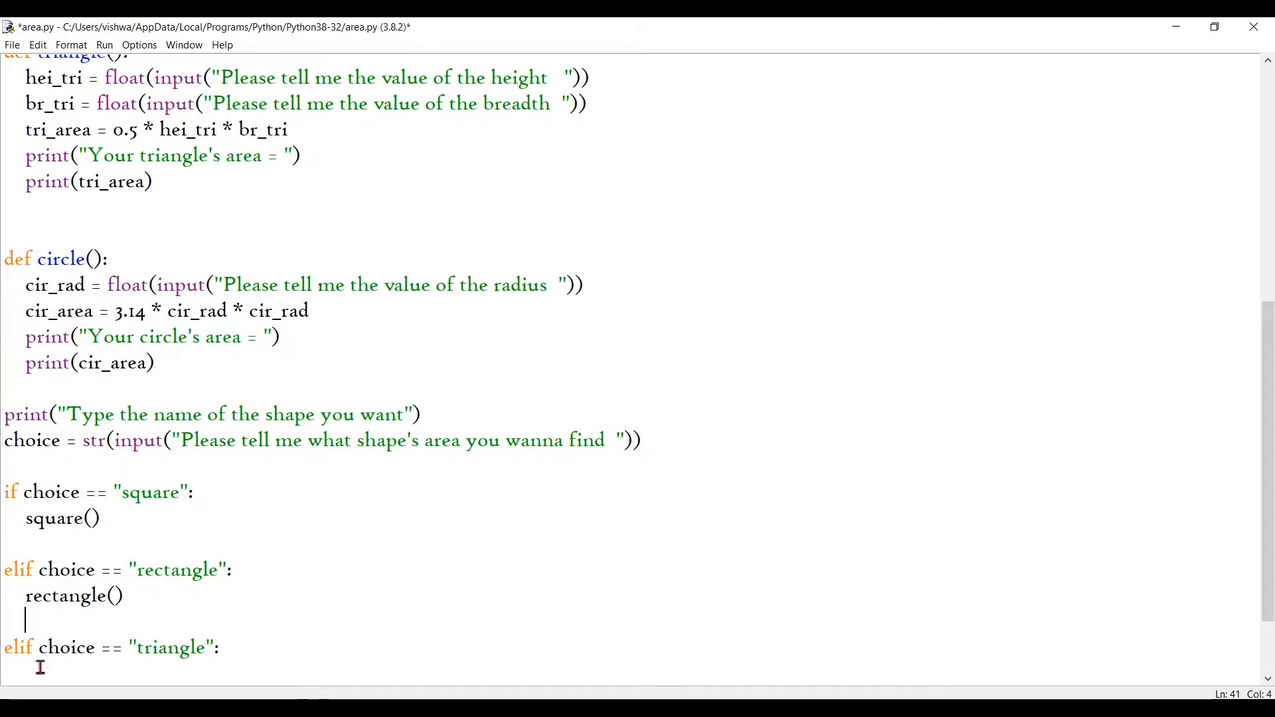
pyautogui.write('t')
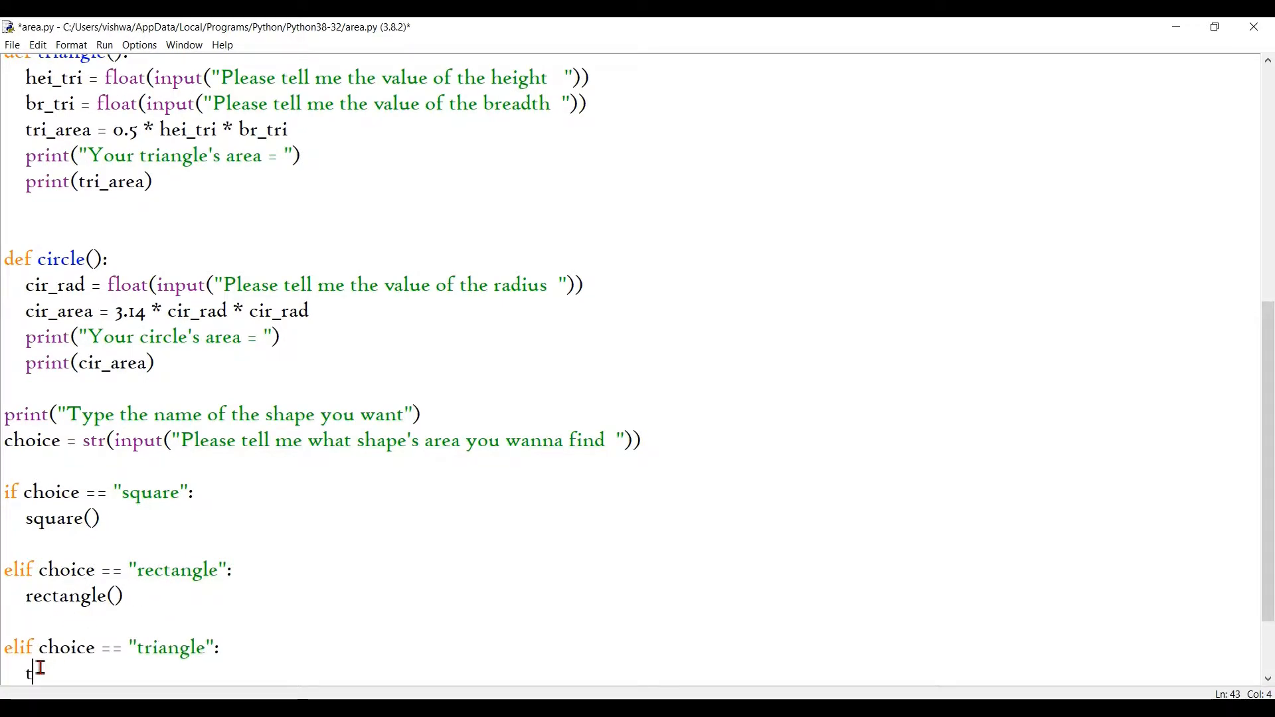
pyautogui.write('raingle')
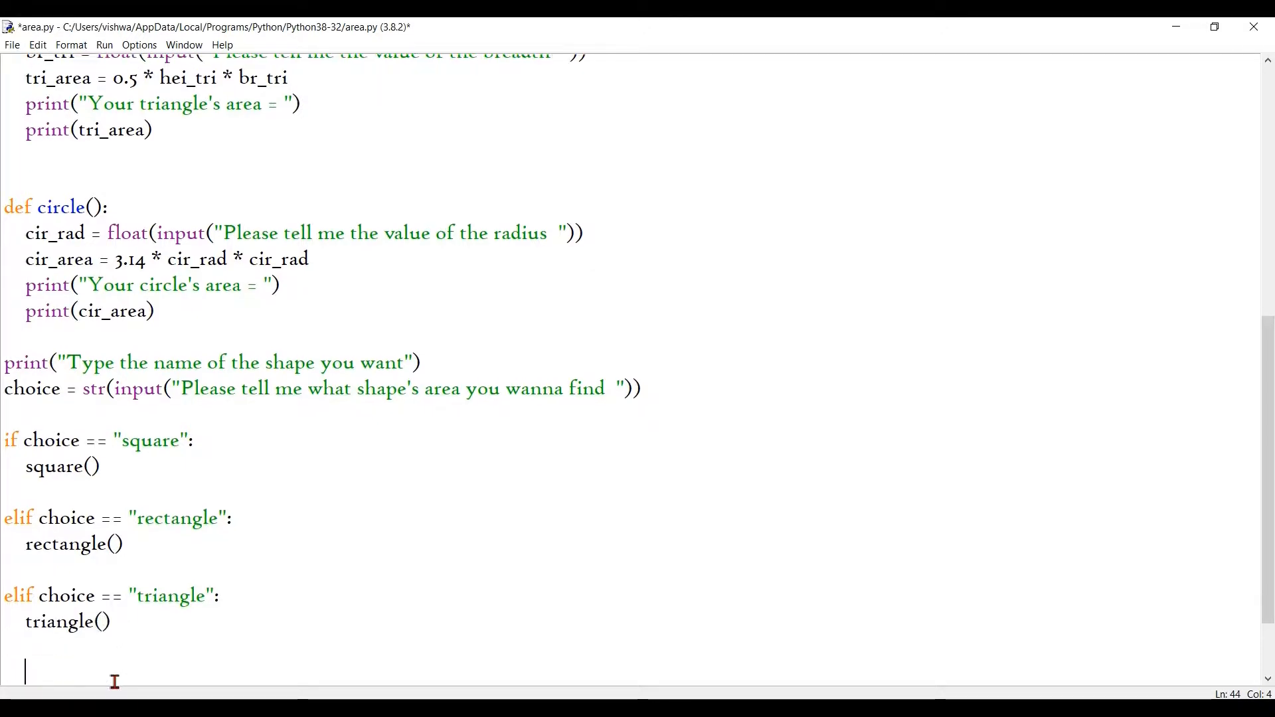
pyautogui.write('else')
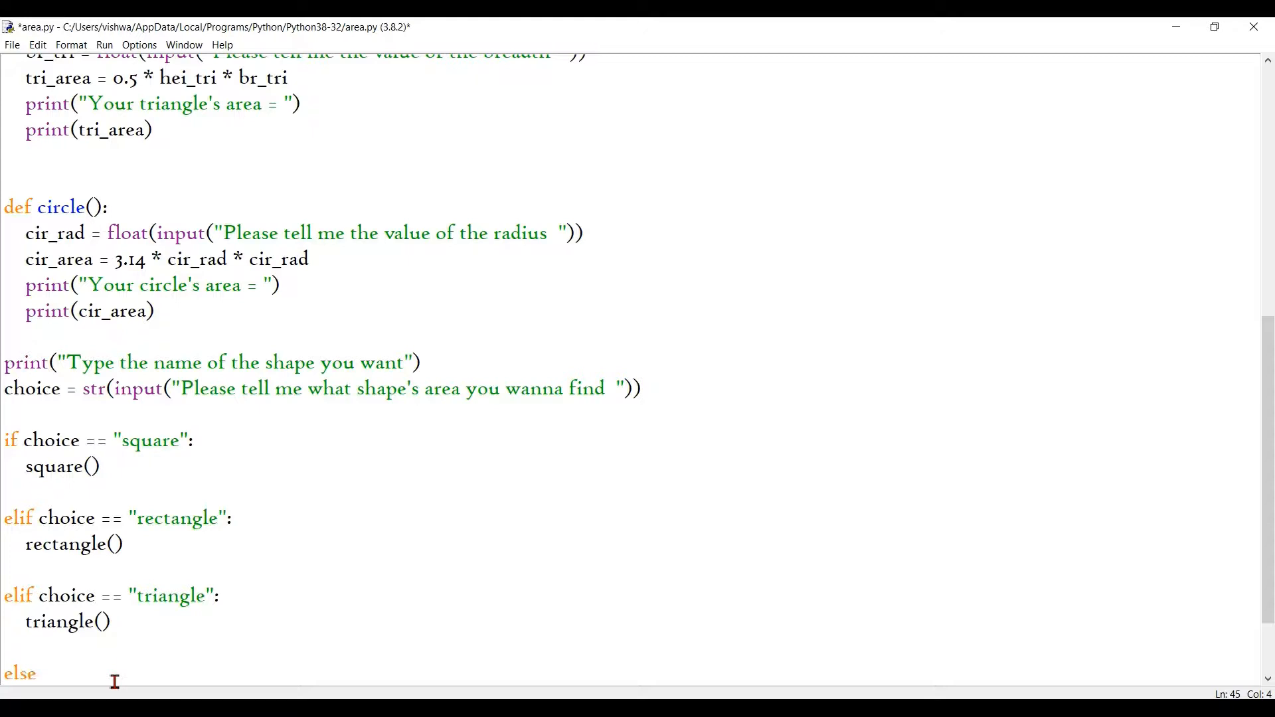
pyautogui.write(':')
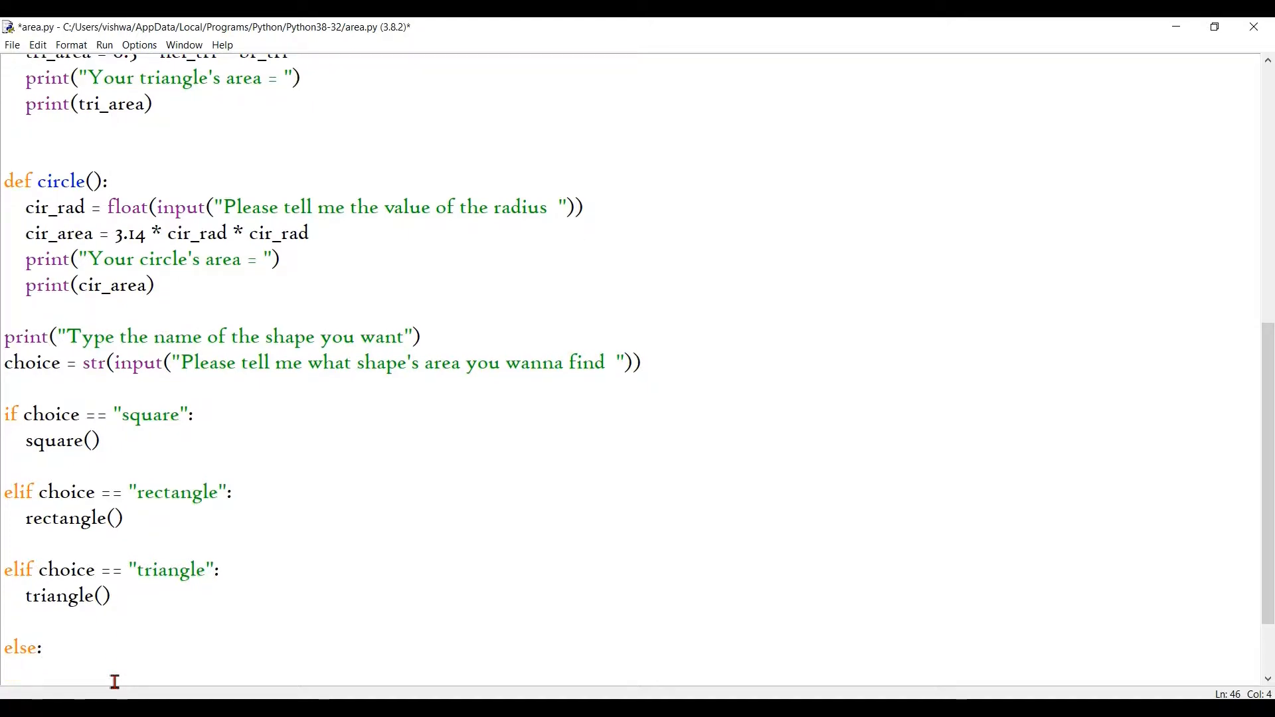
pyautogui.write('circle')
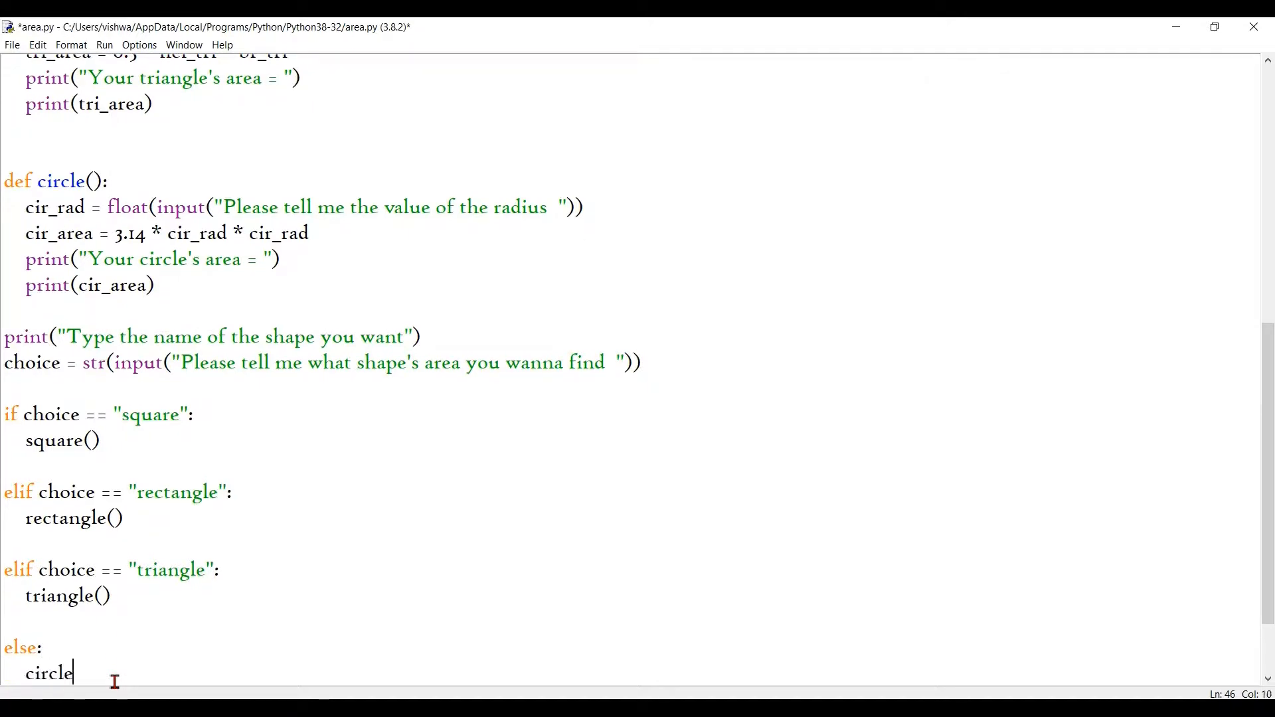
pyautogui.write('()')
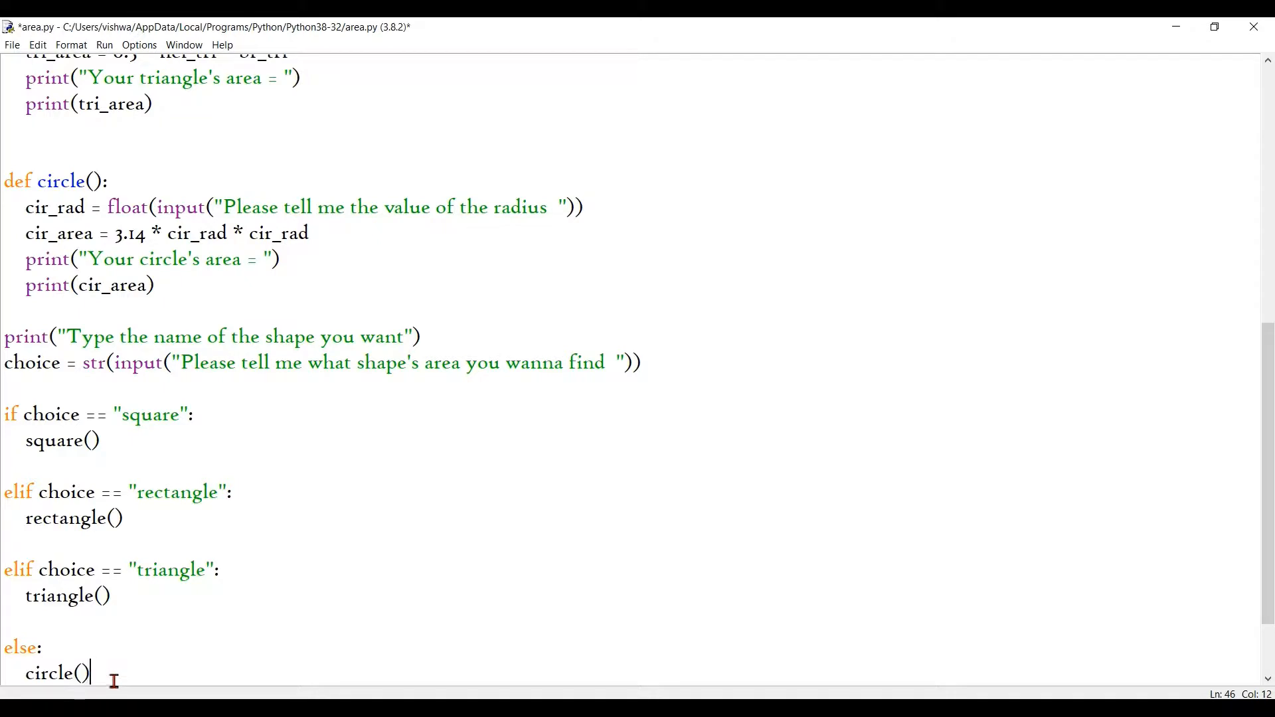
pyautogui.scroll(3)
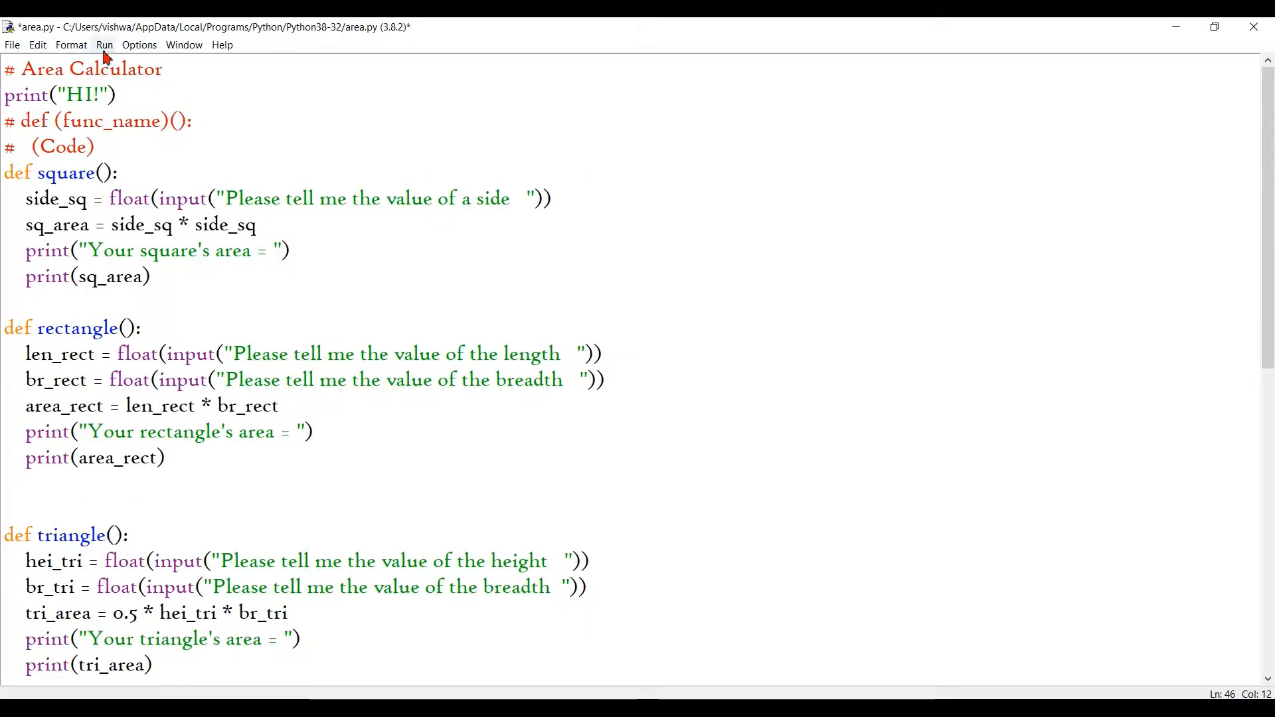
# Save and run area.py, testing triangle with height 12.4 and breadth 19.85.
pyautogui.click(104, 45)
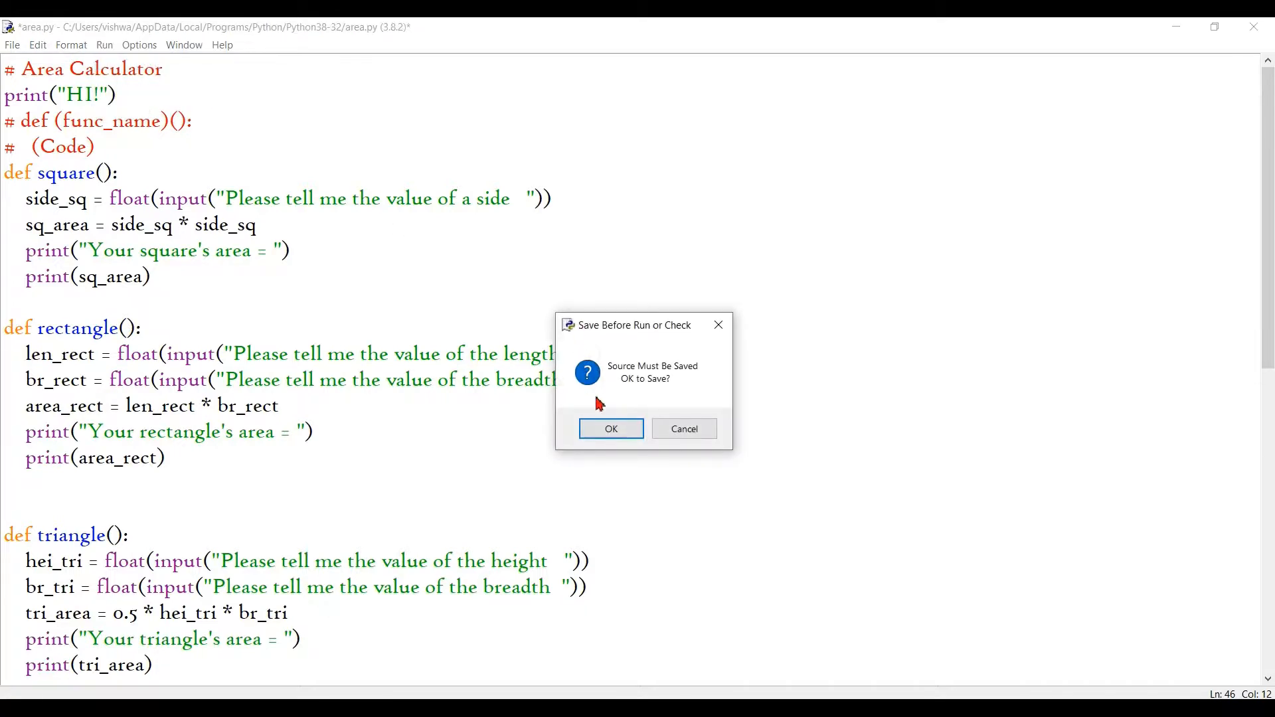
pyautogui.click(610, 429)
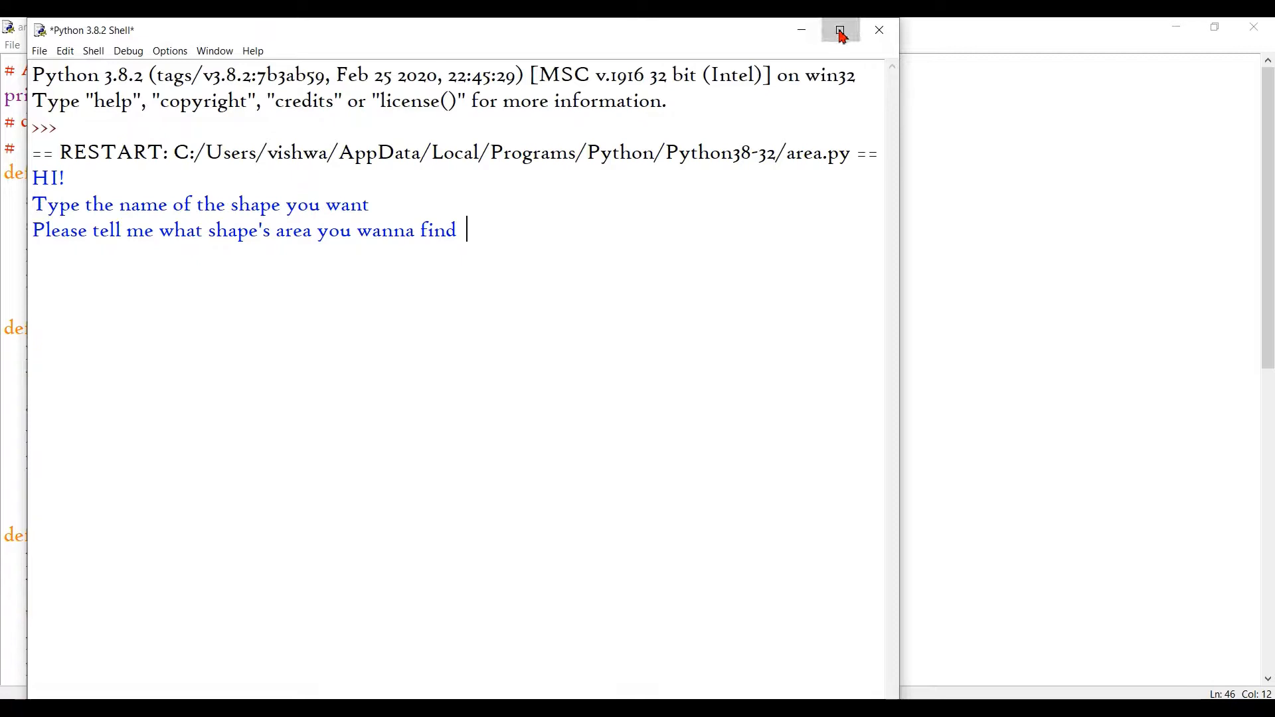
pyautogui.click(839, 30)
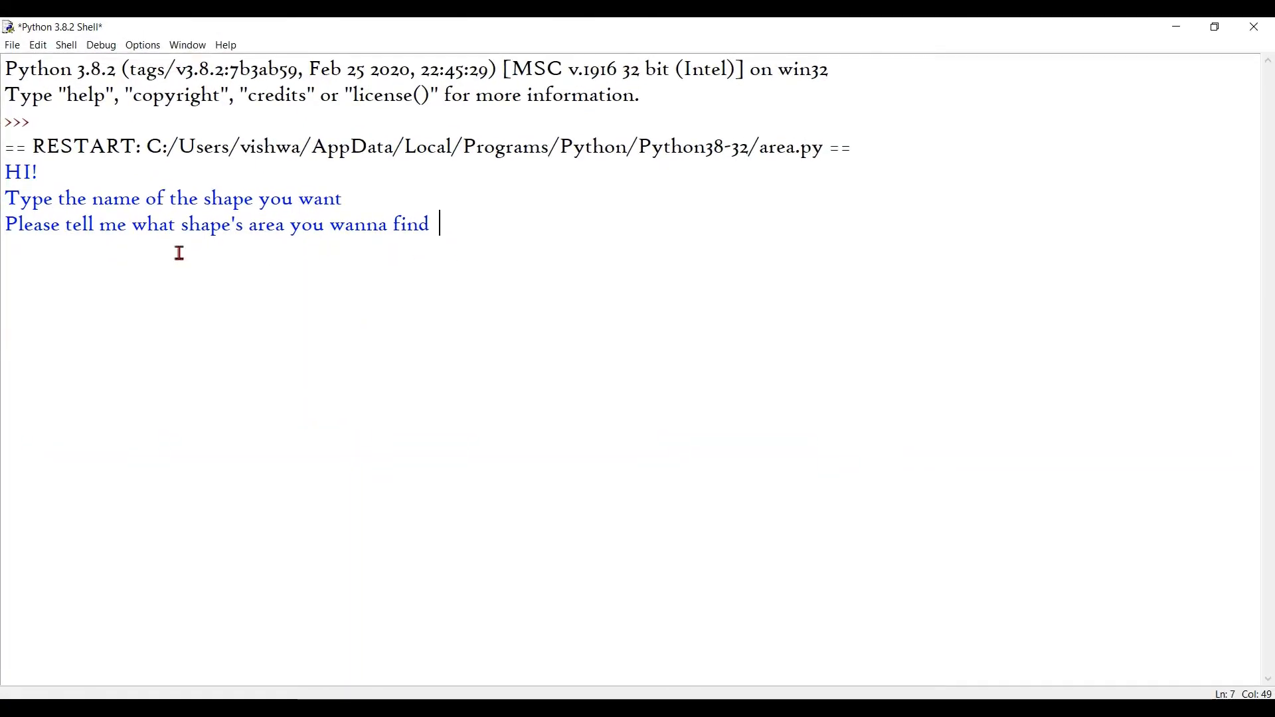
pyautogui.write('triangle')
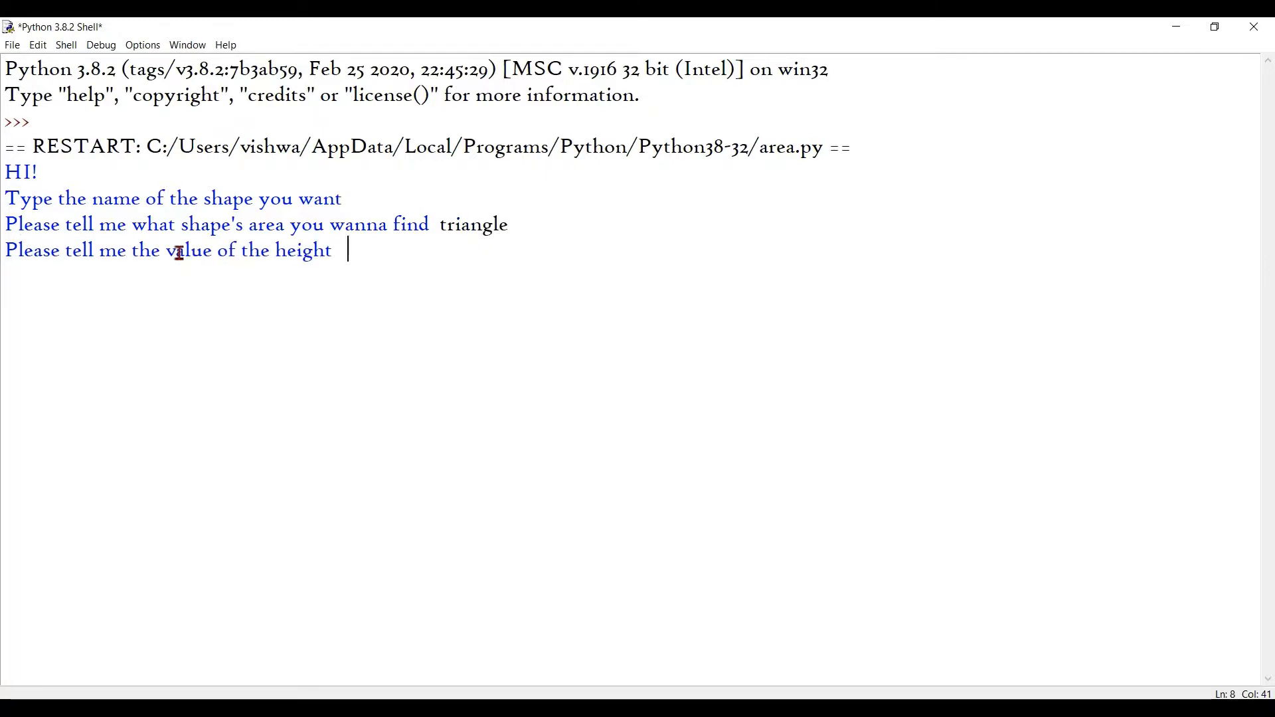
pyautogui.write('12.4')
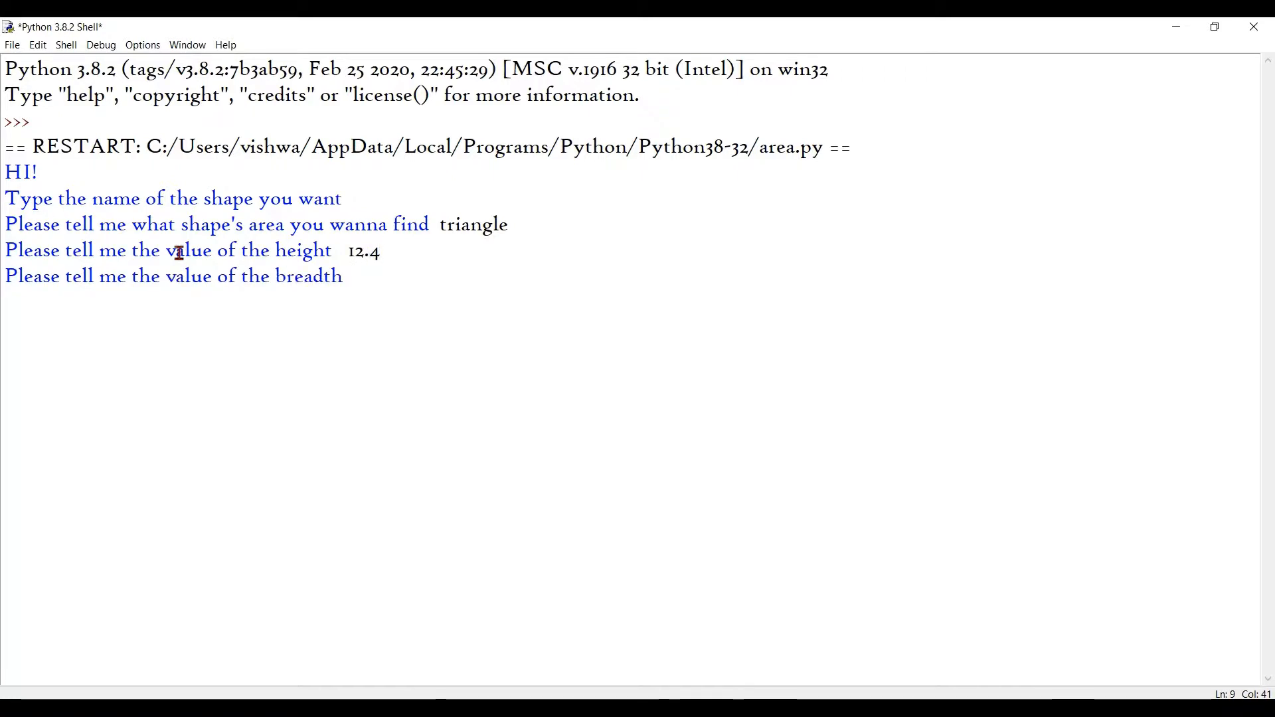
pyautogui.write('19.85')
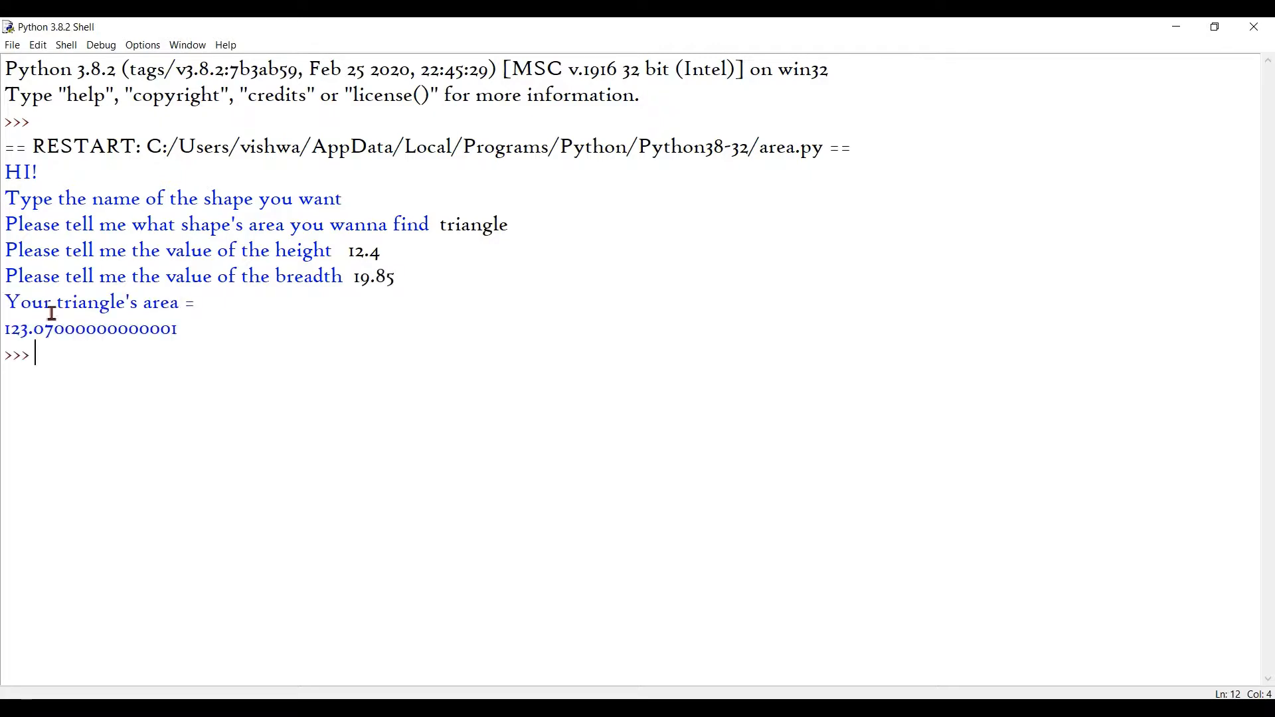
pyautogui.moveTo(49, 329); pyautogui.dragTo(151, 328)
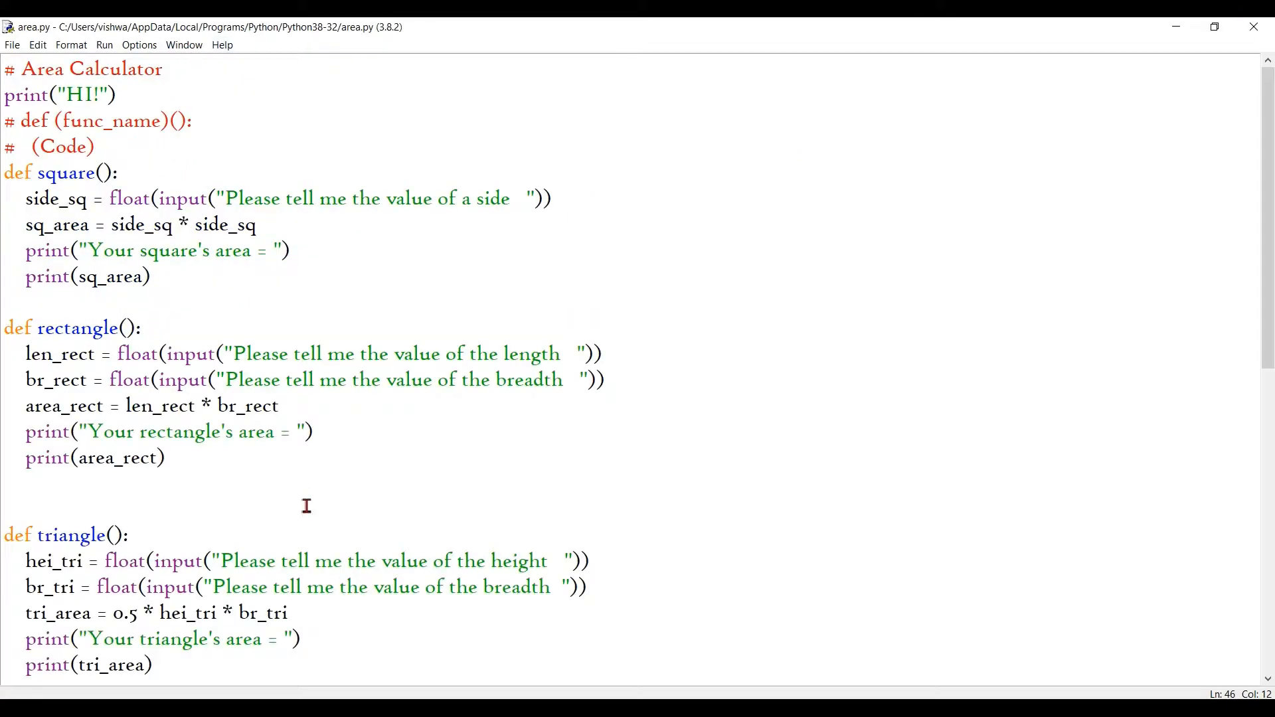
# Rewrite tri_area as hei_tri * br_tri * 0.5 and run the module again.
pyautogui.scroll(-3)
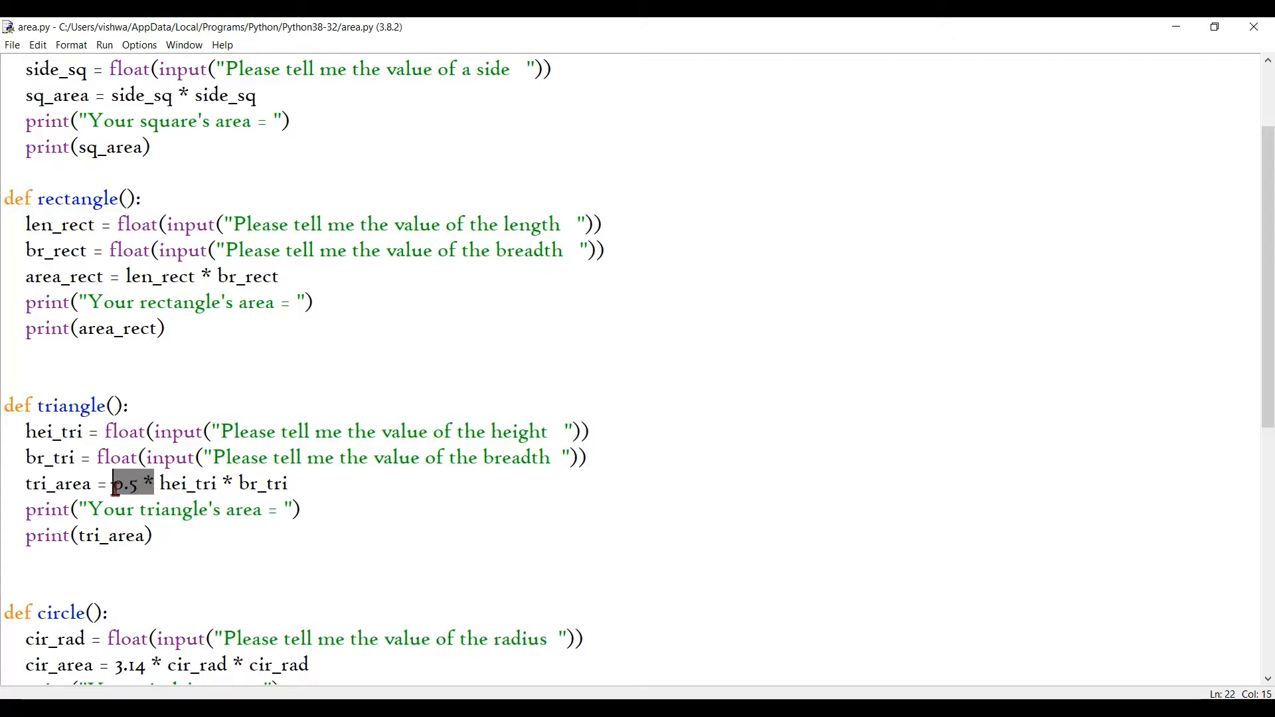
pyautogui.press('Delete')
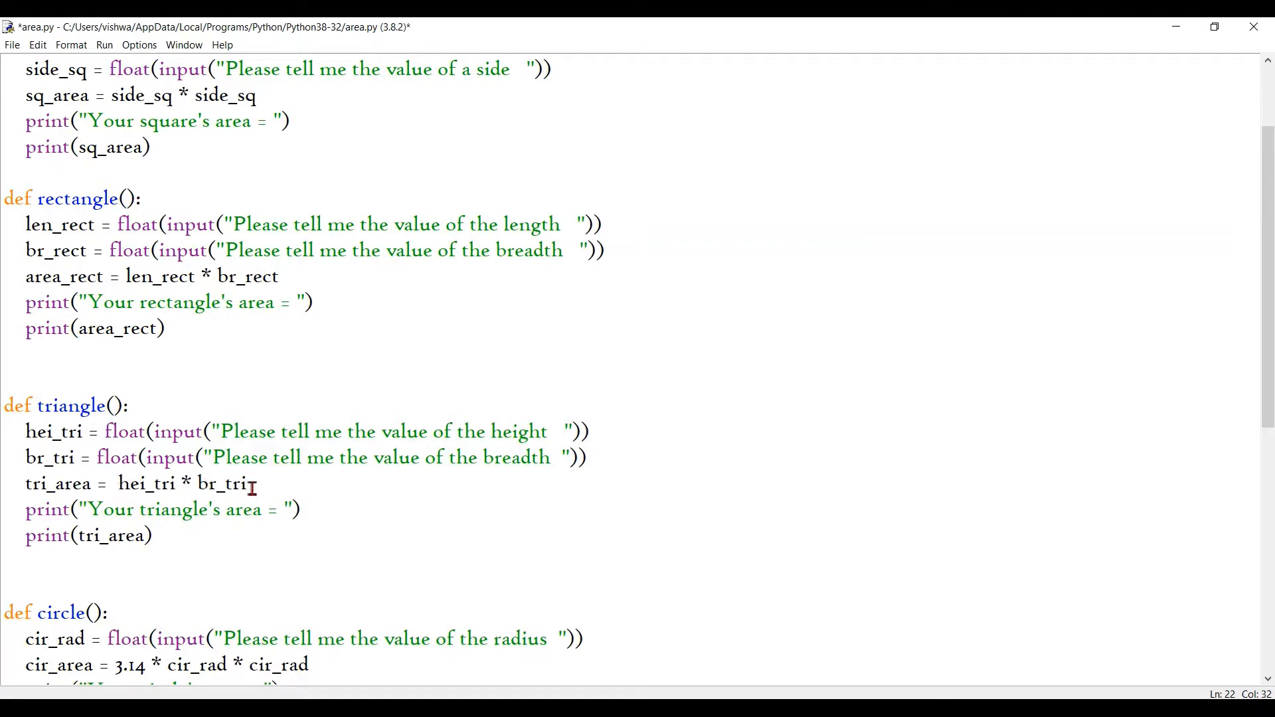
pyautogui.write('* 0.5 *')
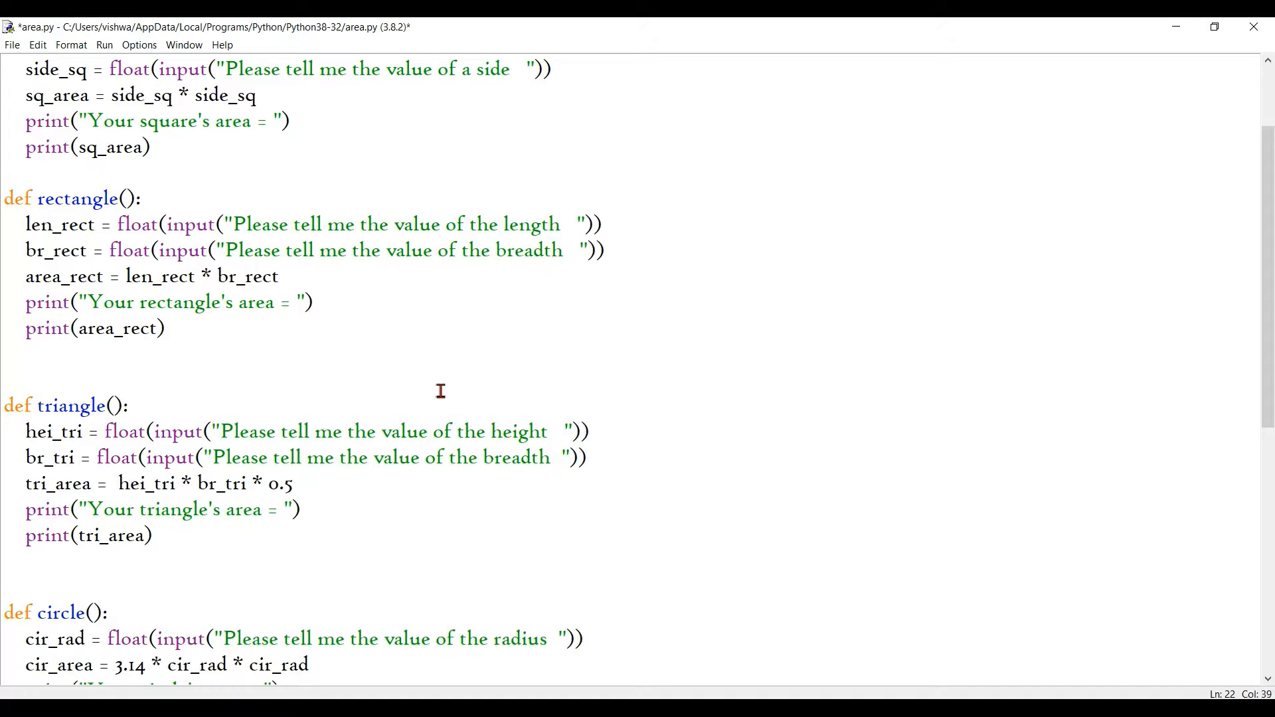
pyautogui.click(139, 44)
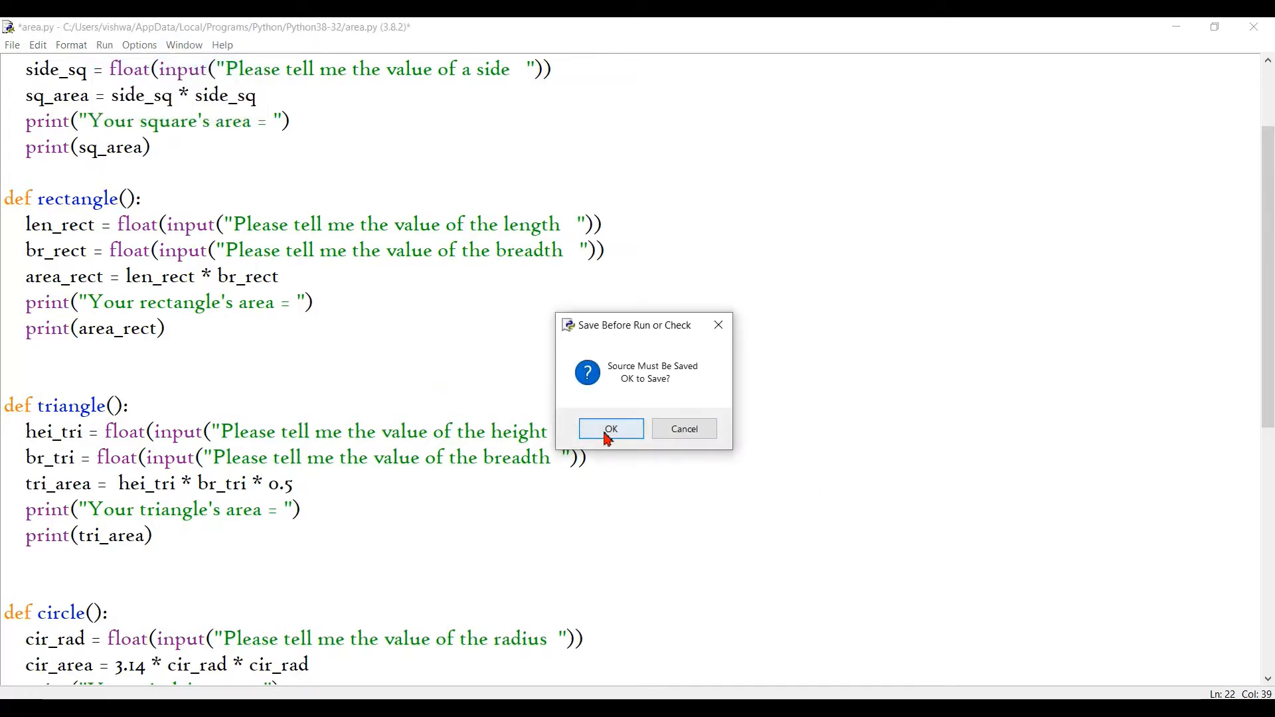
# Save, test triangle with height 12 and breadth 13 (78.0), and close the shell.
pyautogui.click(610, 428)
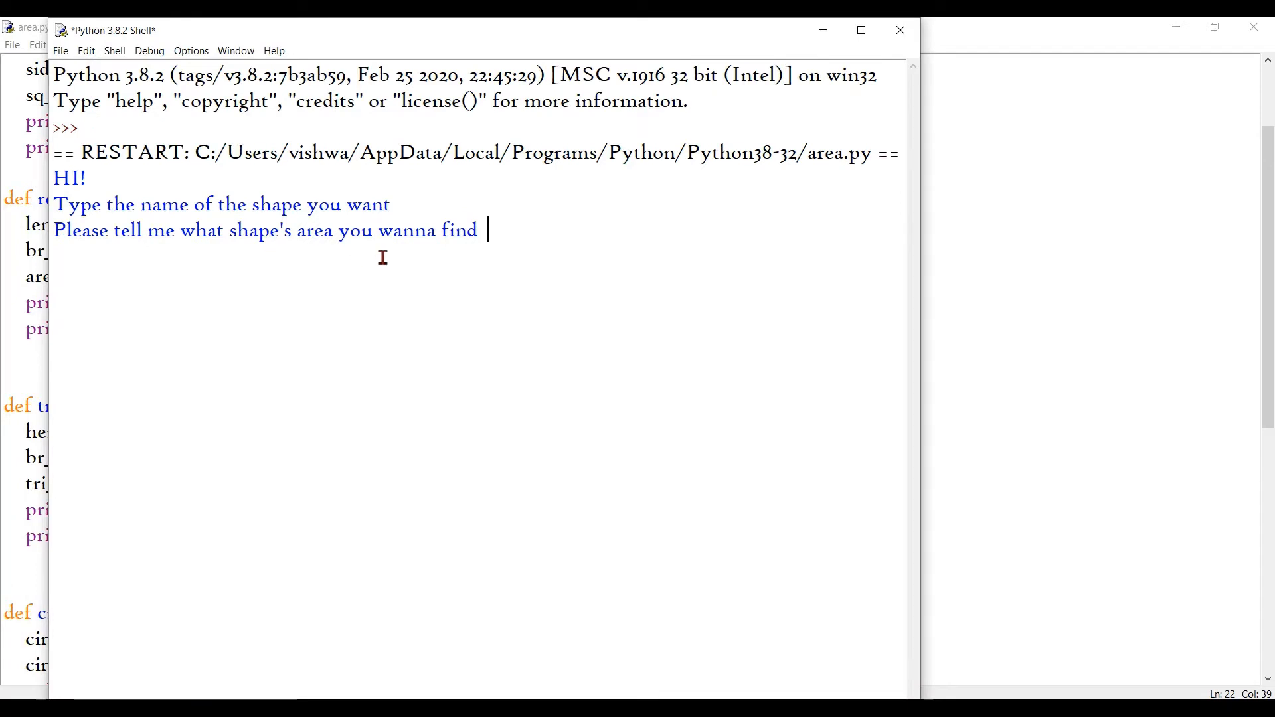
pyautogui.write('triangle')
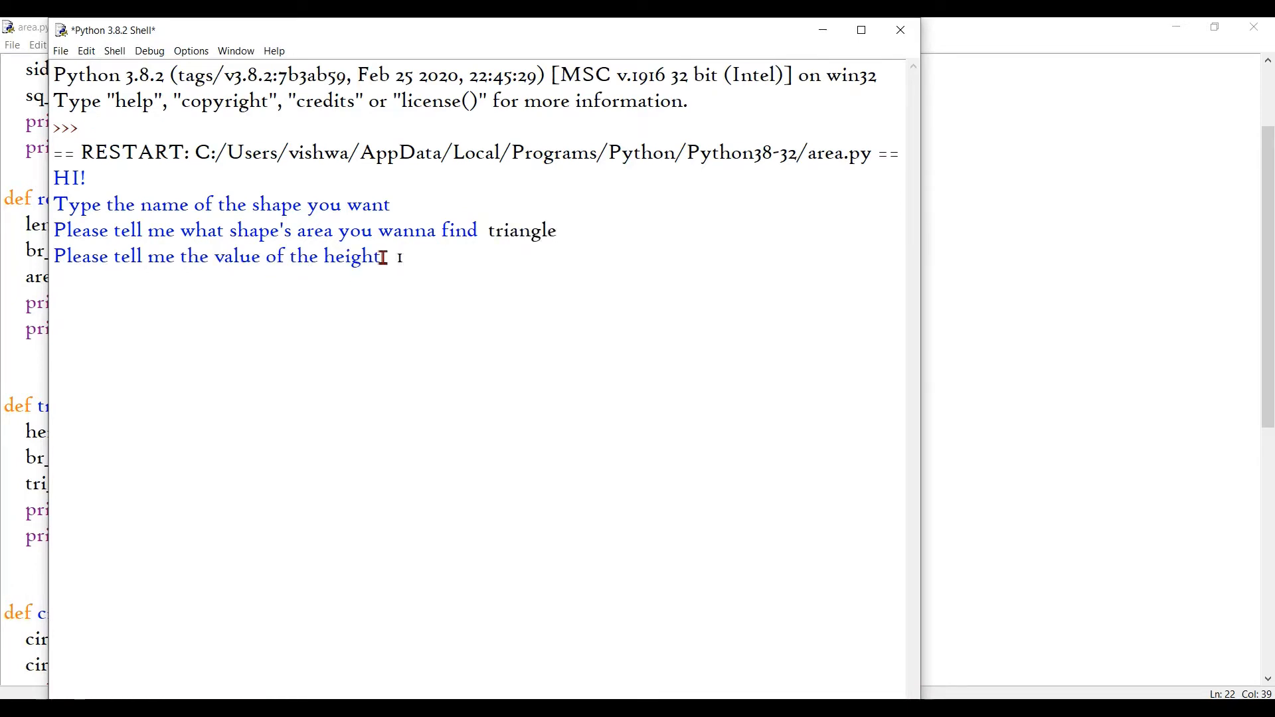
pyautogui.write('2')
pyautogui.write('13')
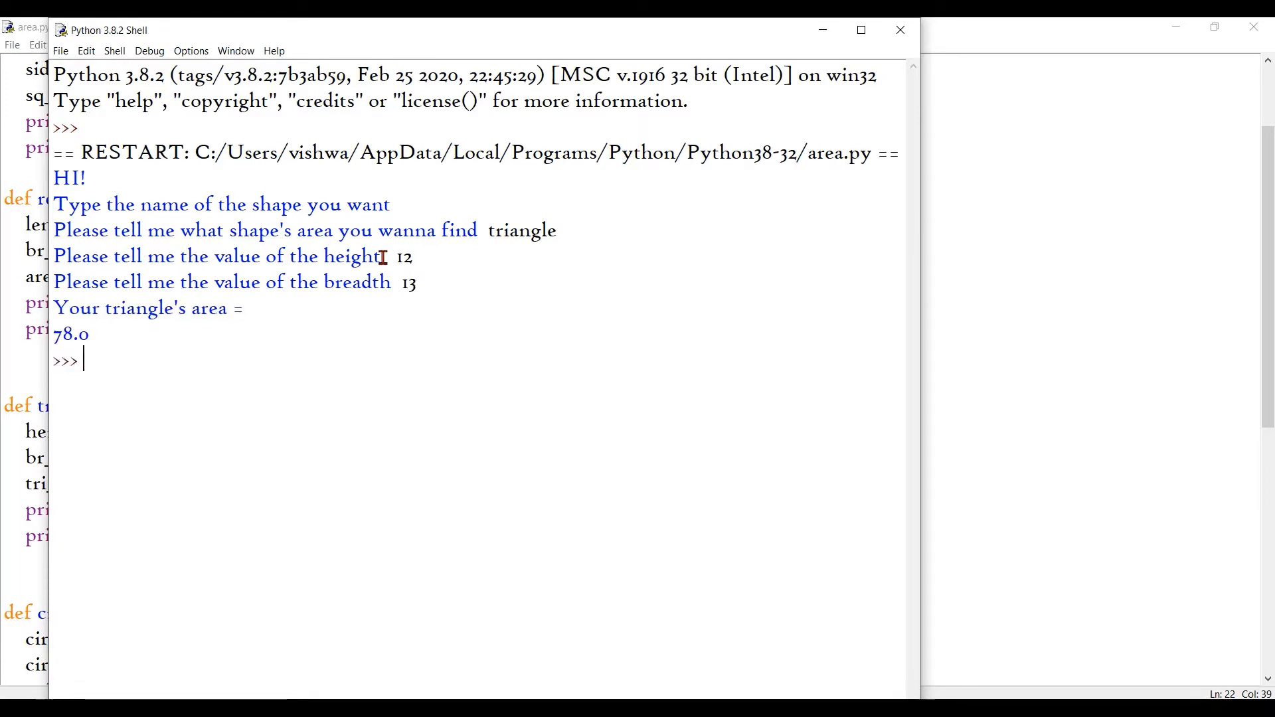
pyautogui.moveTo(899, 30)
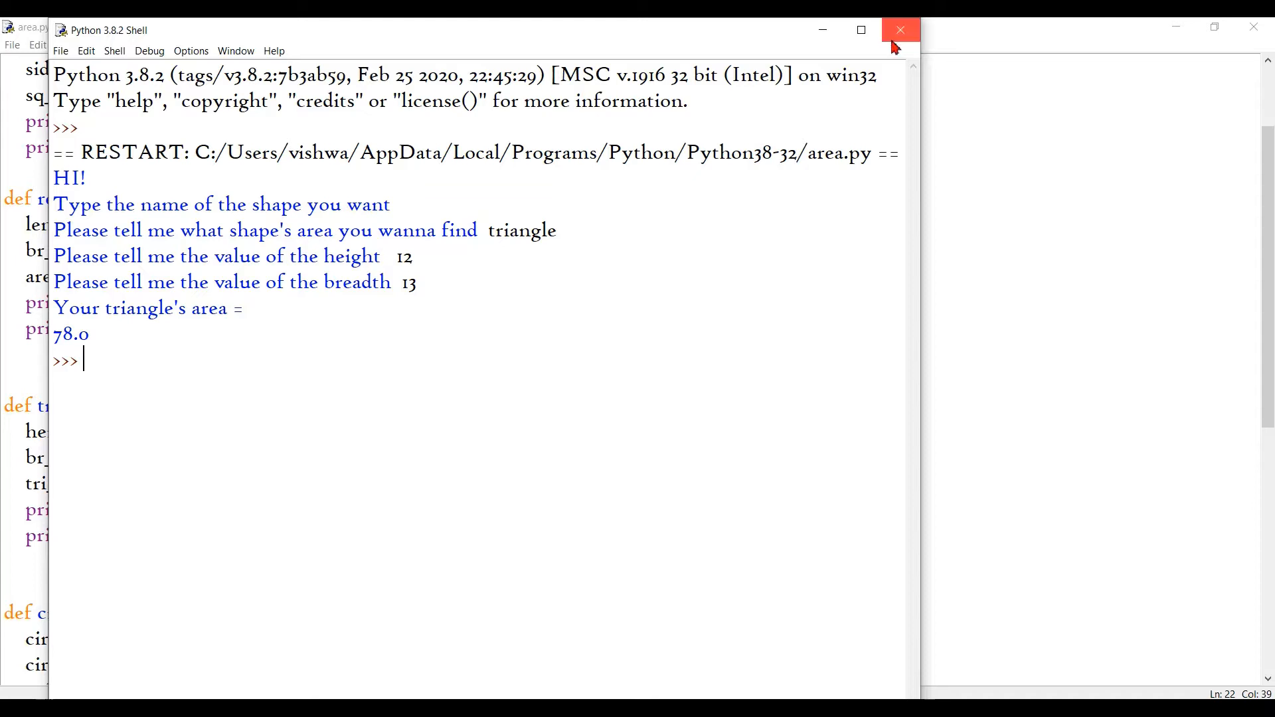
pyautogui.click(898, 30)
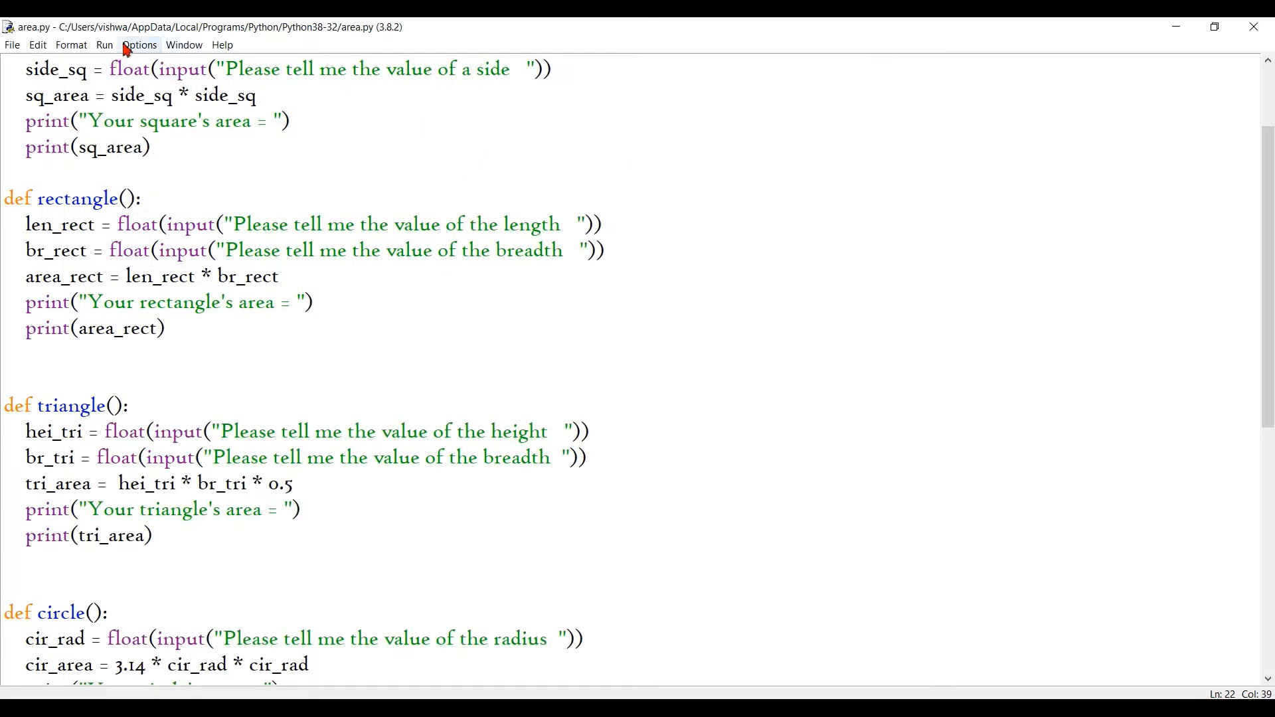
# Run the script, test square with side 12 (144.0), and close the shell.
pyautogui.press('F5')
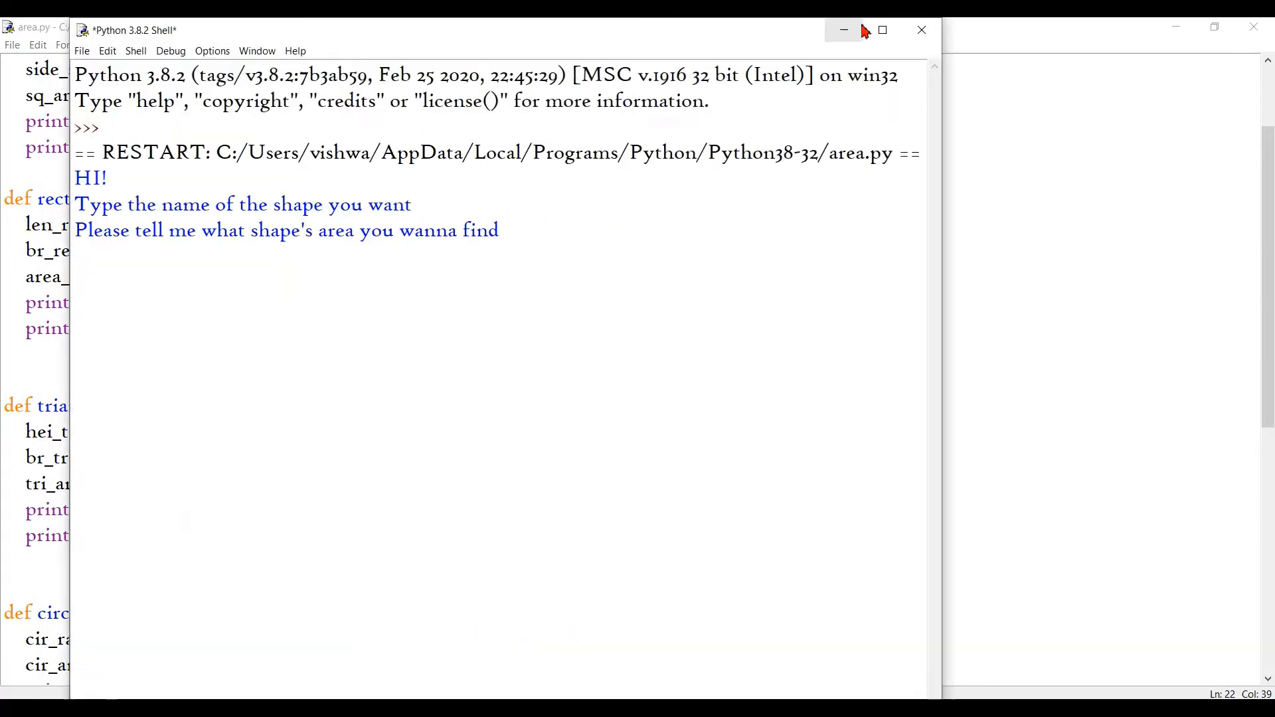
pyautogui.write('square')
pyautogui.write('12')
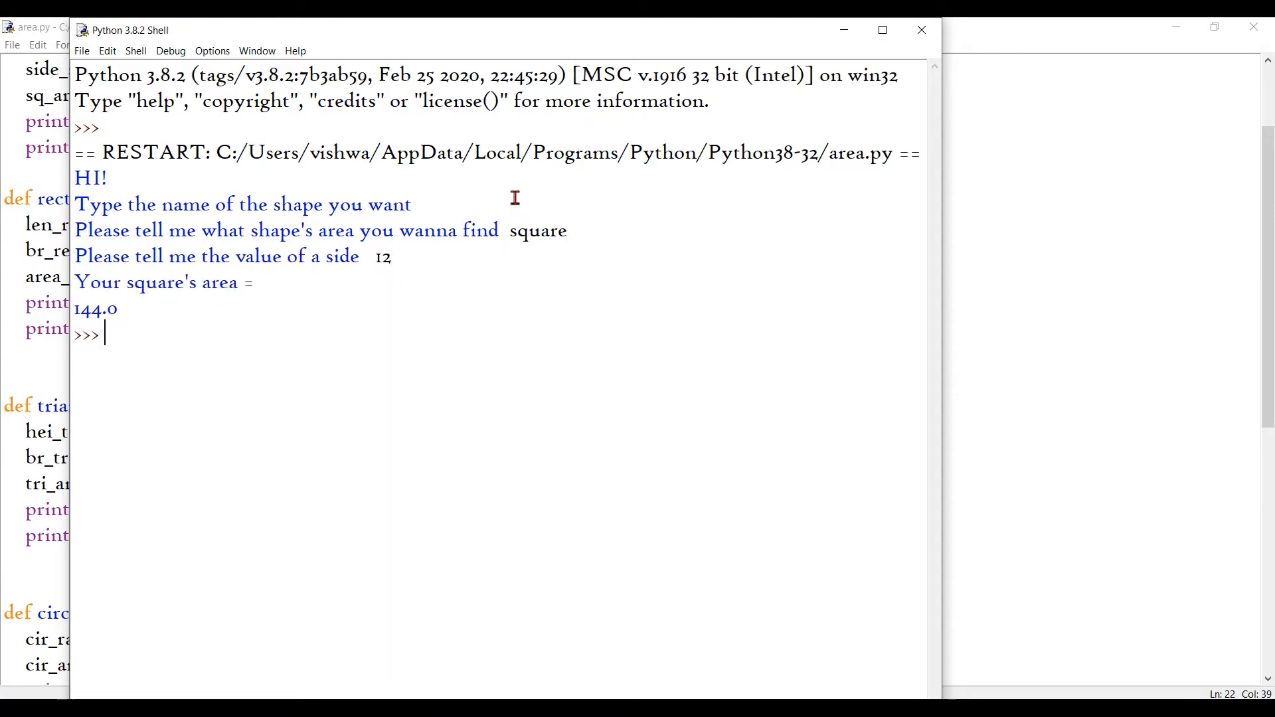
pyautogui.click(32, 27)
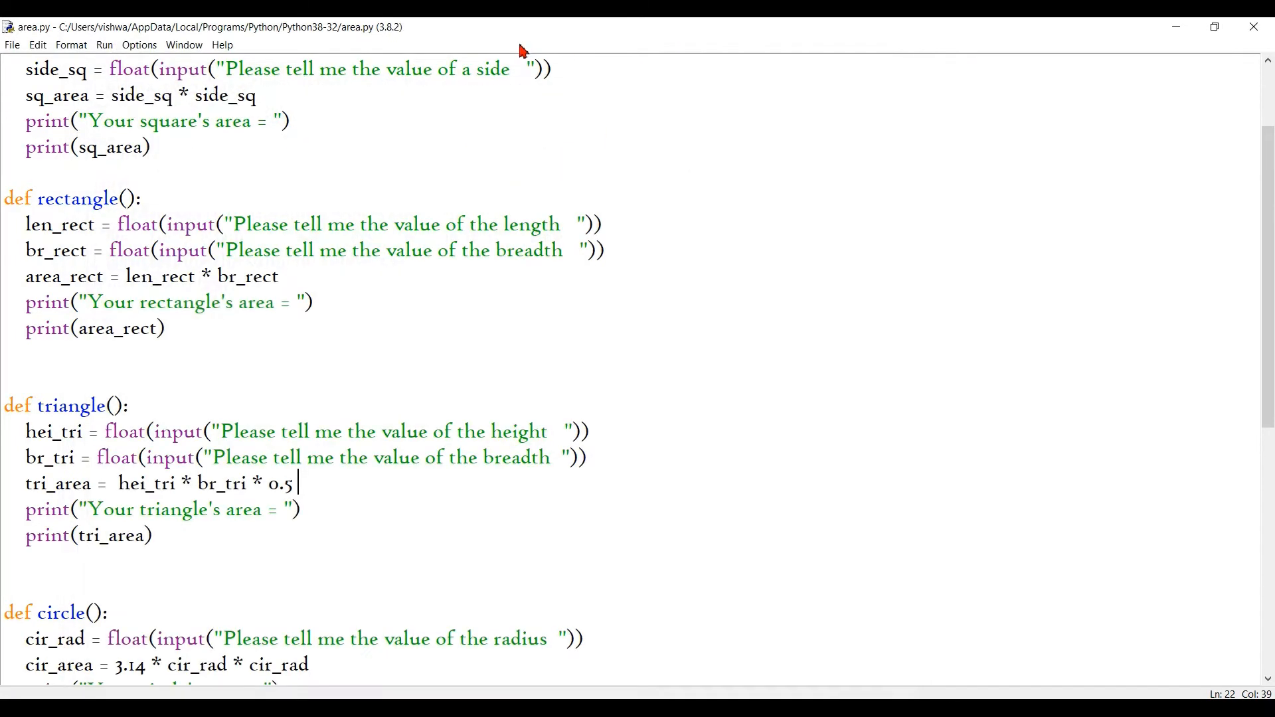
# Run again and test rectangle with 72 and 198, getting 14256.0.
pyautogui.click(139, 44)
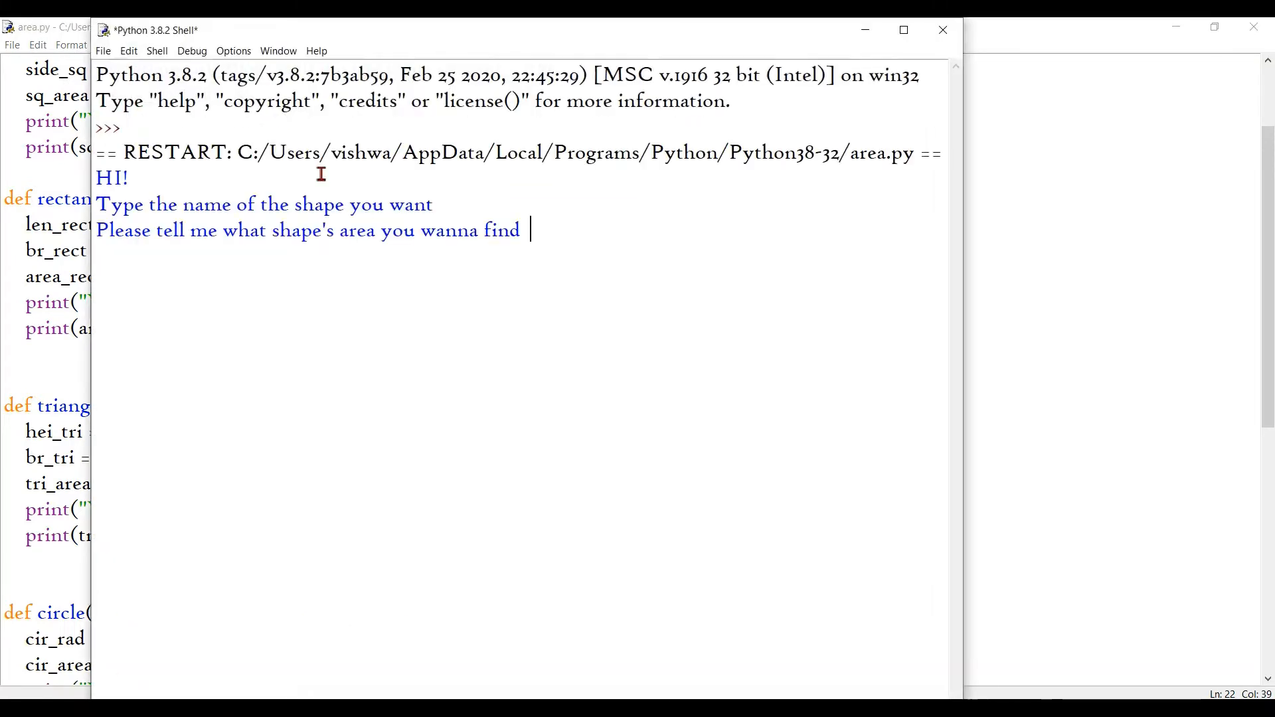
pyautogui.write('rectangle')
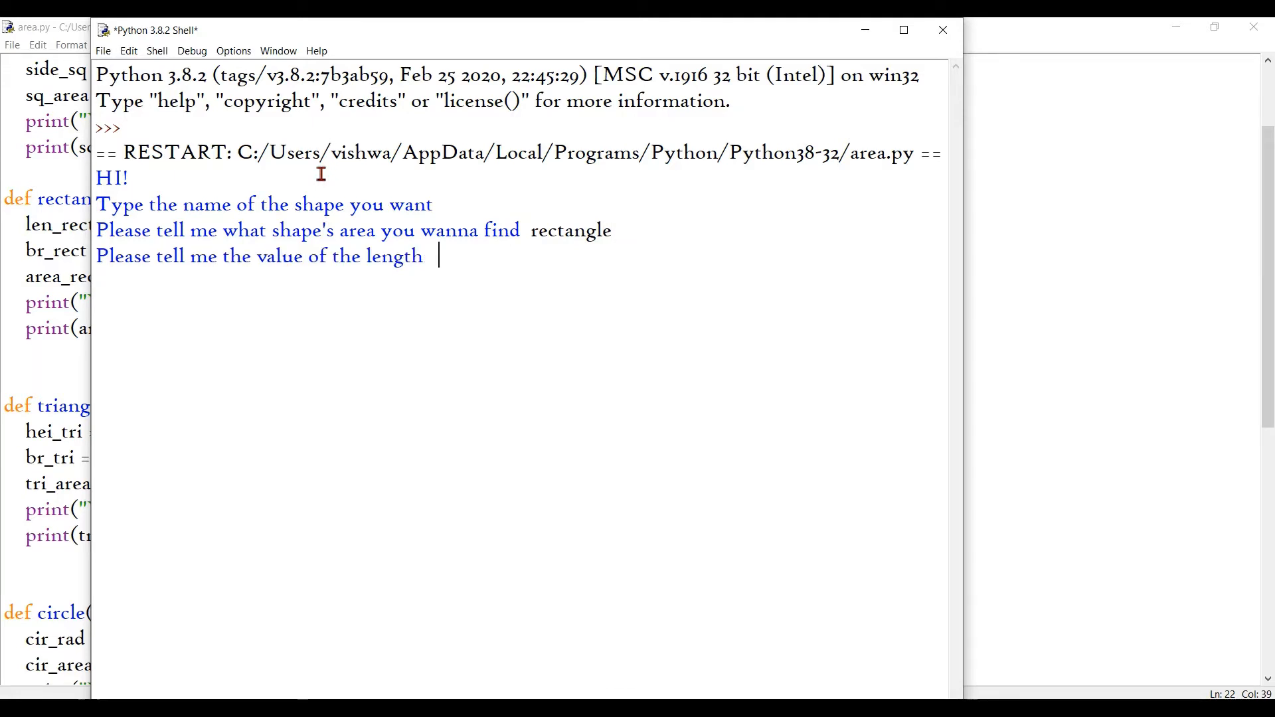
pyautogui.write('198')
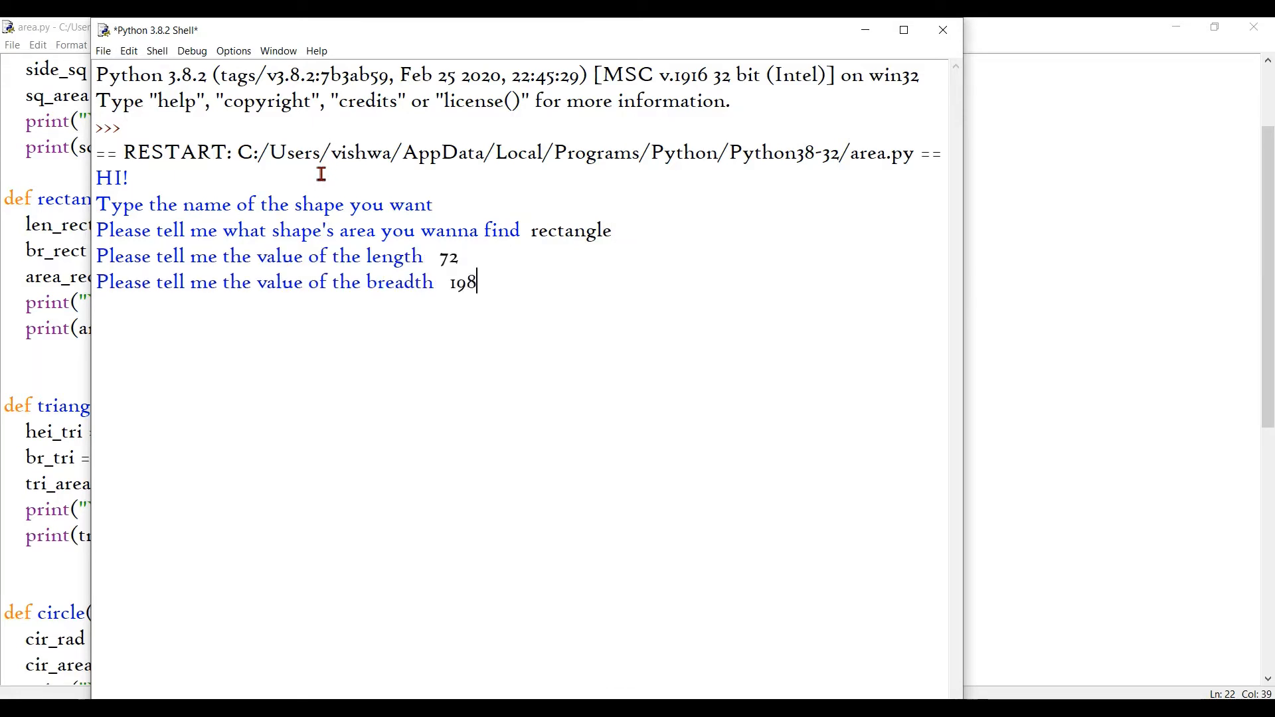
pyautogui.press('enter')
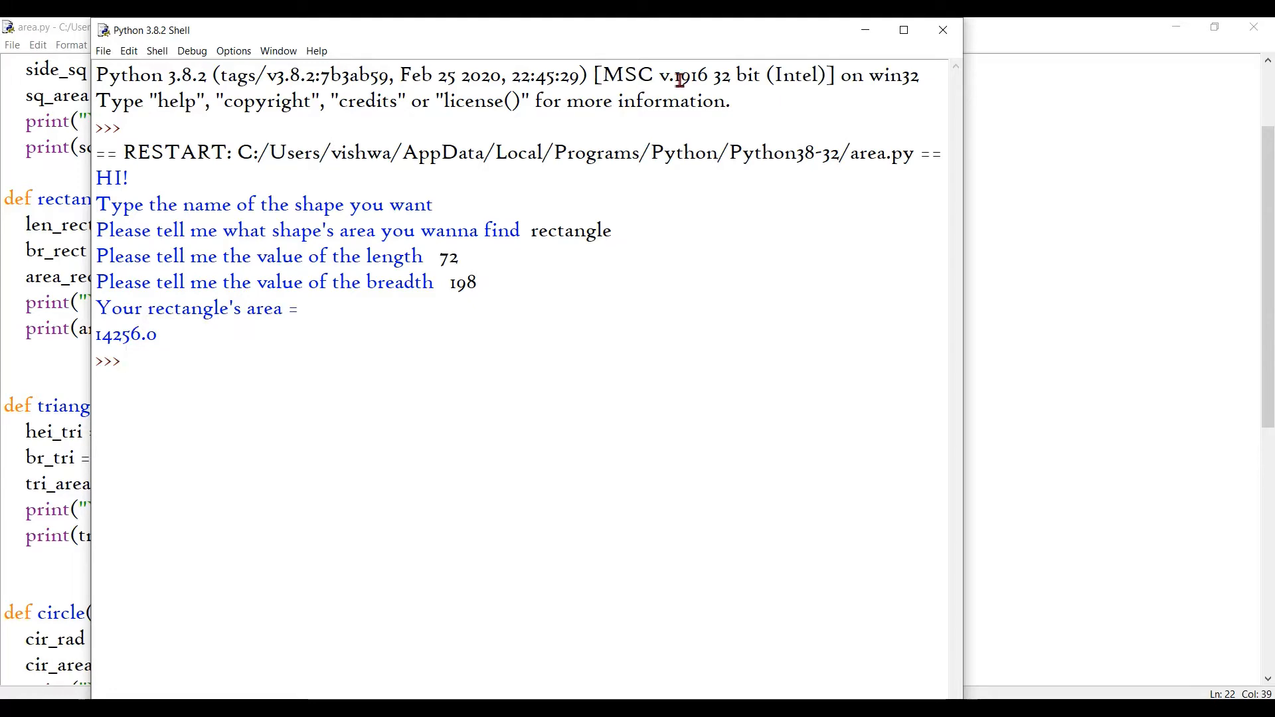
pyautogui.click(138, 44)
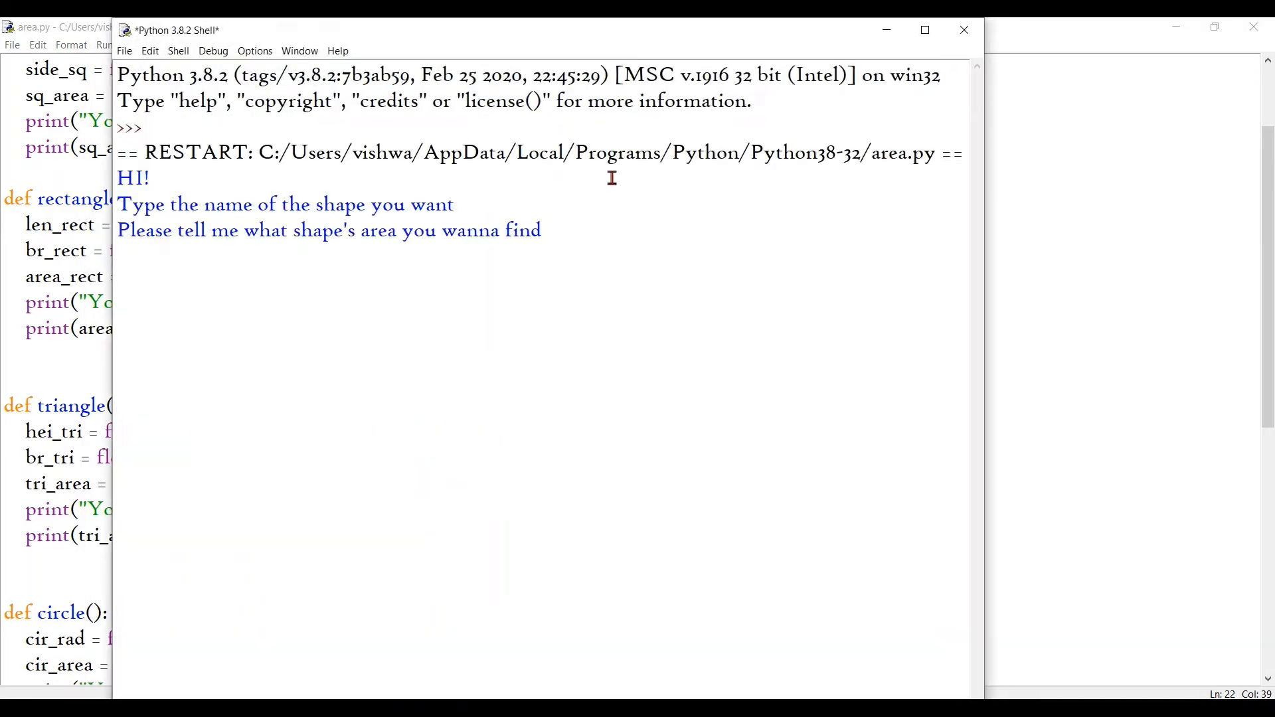
# Test circle with radius 10, select the 314.0 result, and close the shell.
pyautogui.write('circle')
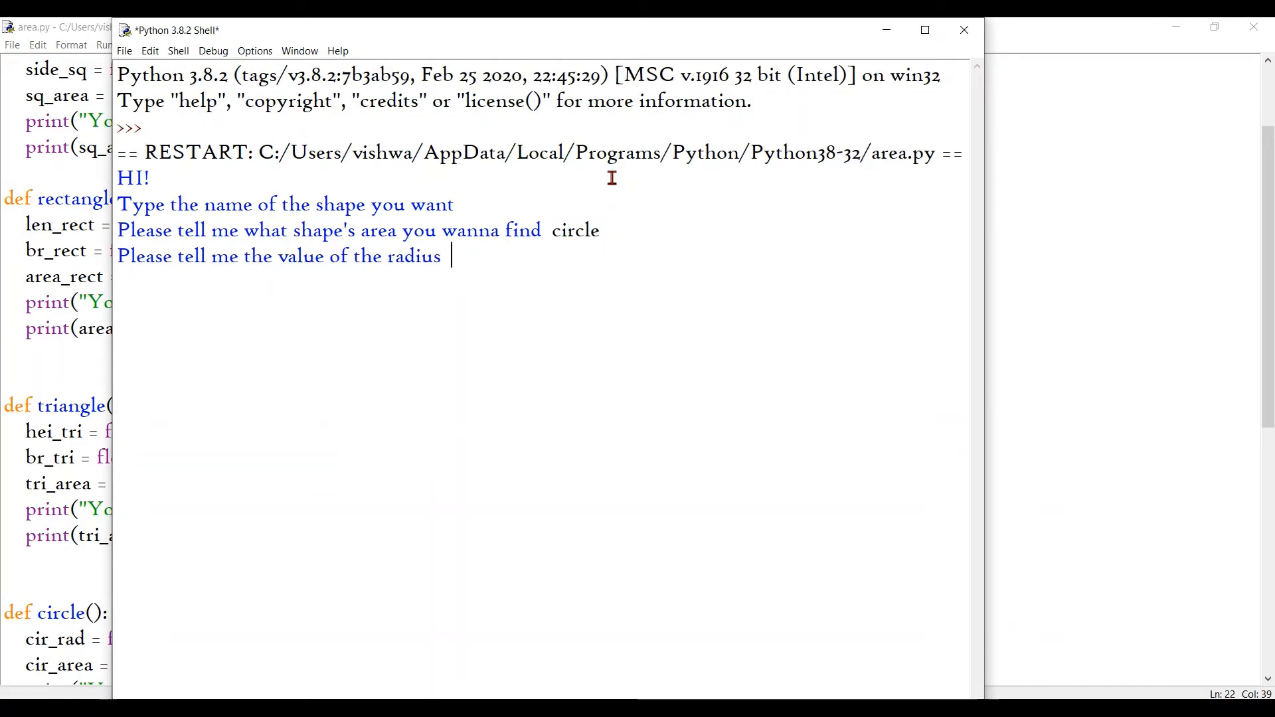
pyautogui.write('10')
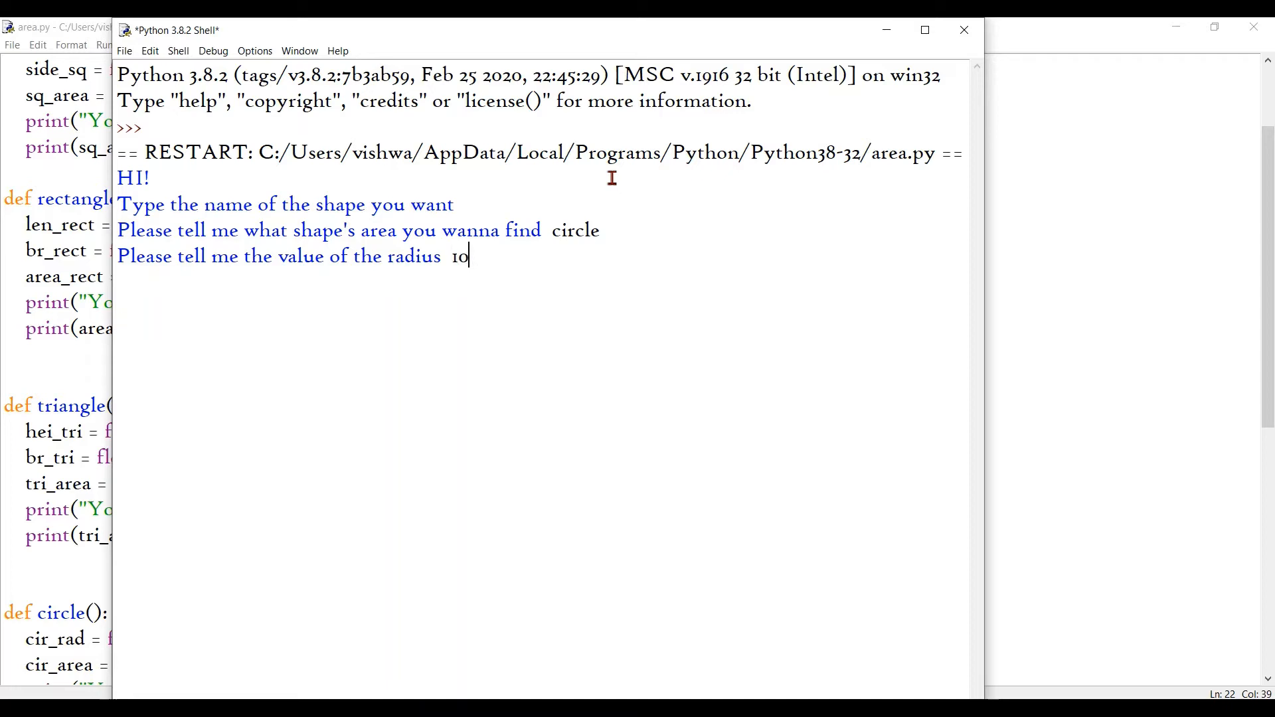
pyautogui.press('enter')
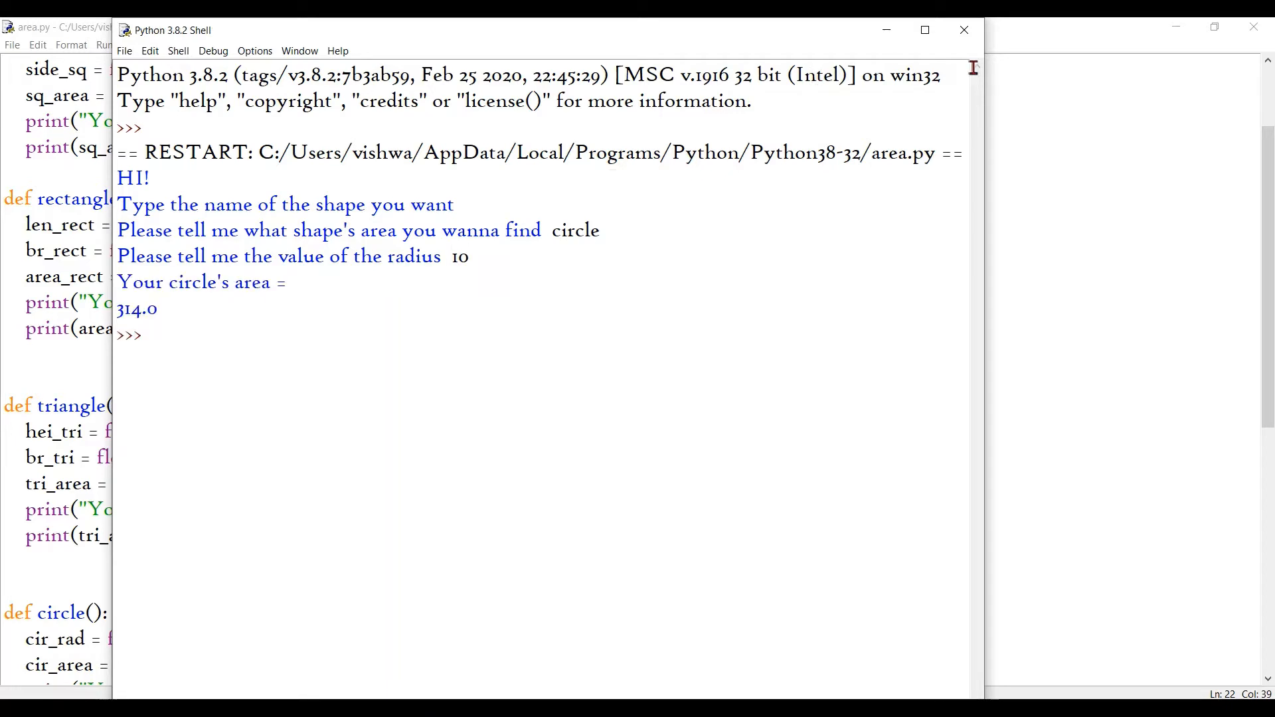
pyautogui.moveTo(964, 30)
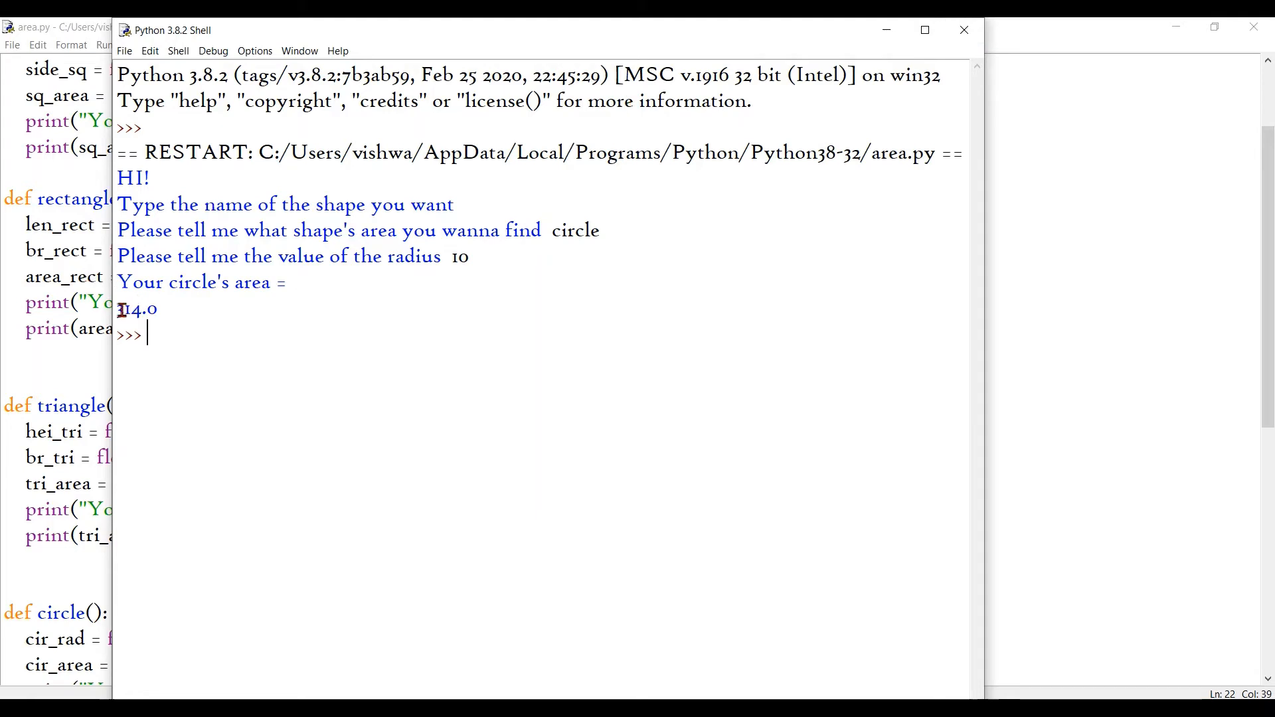
pyautogui.doubleClick(131, 309)
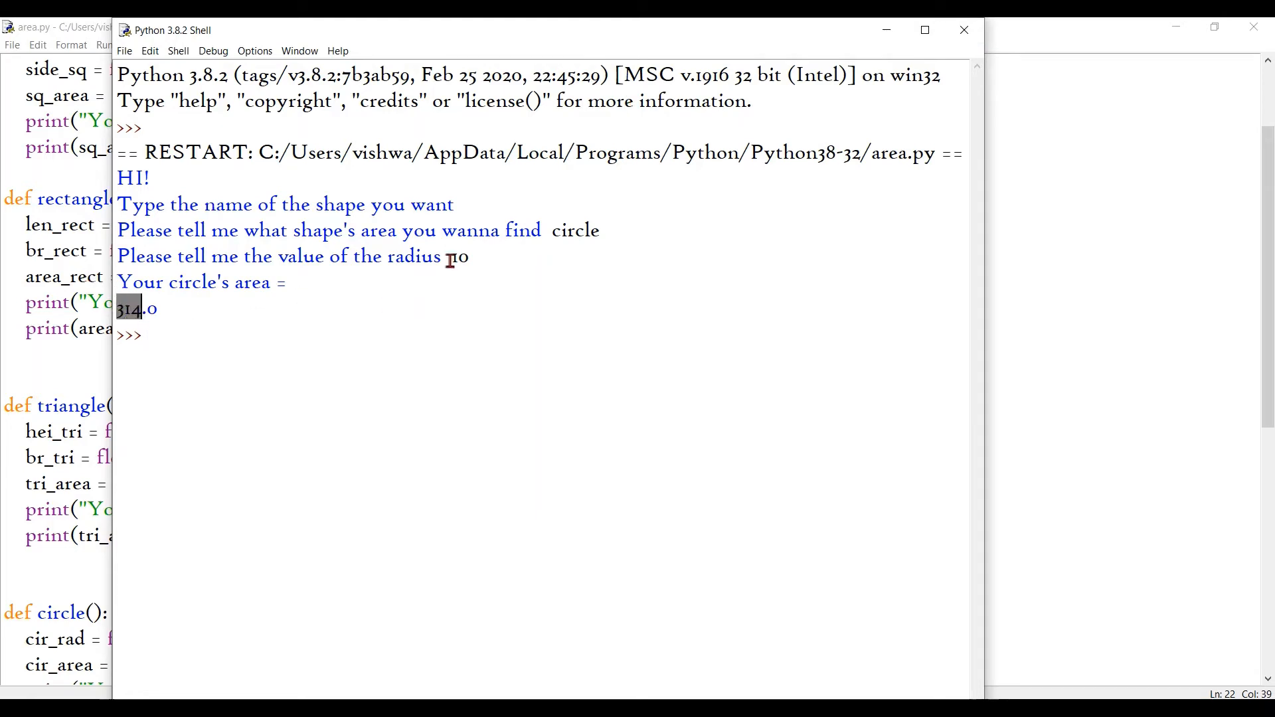
pyautogui.click(48, 25)
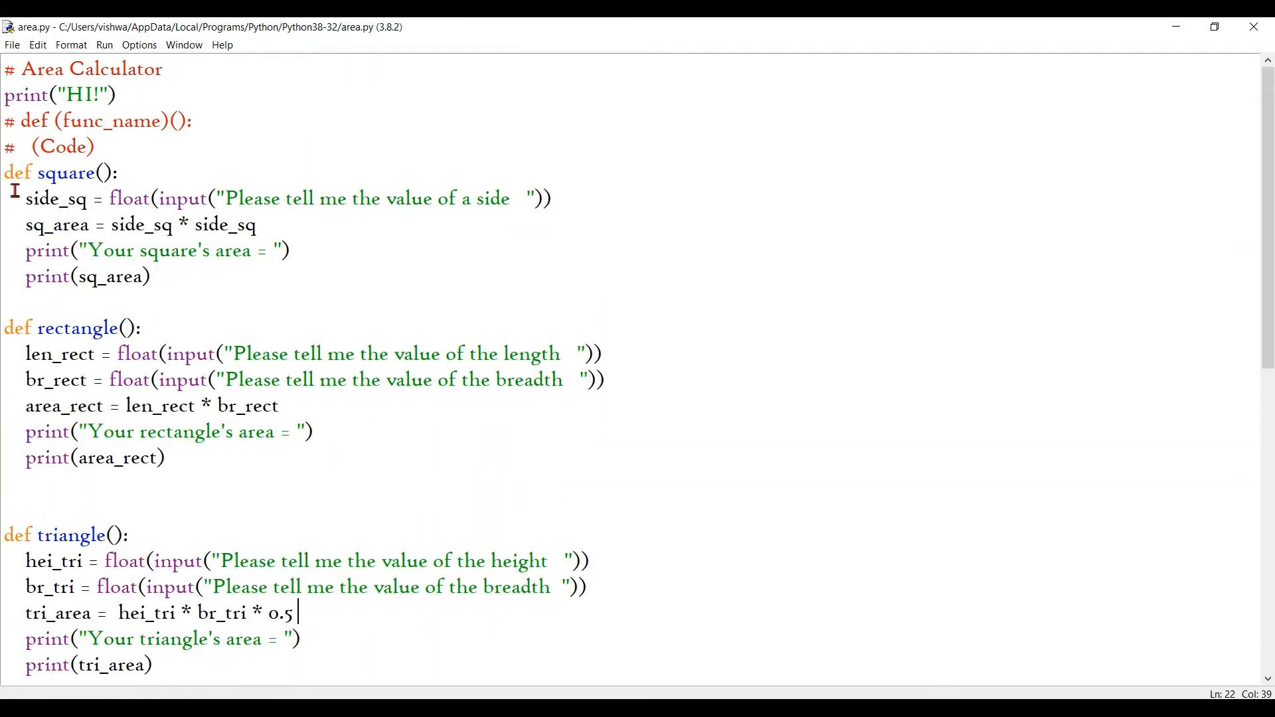
pyautogui.scroll(-3)
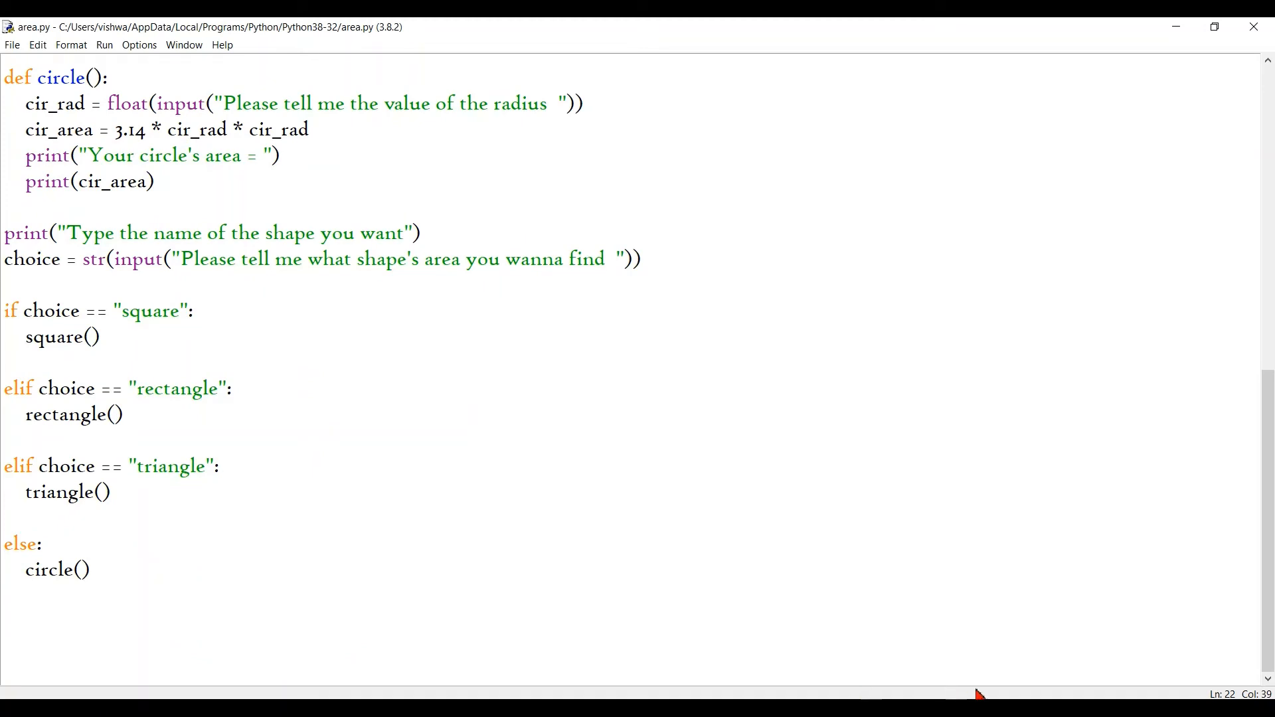